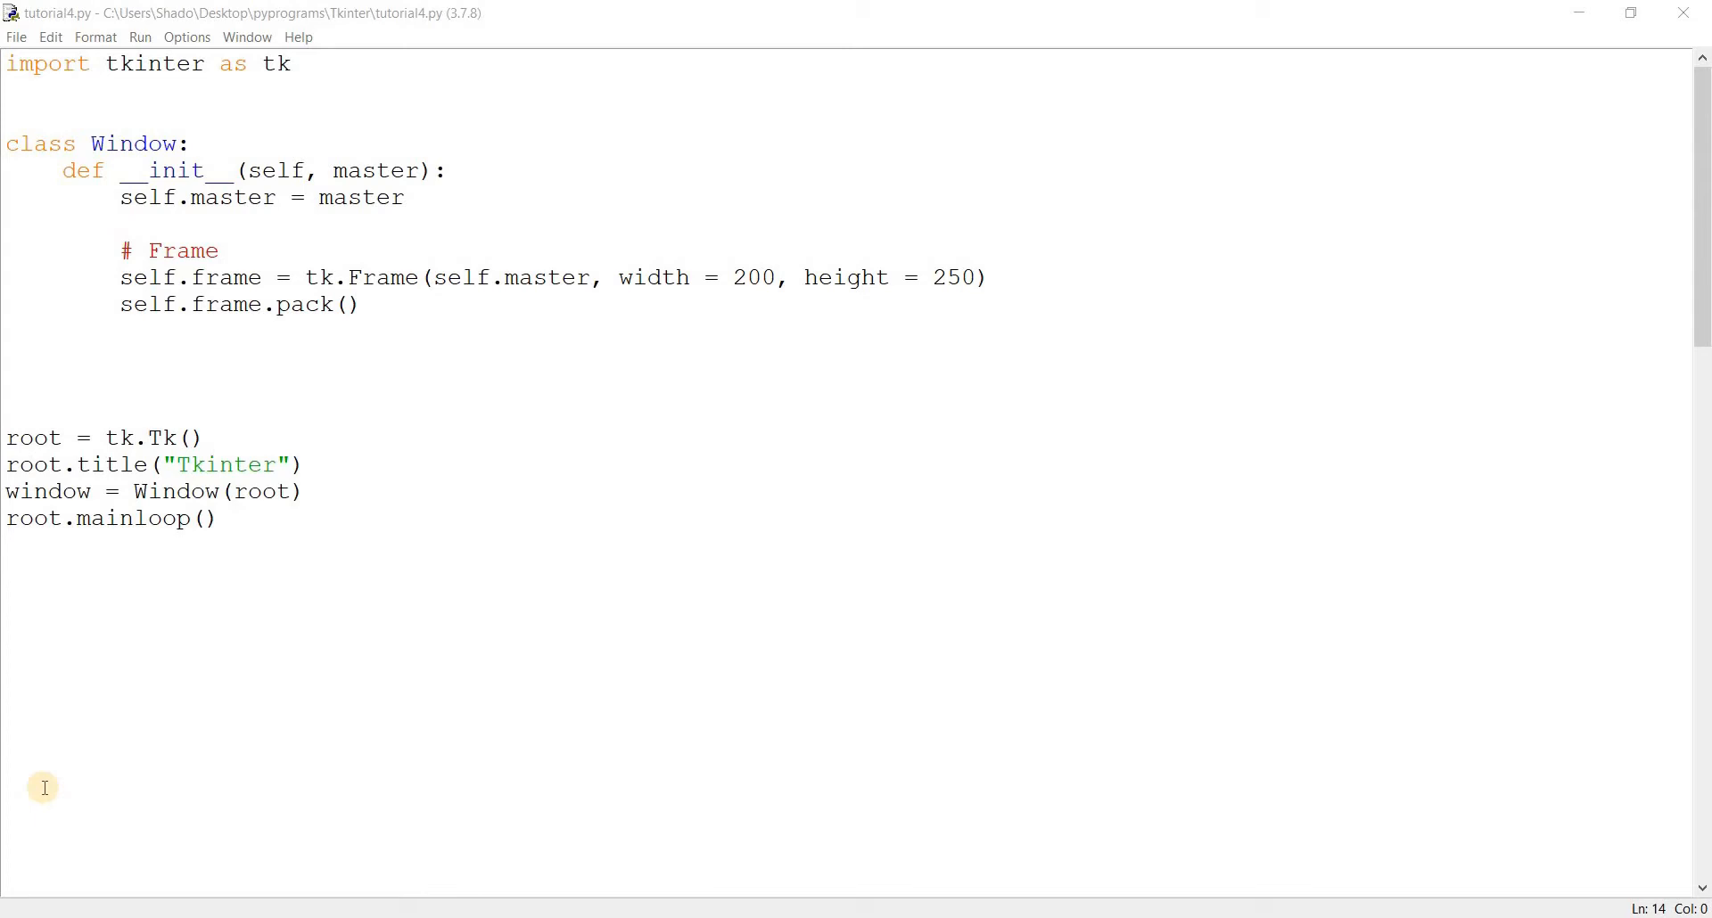
mouse_move(48, 380)
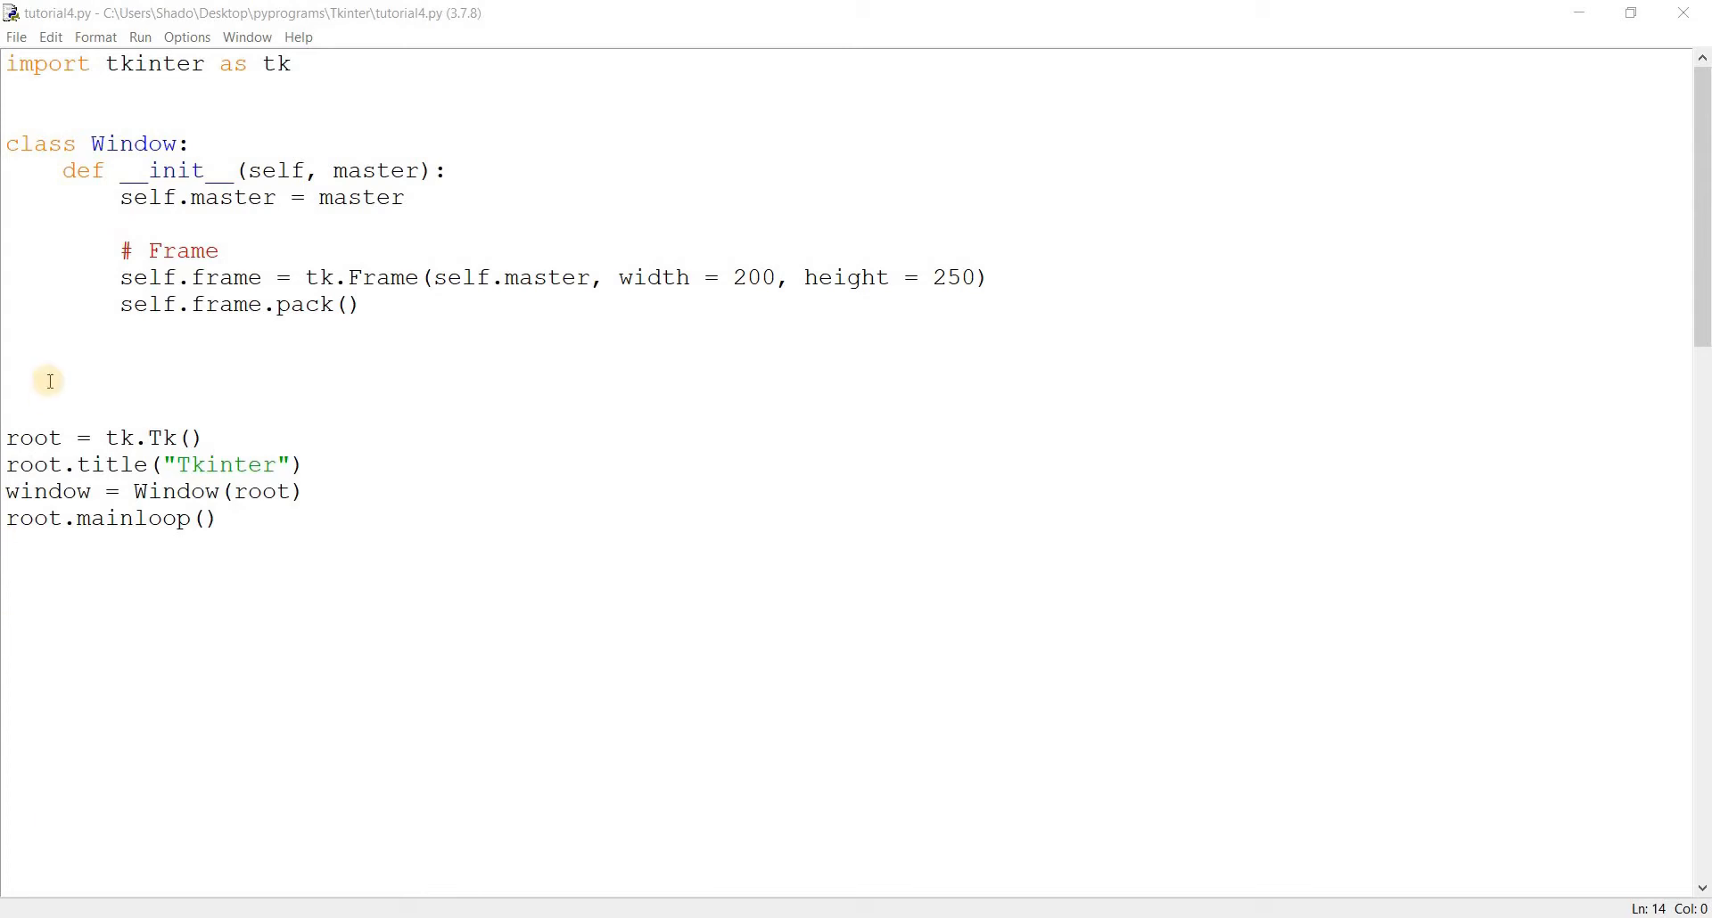
Create a tk.Label on the frame with text "This is a Grocery List"
left_click(359, 305)
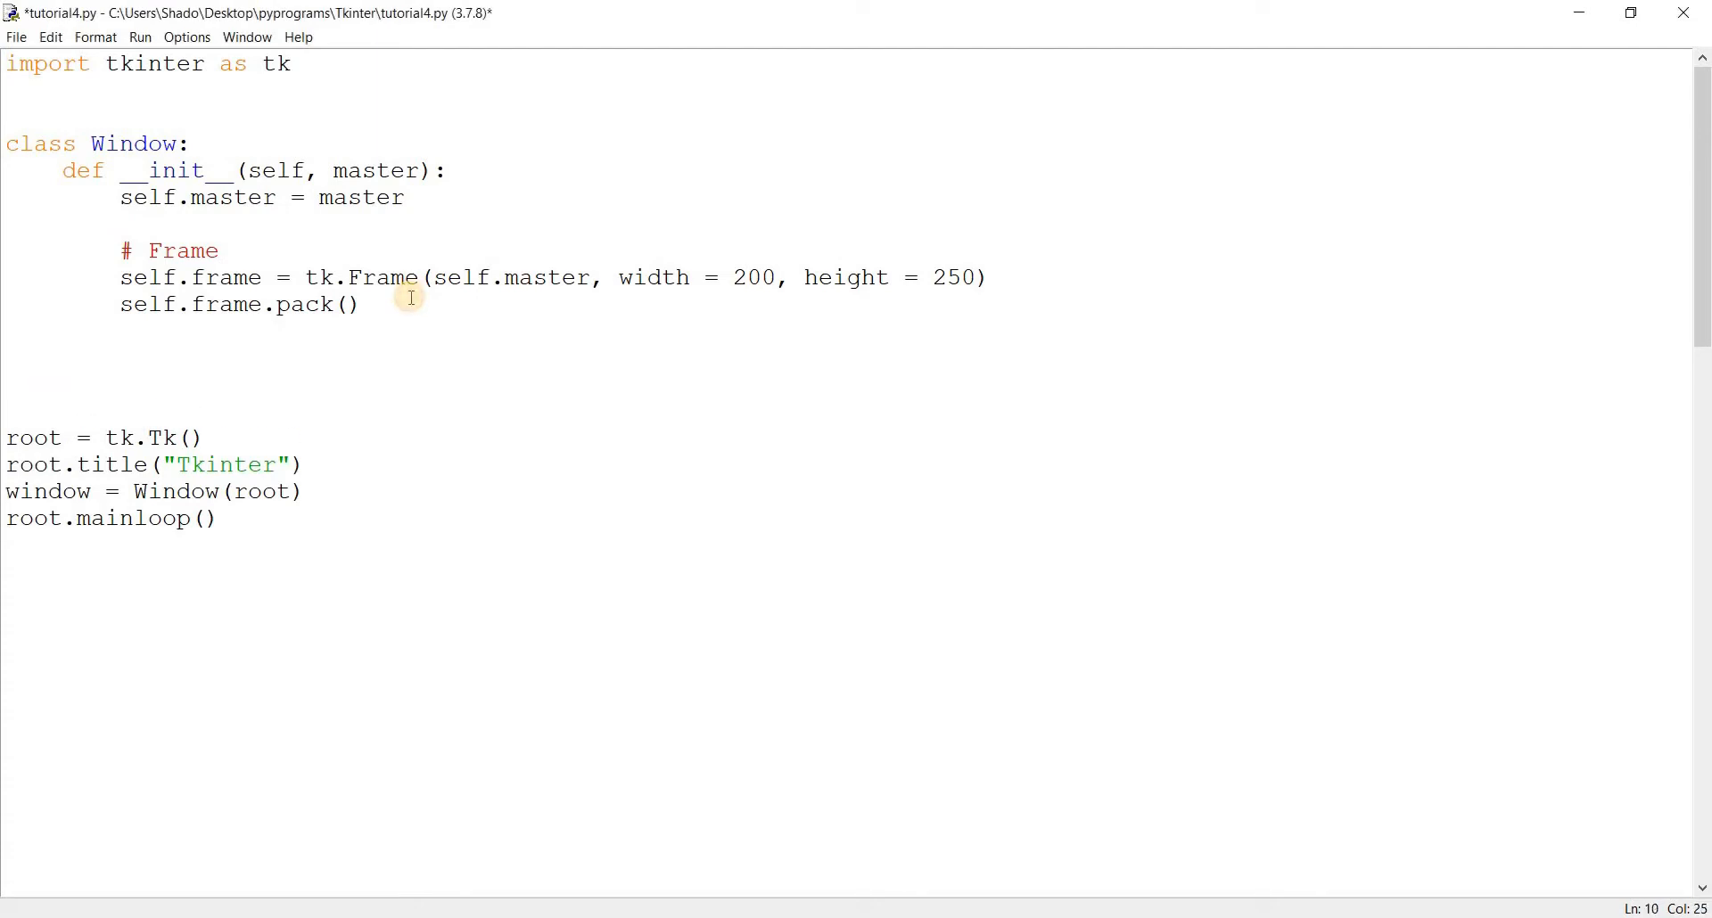
type("# Label")
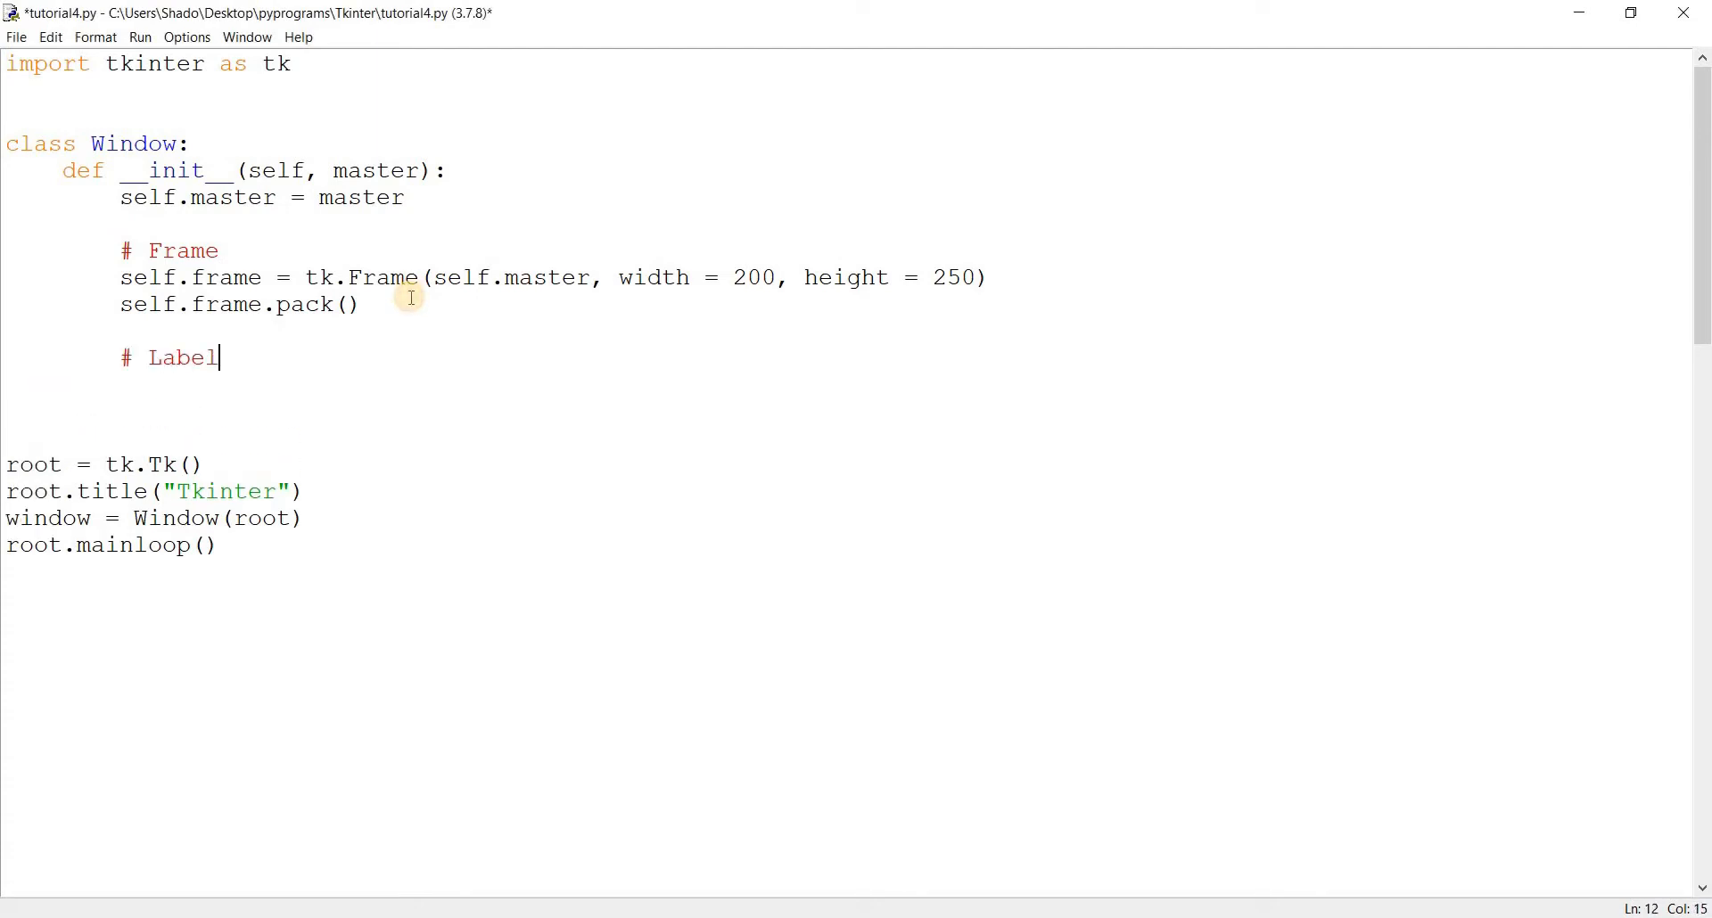
type("self.label =")
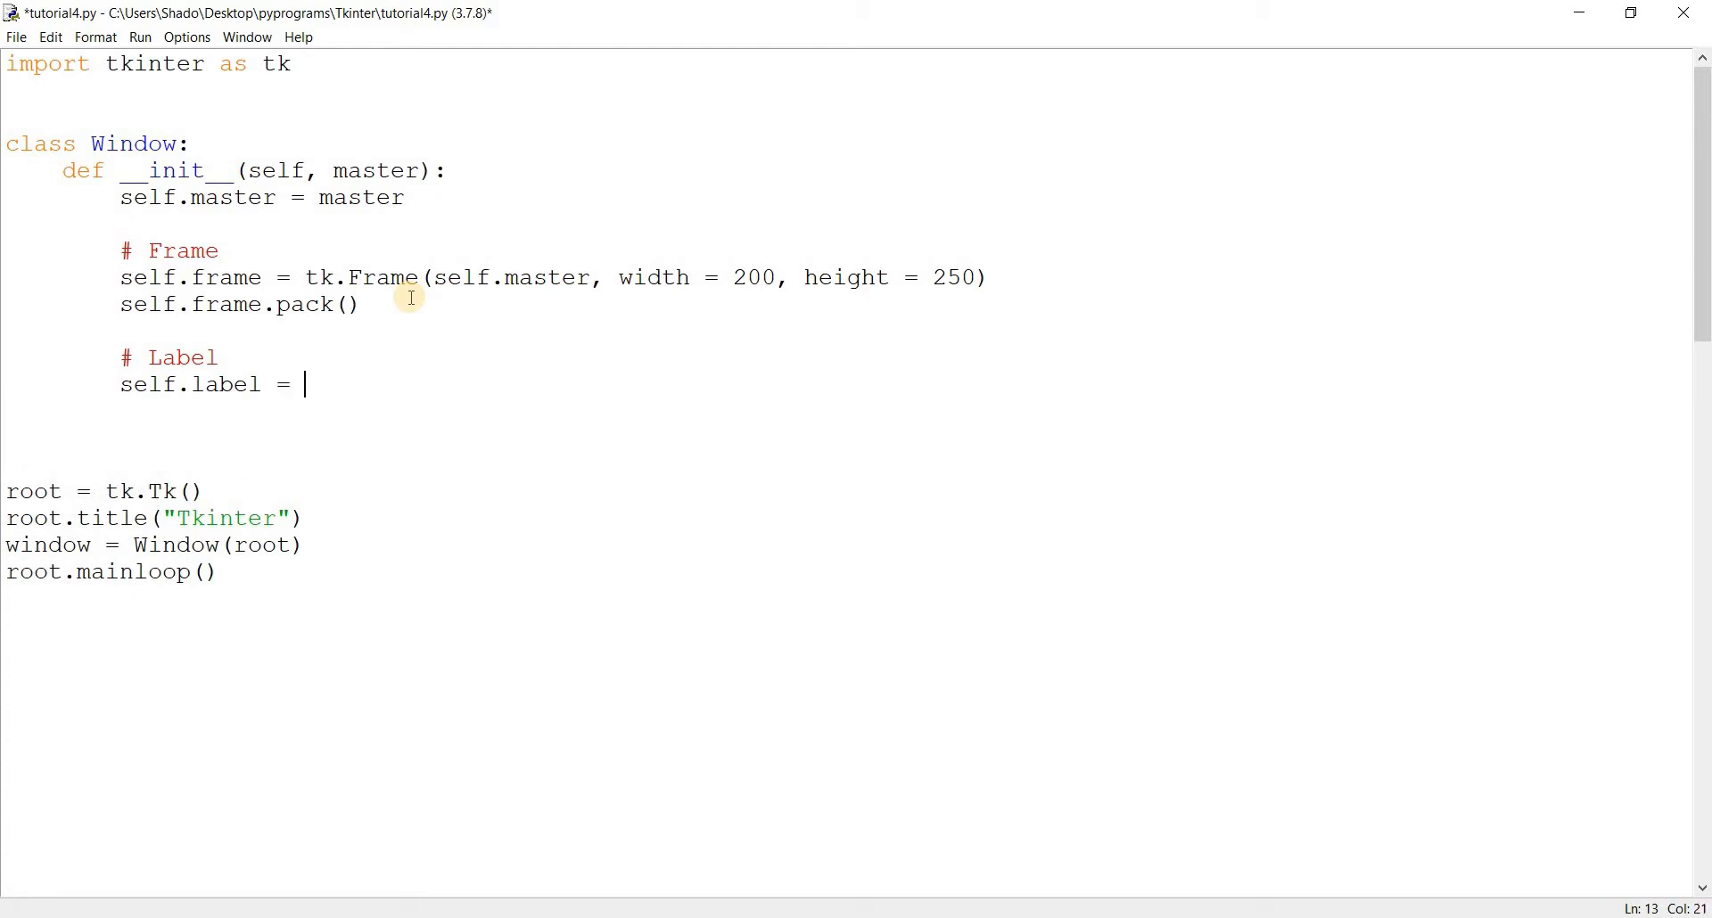
type("tk.Label(")
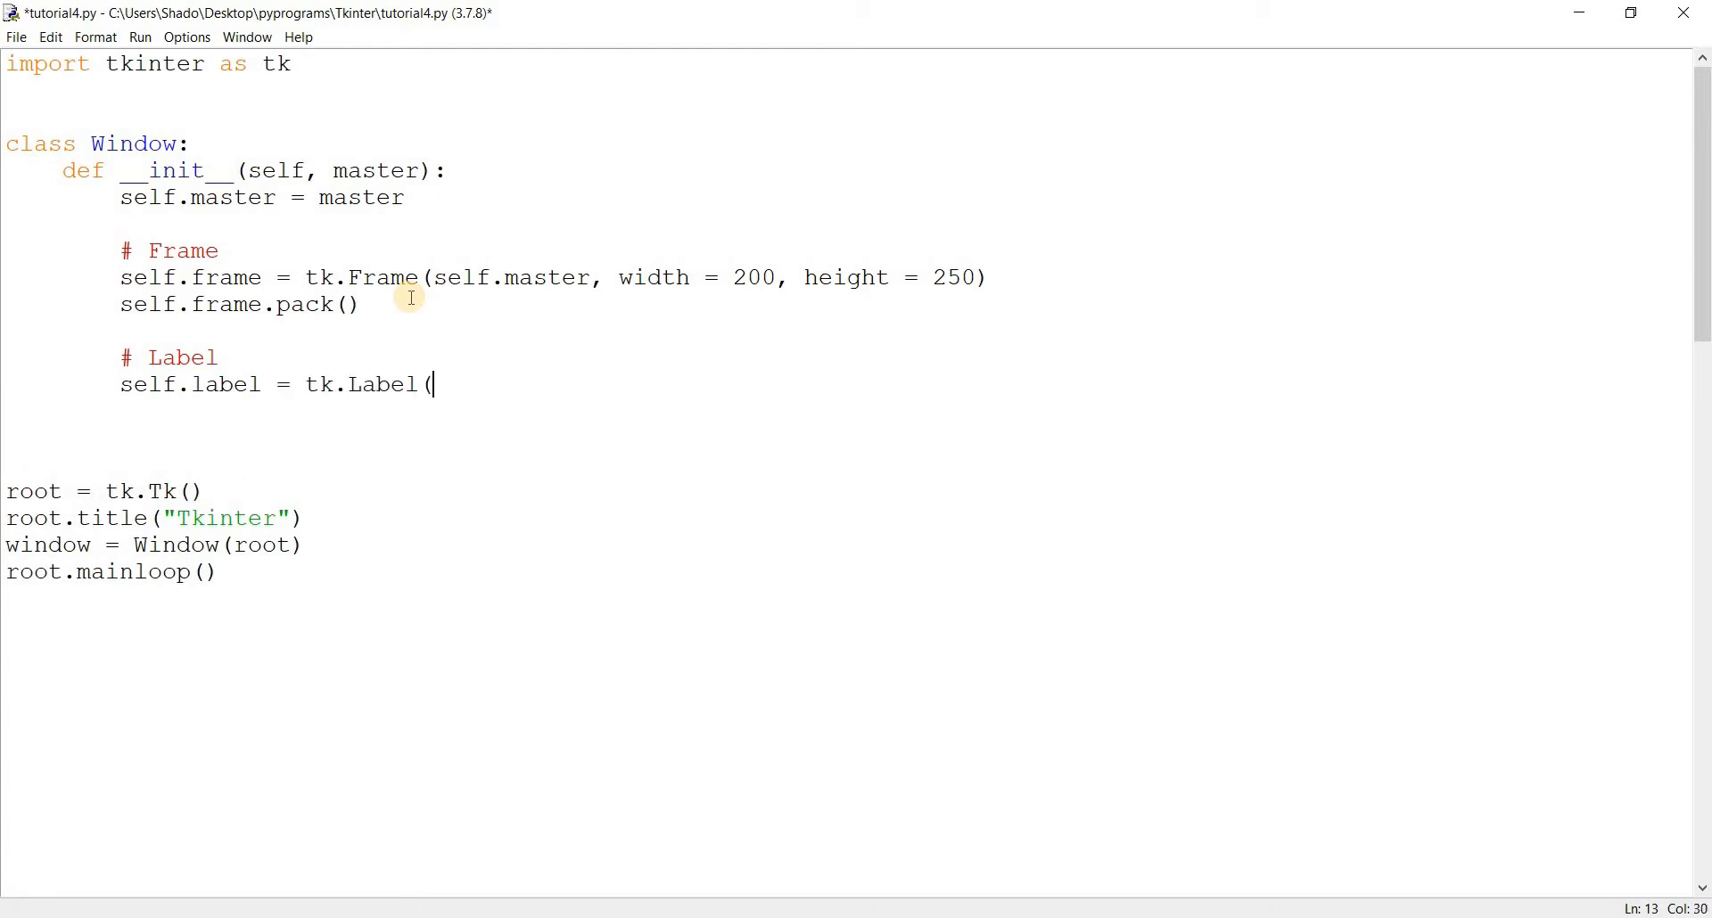
type("self.frame,")
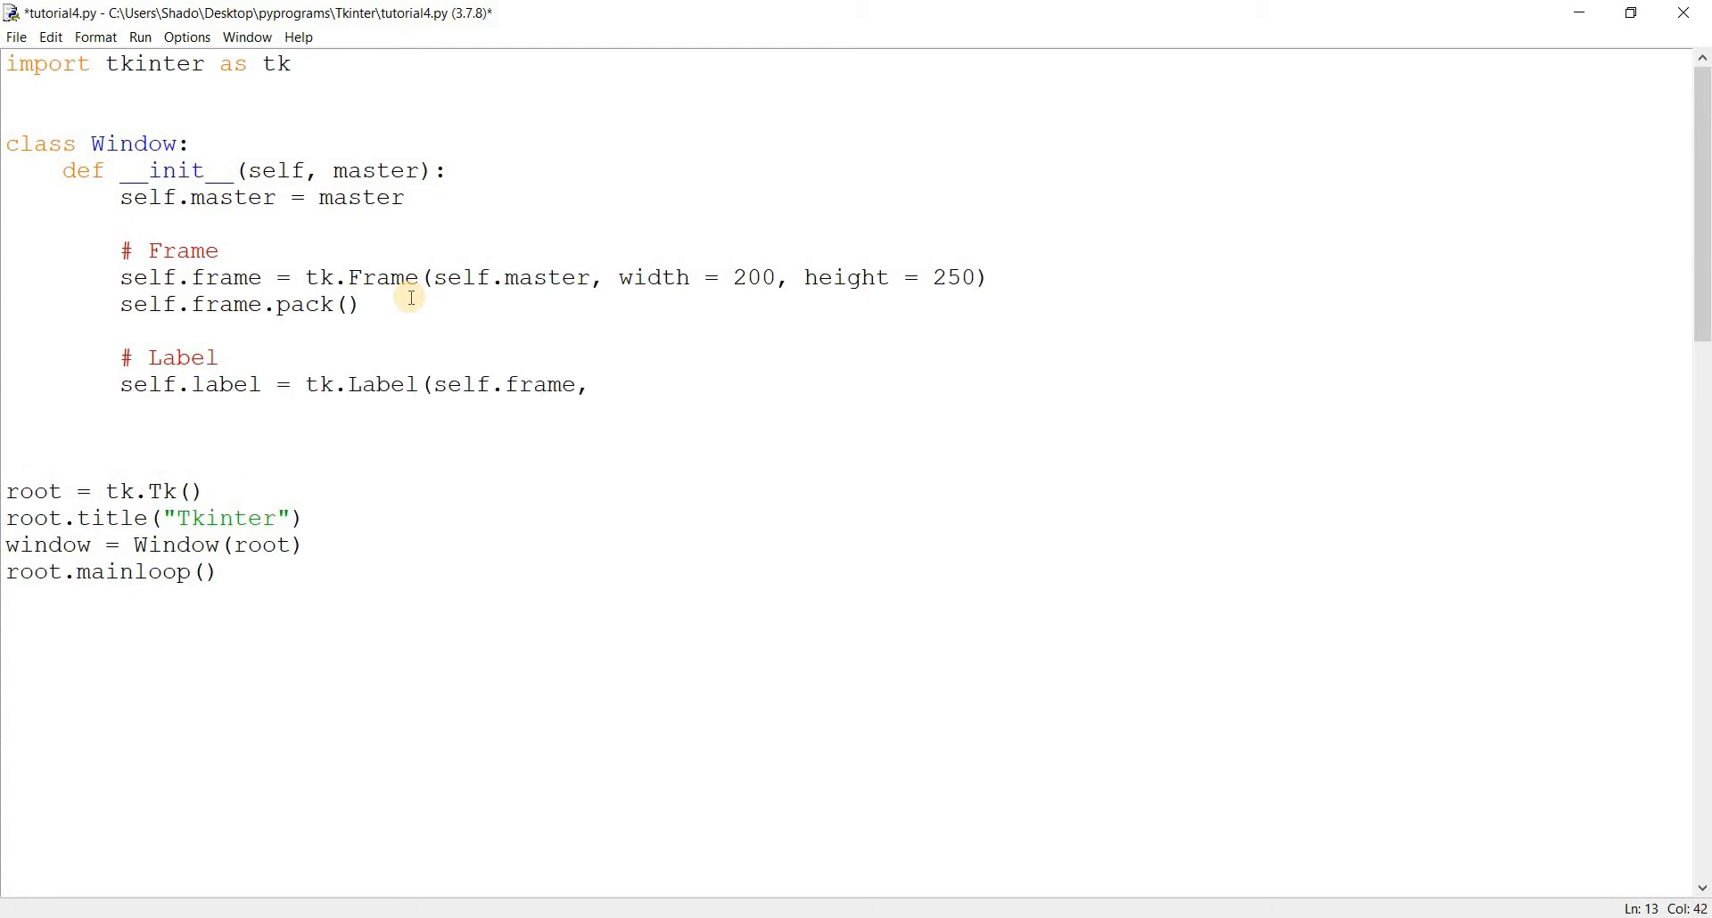
type("text =")
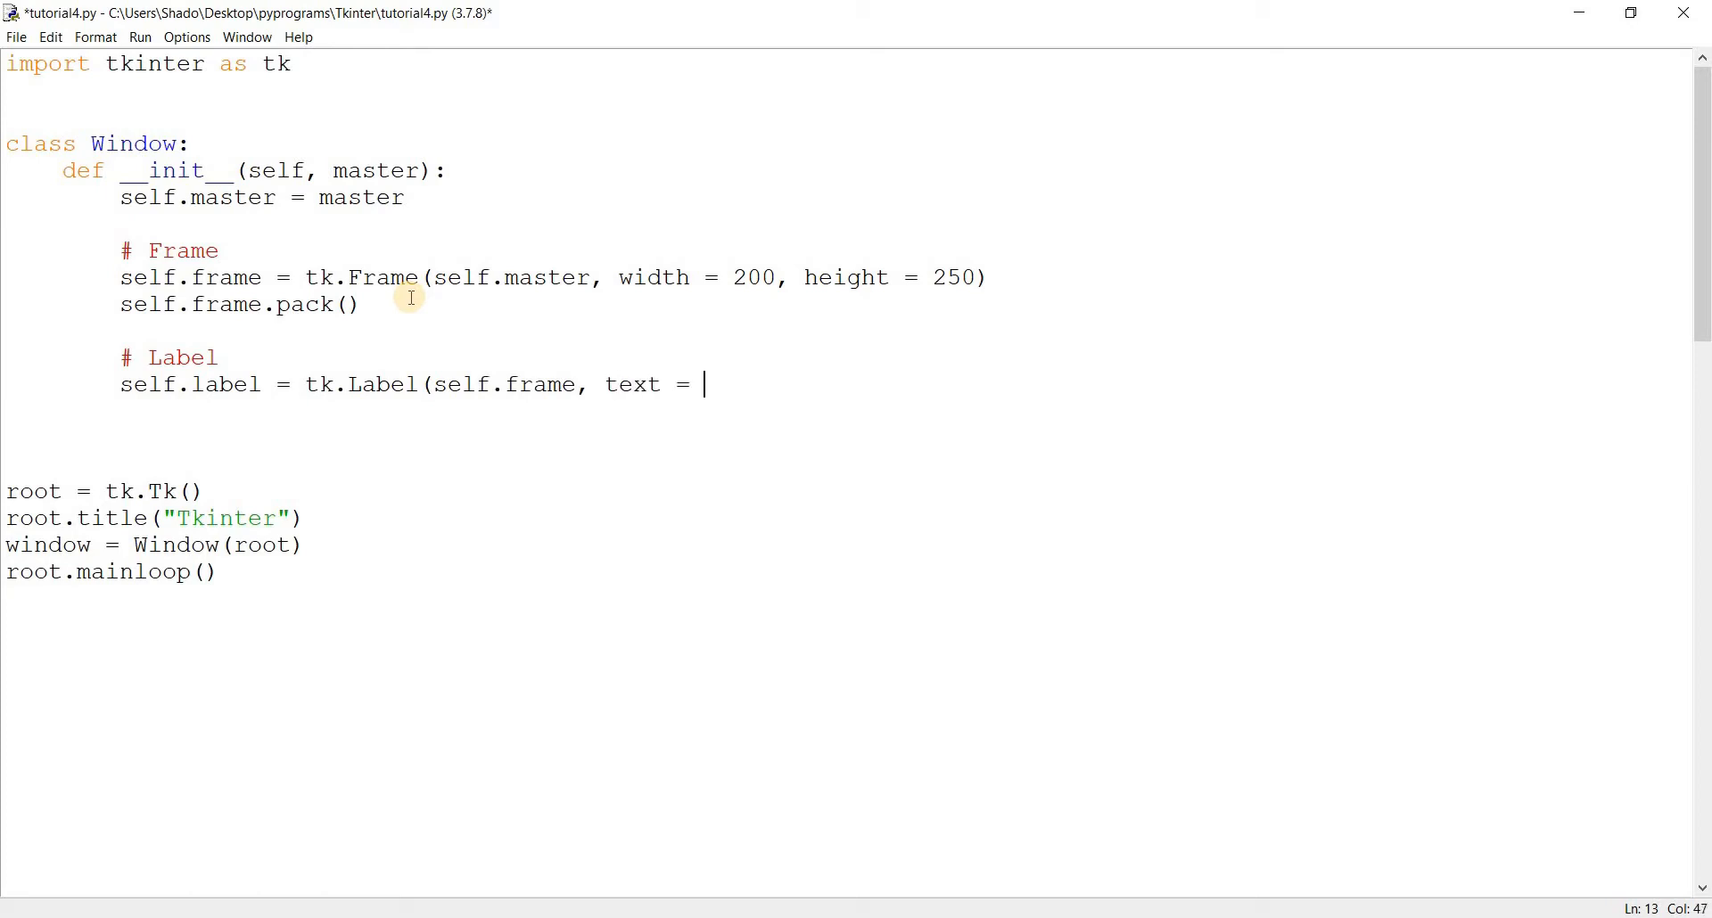
type("\"")
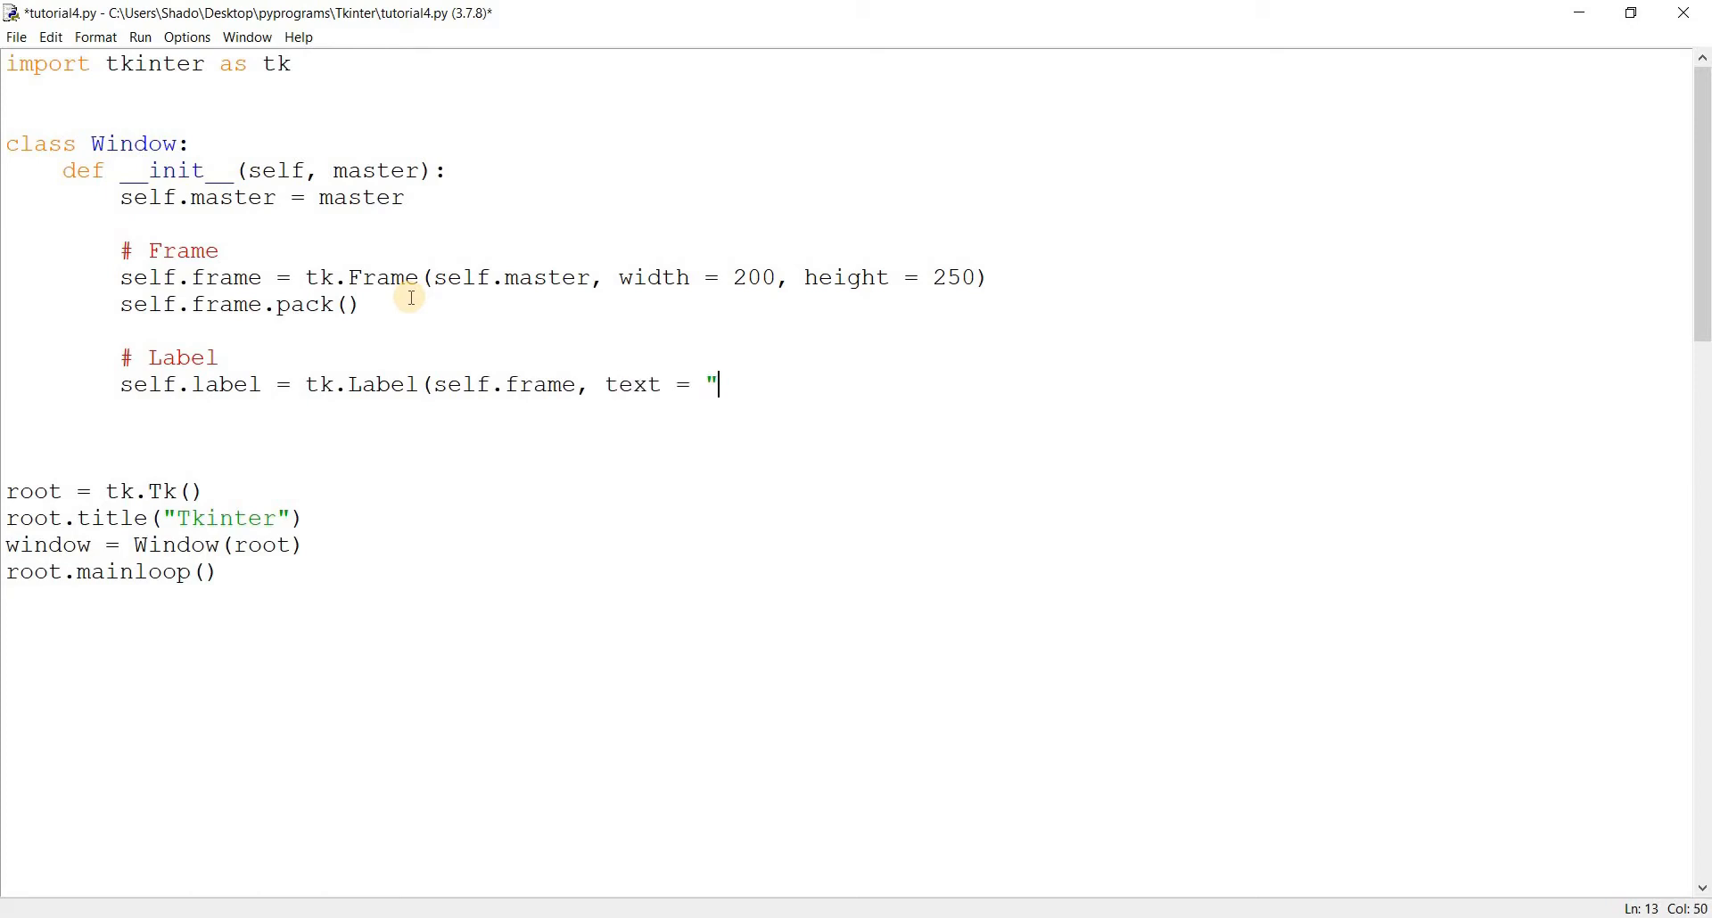
type("This is a Grocery")
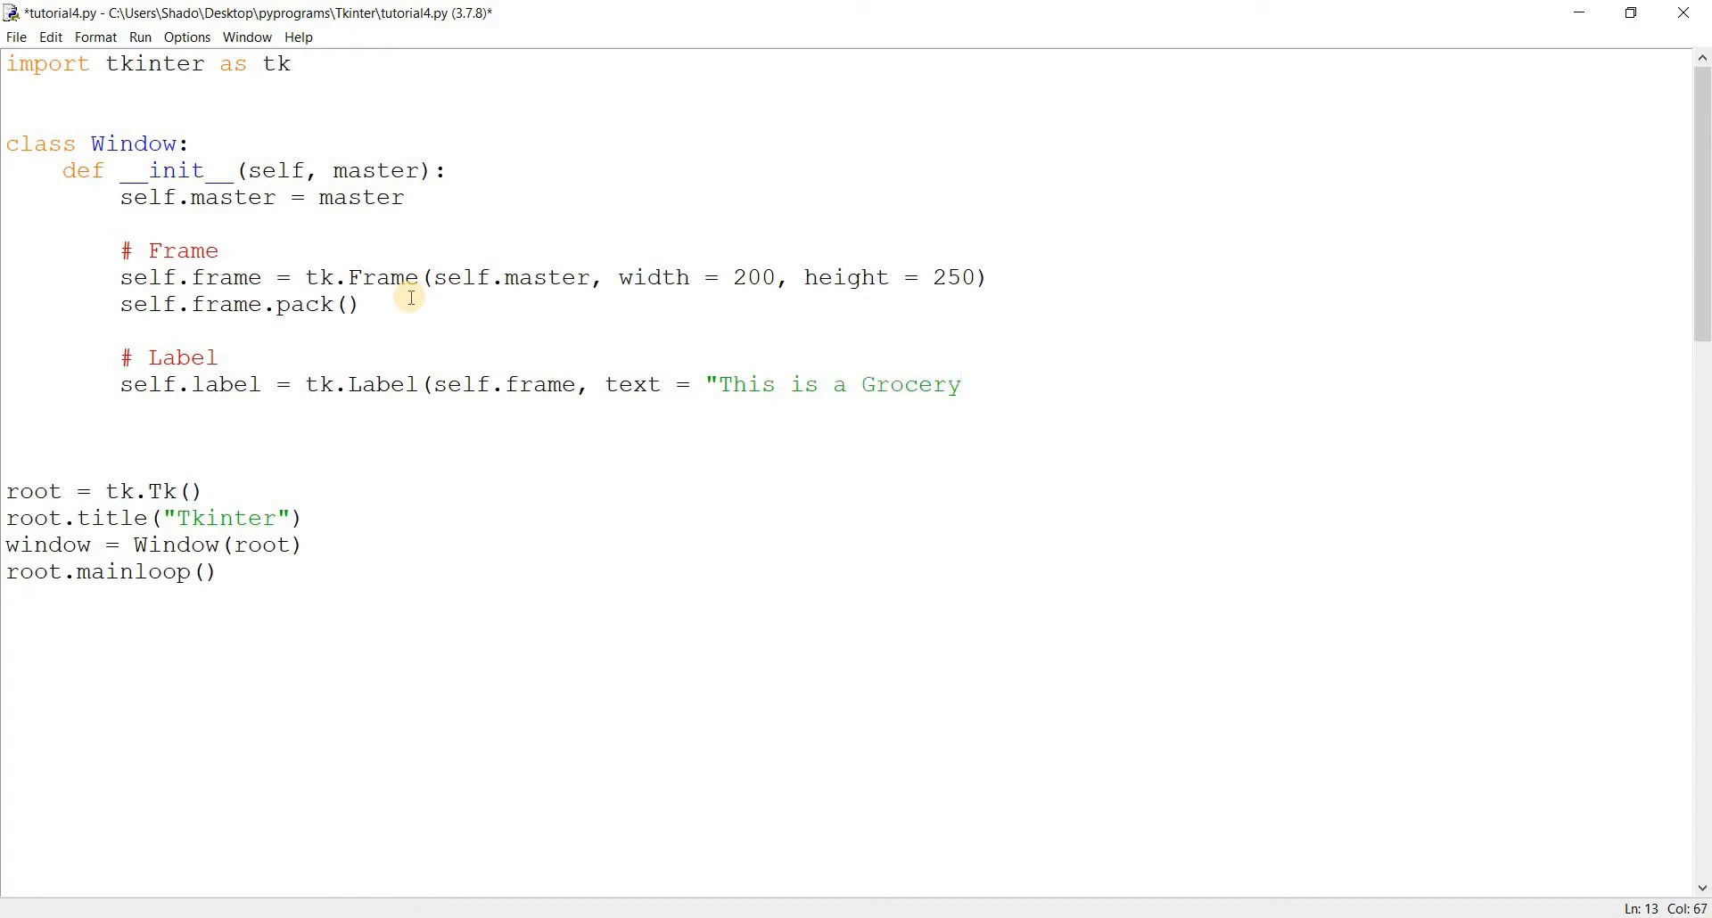
type("List\")")
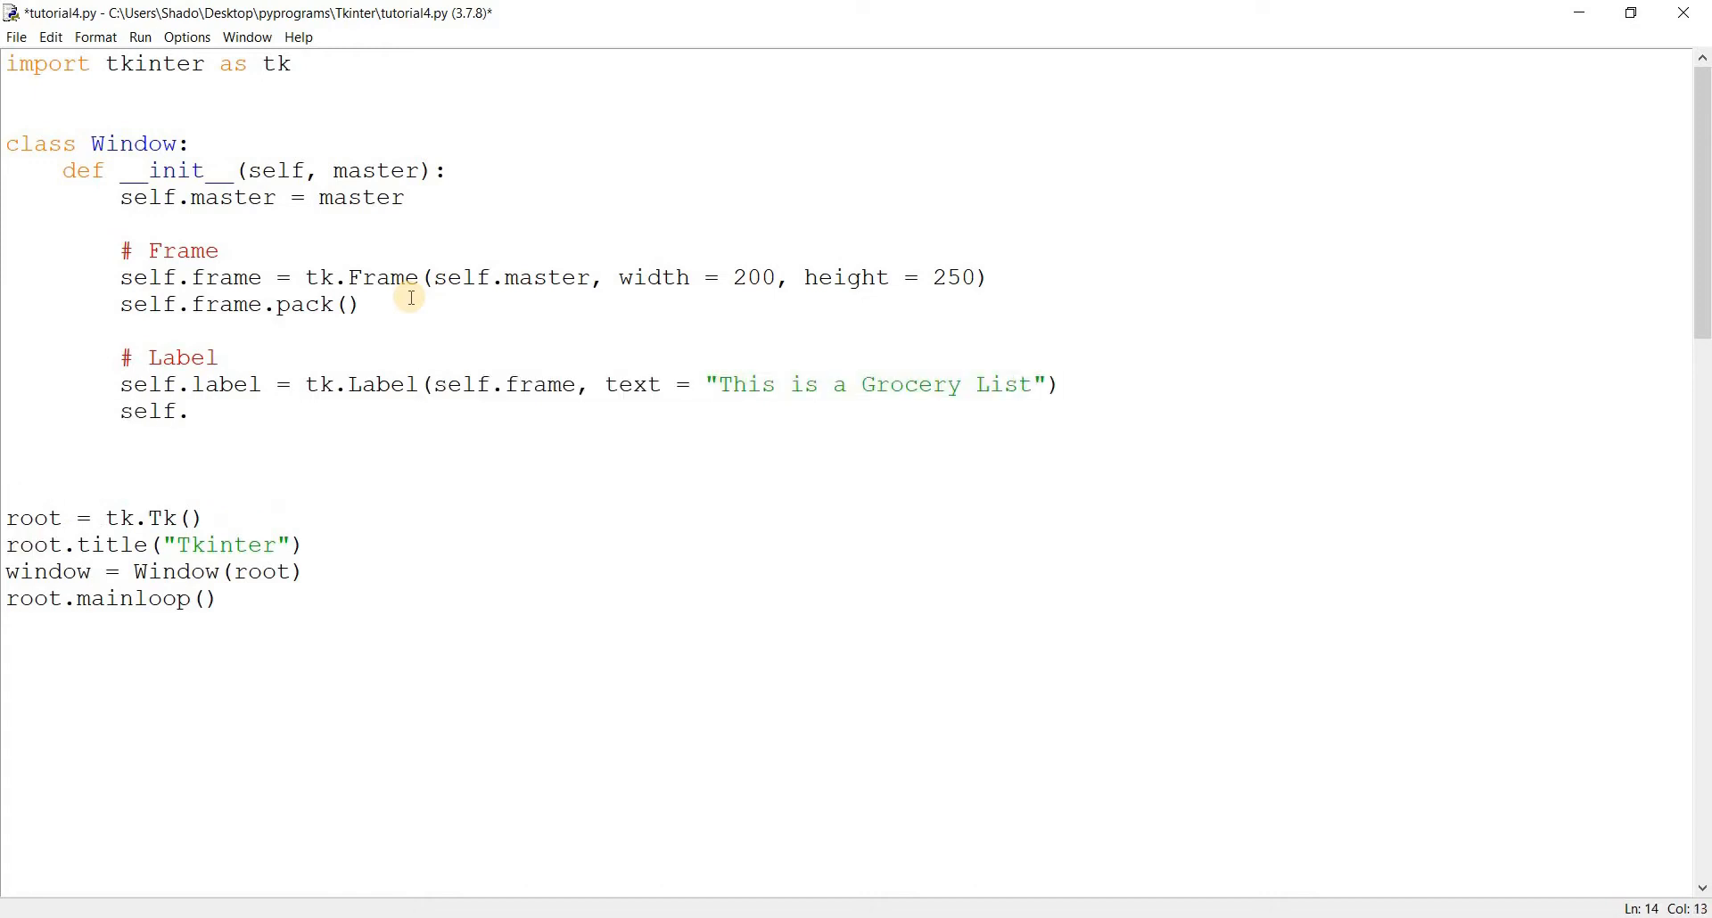
Place the label at x = 30, y = 20 using label.place()
type("label.place(")
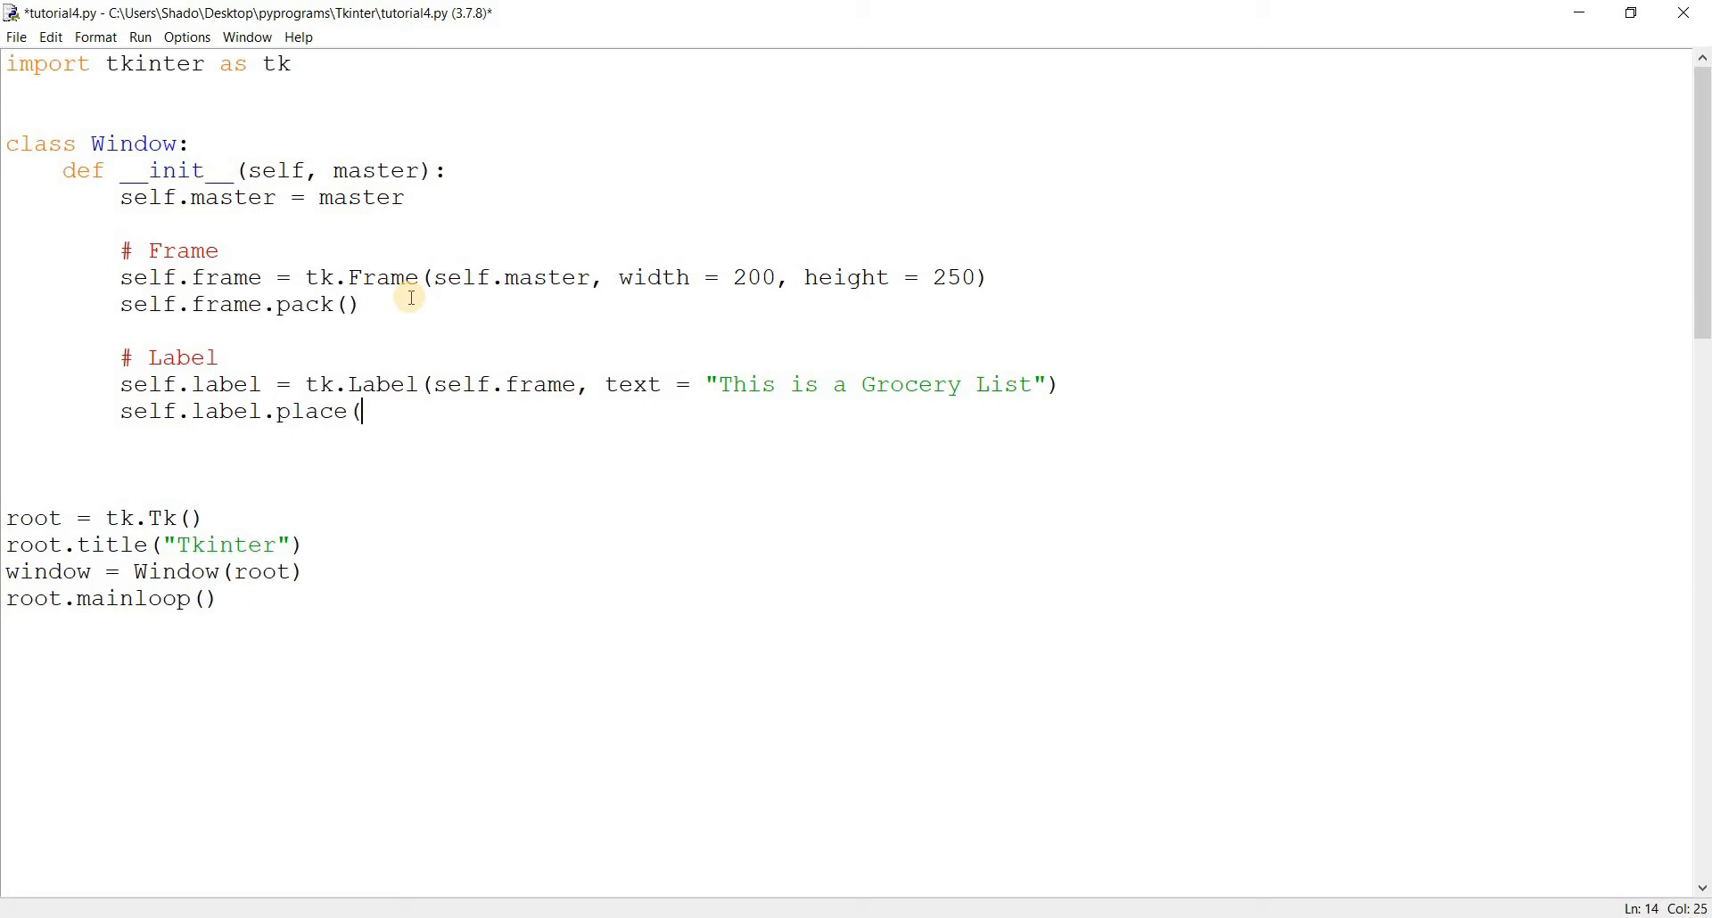
type("x = 30, y")
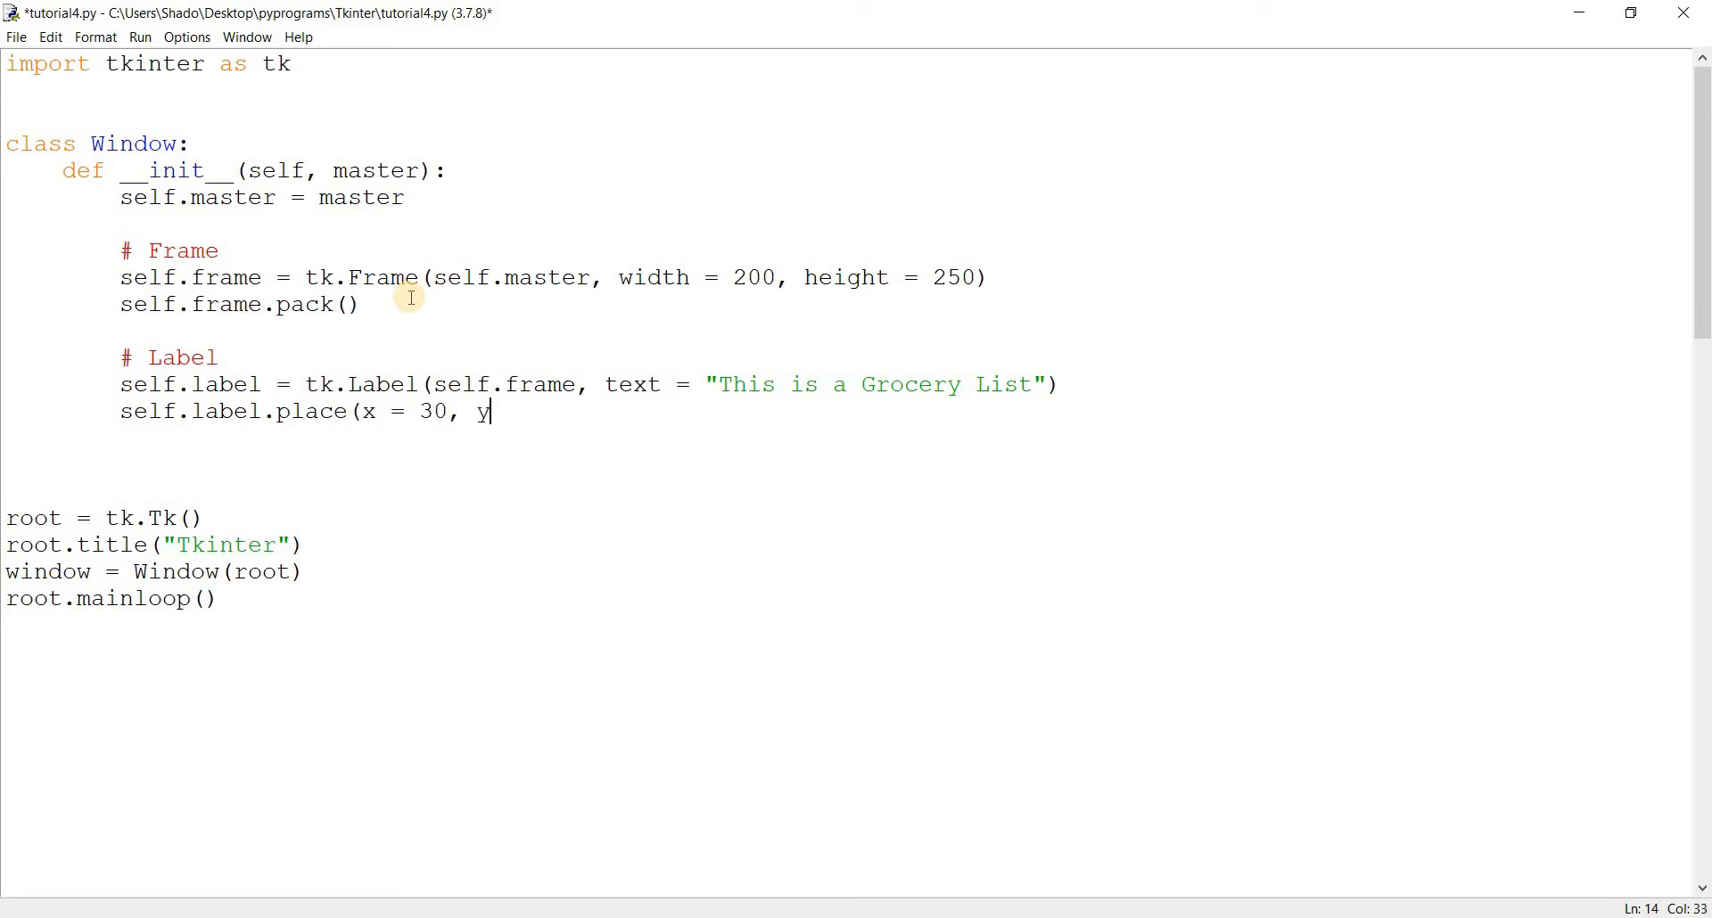
type("= 50)")
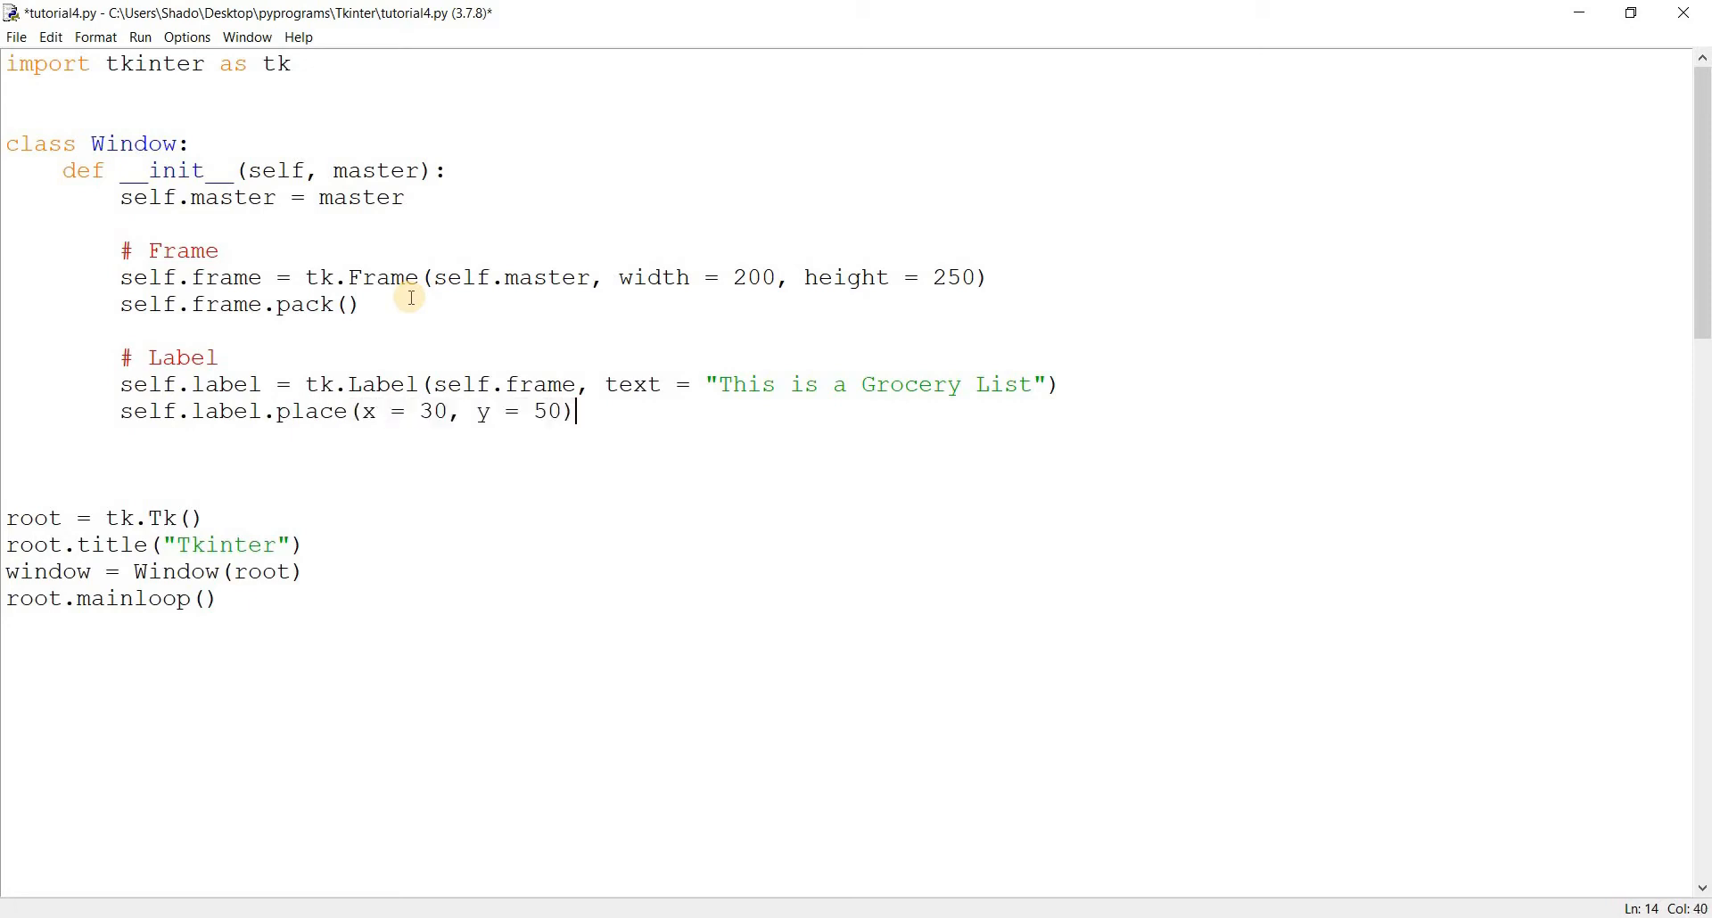
type("20")
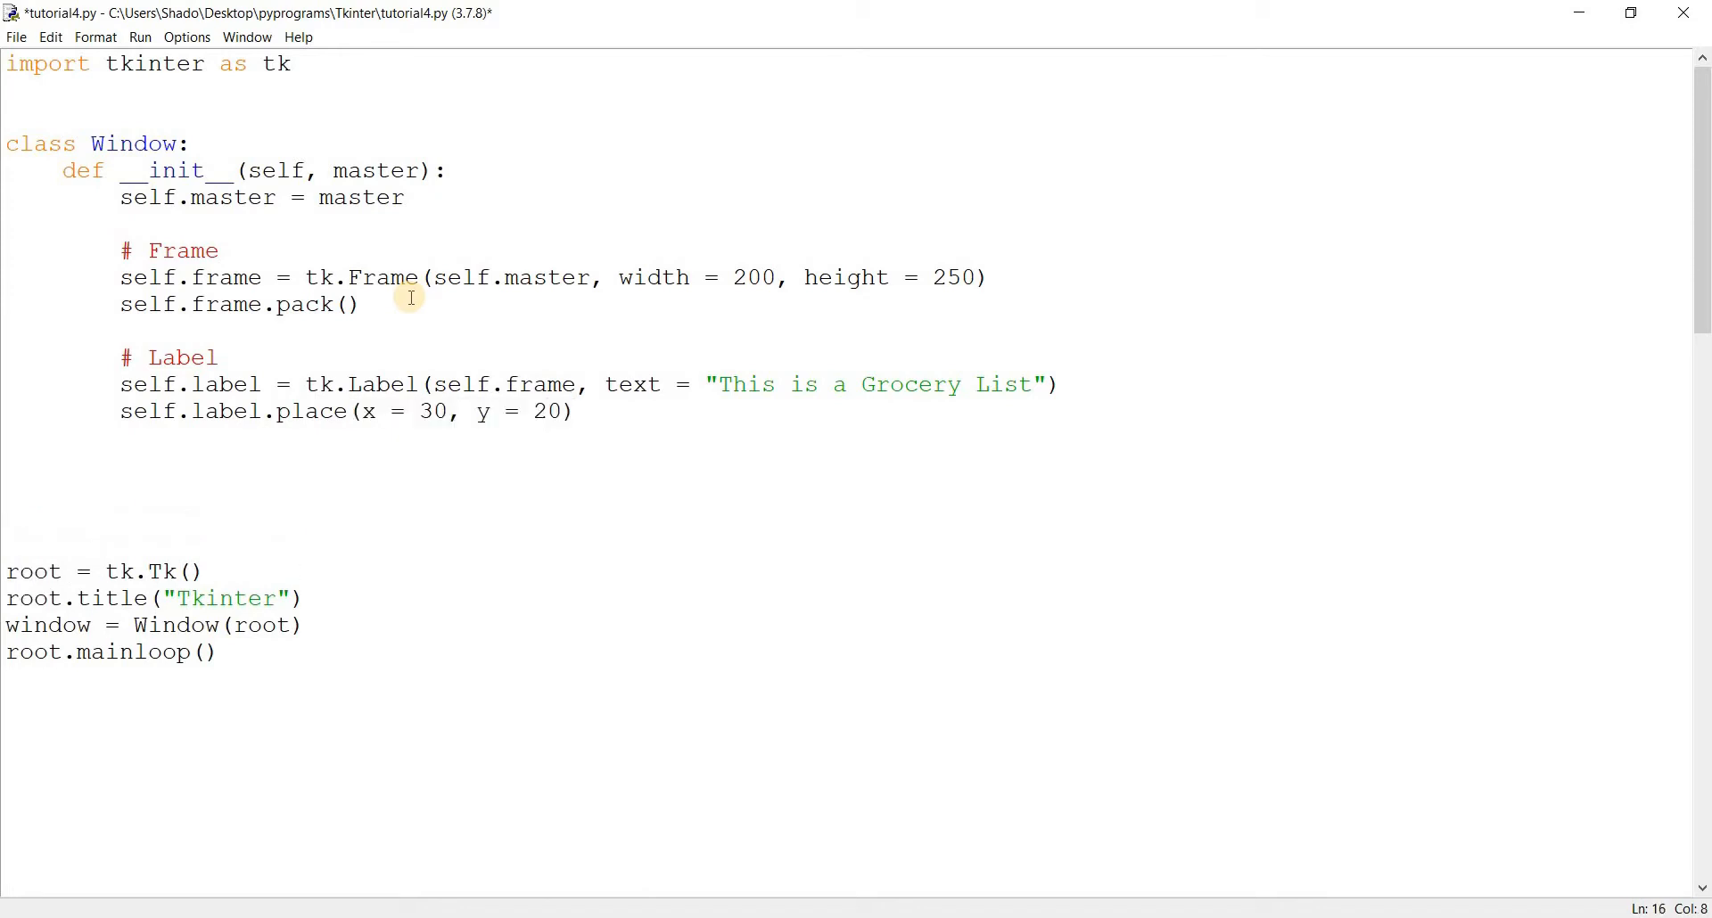
Create a tk.Listbox inside self.frame under a # Listbox comment
type("# Listbo")
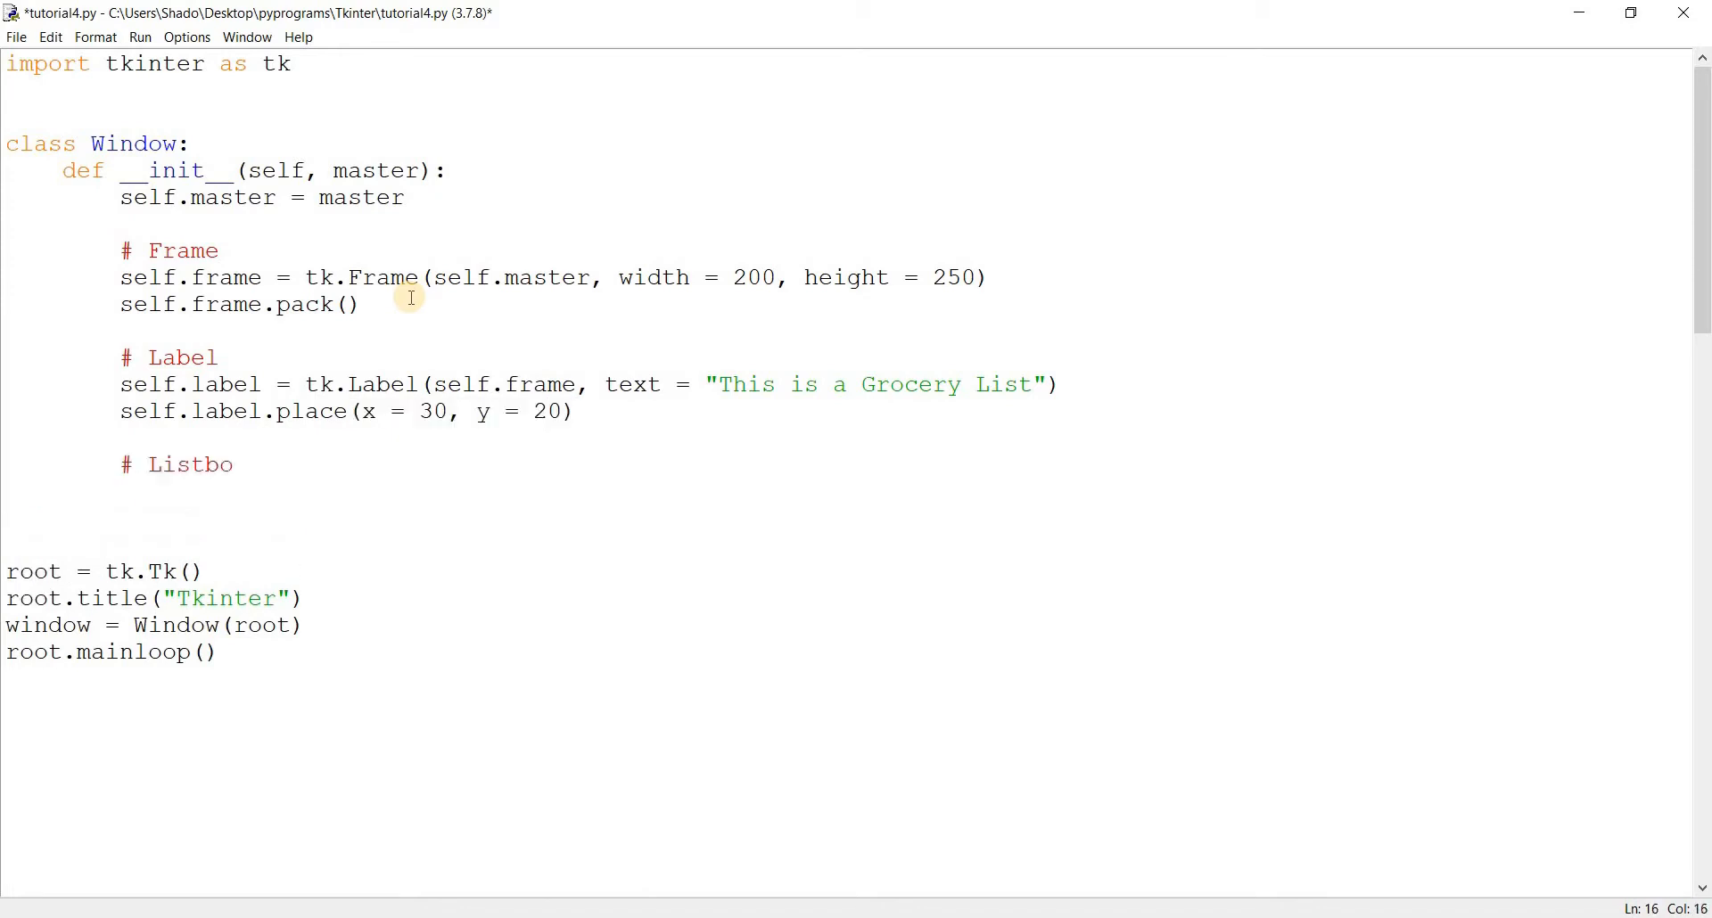
type("self.lis")
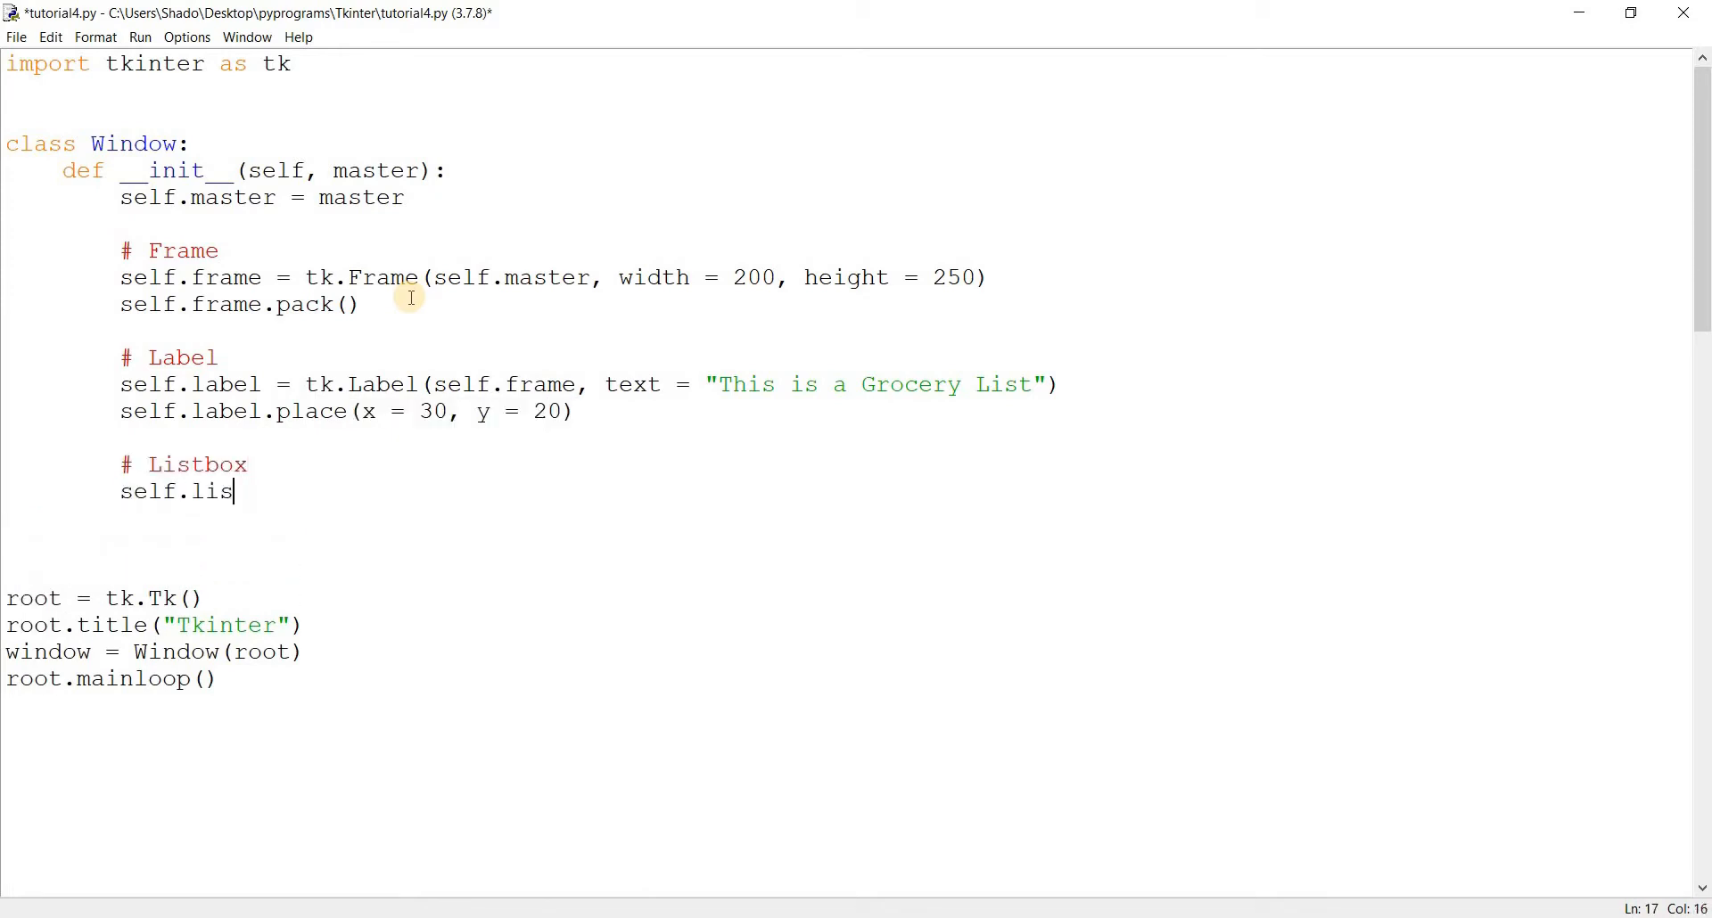
type("tbox = tk.L")
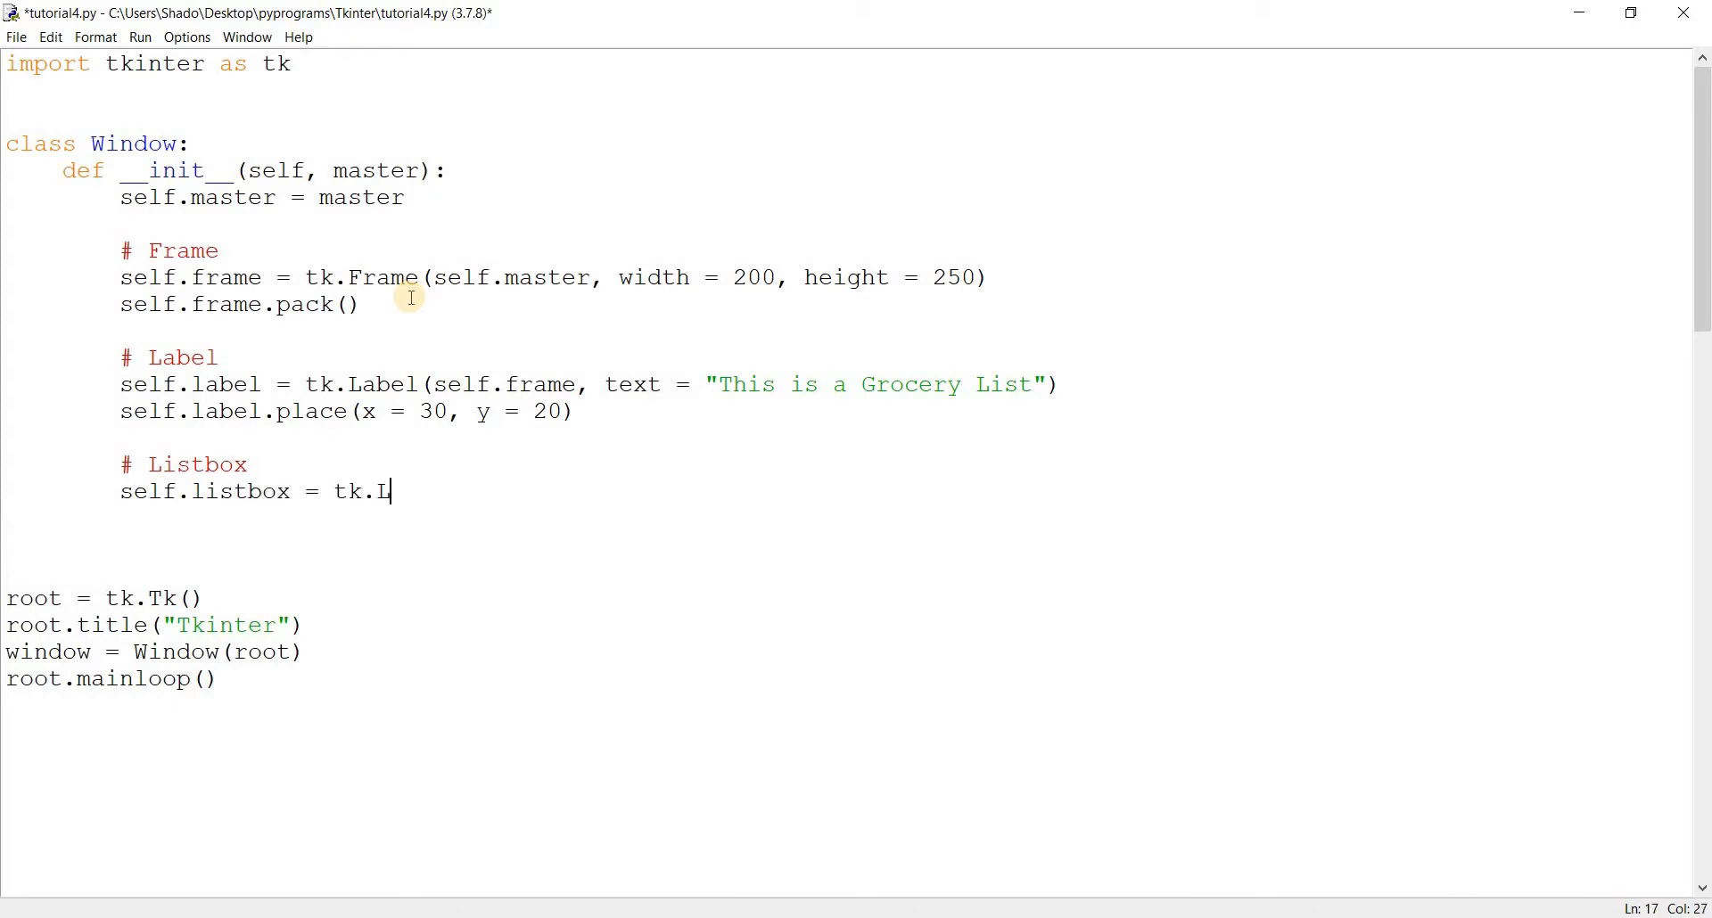
type("istbox(self.fr")
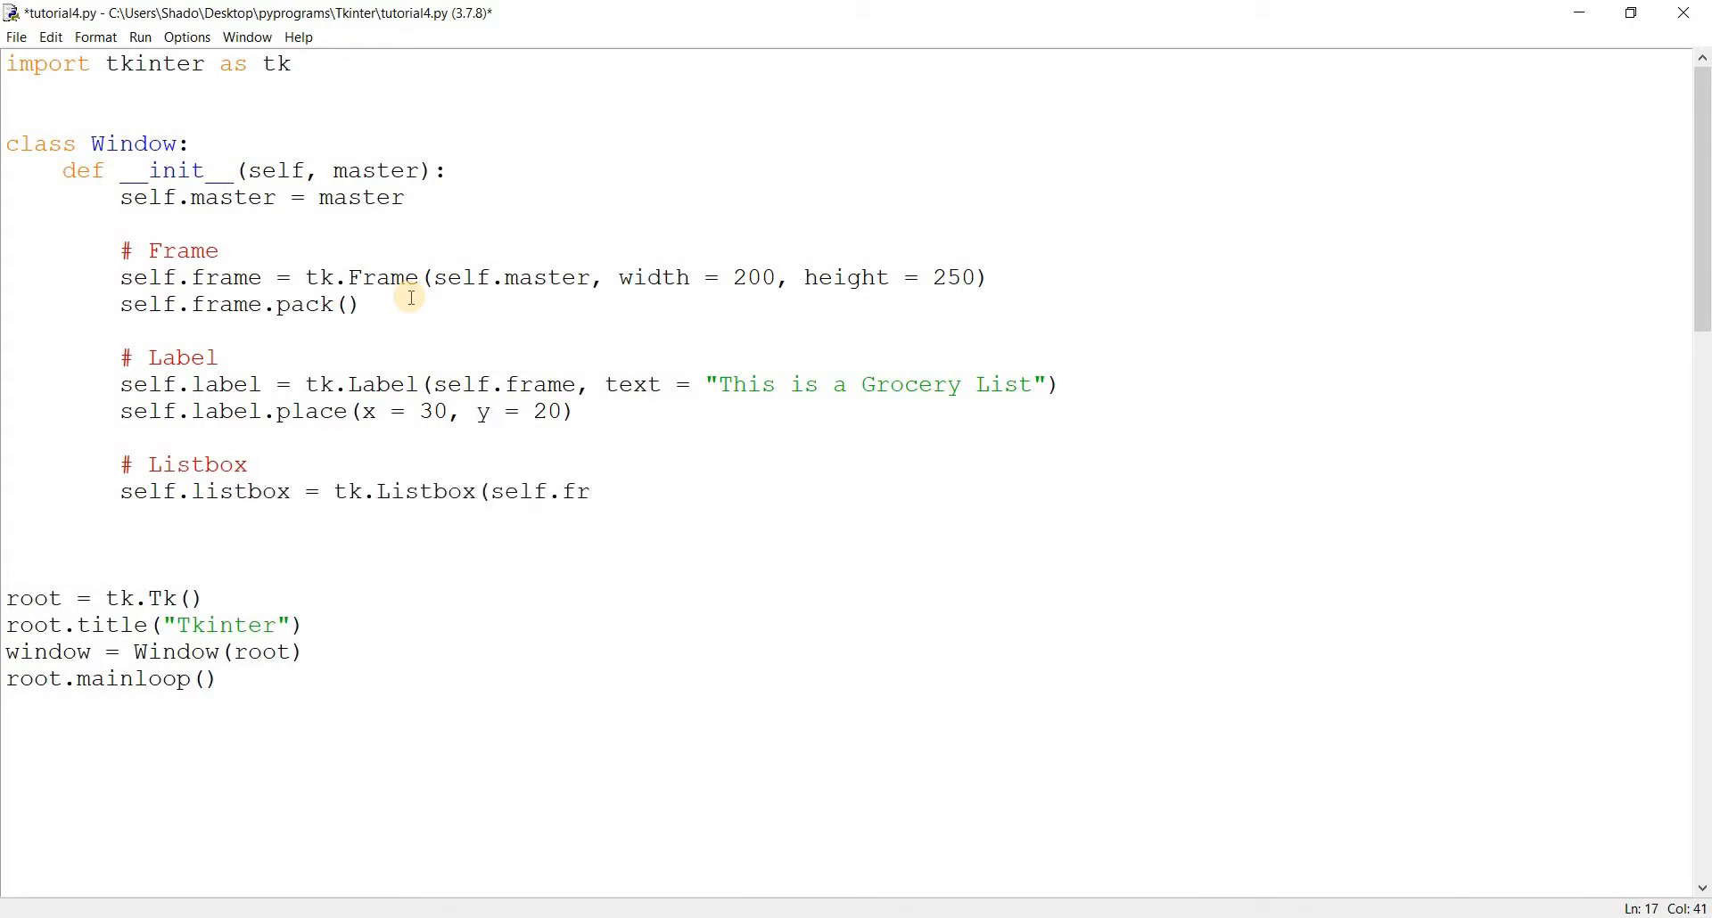
type("ame)")
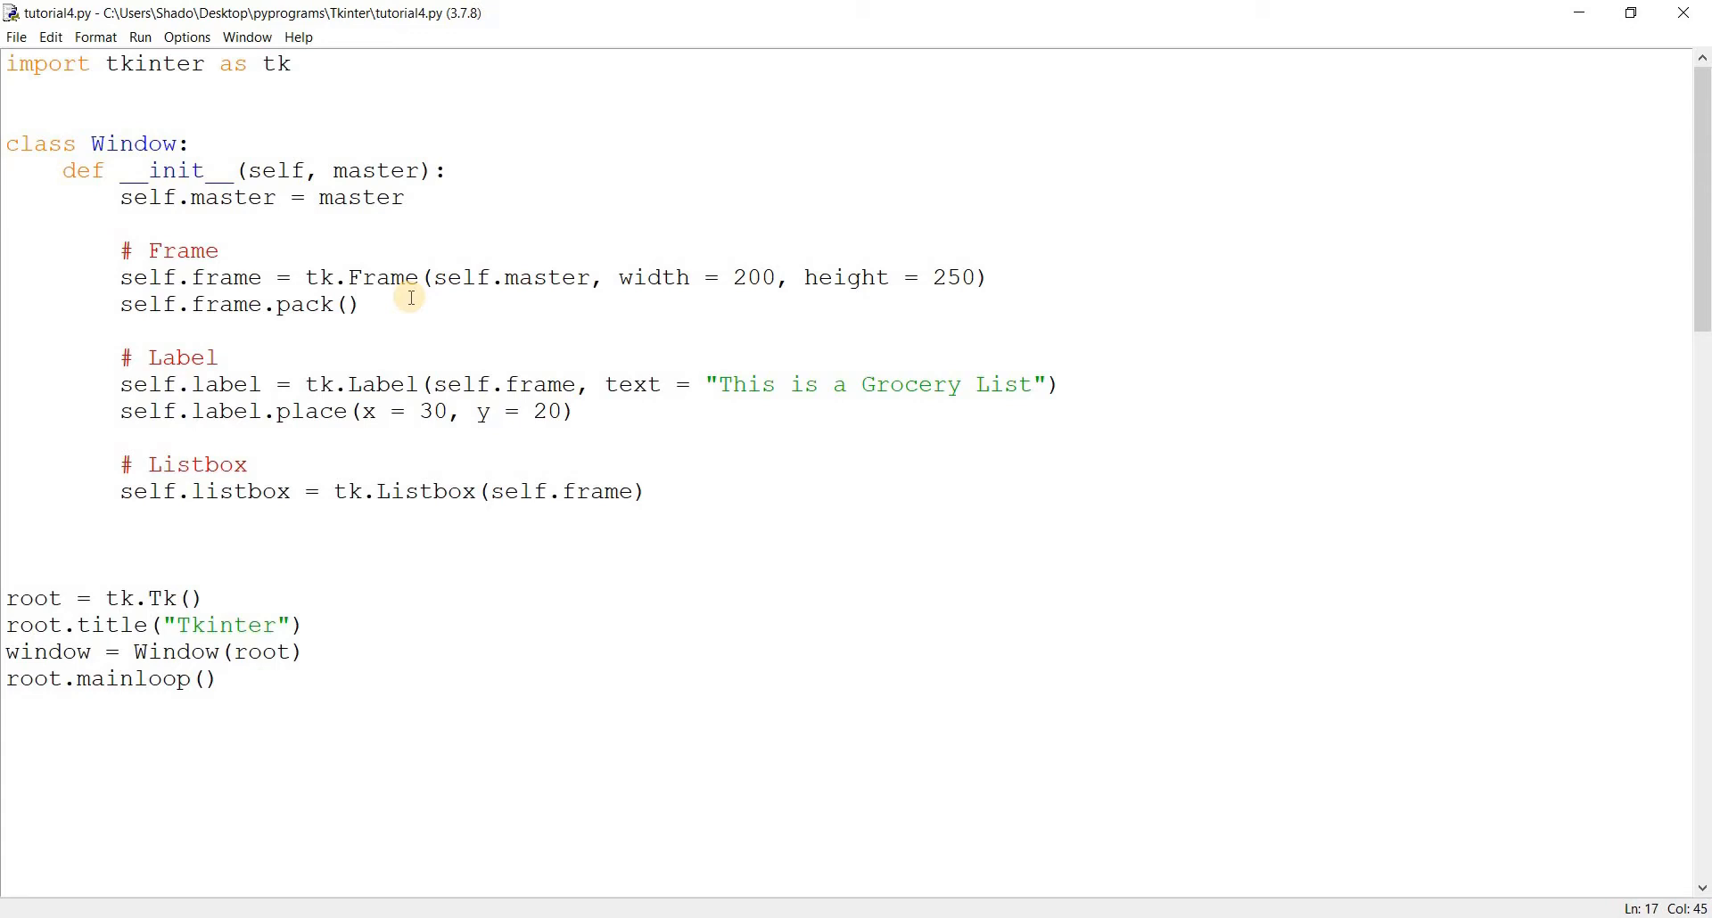
Place the listbox at x = 30, y = 50 and save the script
left_click(644, 493)
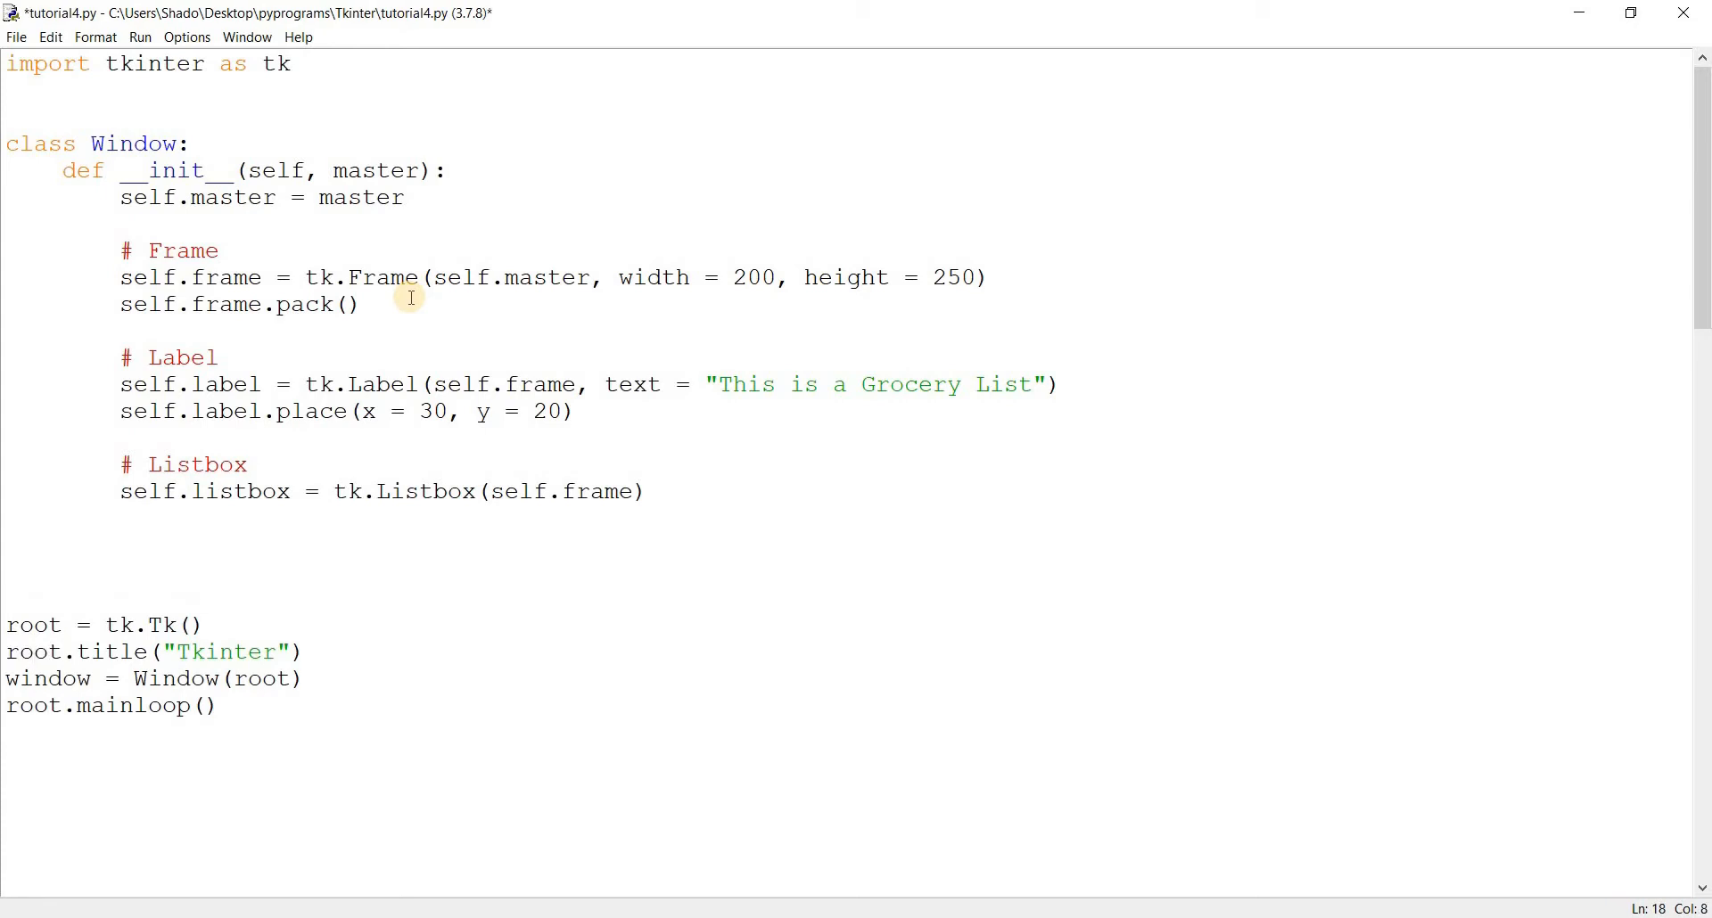
type("self.listbo")
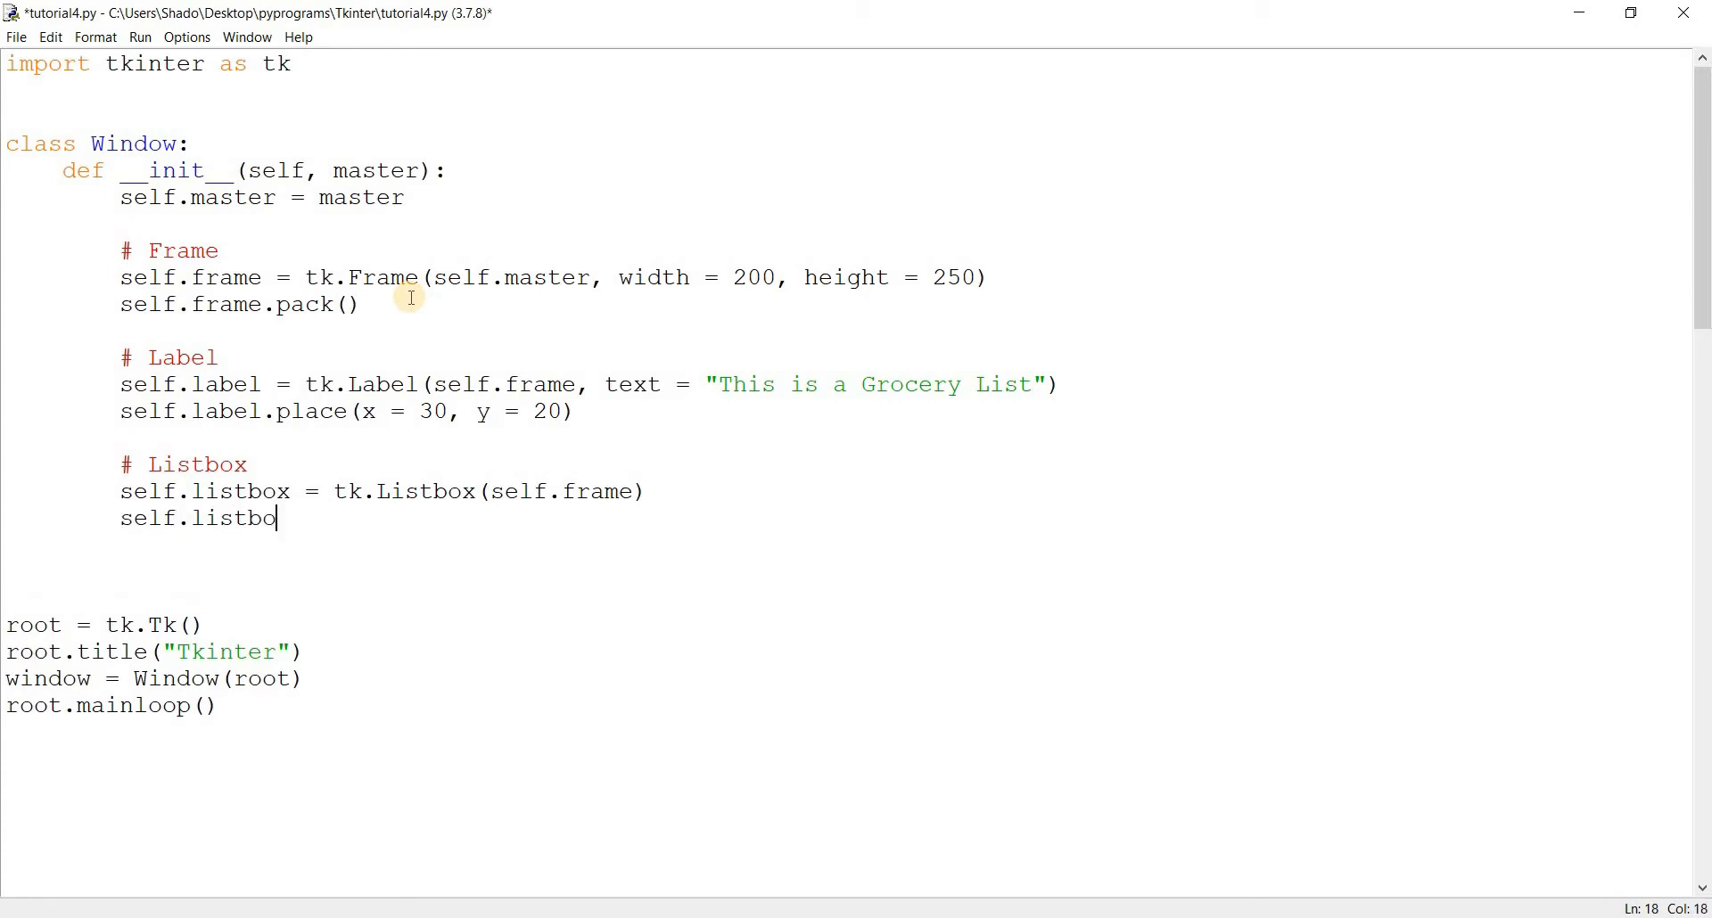
type("x.place(")
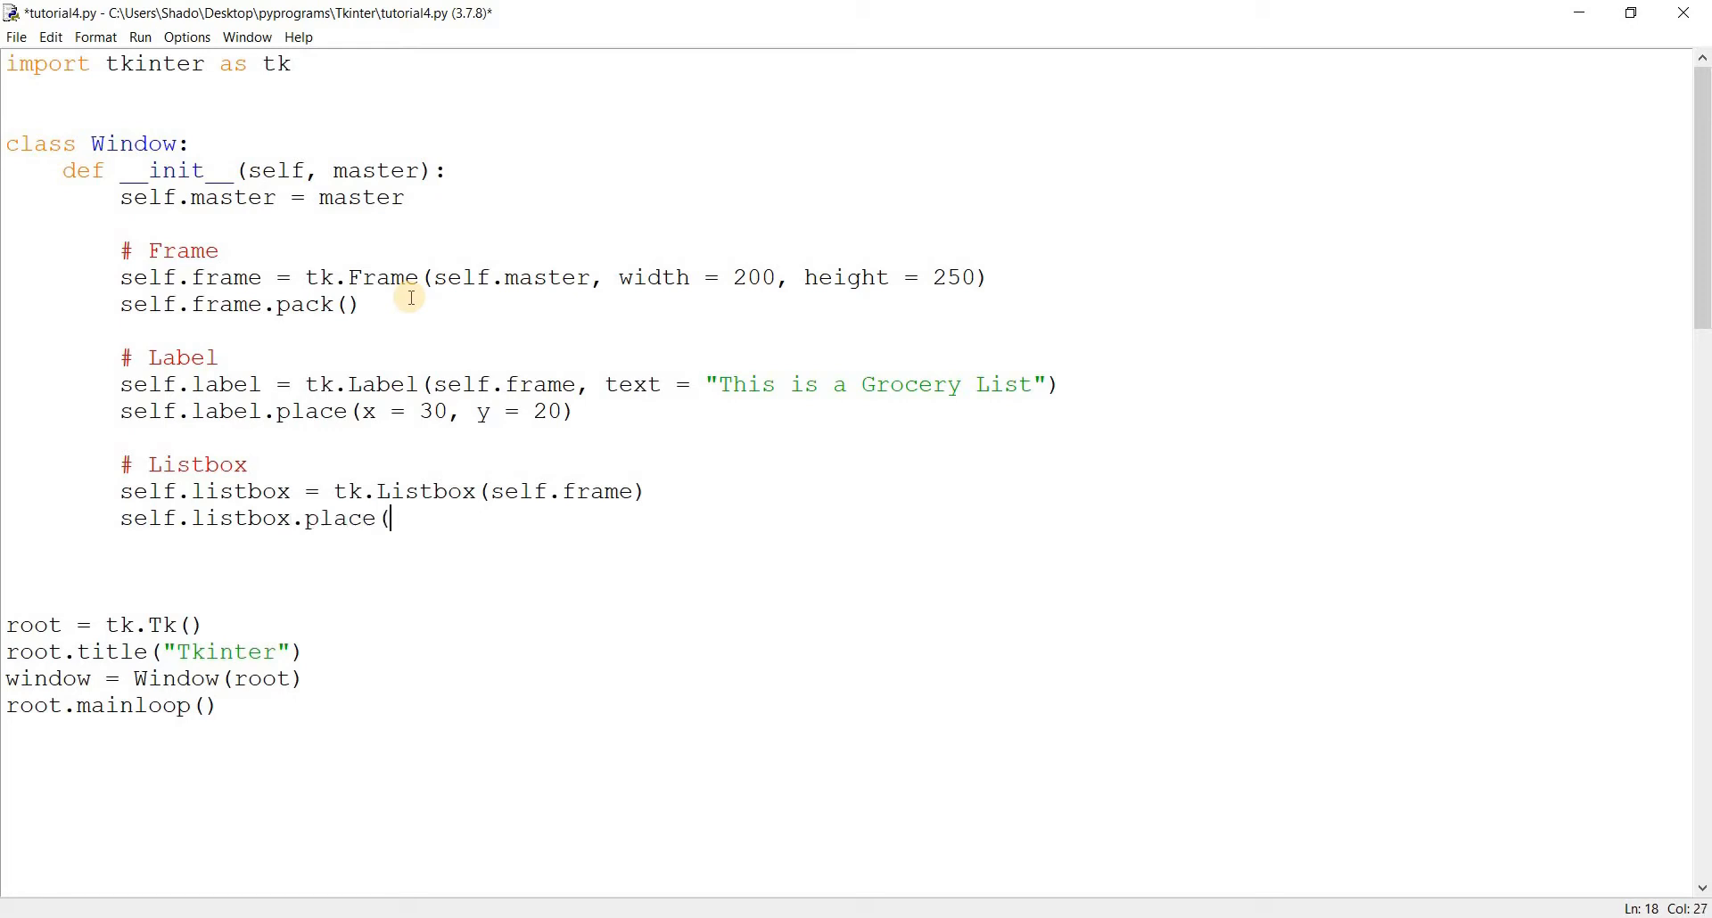
type("x = 30, y = 50")
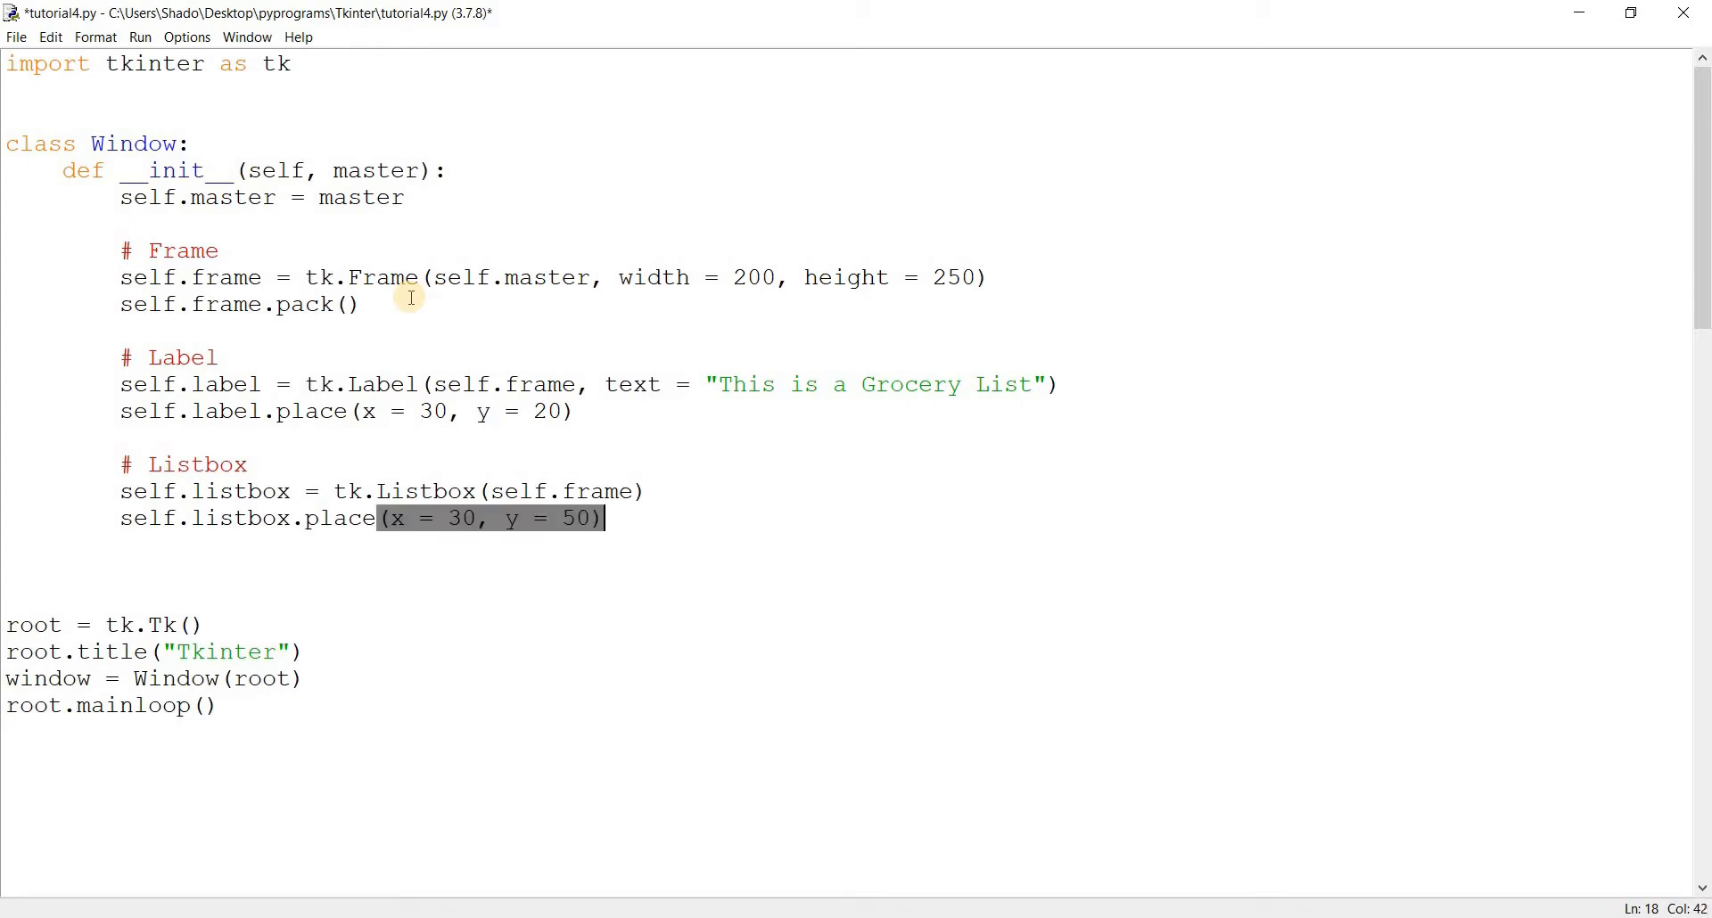
key("ctrl+s")
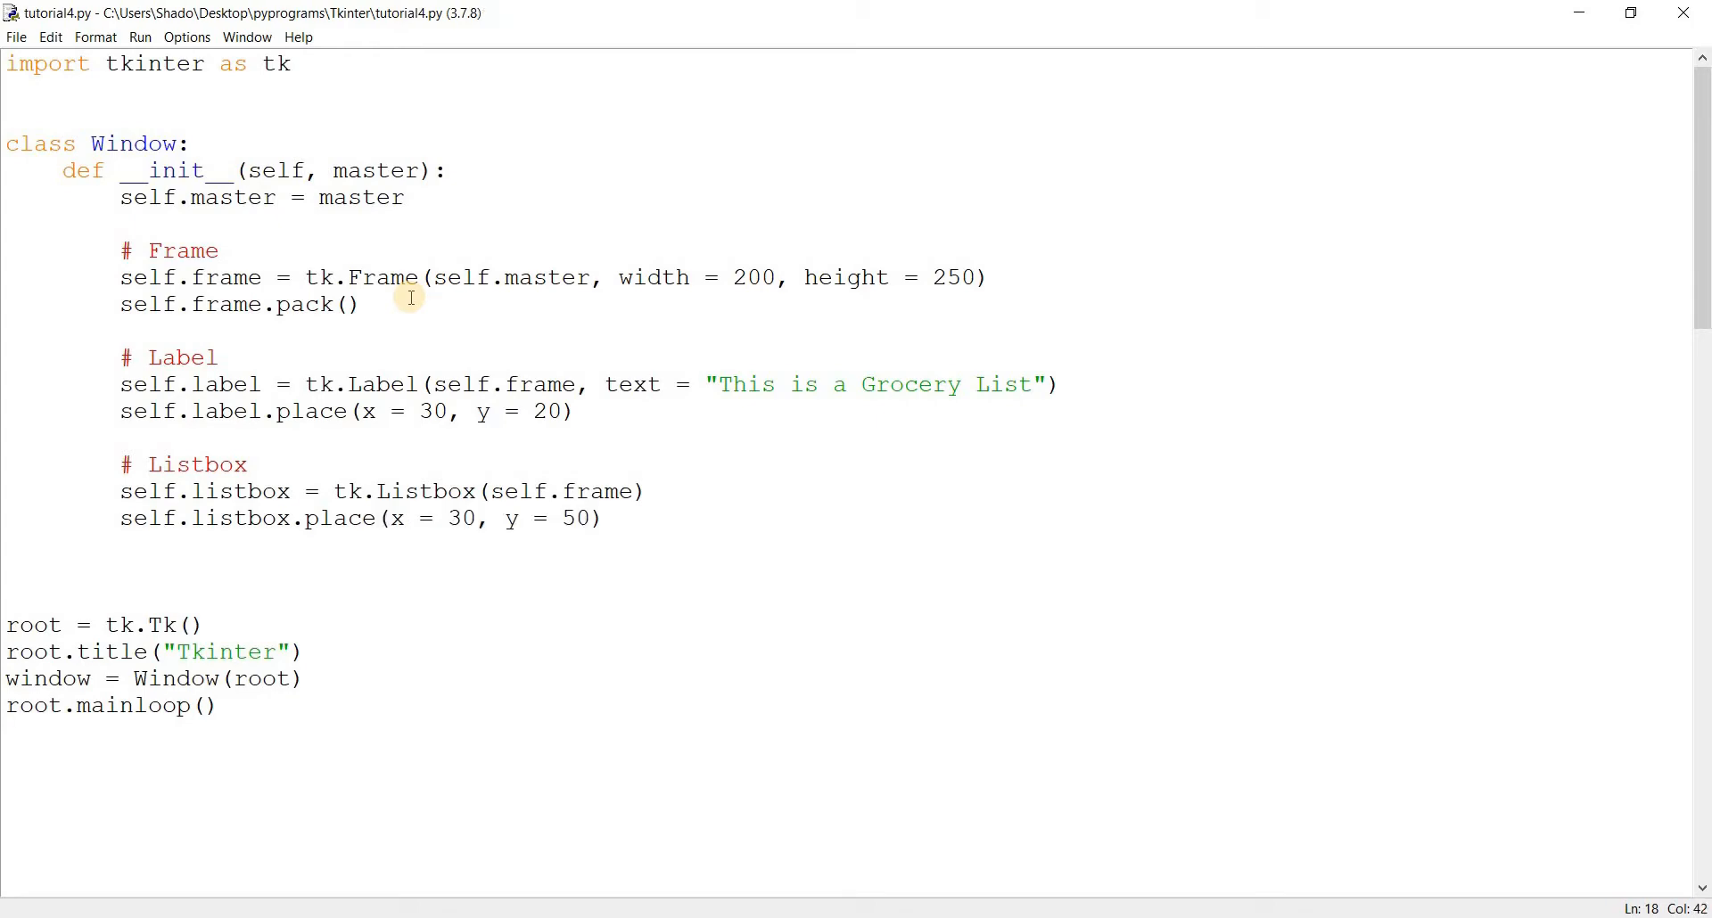
Run the script to preview the window with the empty listbox, then close it
key("F5")
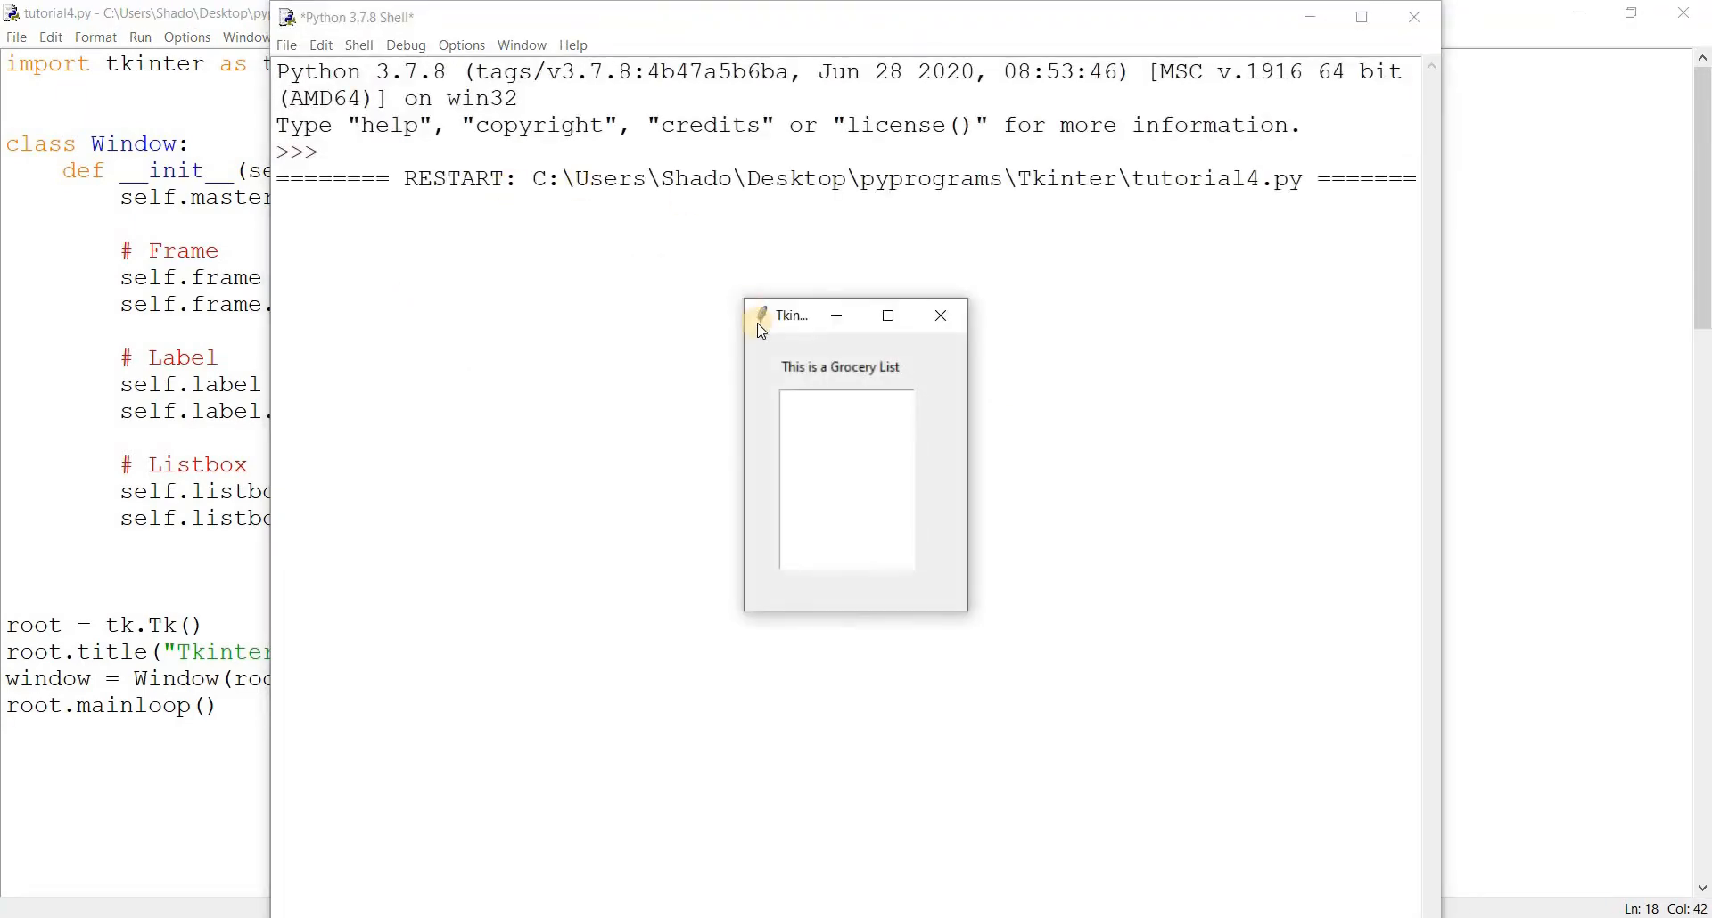
mouse_move(848, 435)
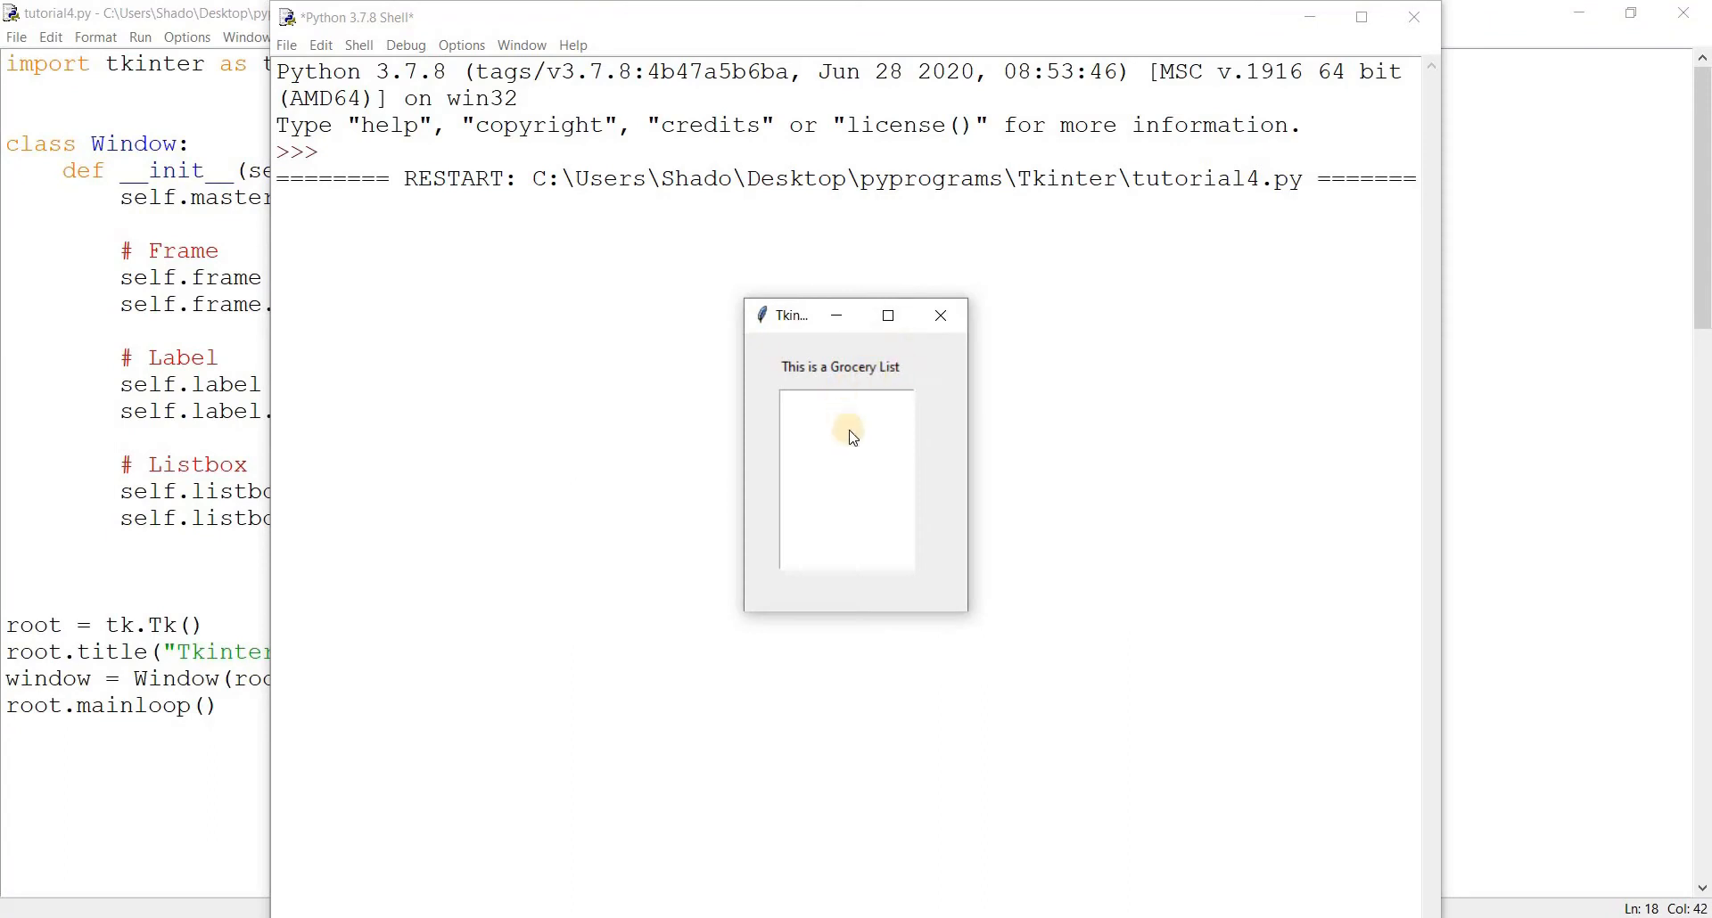
mouse_move(691, 435)
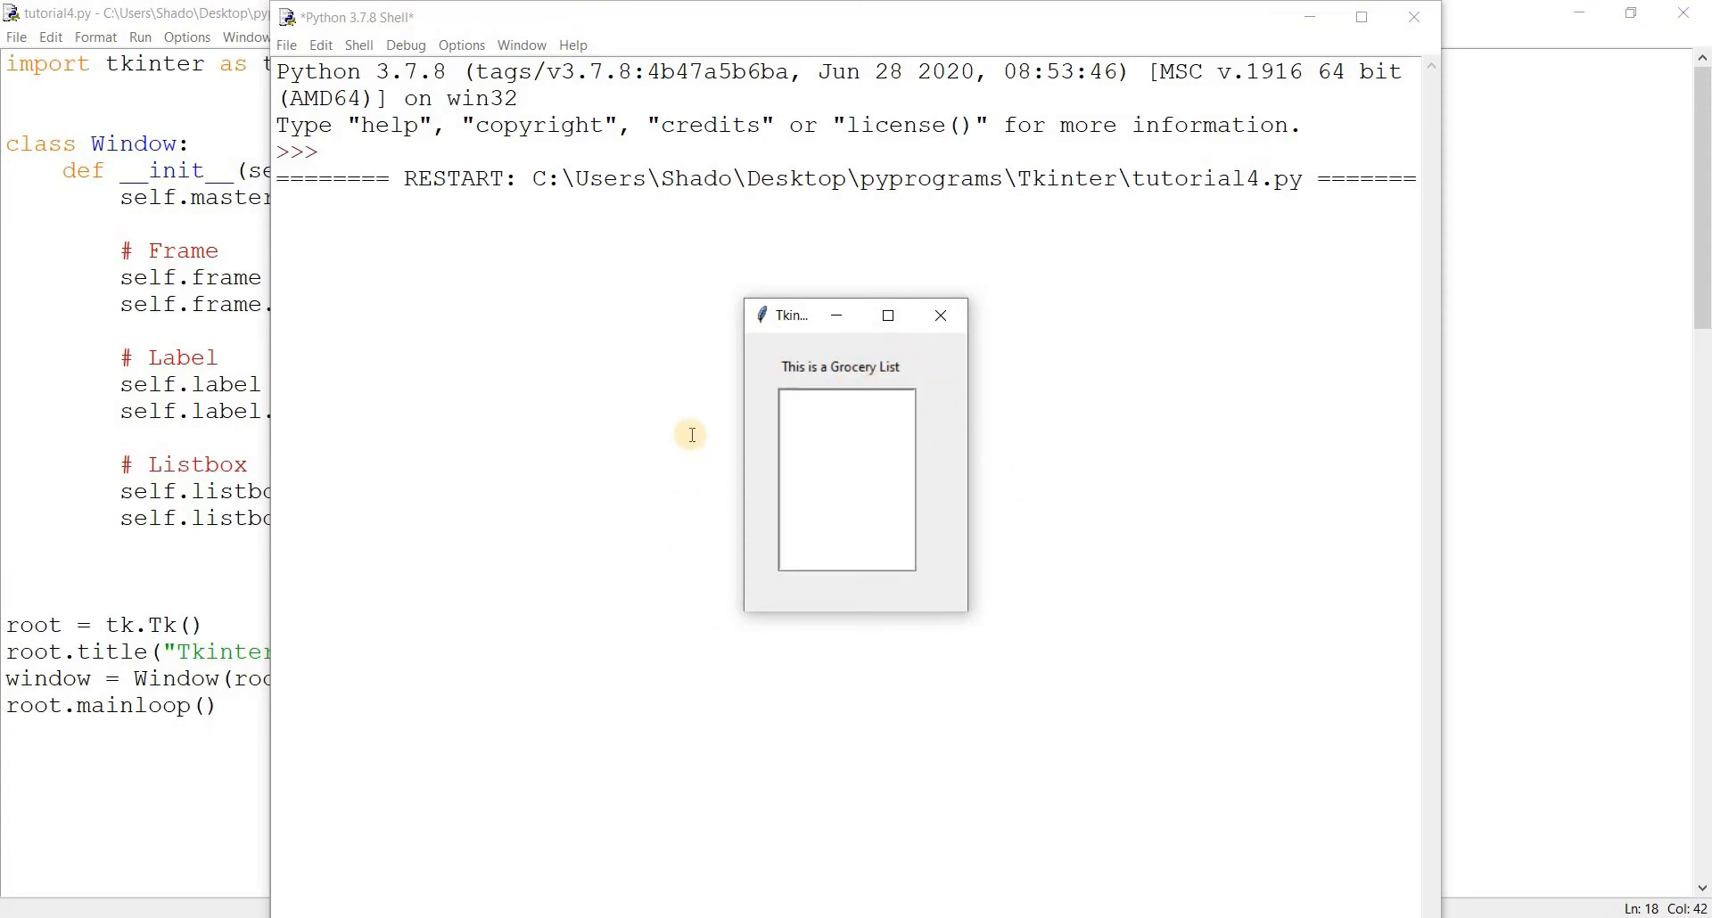
mouse_move(824, 442)
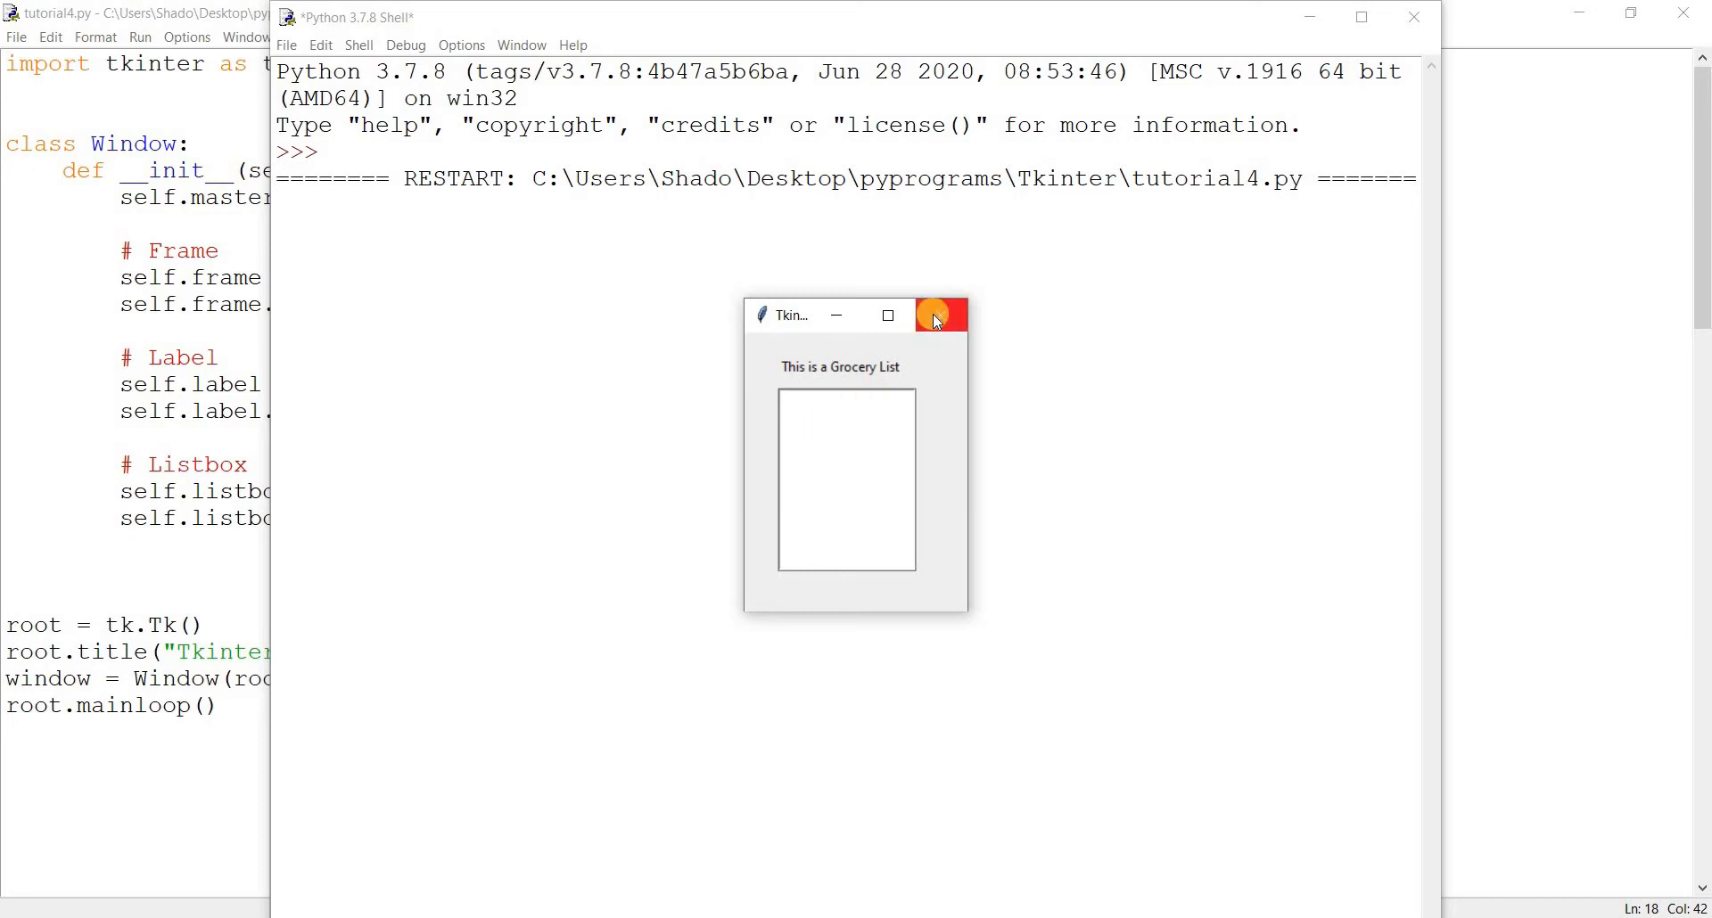
mouse_move(942, 318)
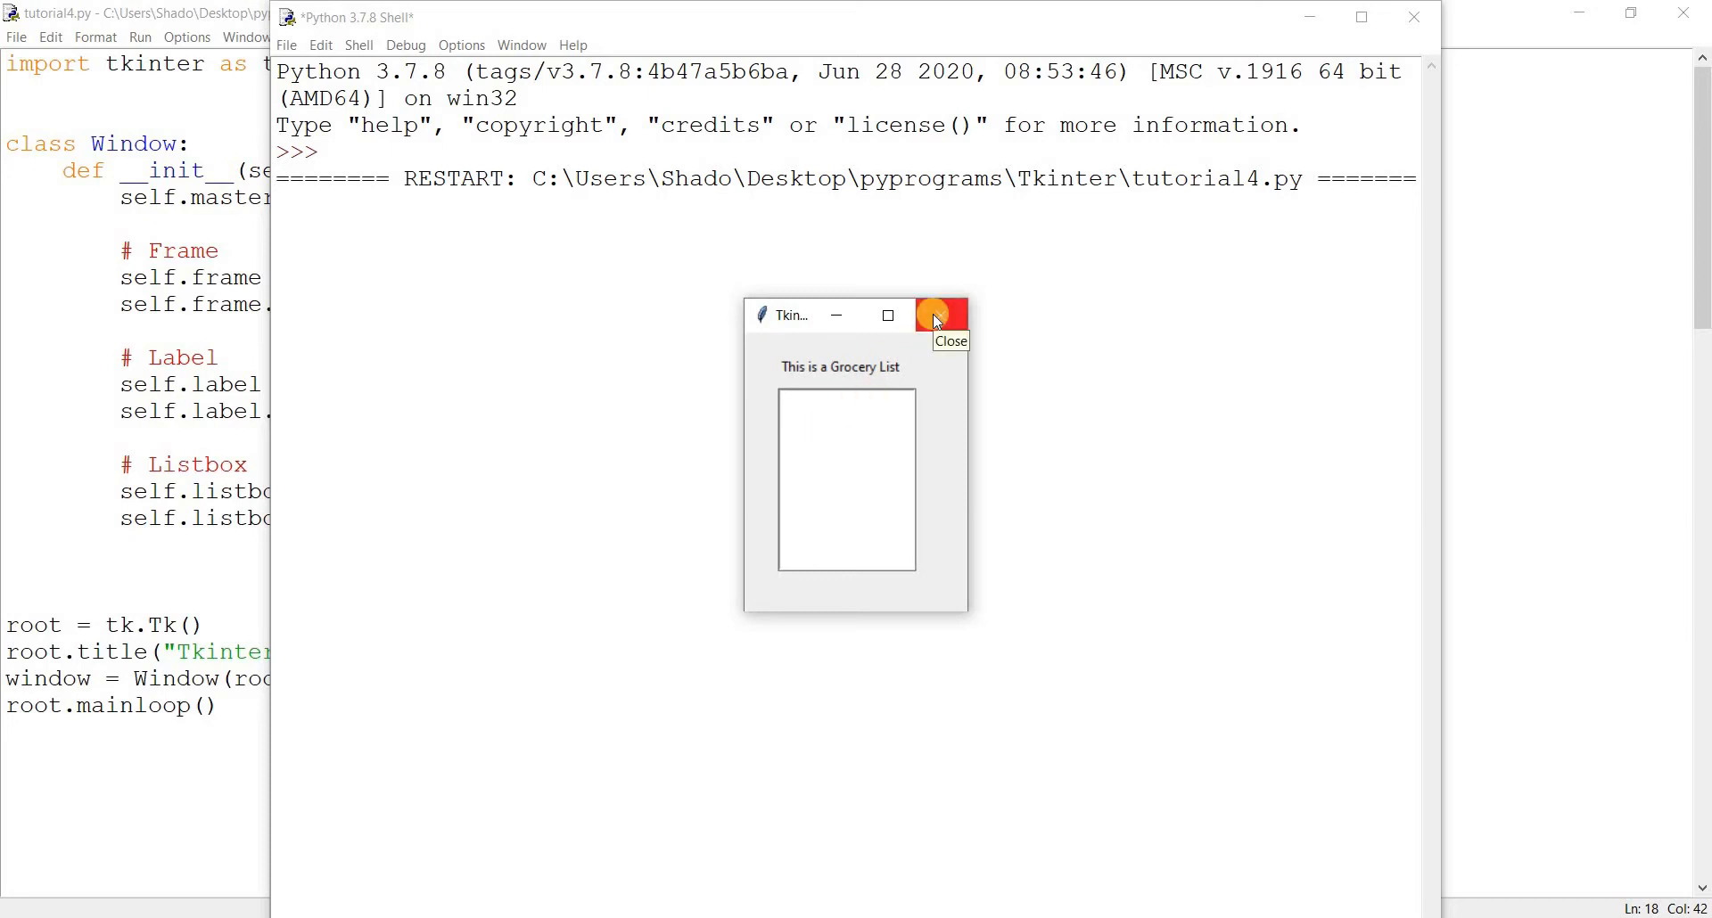
left_click(941, 314)
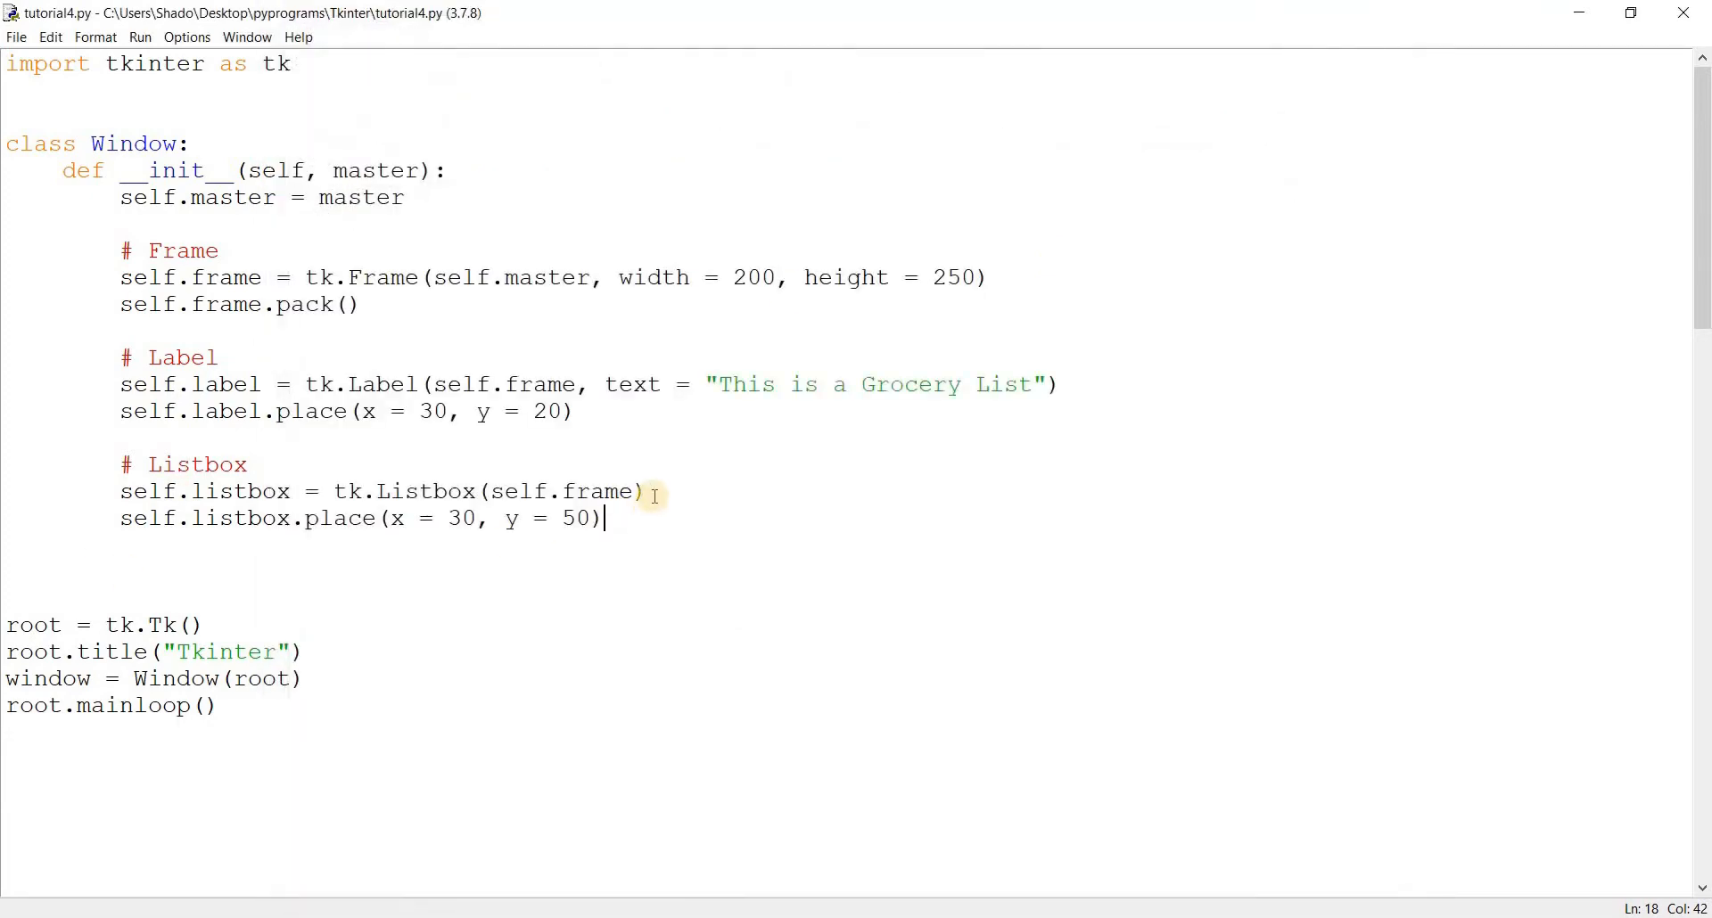
Insert "Meat" into the listbox at index 0 with self.listbox.insert
key("enter")
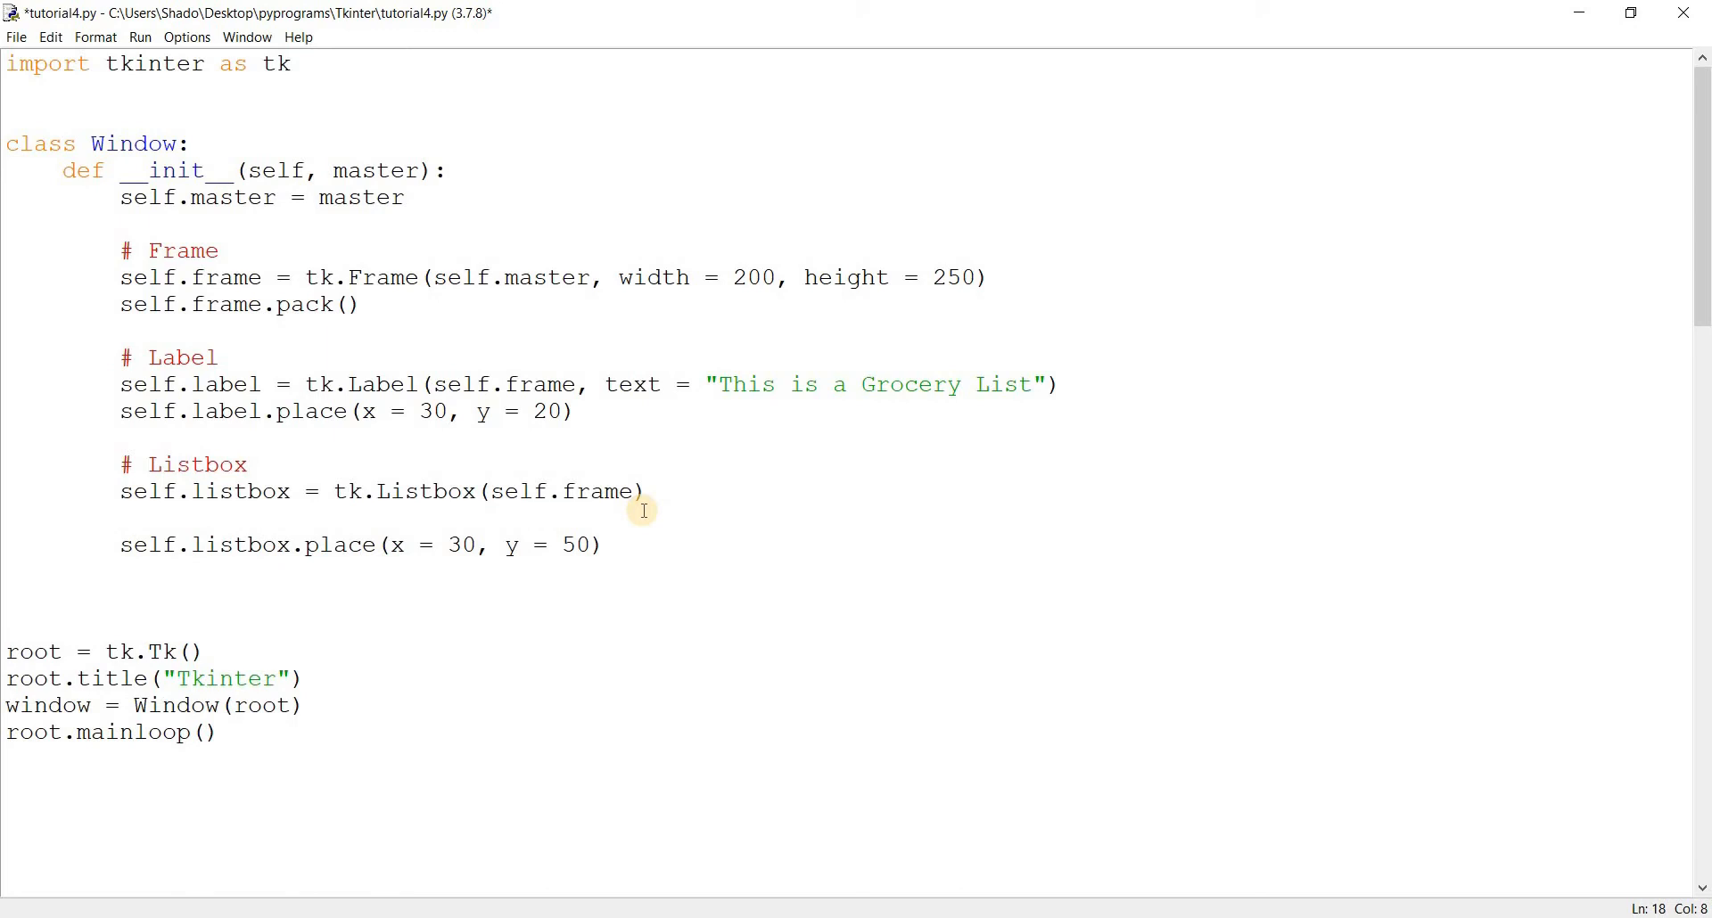
type("self.listbox.inser")
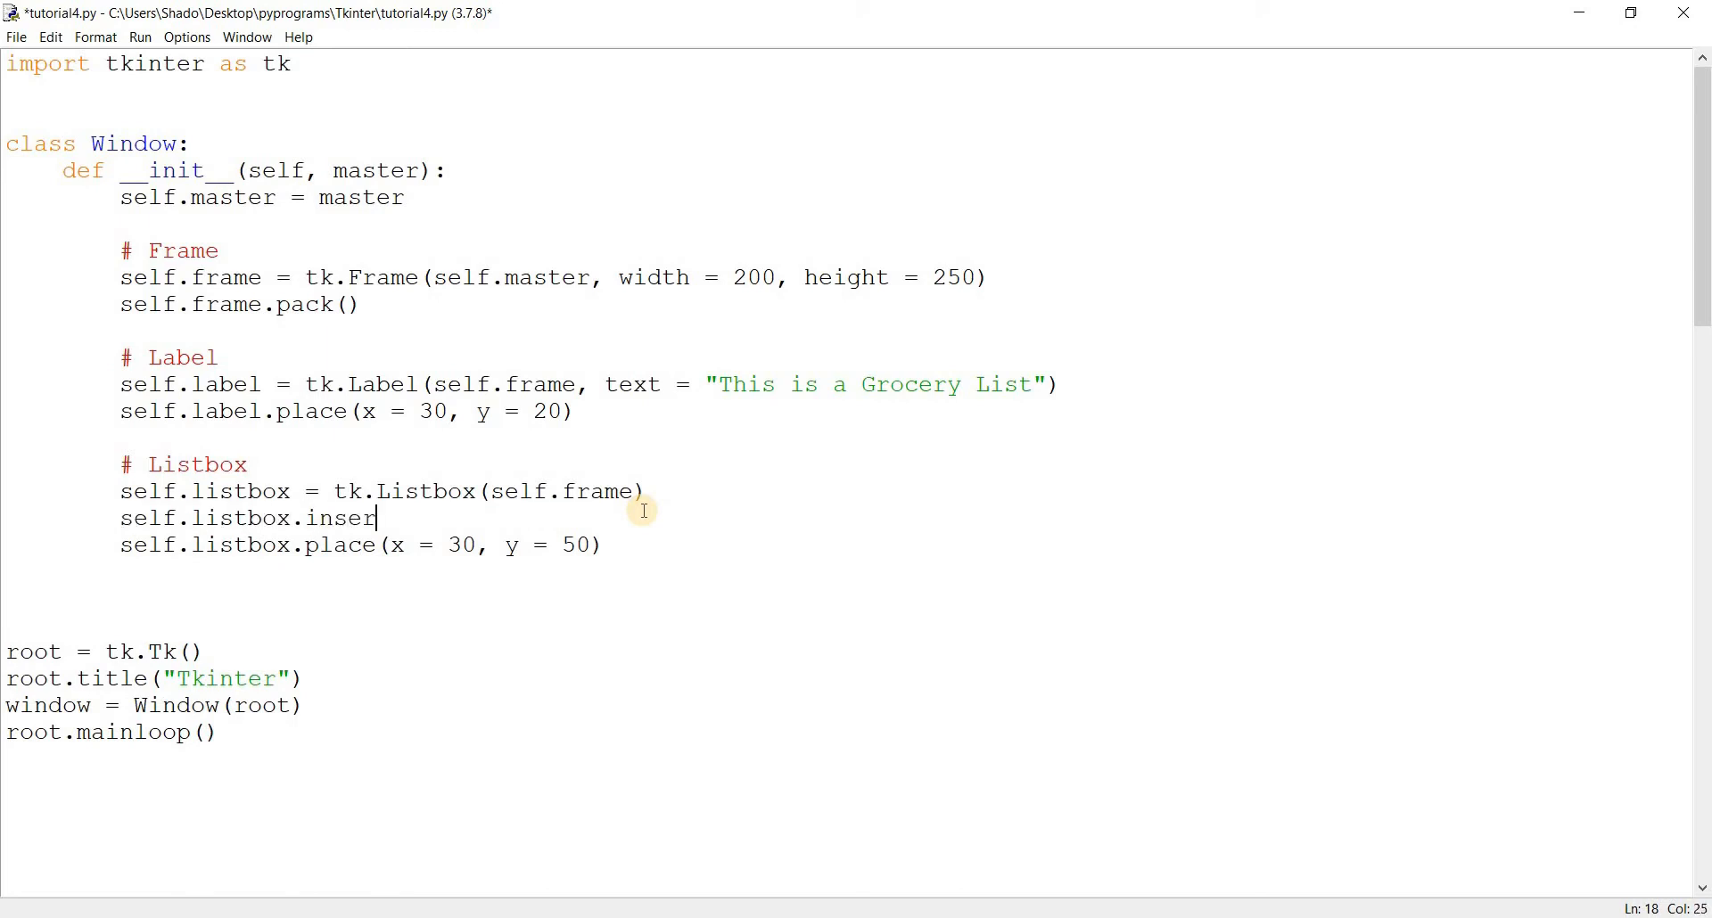
type("t(")
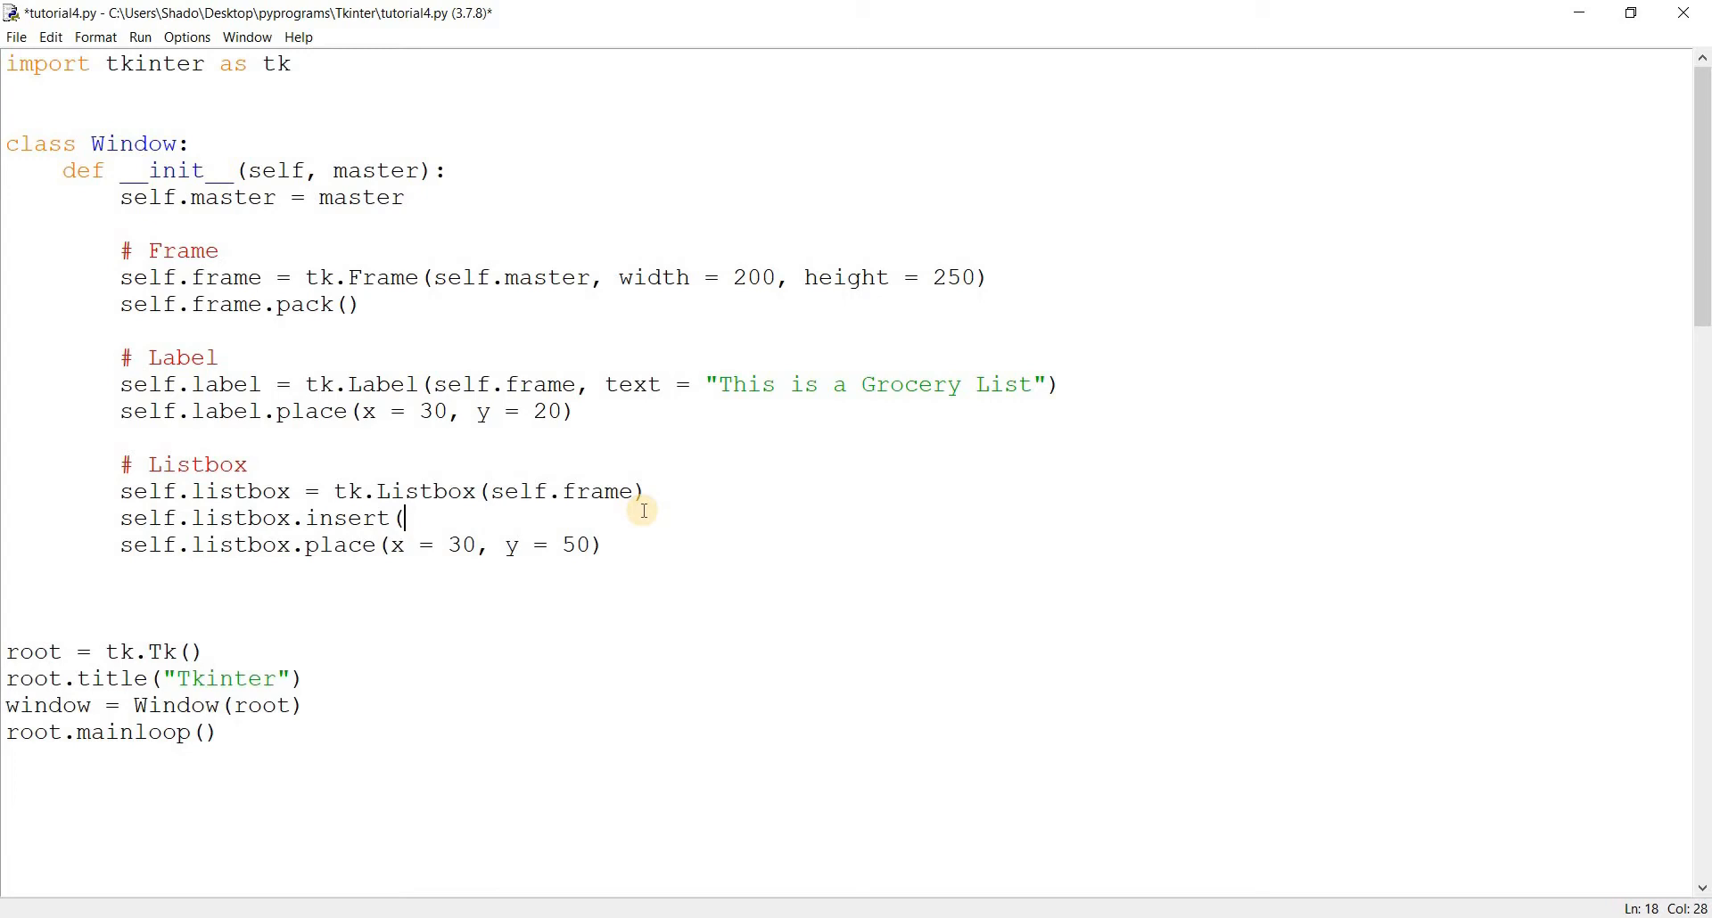
type("0,")
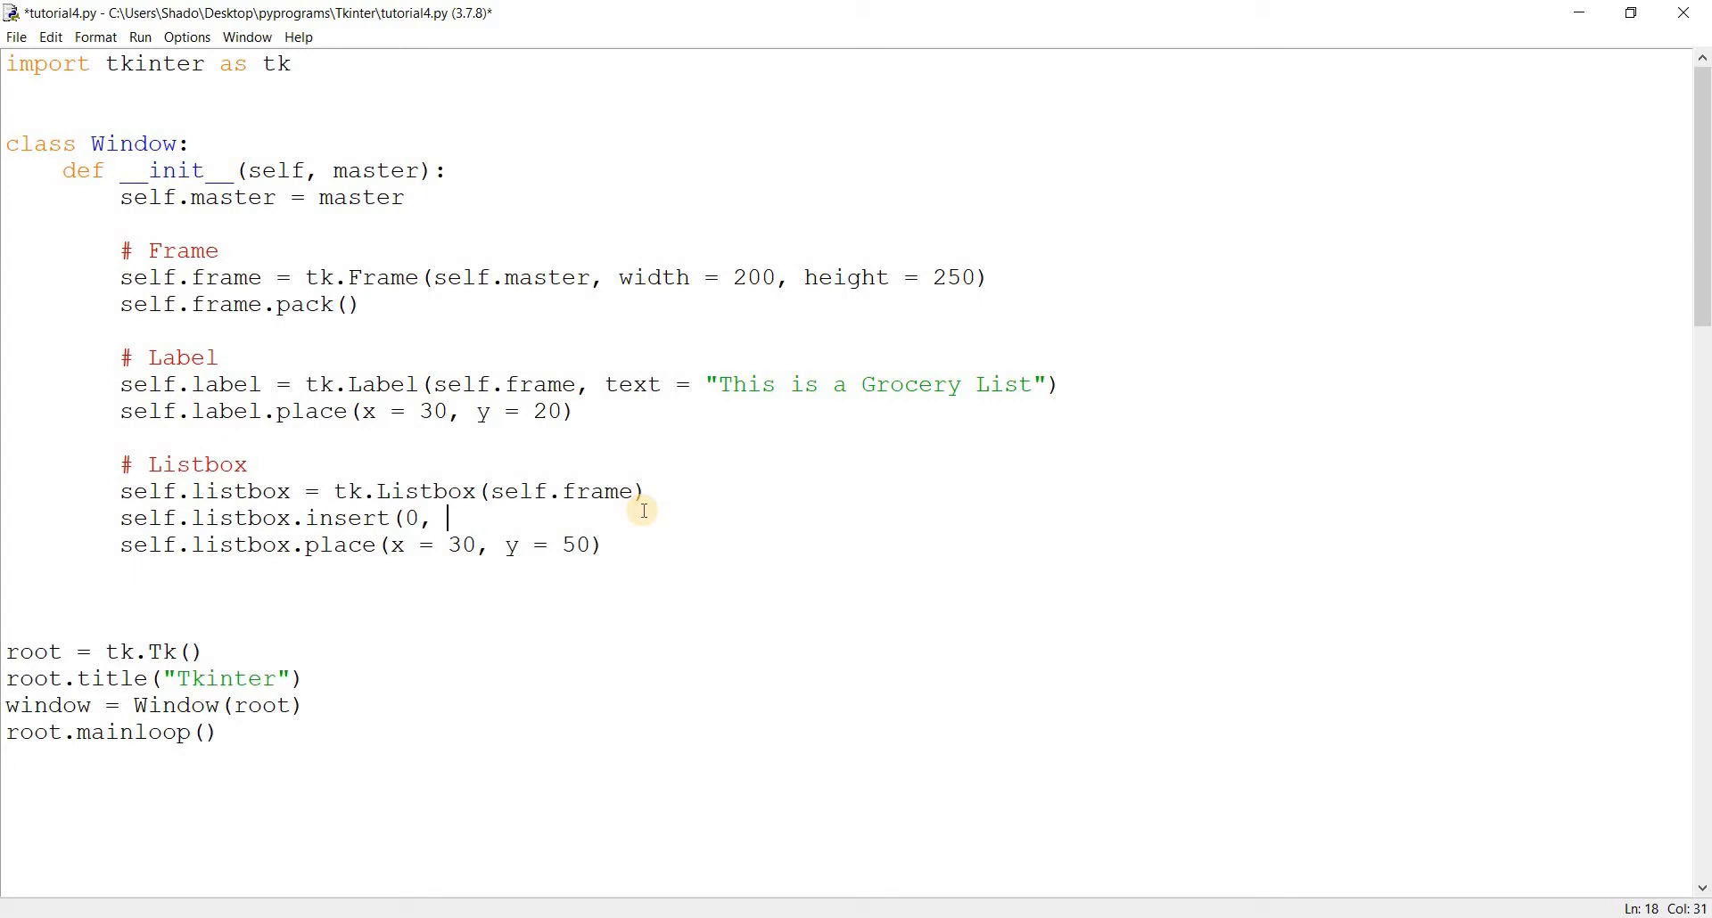
type("\"")
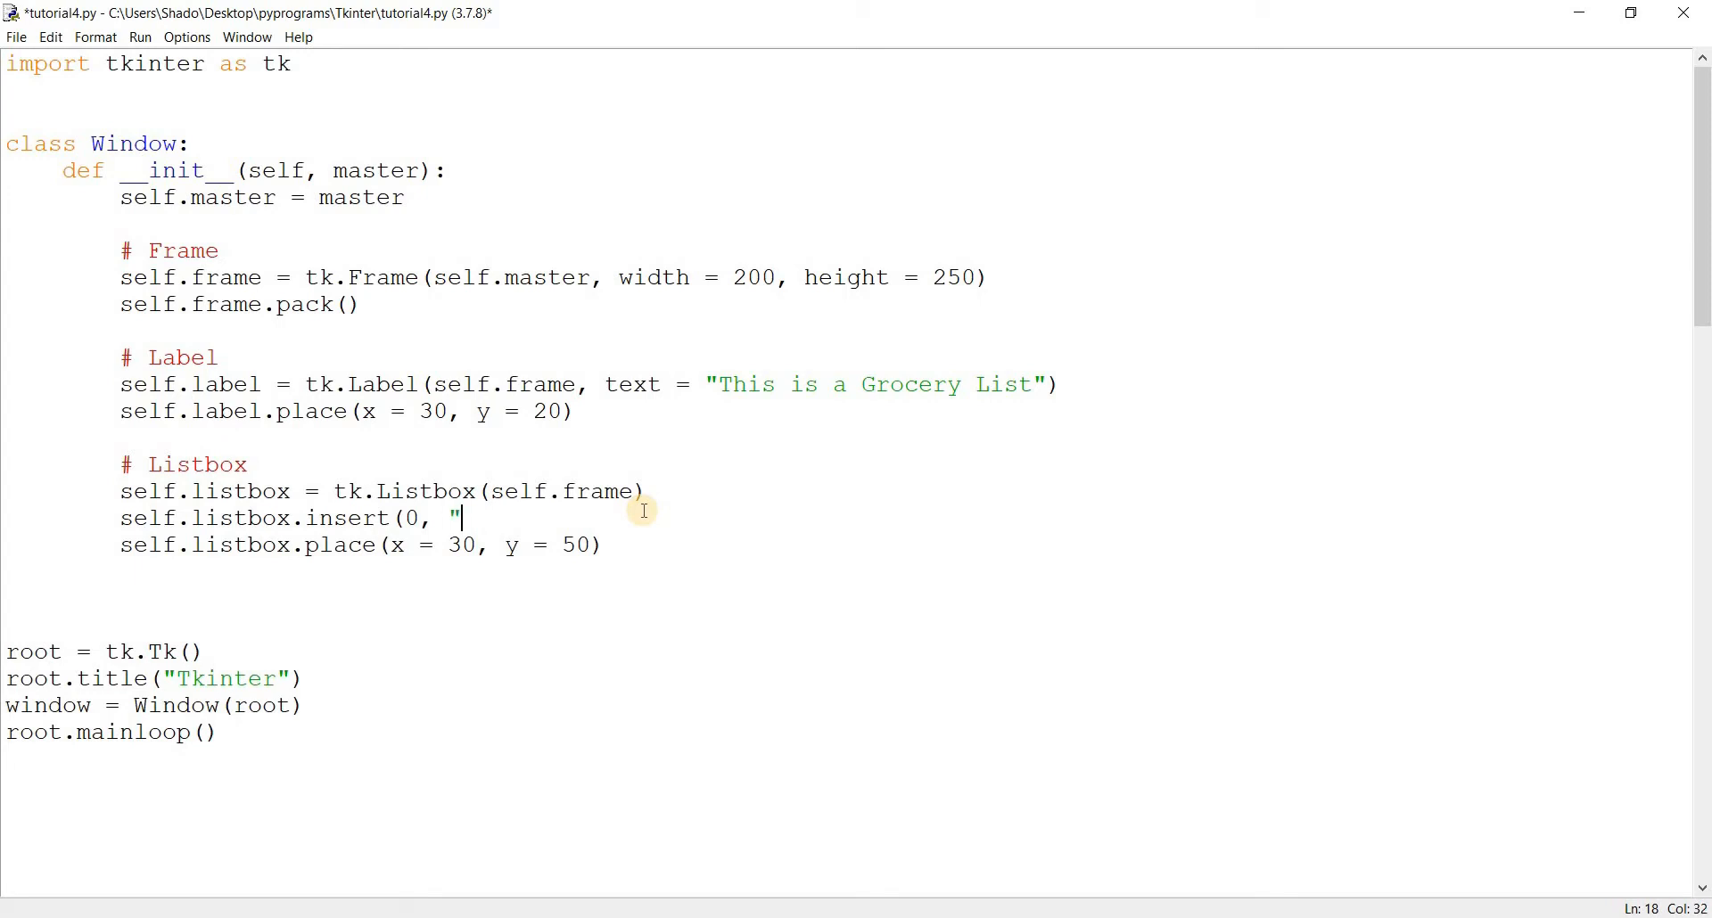
type("Mea")
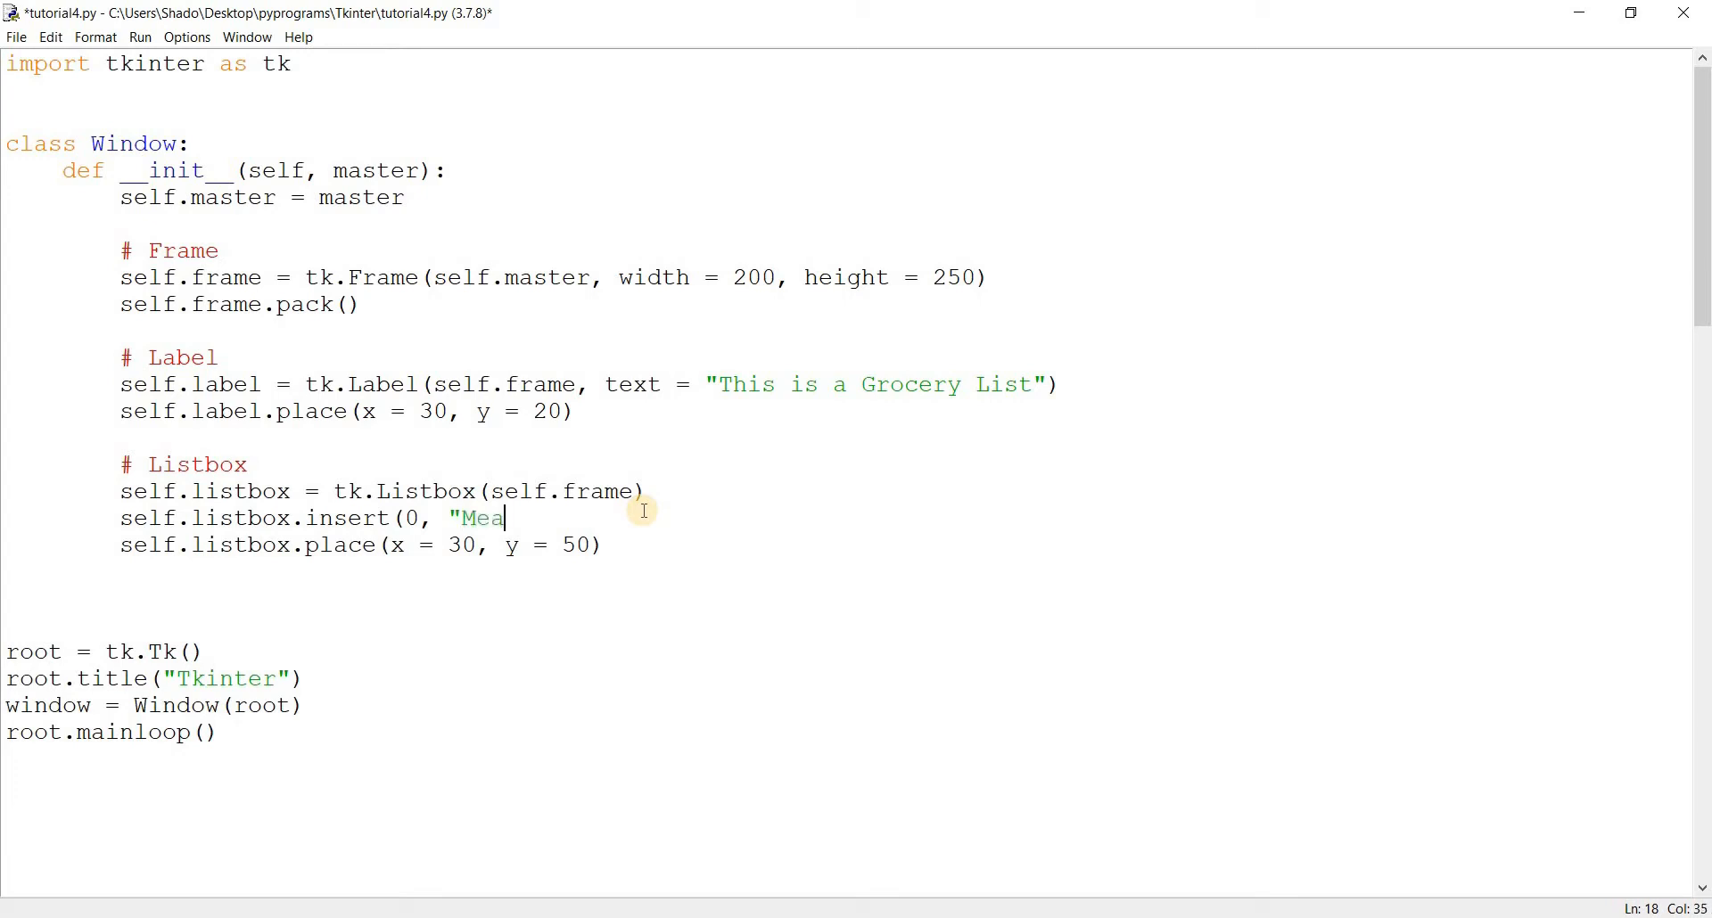
type("t\")")
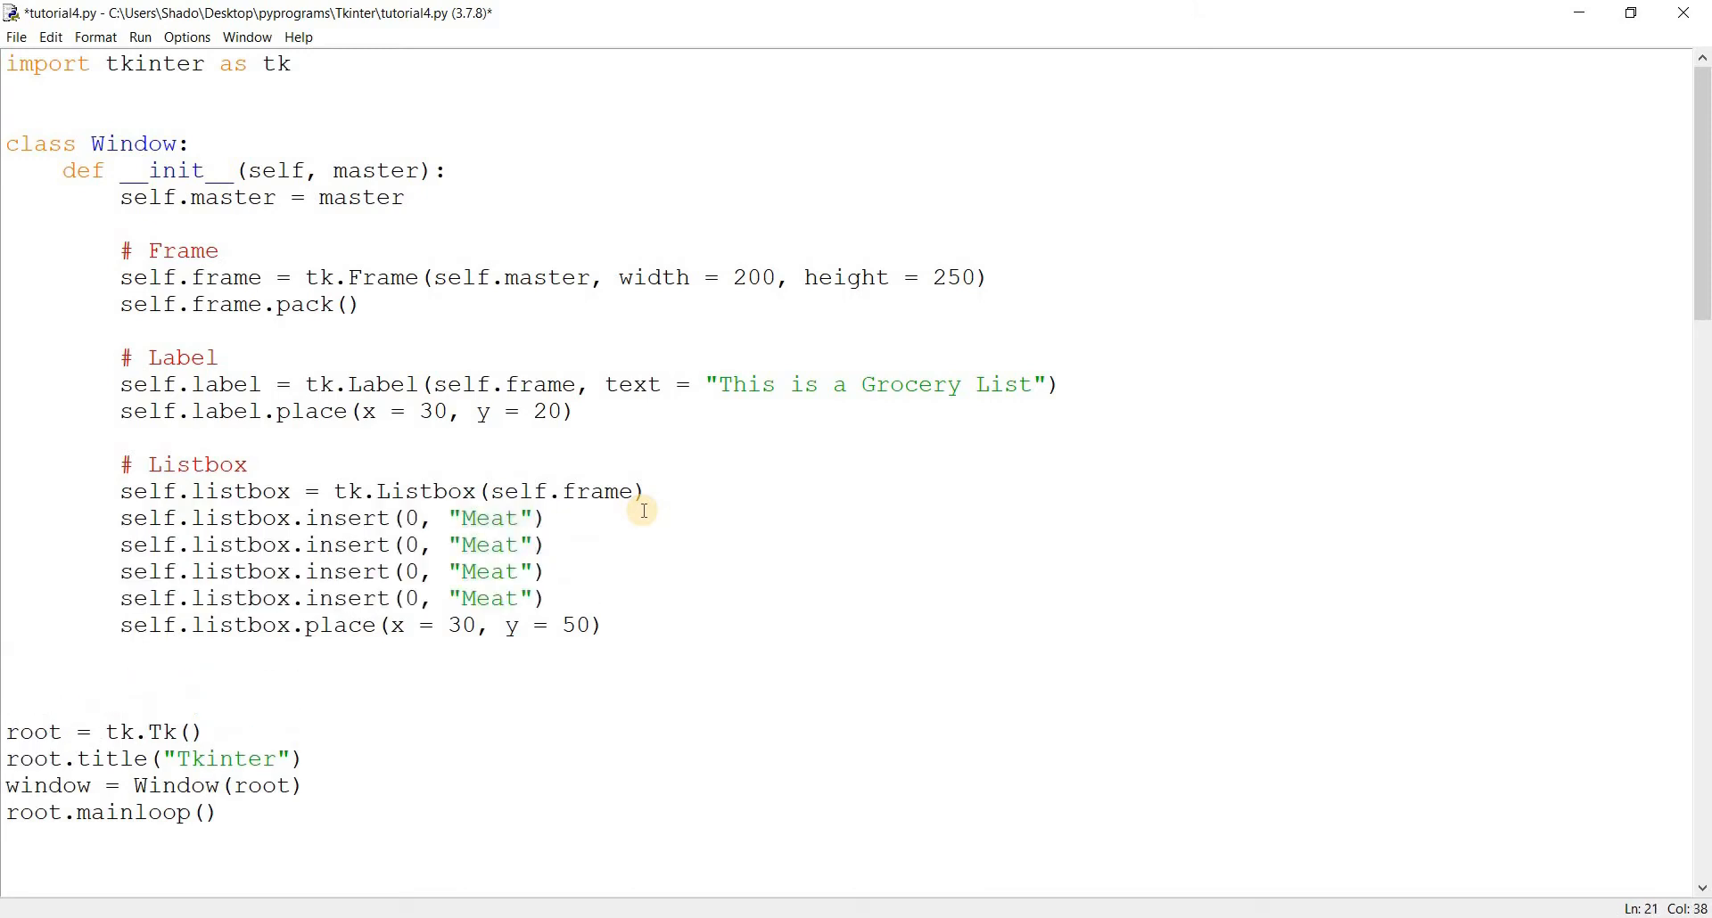
Edit the repeated insert lines to Milk, Eggs and Cheese, then run the script
left_click(503, 570)
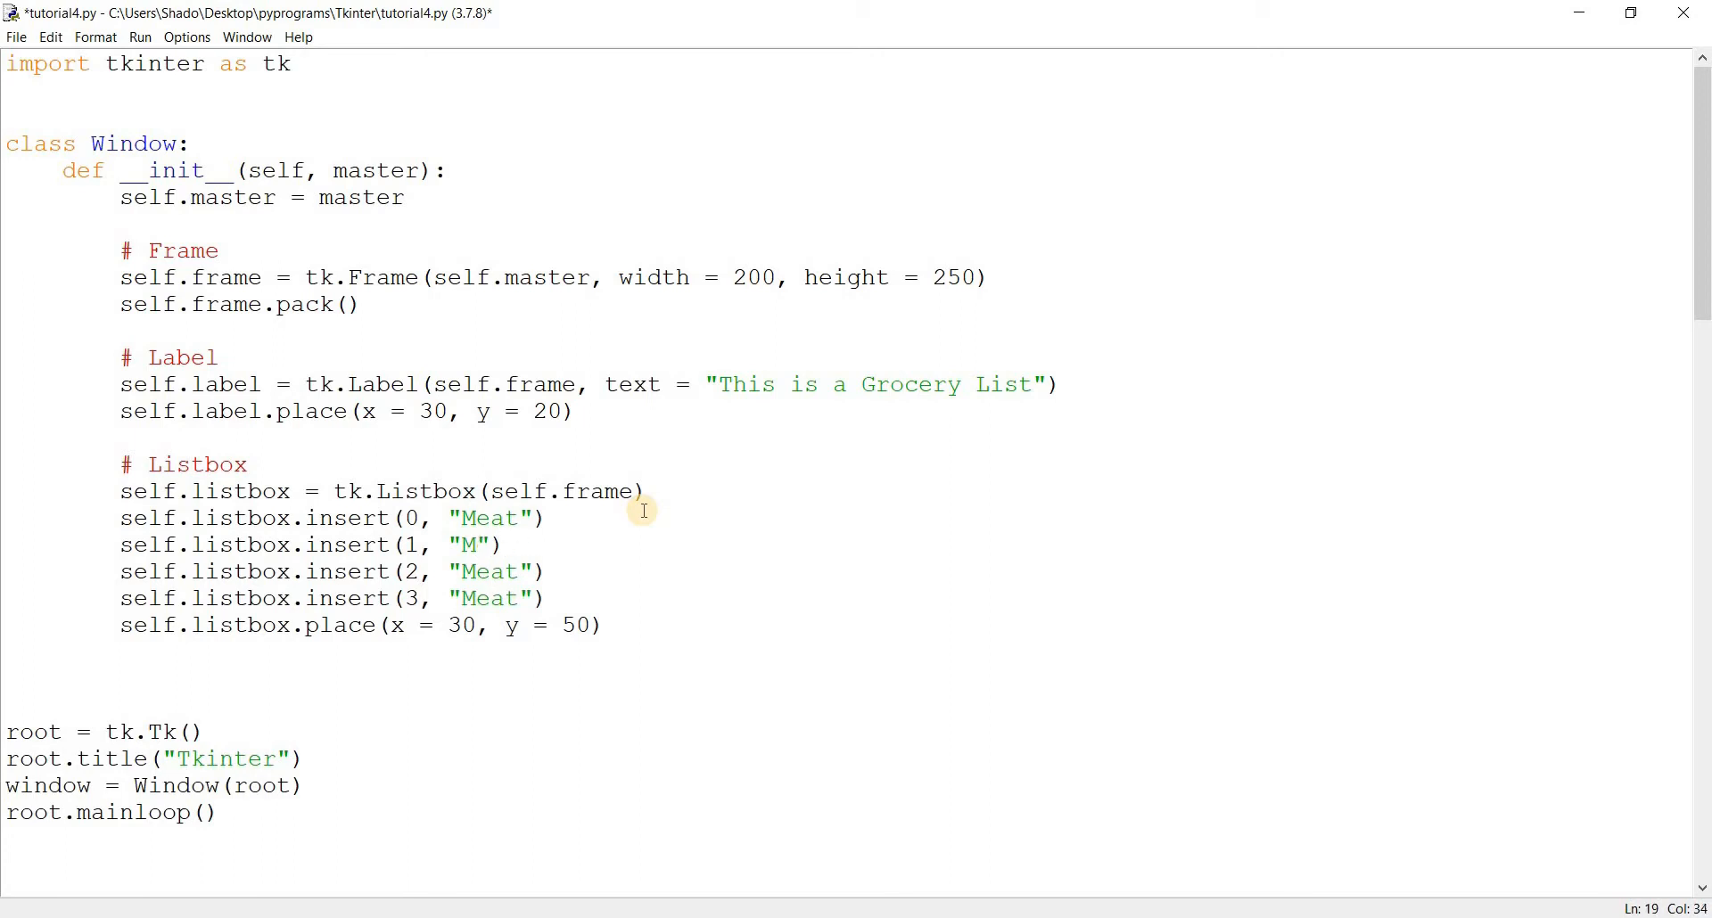
type("ilk")
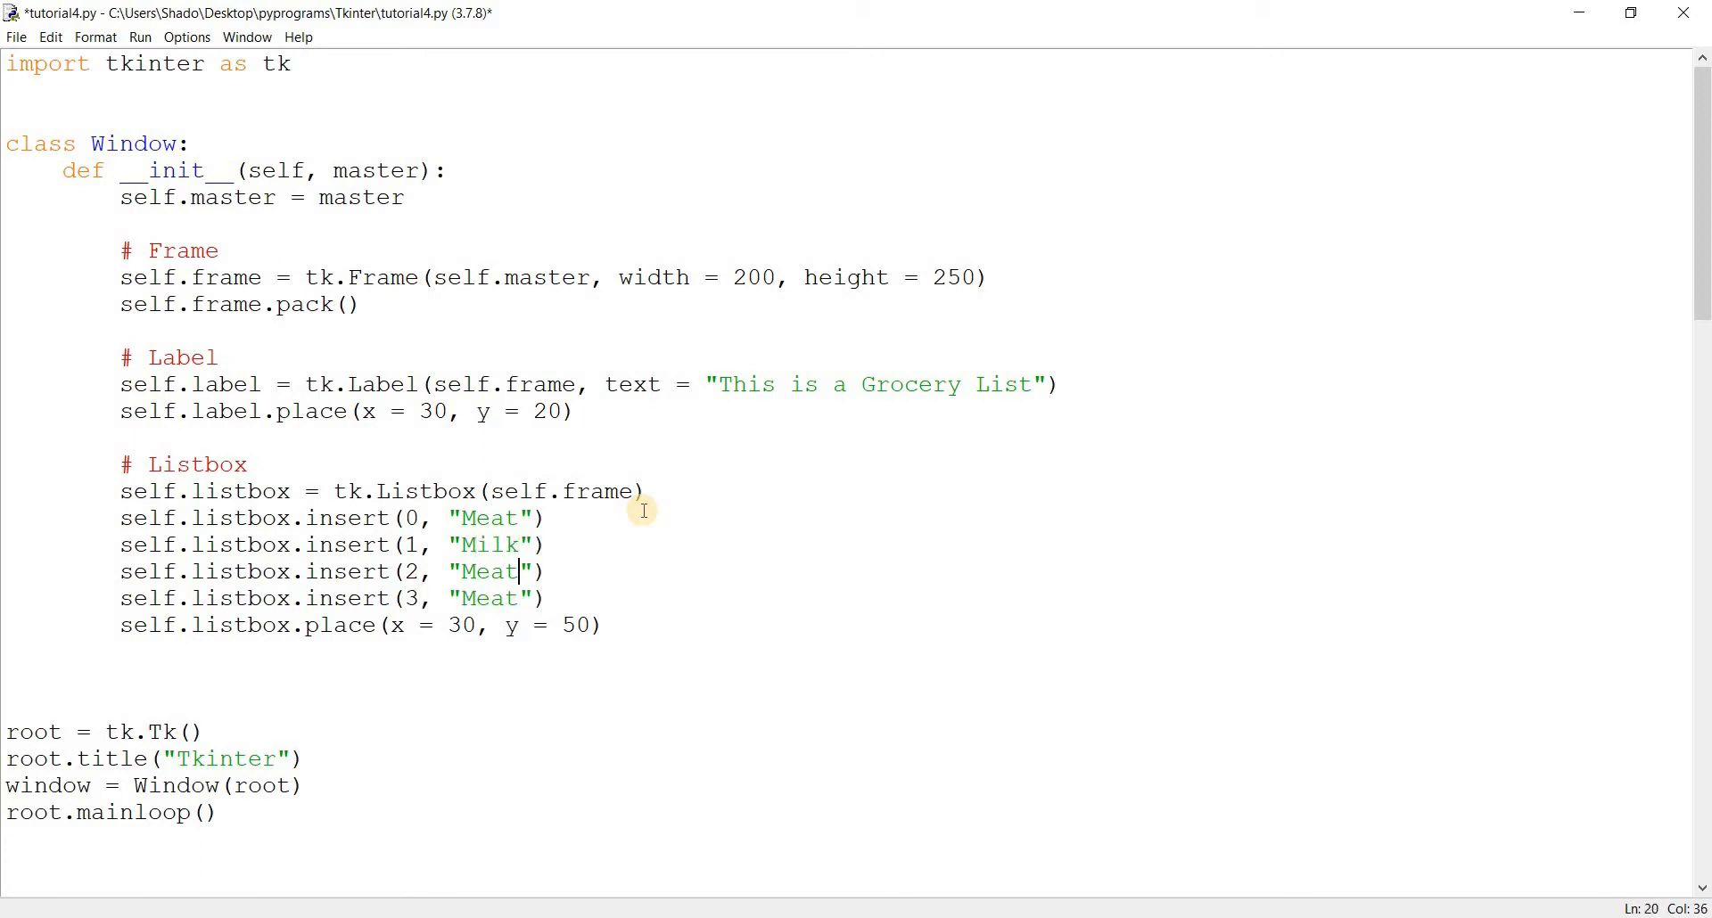
type("Eggs")
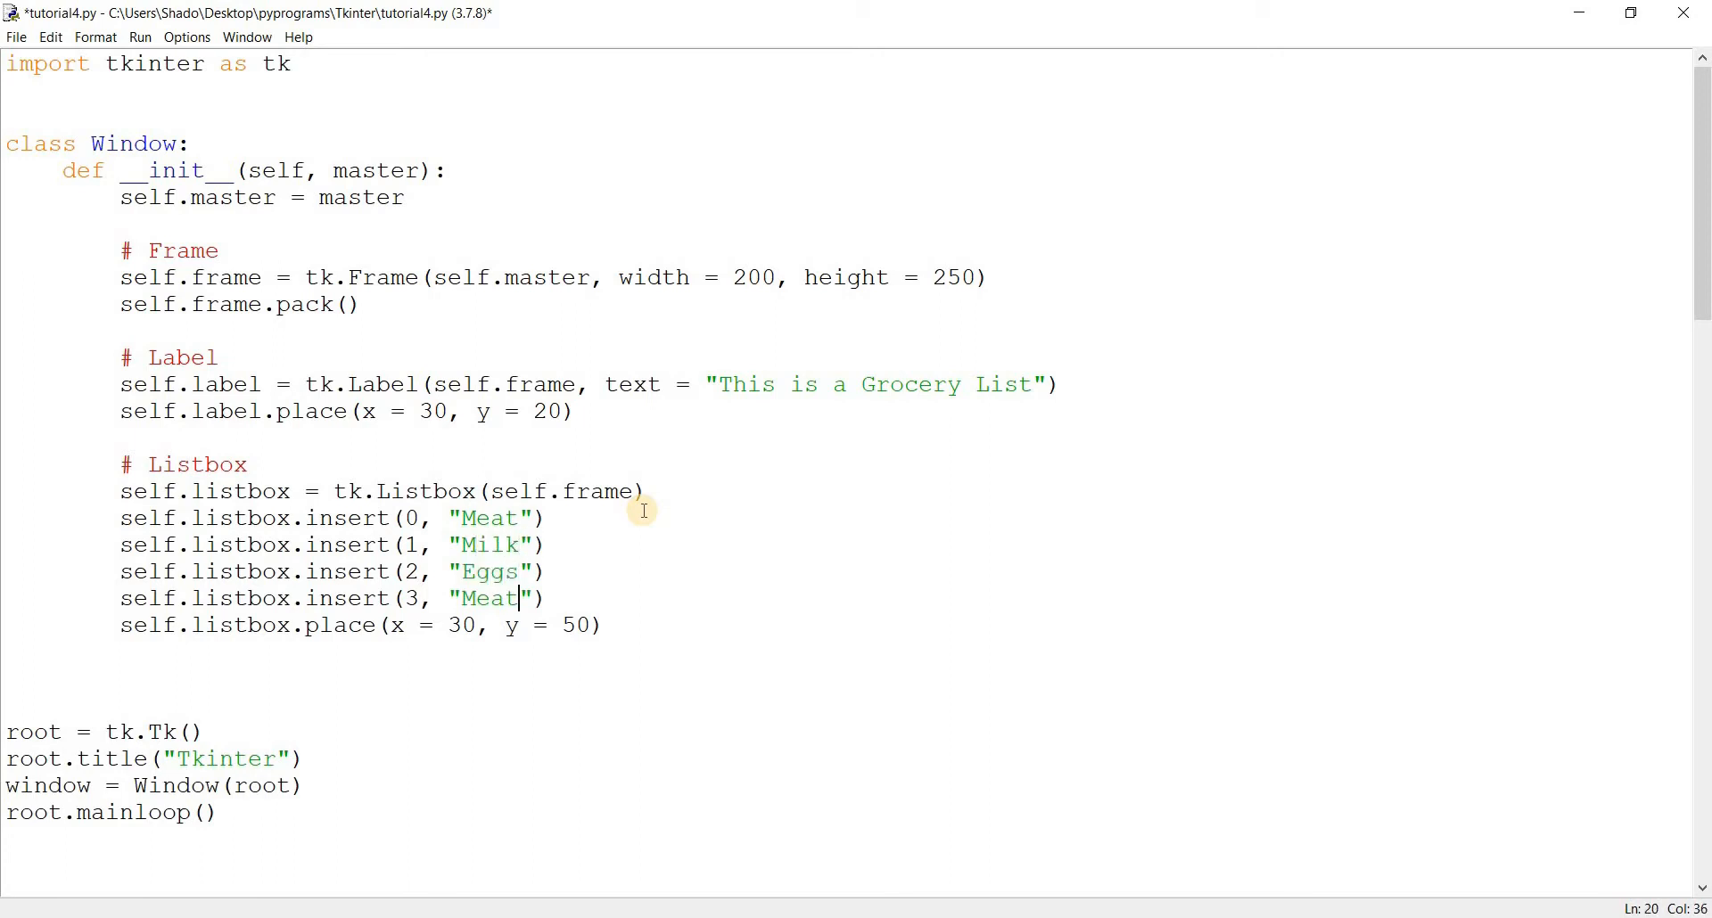
type("Cheese")
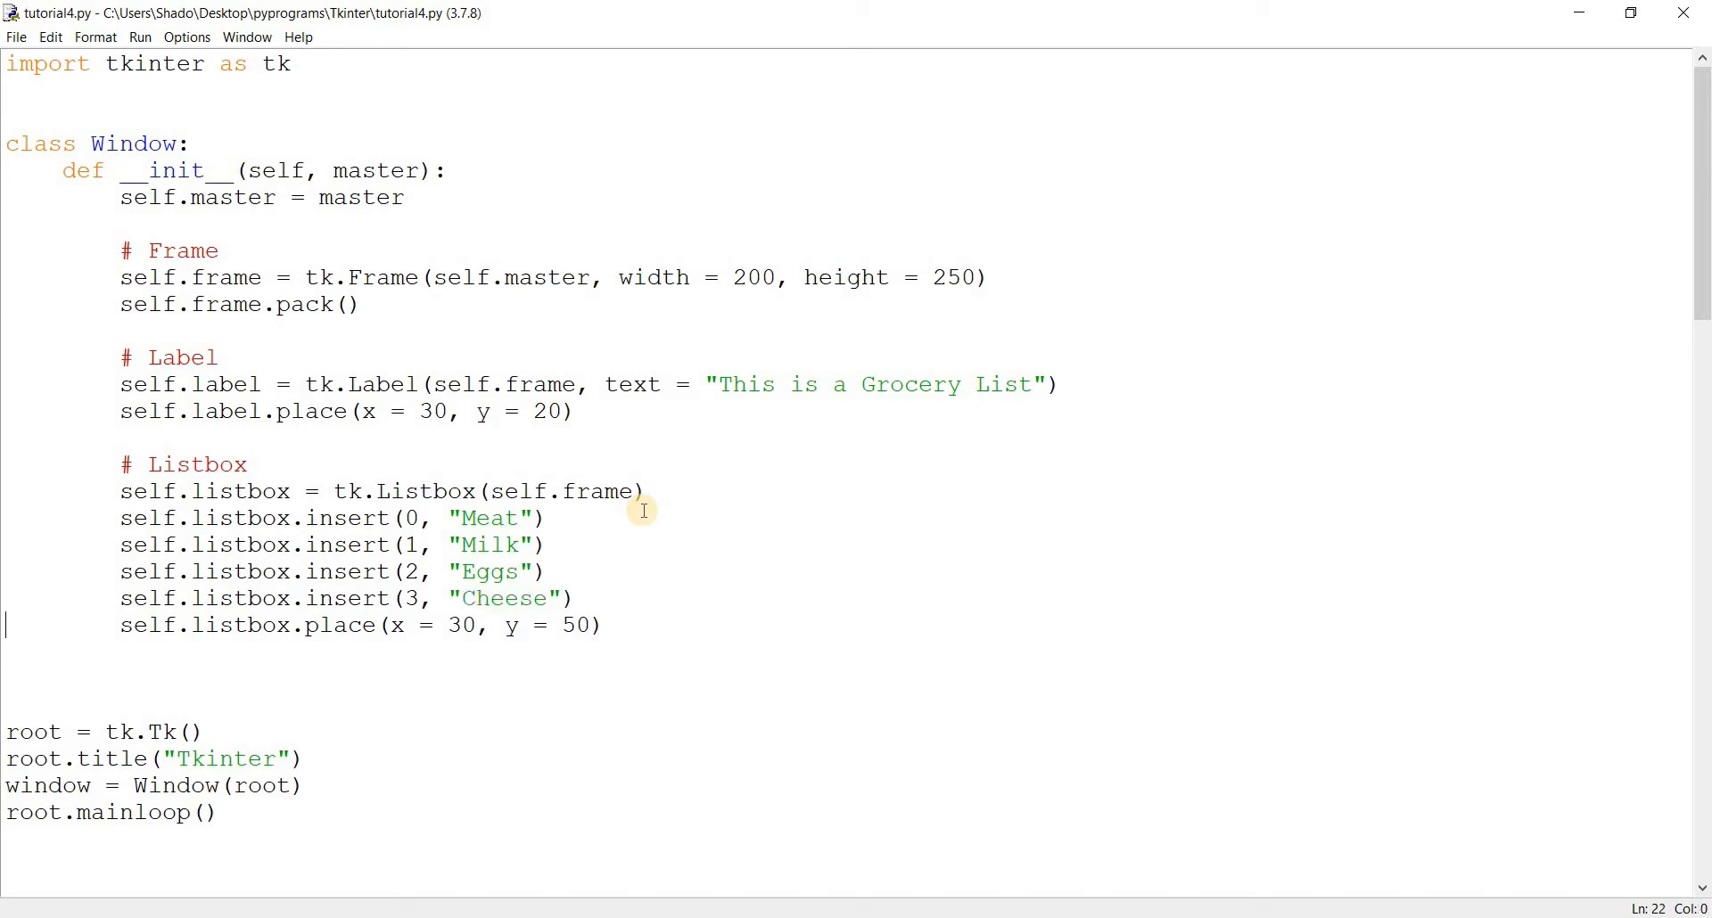
key("F5")
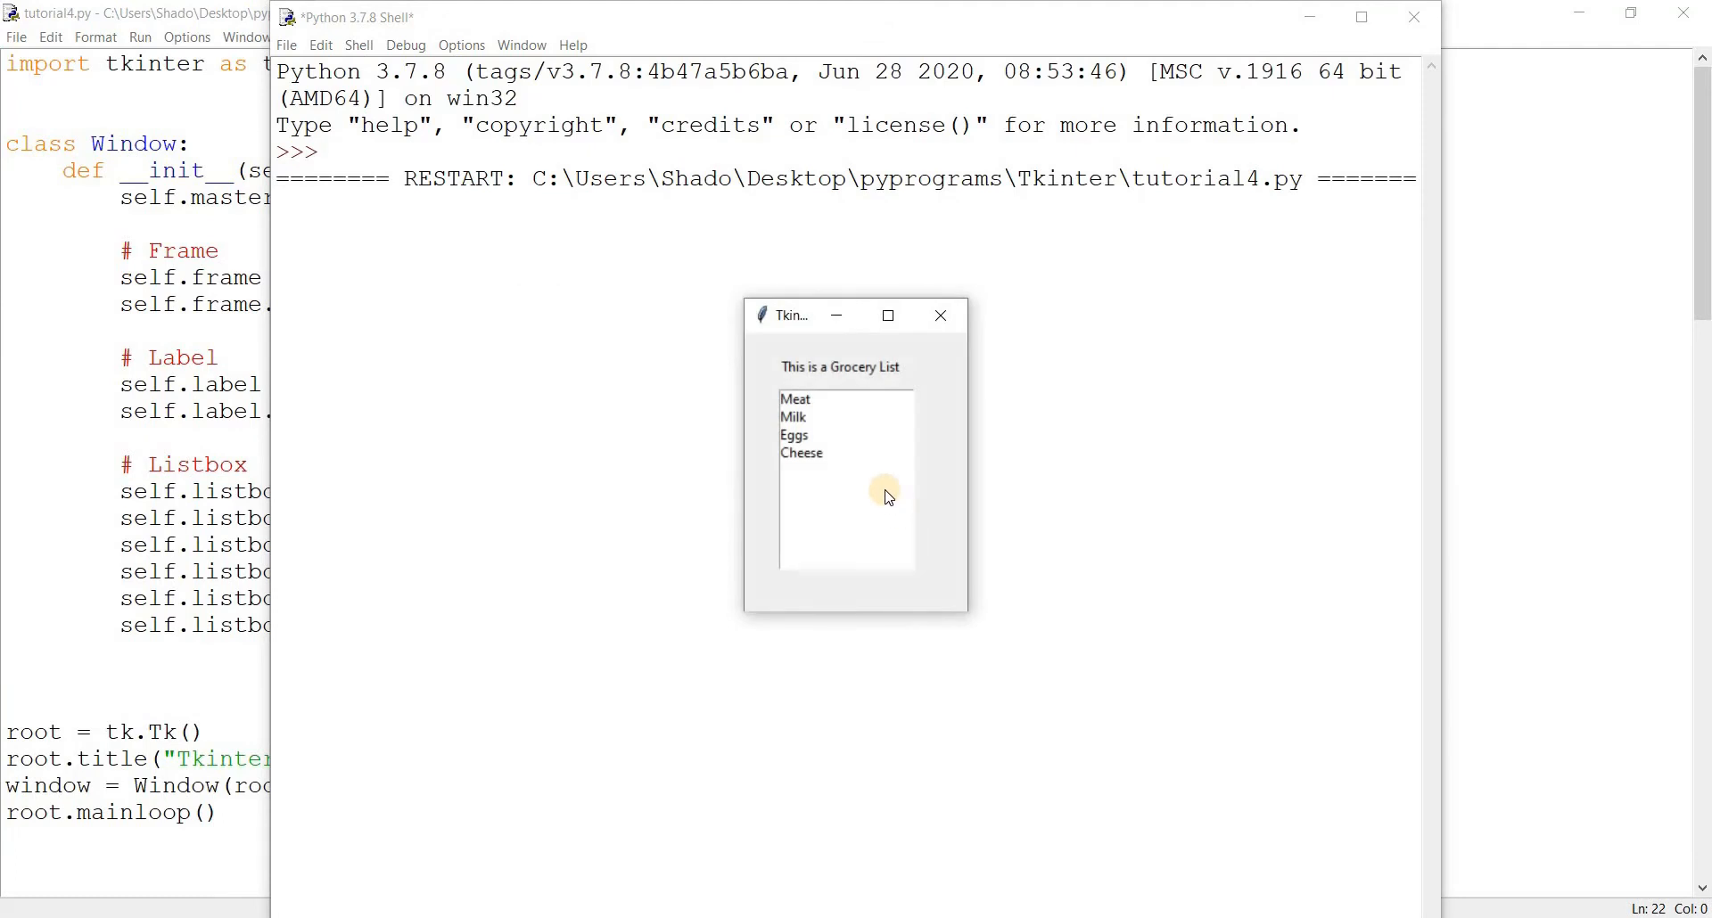
Close the grocery window listing the four items
left_click(794, 417)
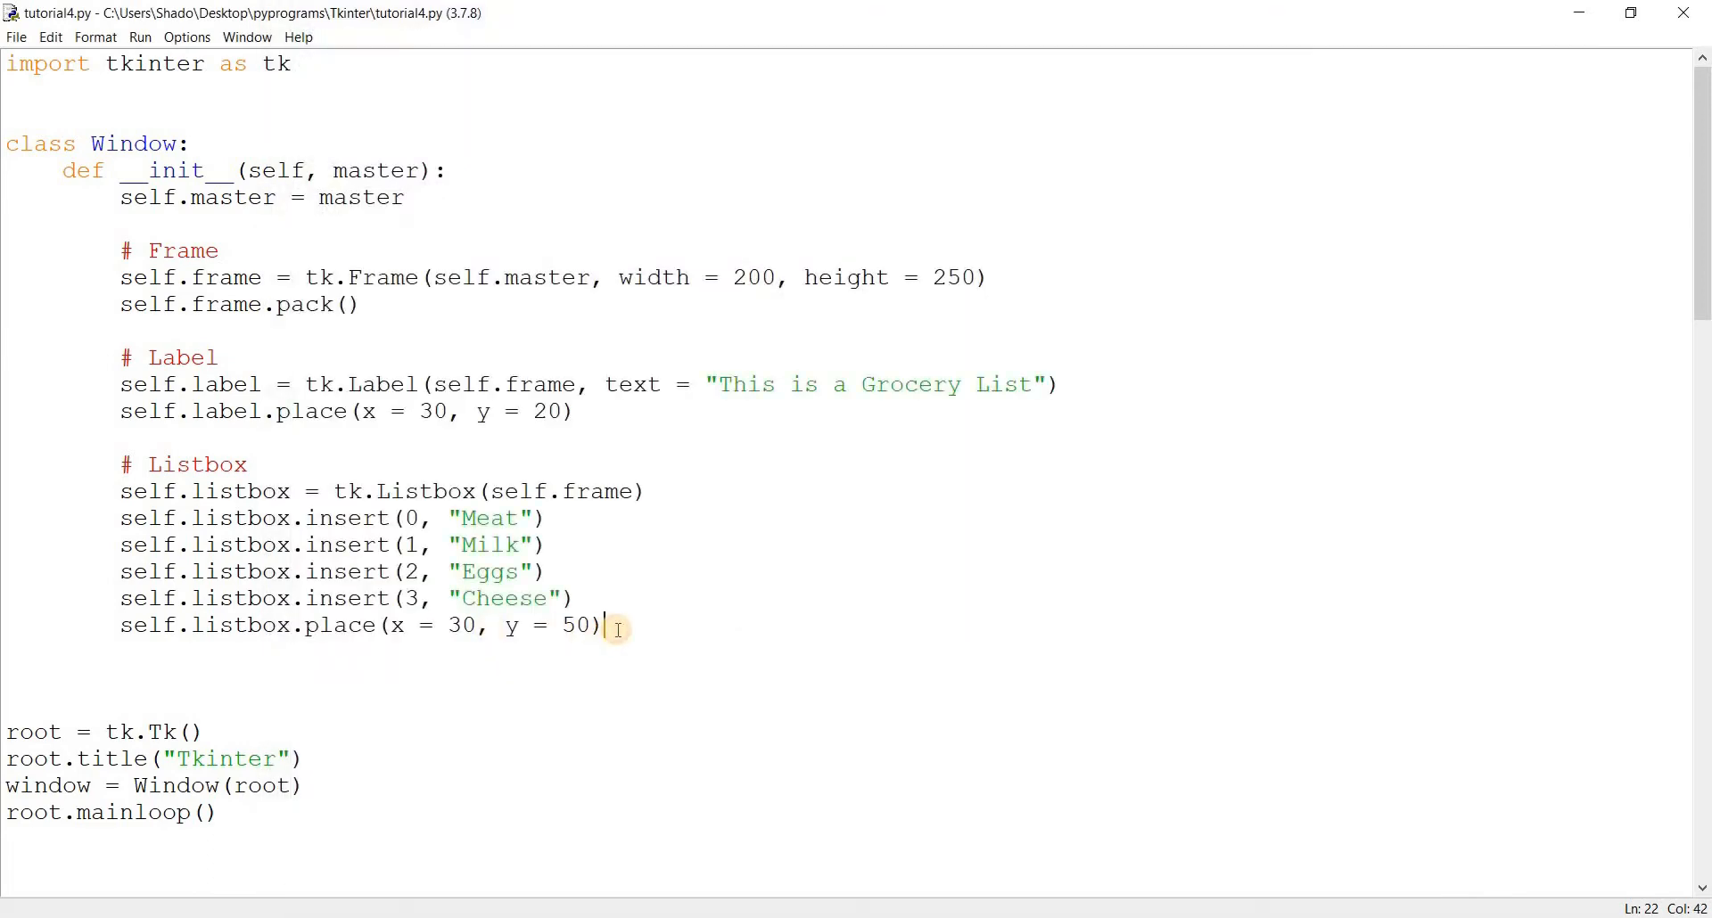
Create a tk.Button on the frame labelled "Submit" with command = self.ret
key("enter")
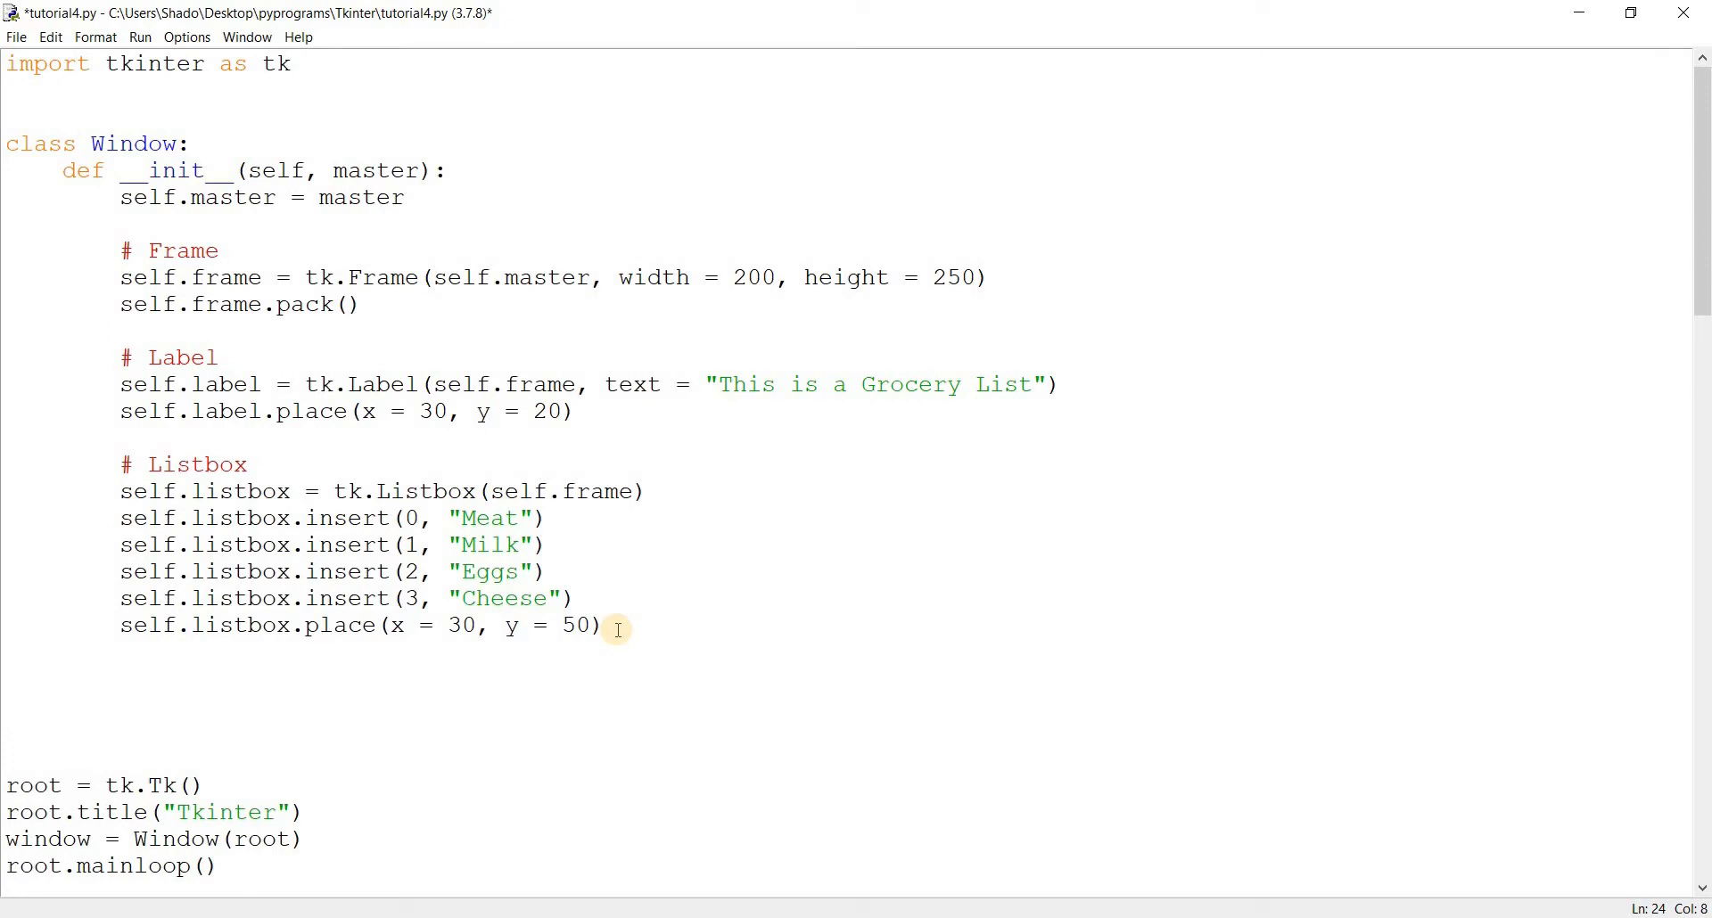
type("self.button = tk.")
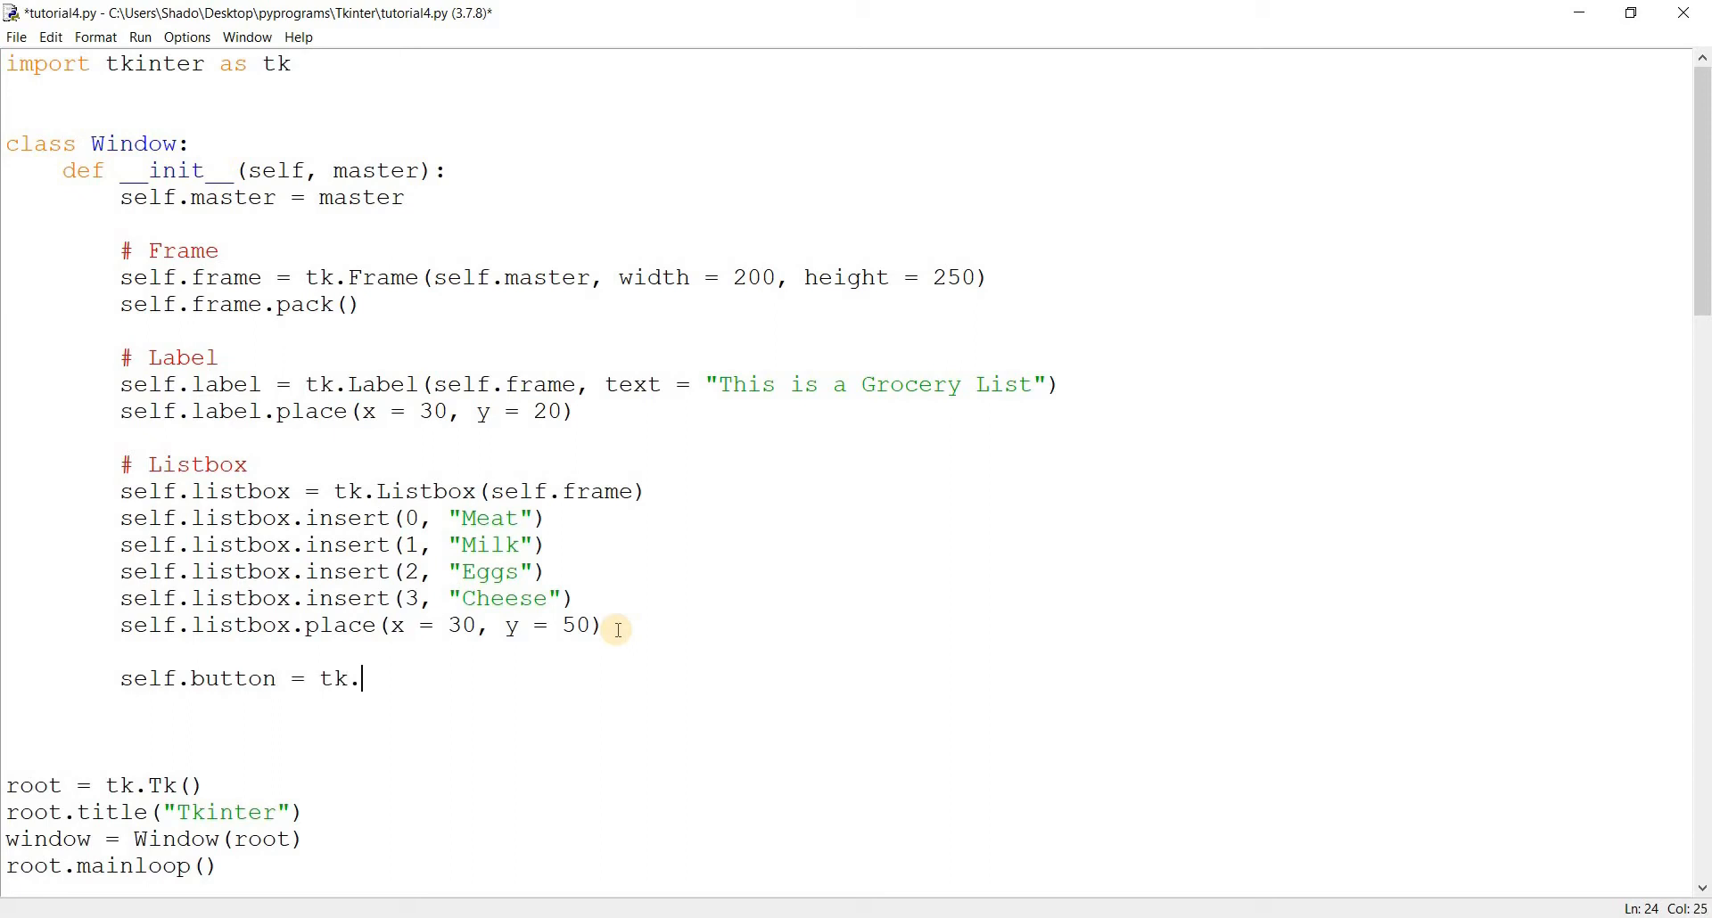
type("Button(self.")
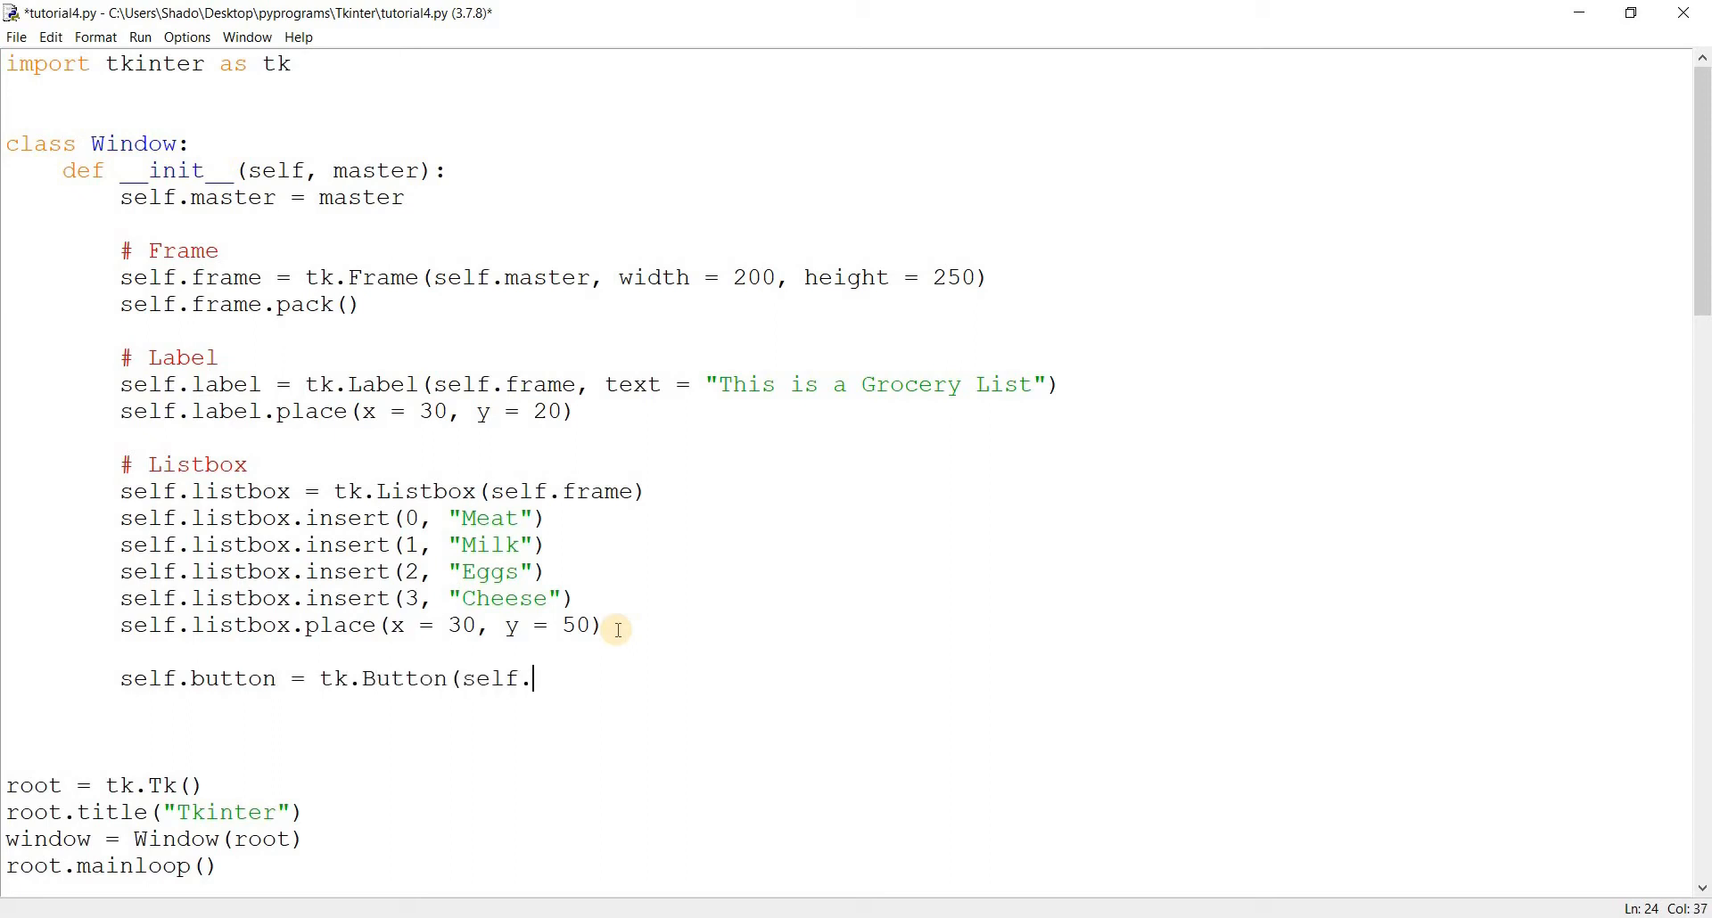
type("frame")
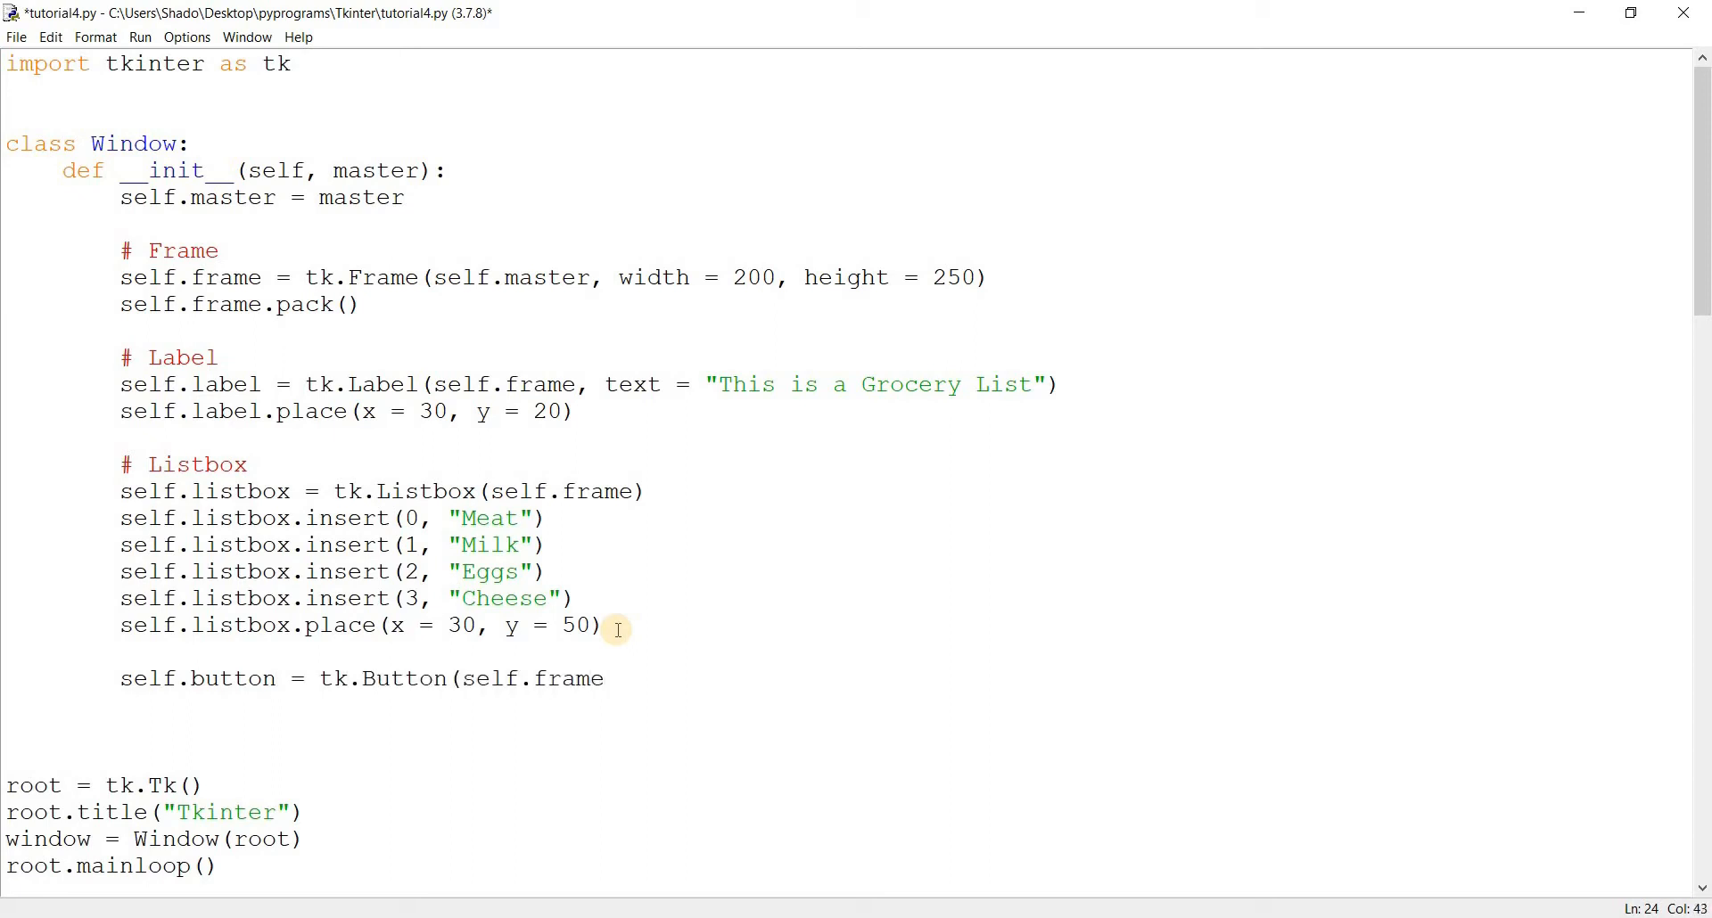
type("te")
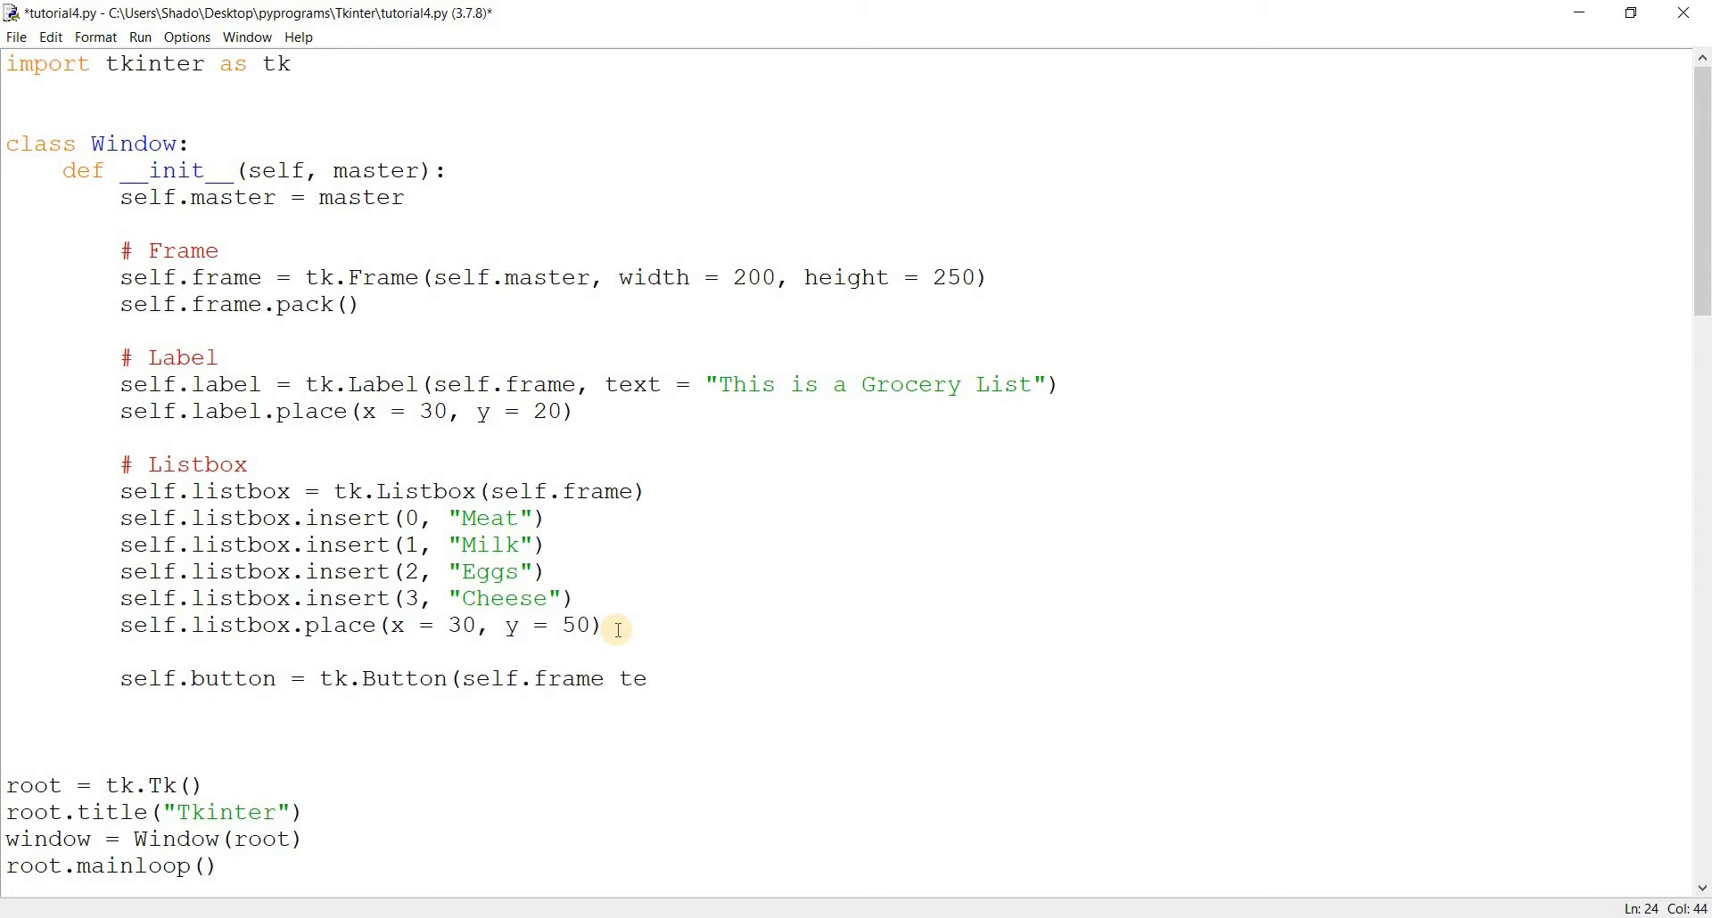
type("xt = \"")
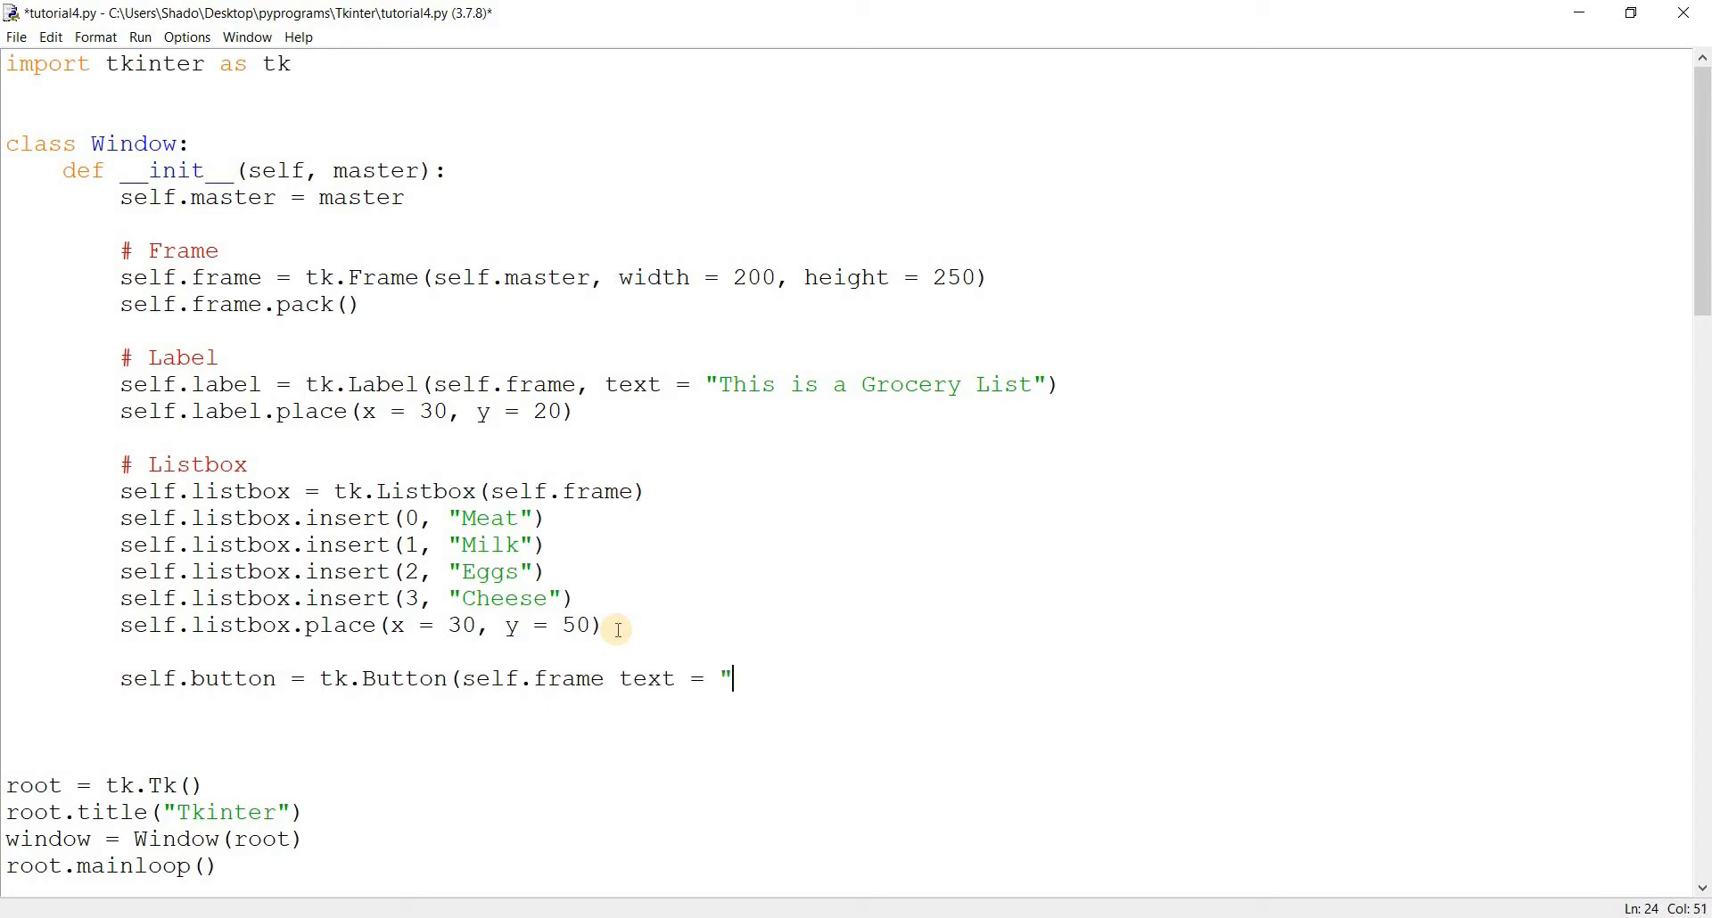
type("Ret Va")
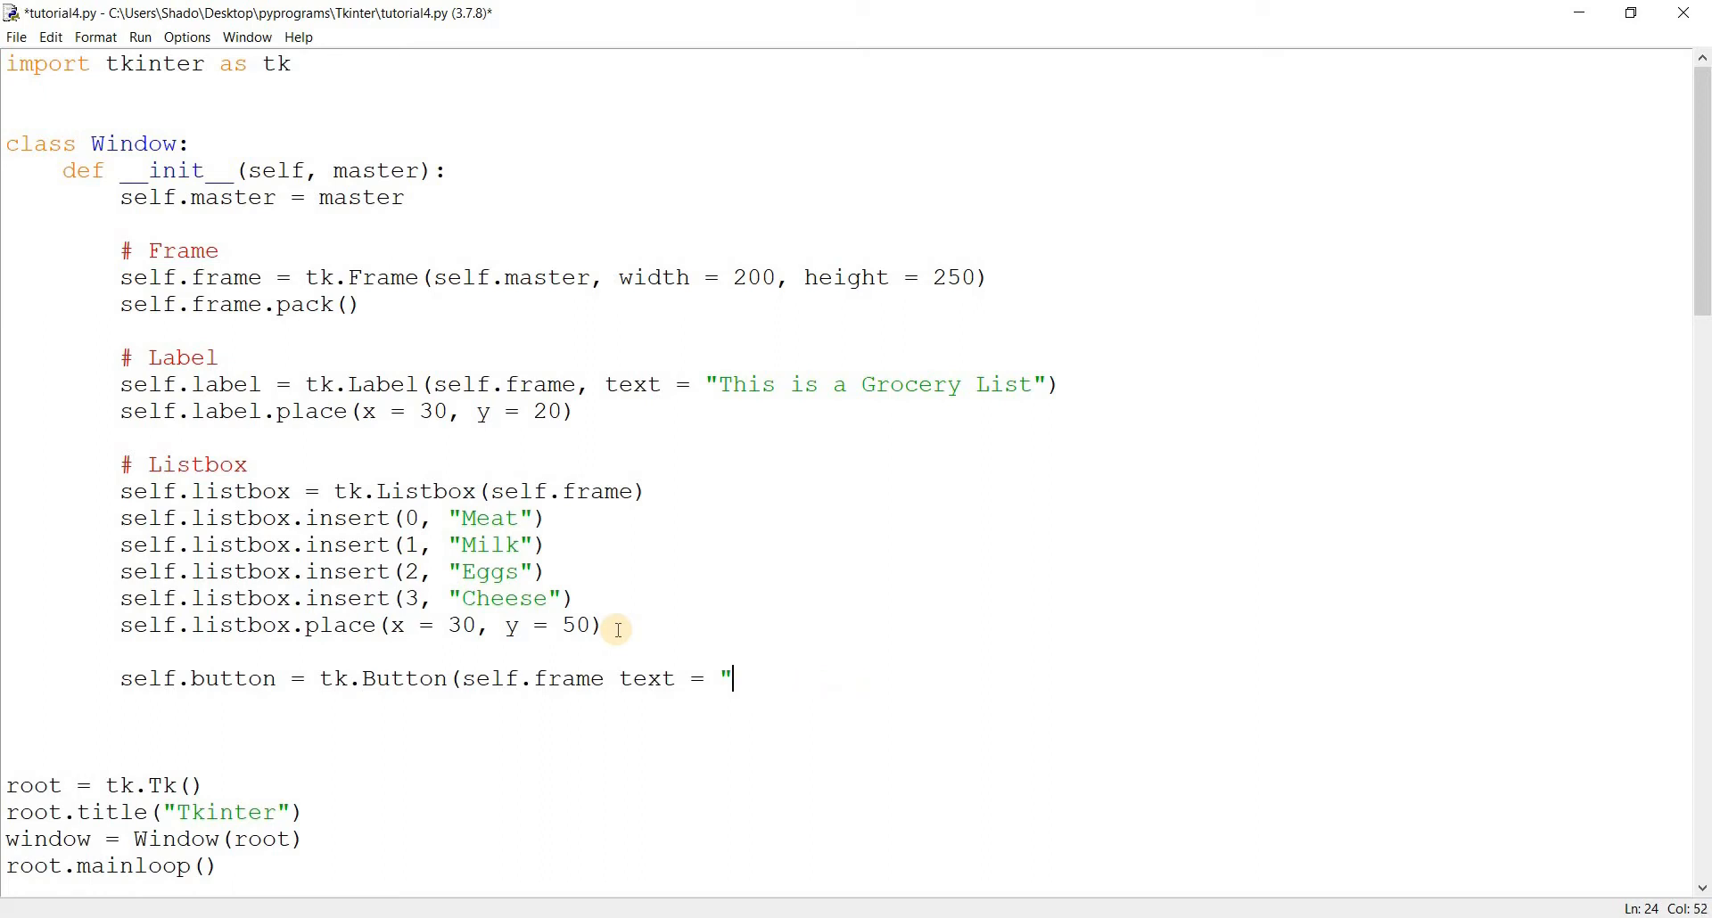
type("Submit\"")
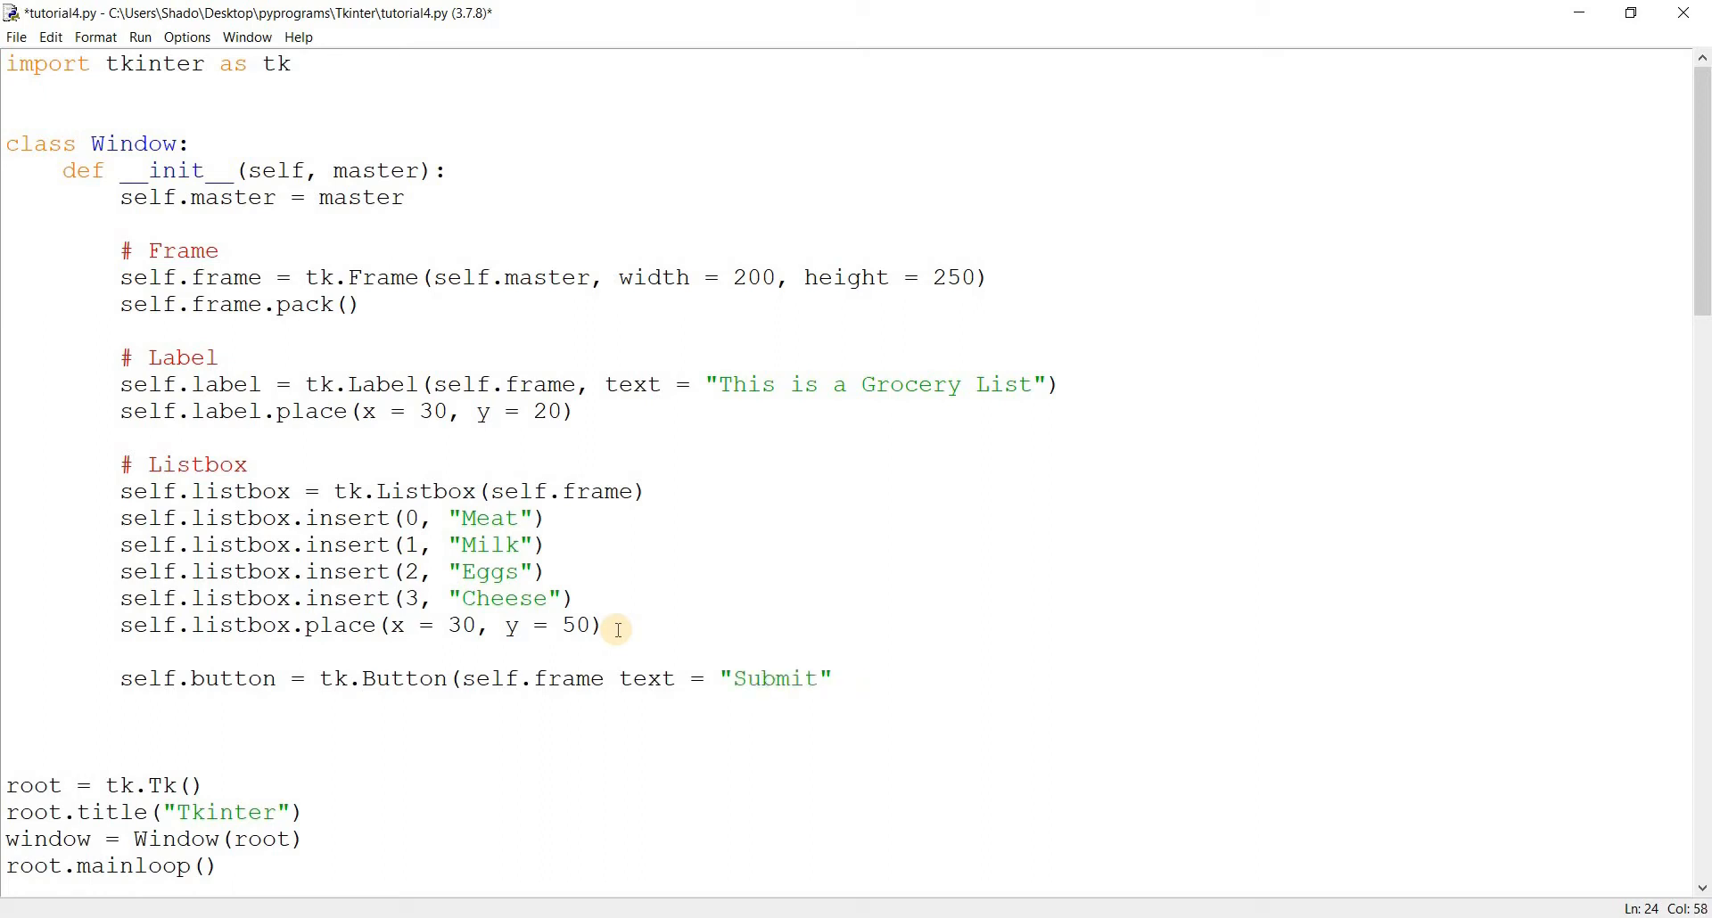
type(", command = se")
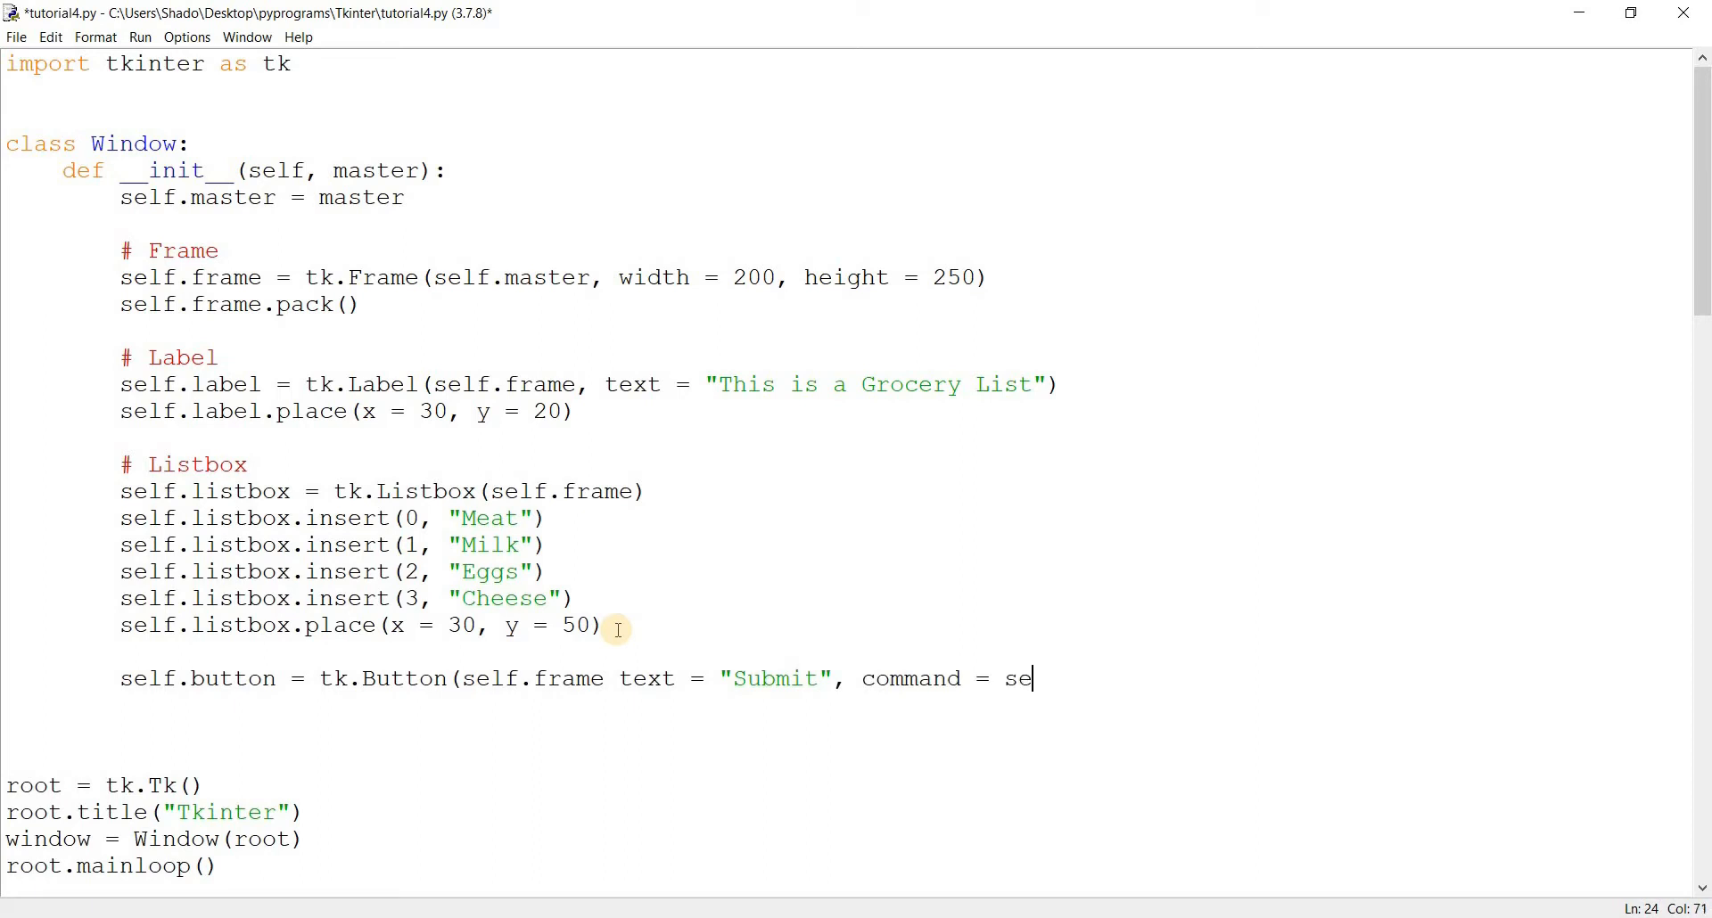
type("lf.ret")
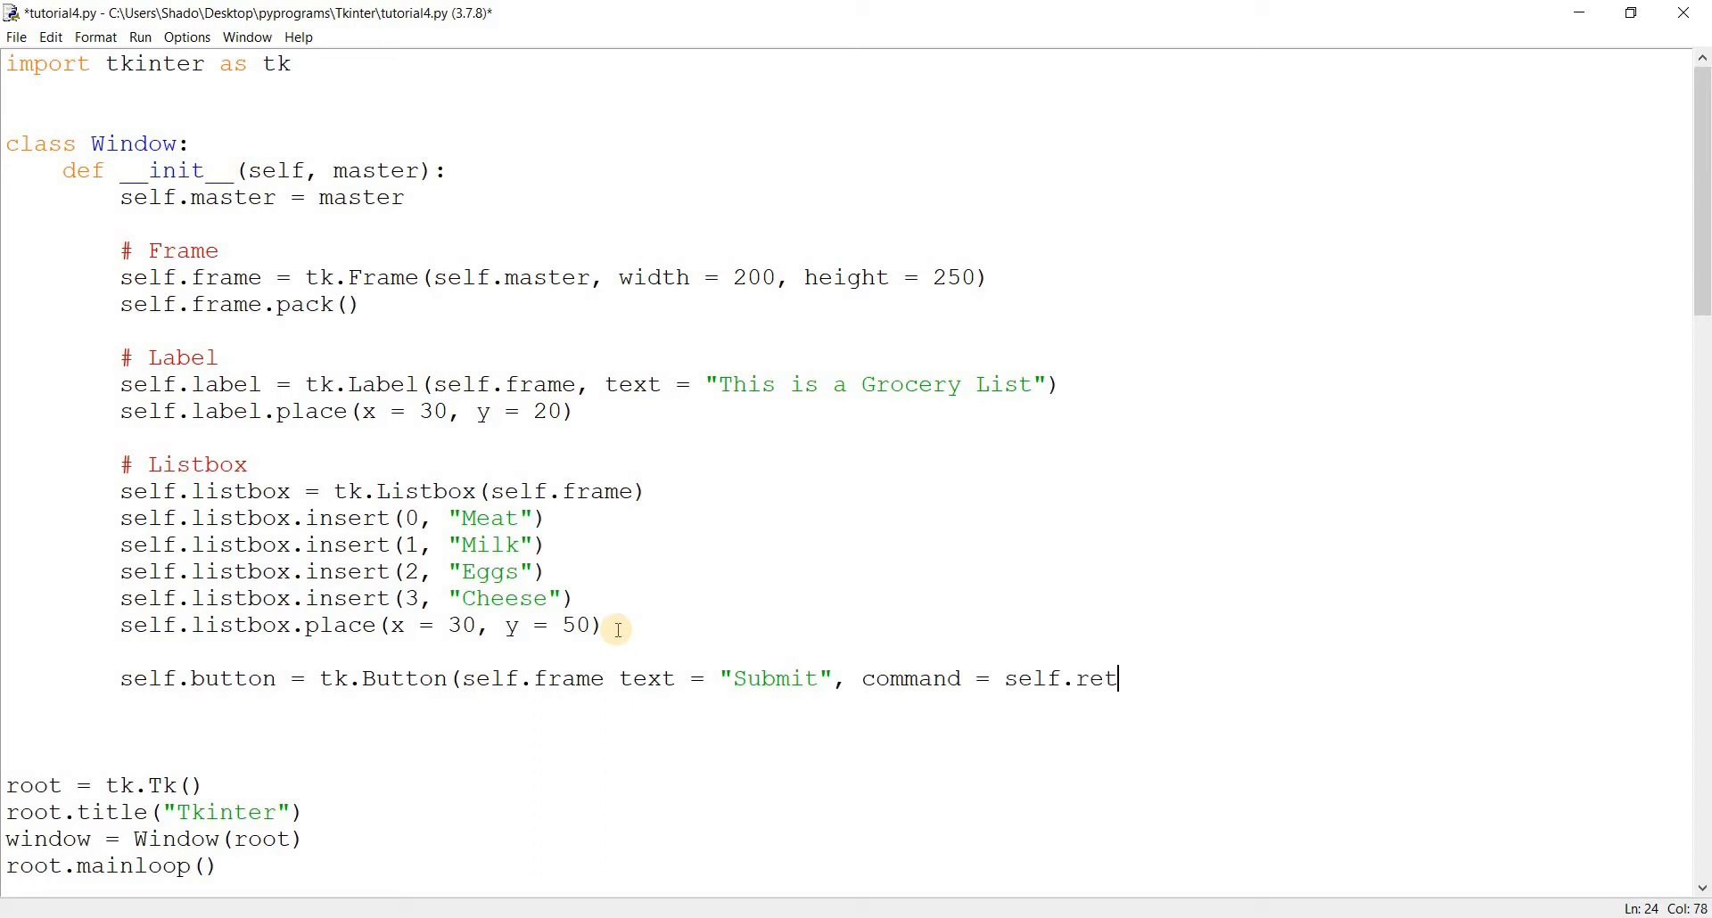
type(")")
type("self.")
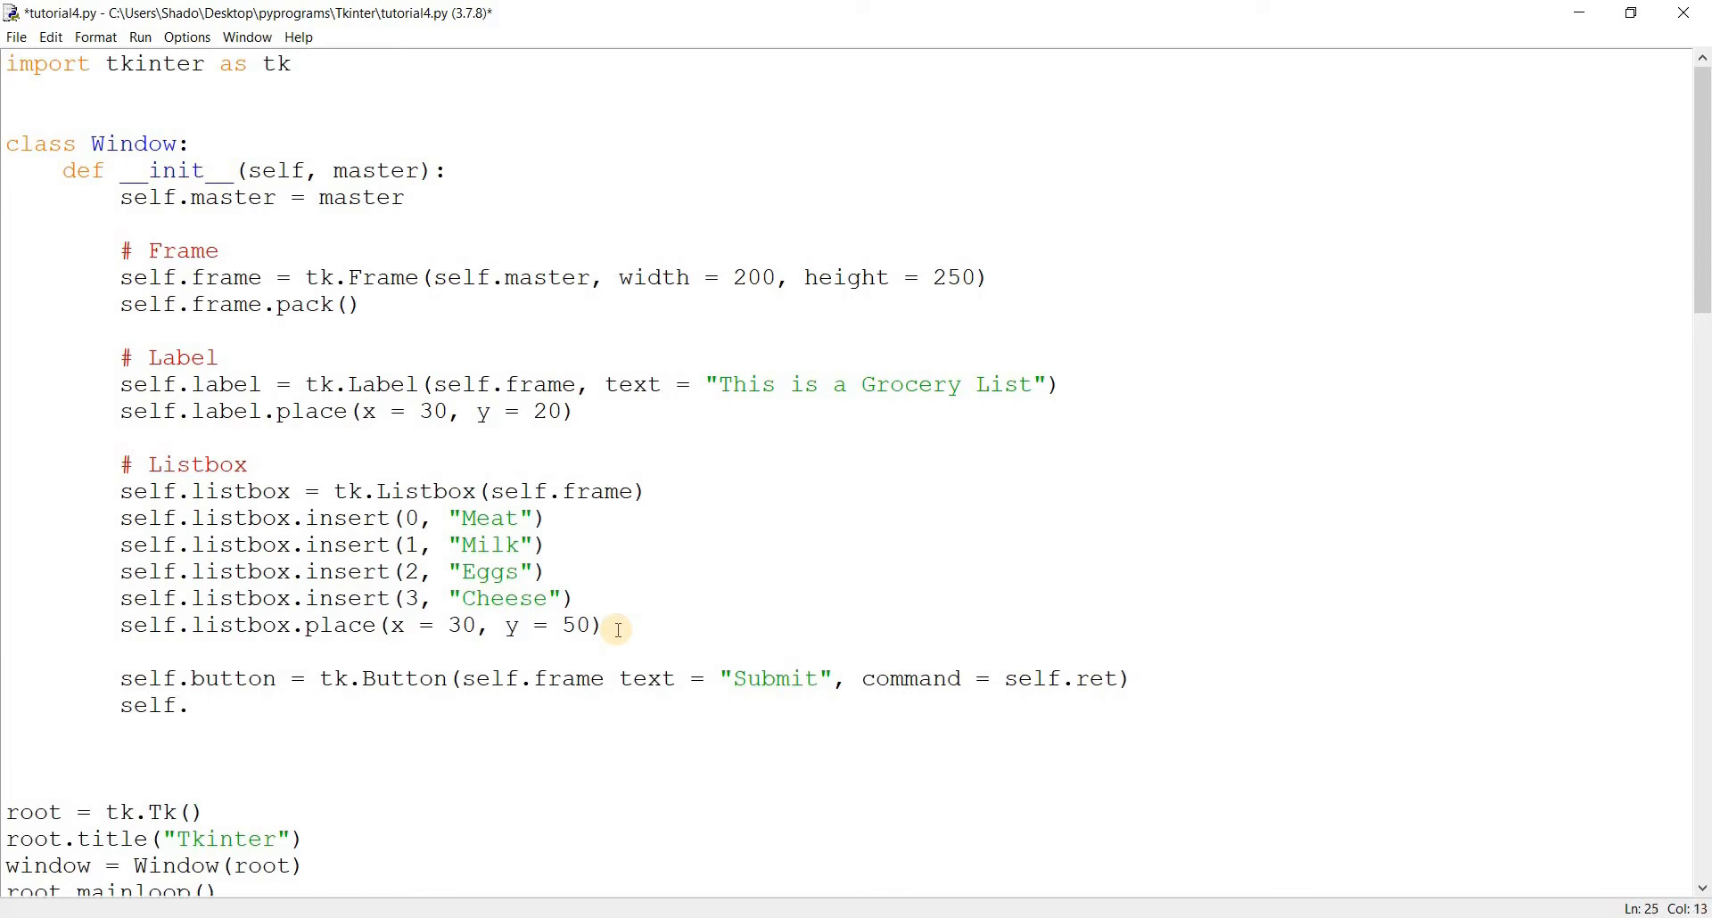
Place the button at x = 150, y = 220 and begin the def ret line
type("button")
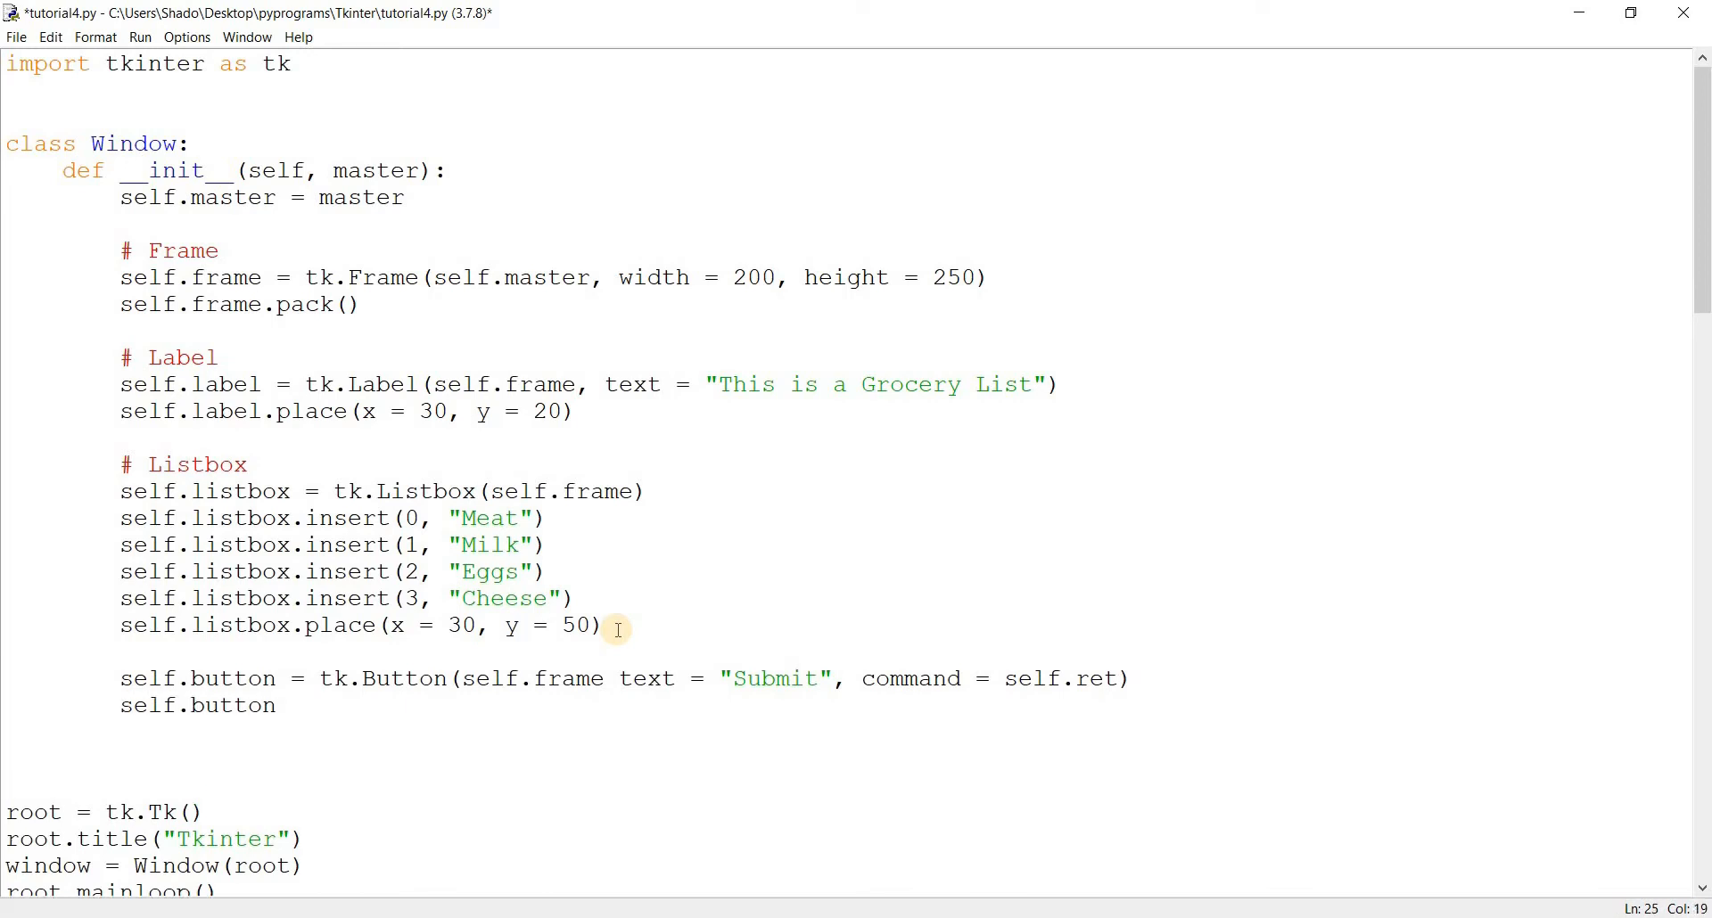
type(".place(")
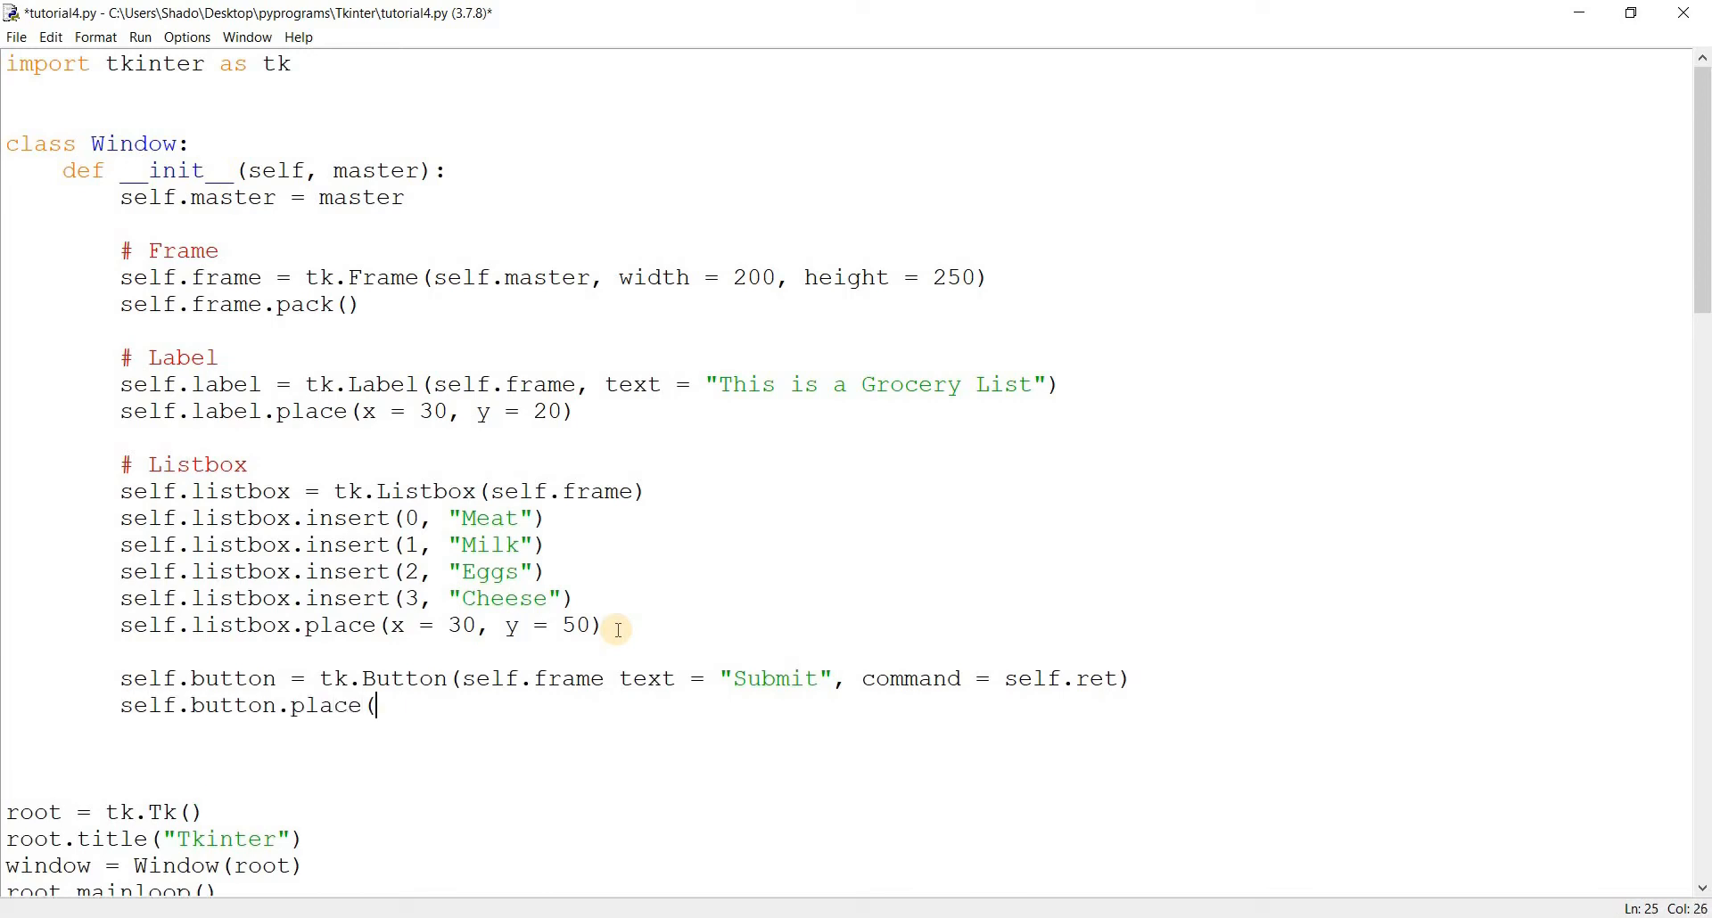
type("x")
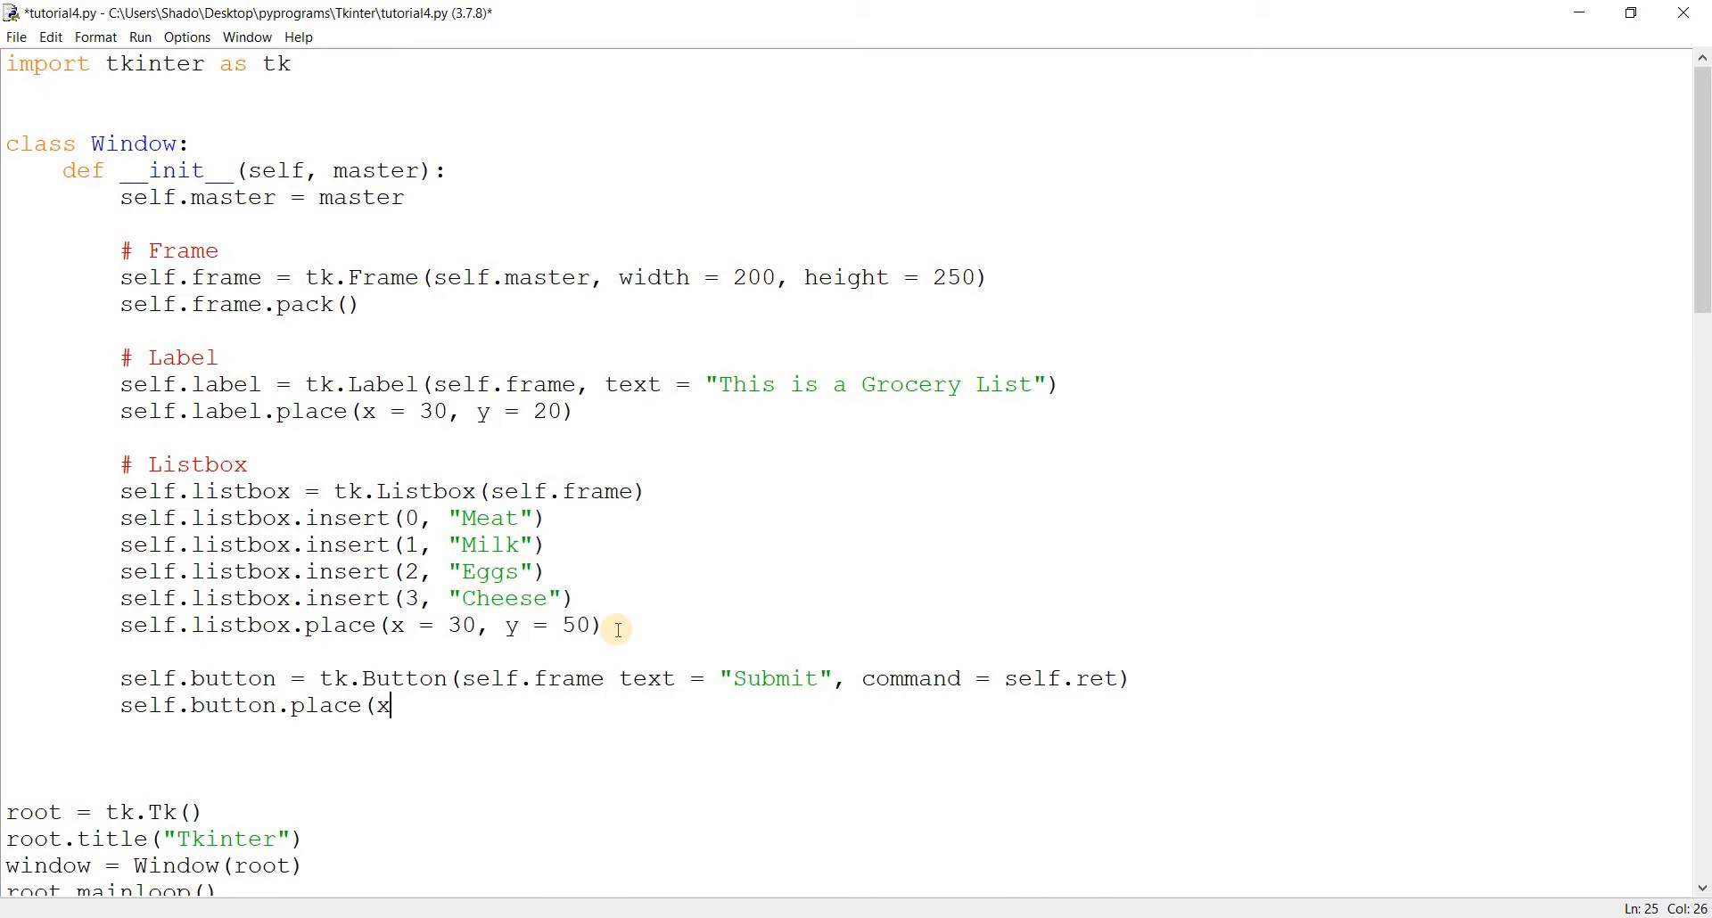
type("= 15")
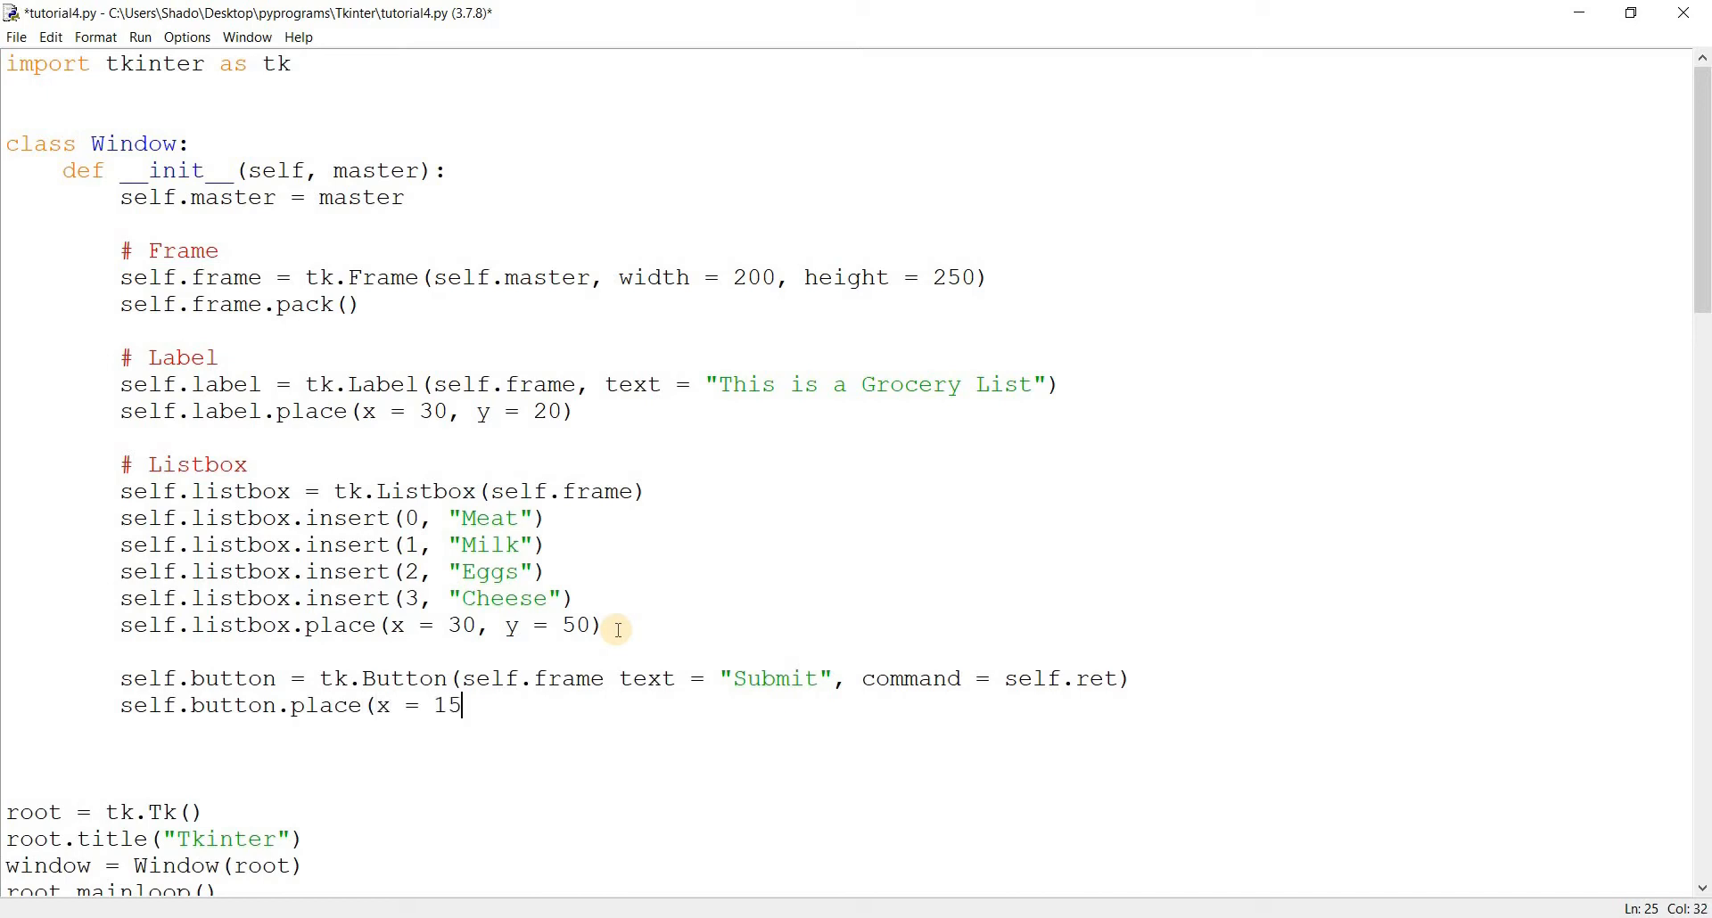
key("Backspace")
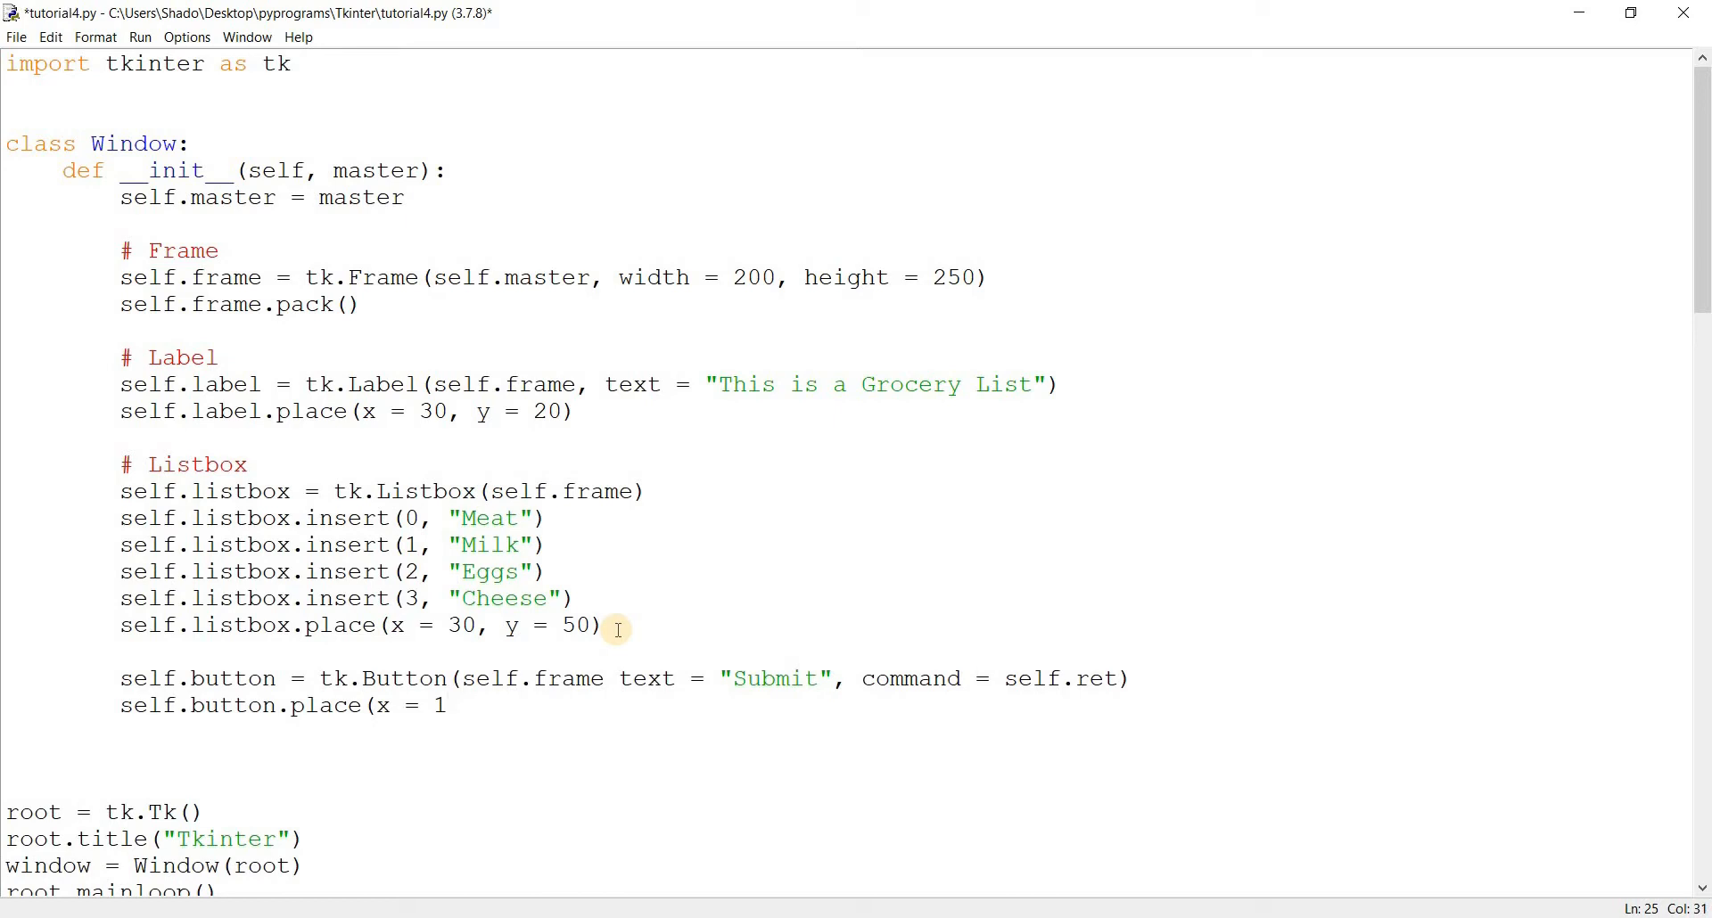
type("50, y =")
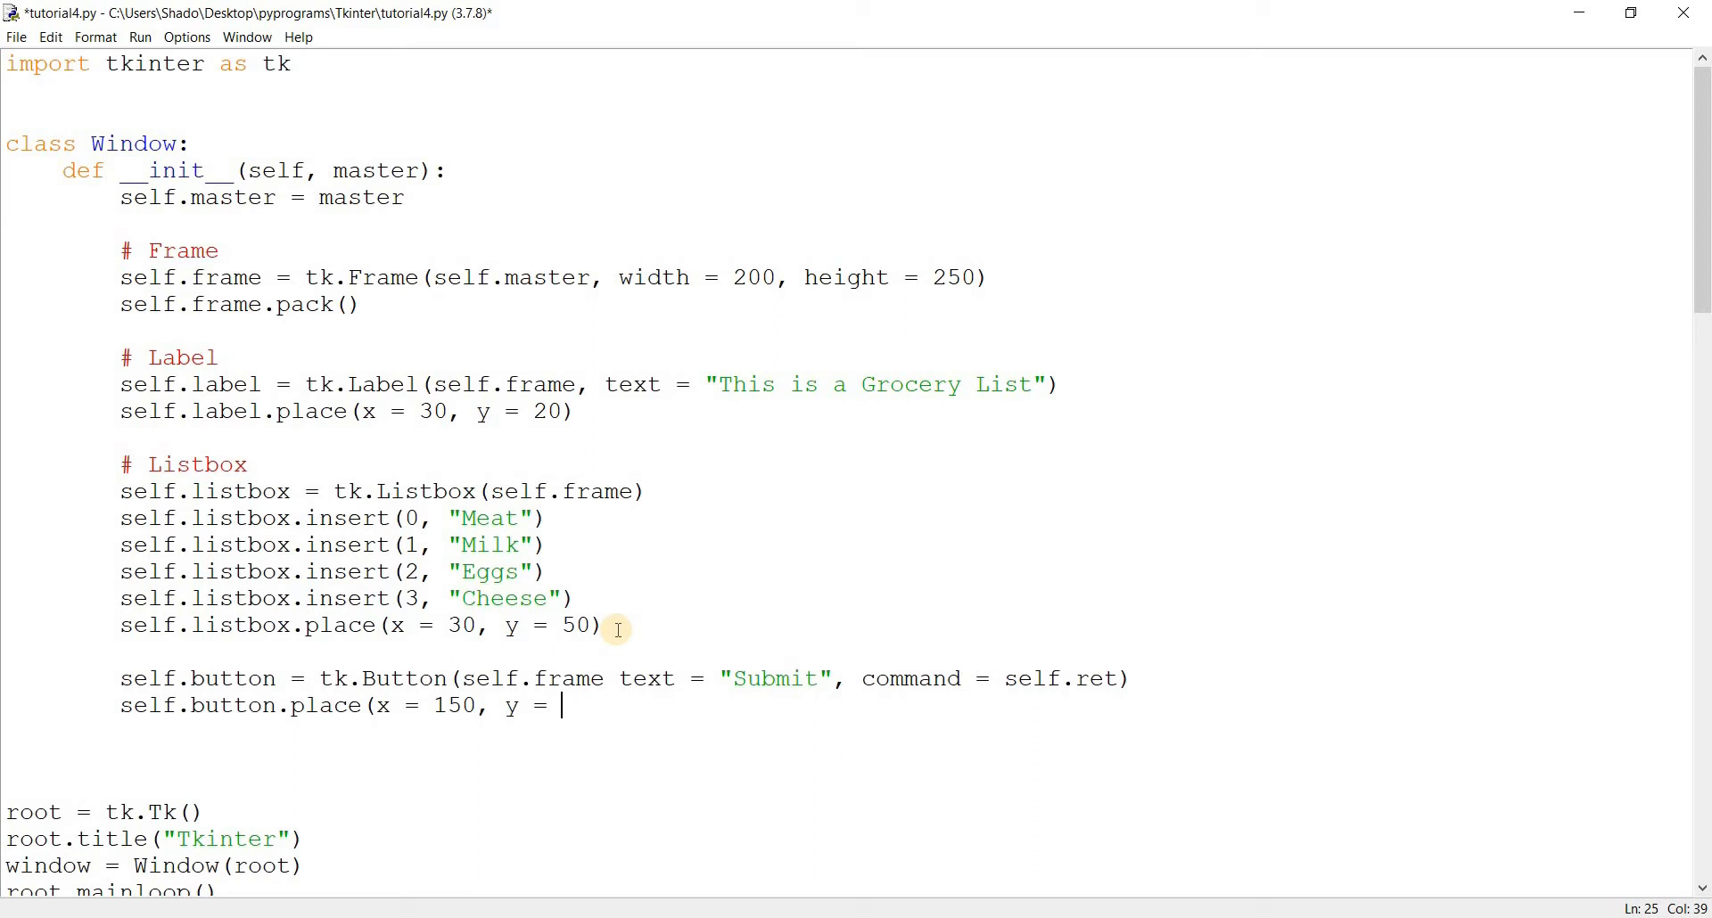
type("200")
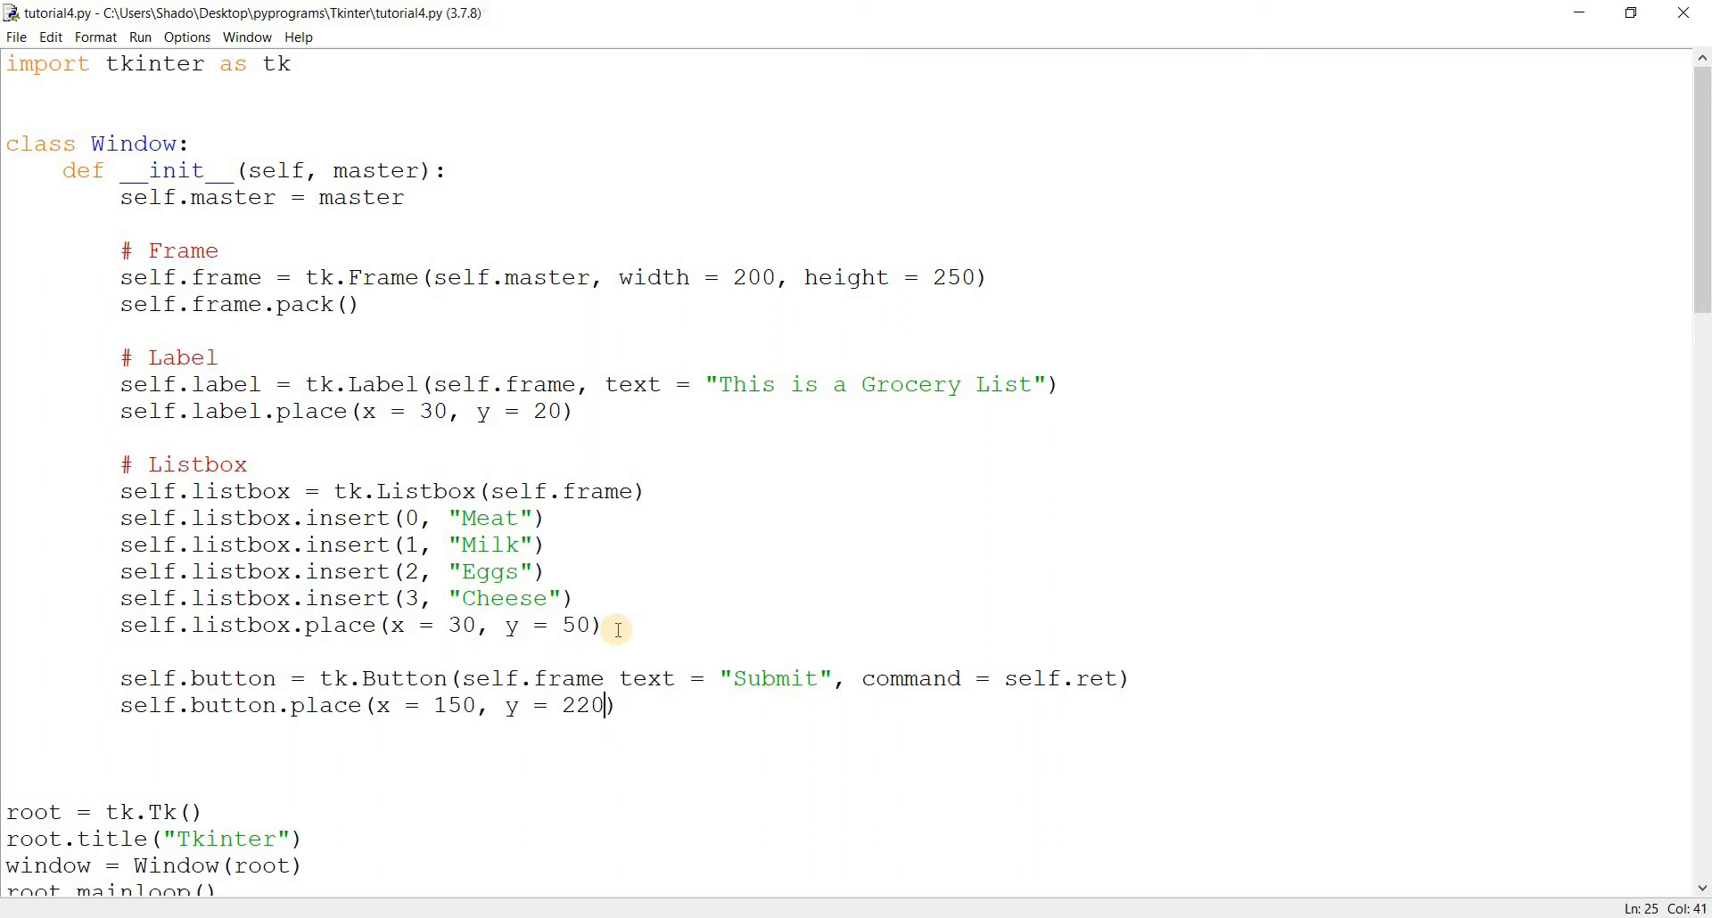
type("def ret")
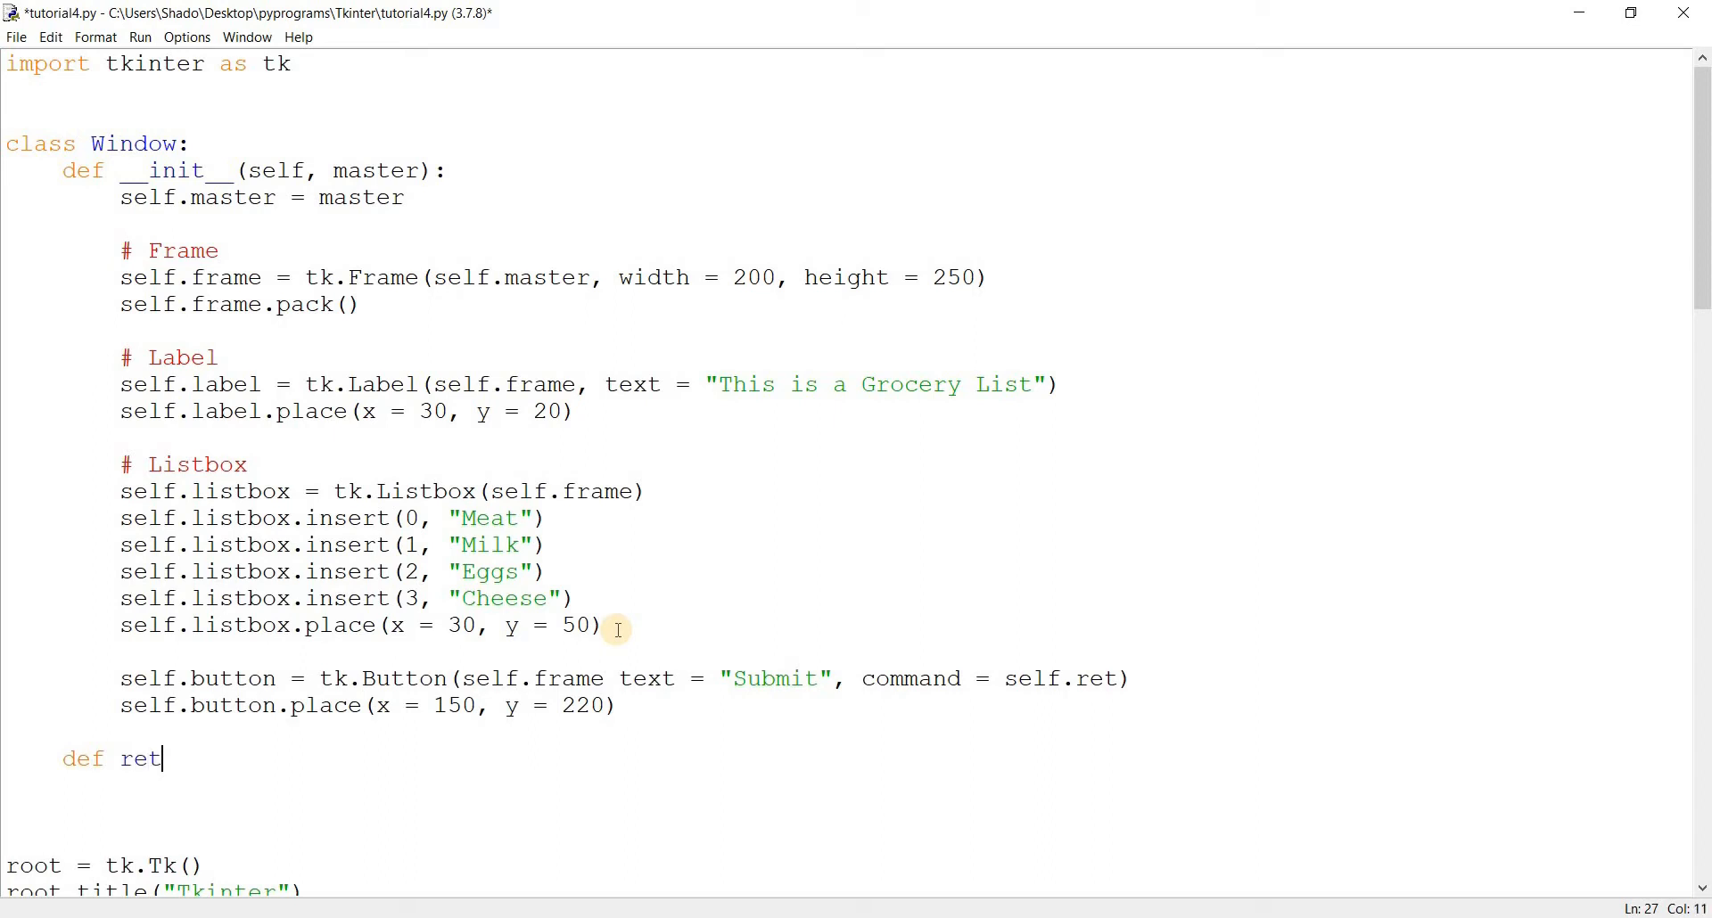
Define ret(self) to print(self.listbox.curselection()) and save
type("(self):")
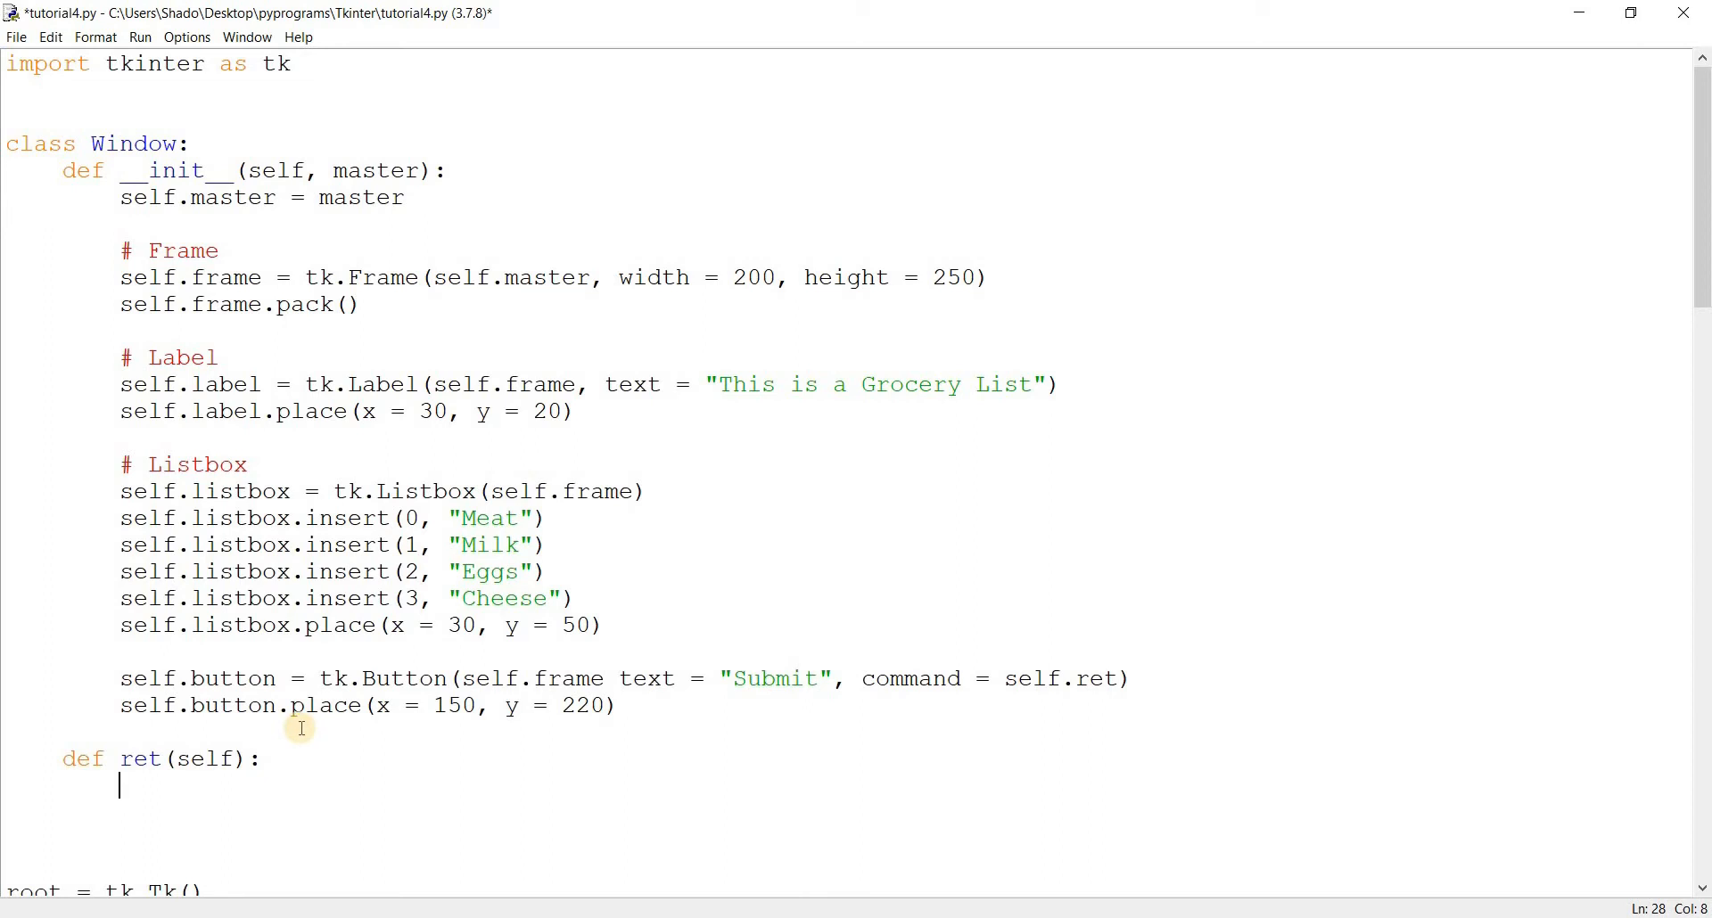
type("self.list")
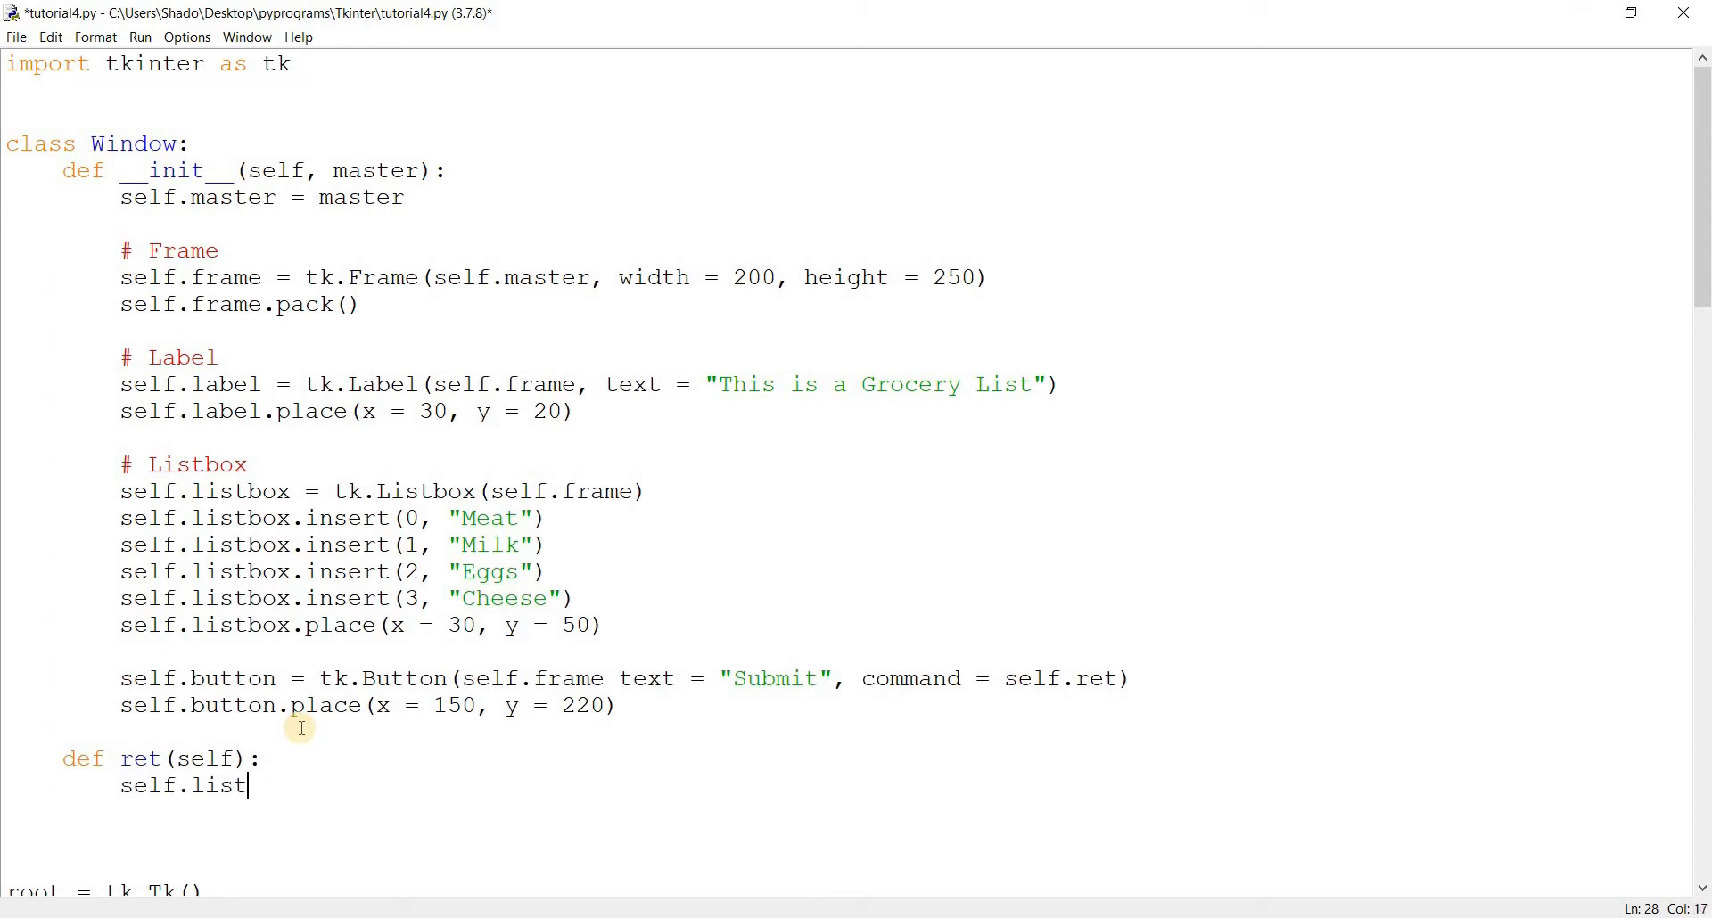
type("box.")
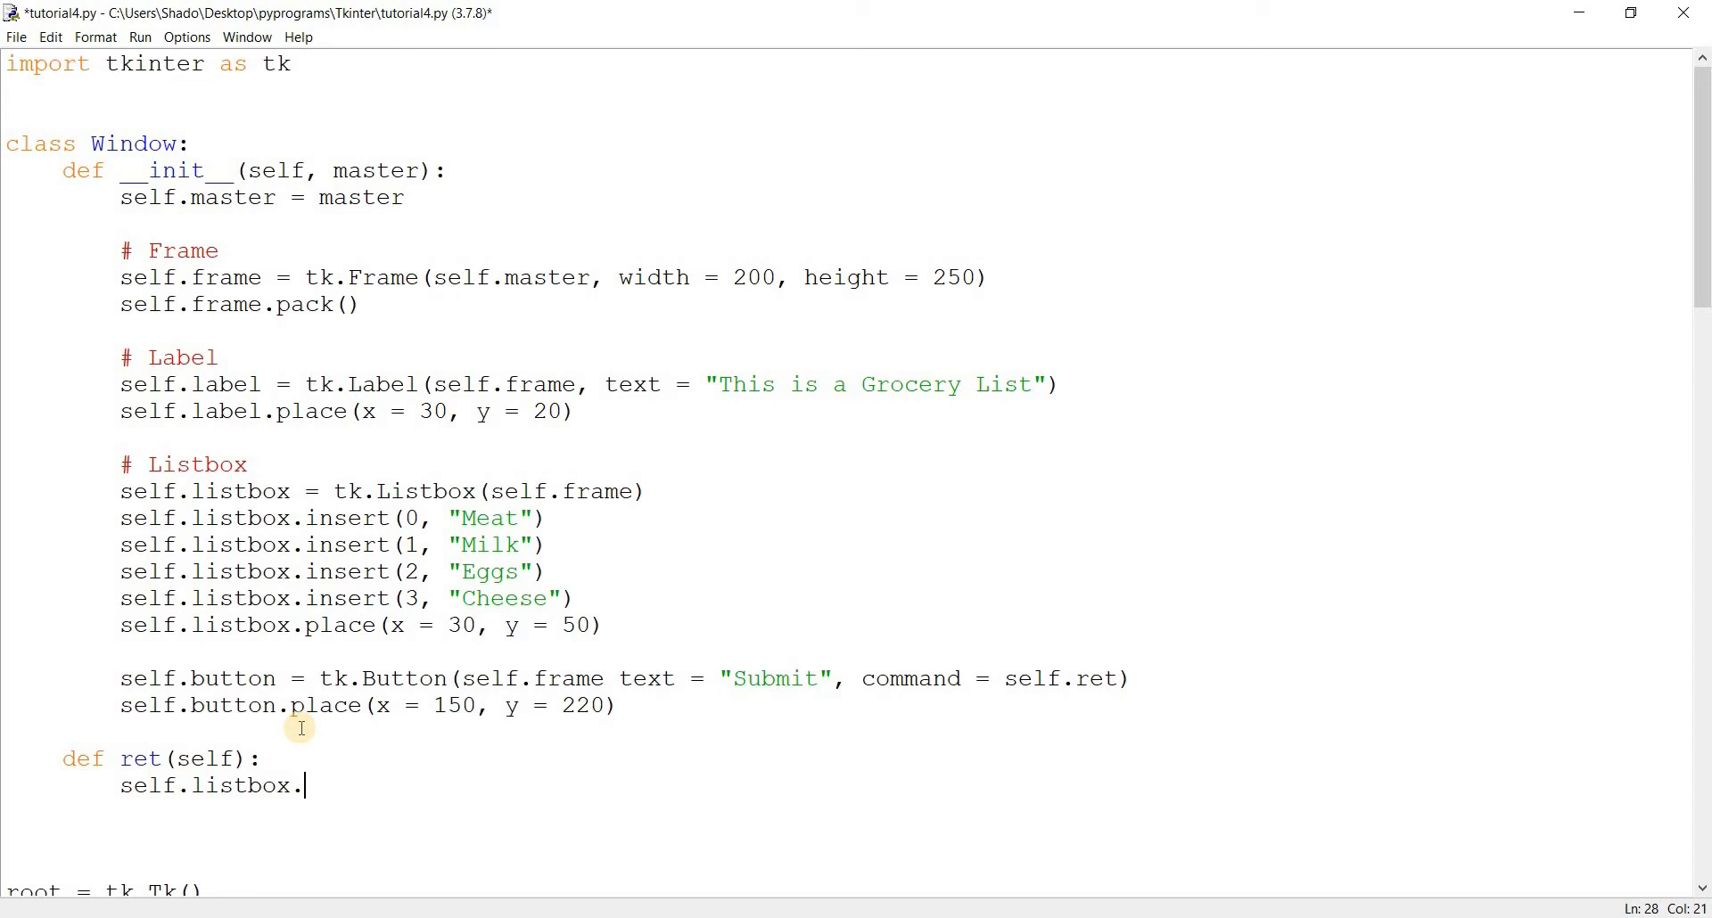
type("cur")
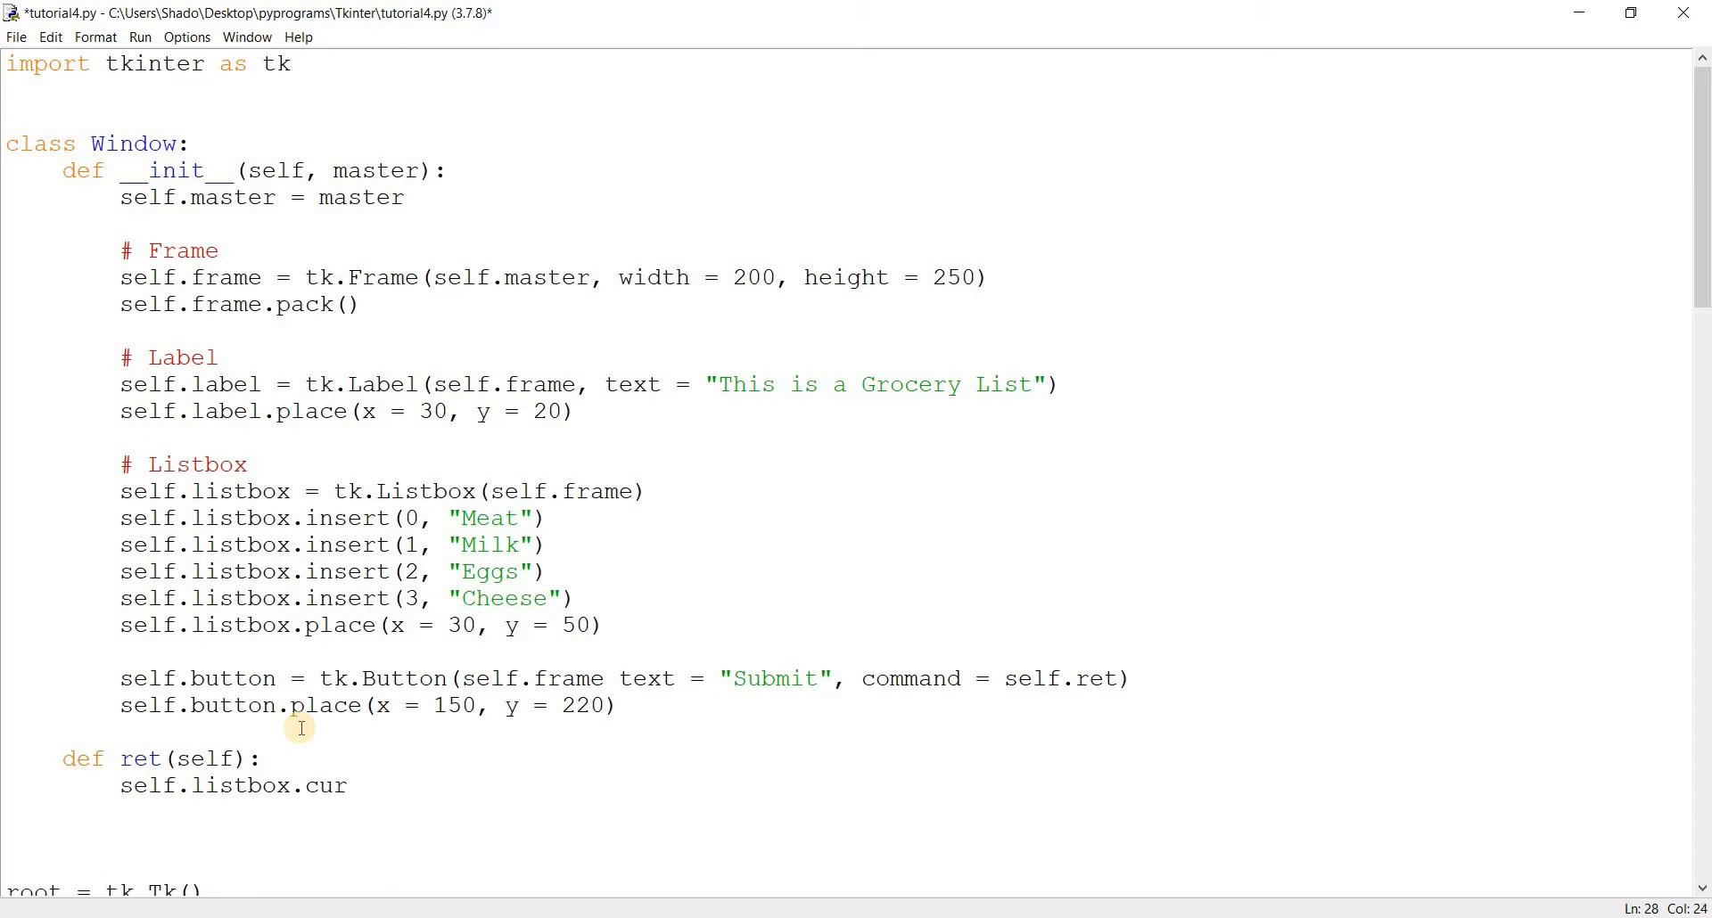
type("selection()")
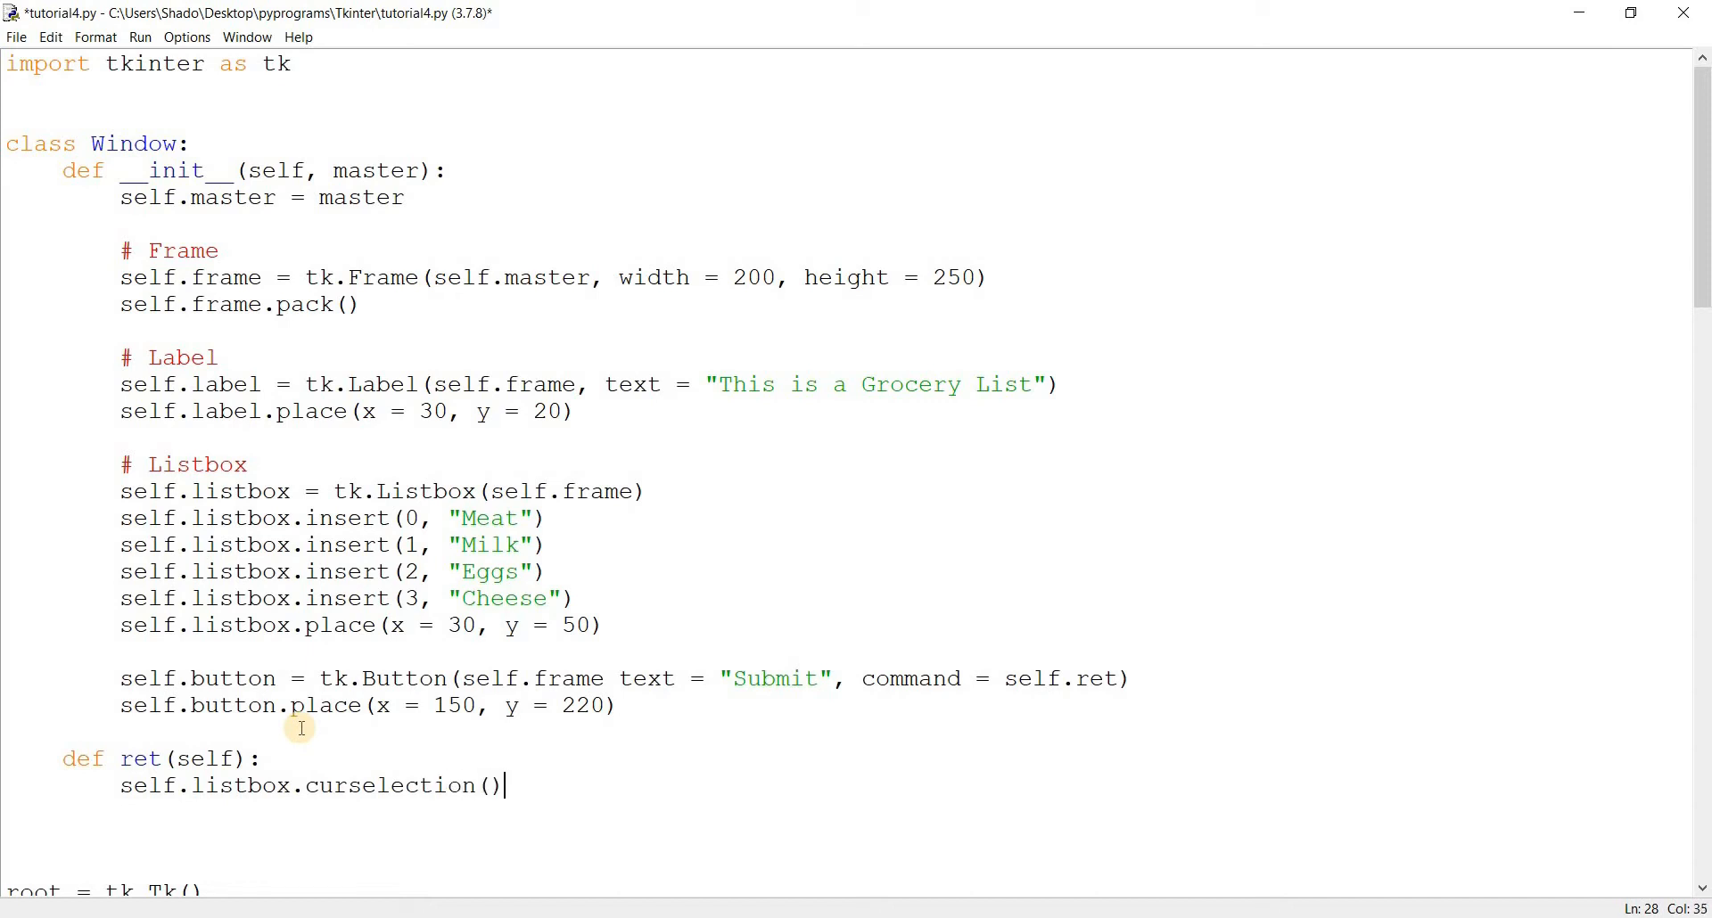
left_click(123, 785)
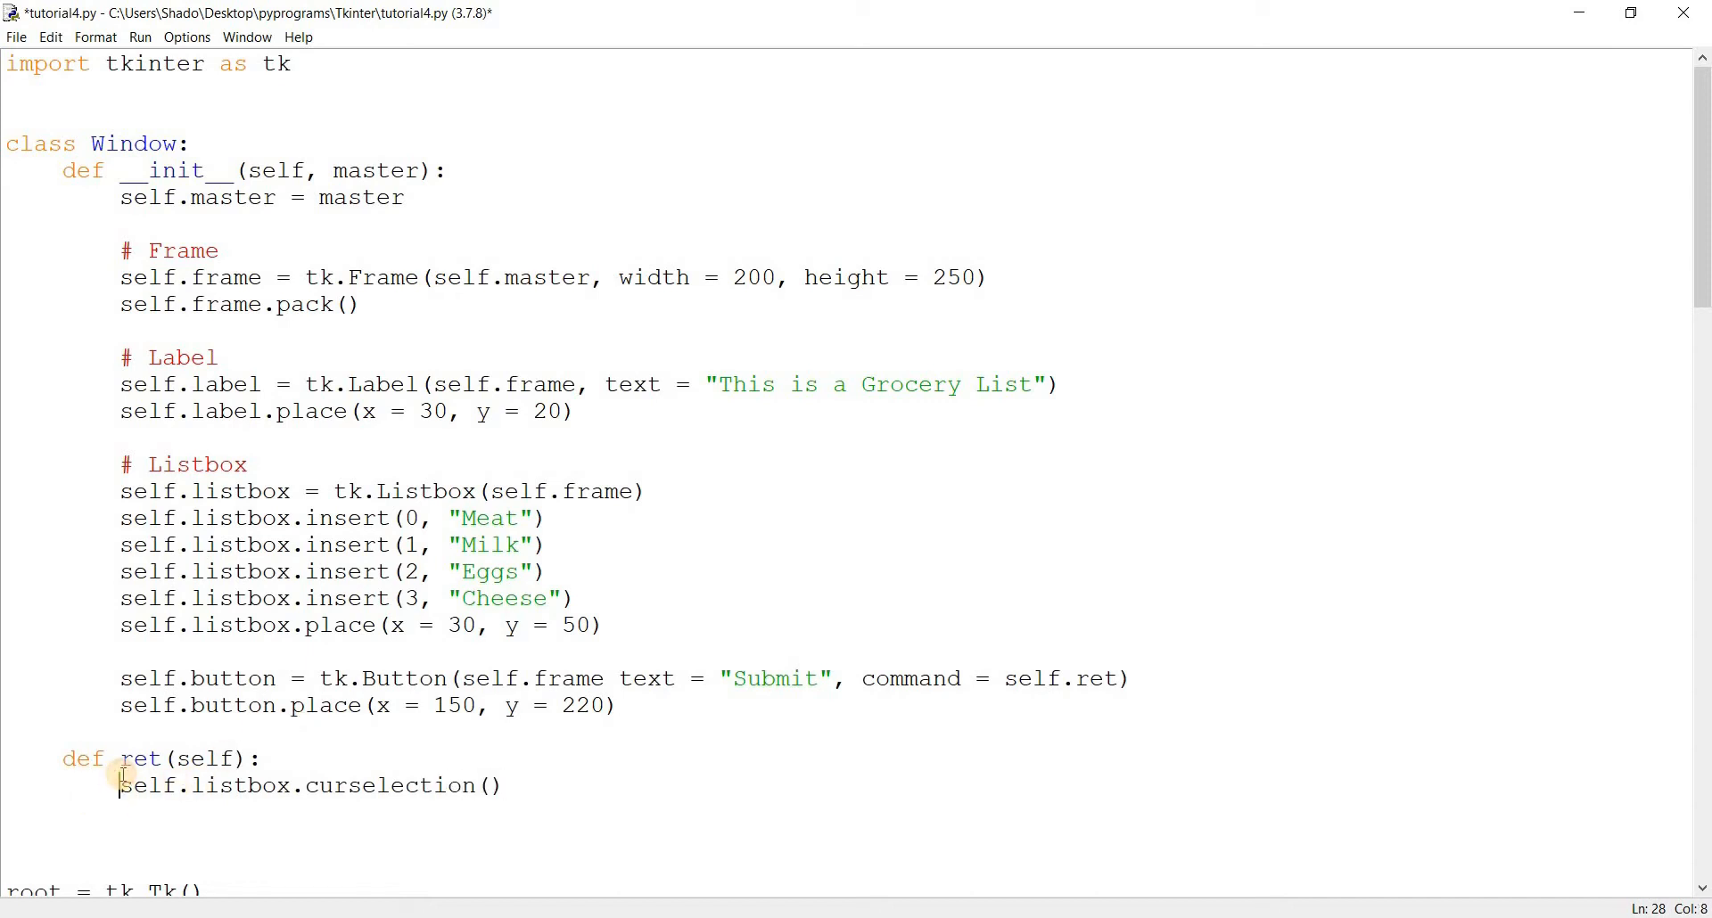
type("print(")
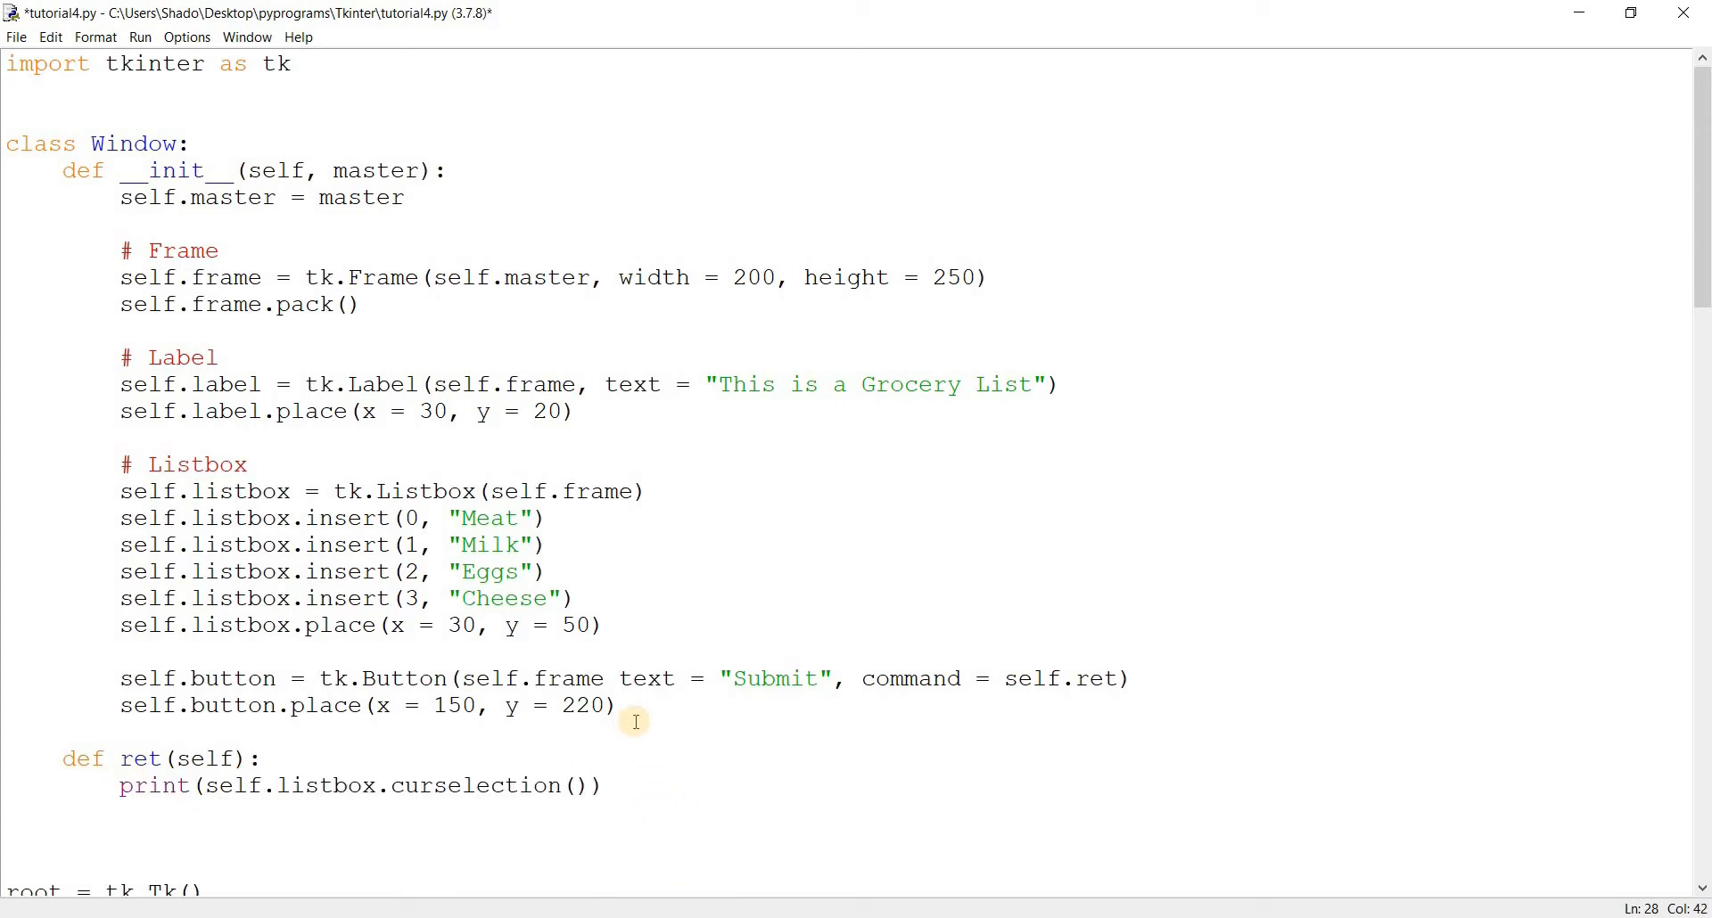
key("F5")
type(", ")
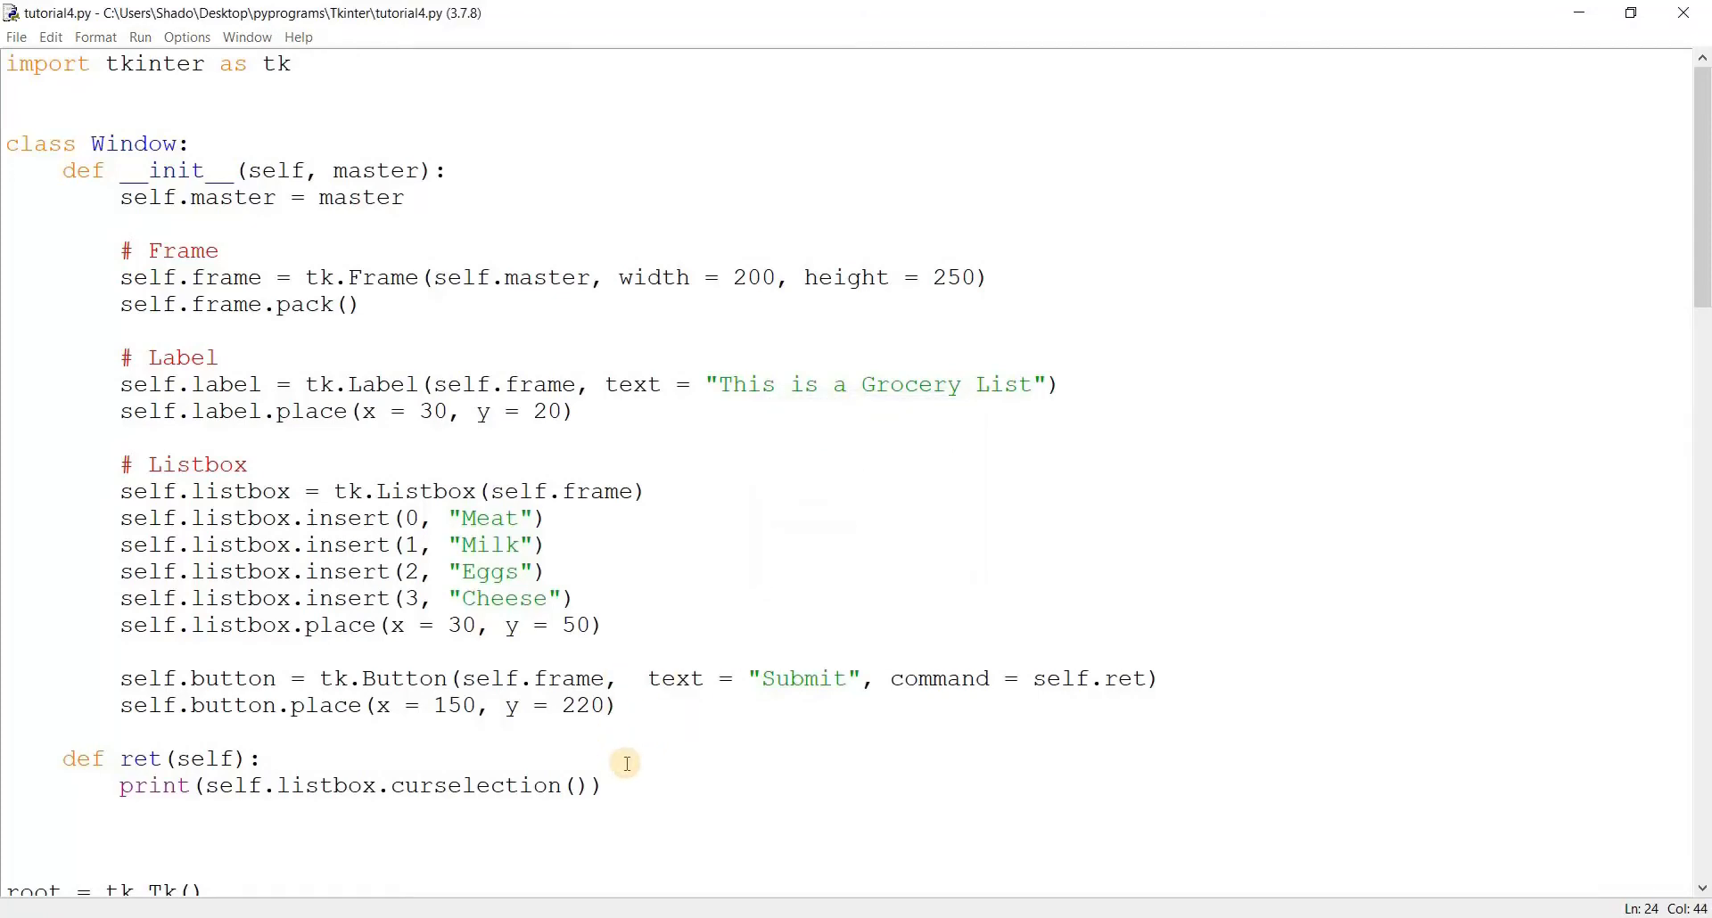
Run the window and submit single items like Milk and Cheese, printing tuples such as (1,)
key("F5")
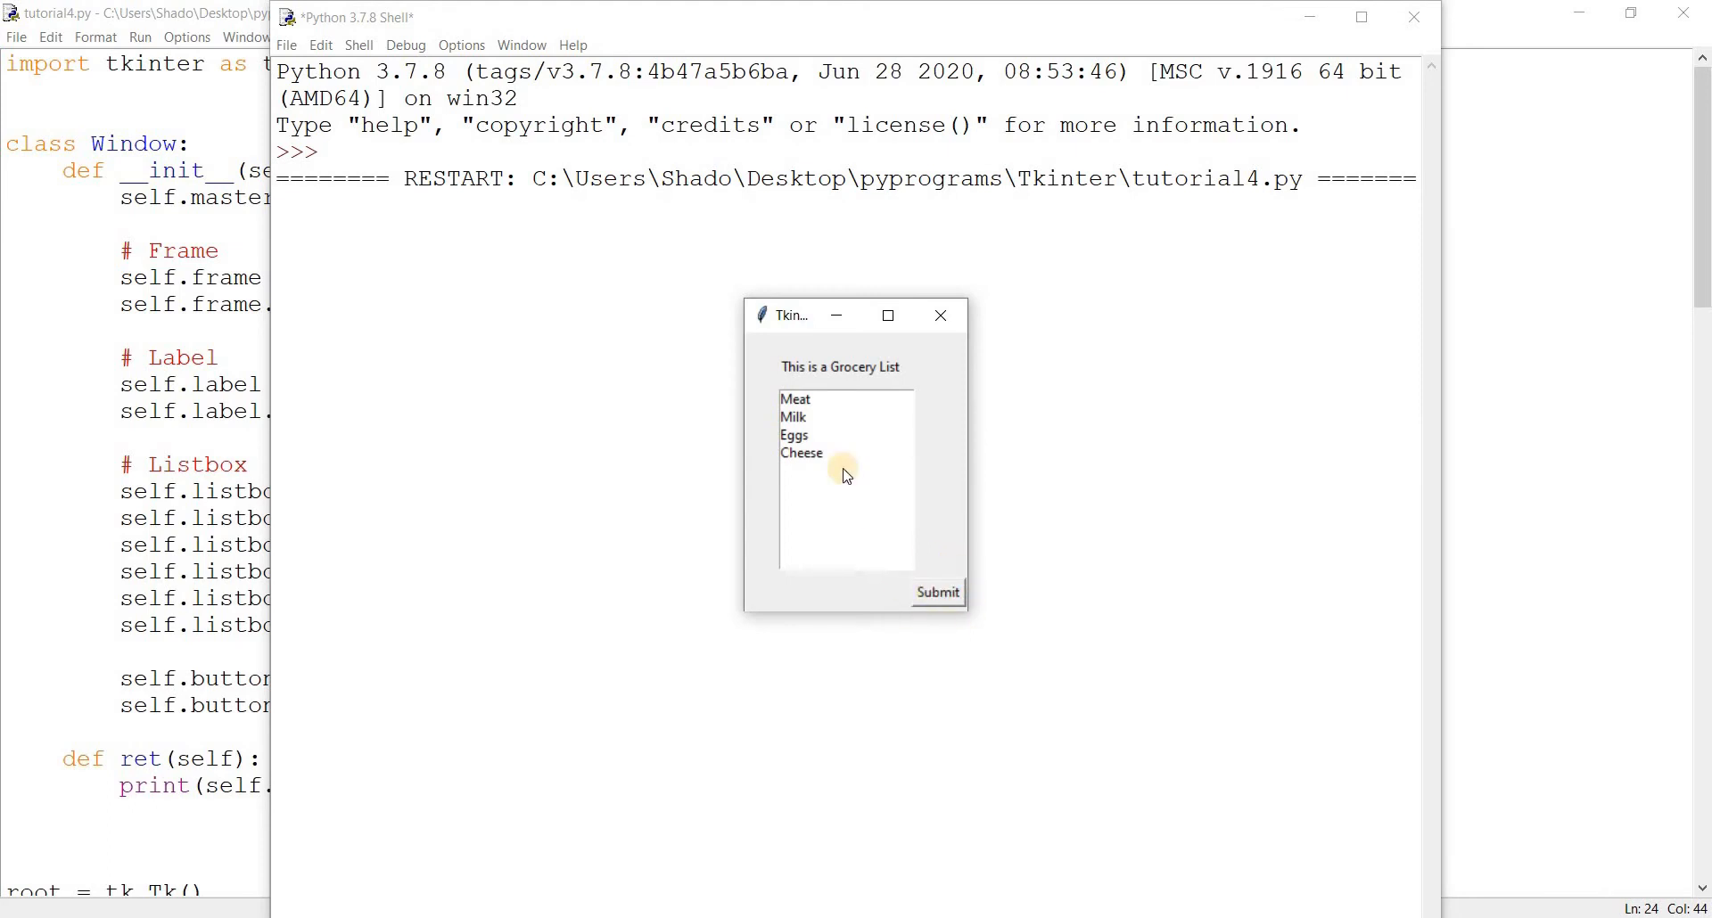
left_click(794, 417)
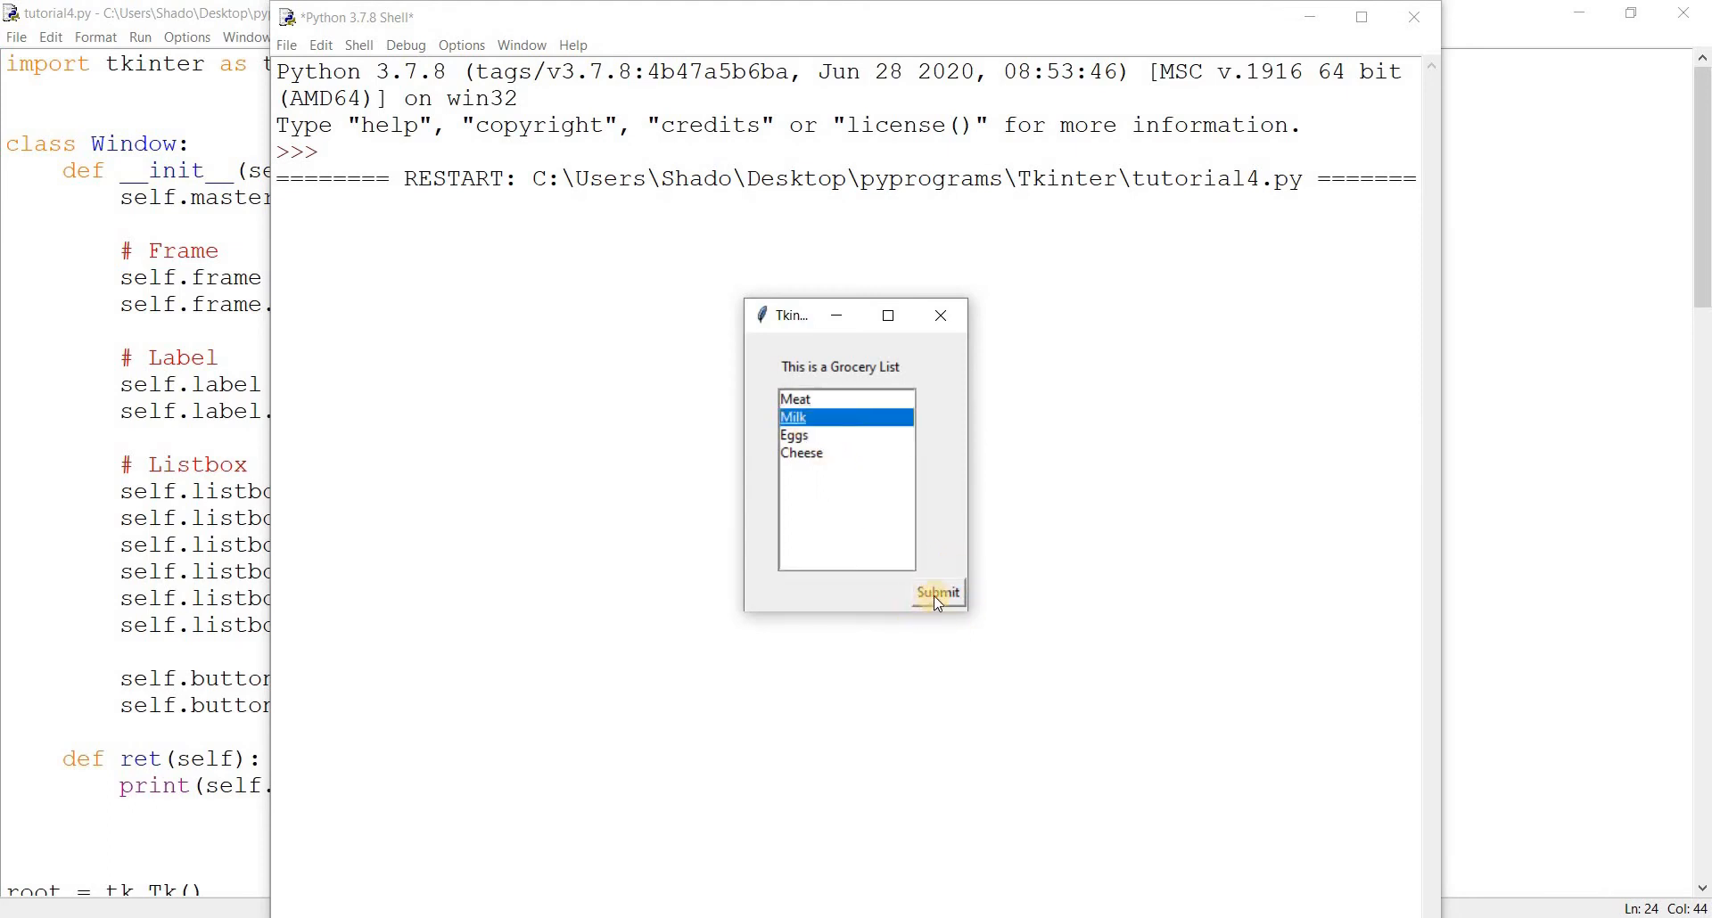
left_click(936, 594)
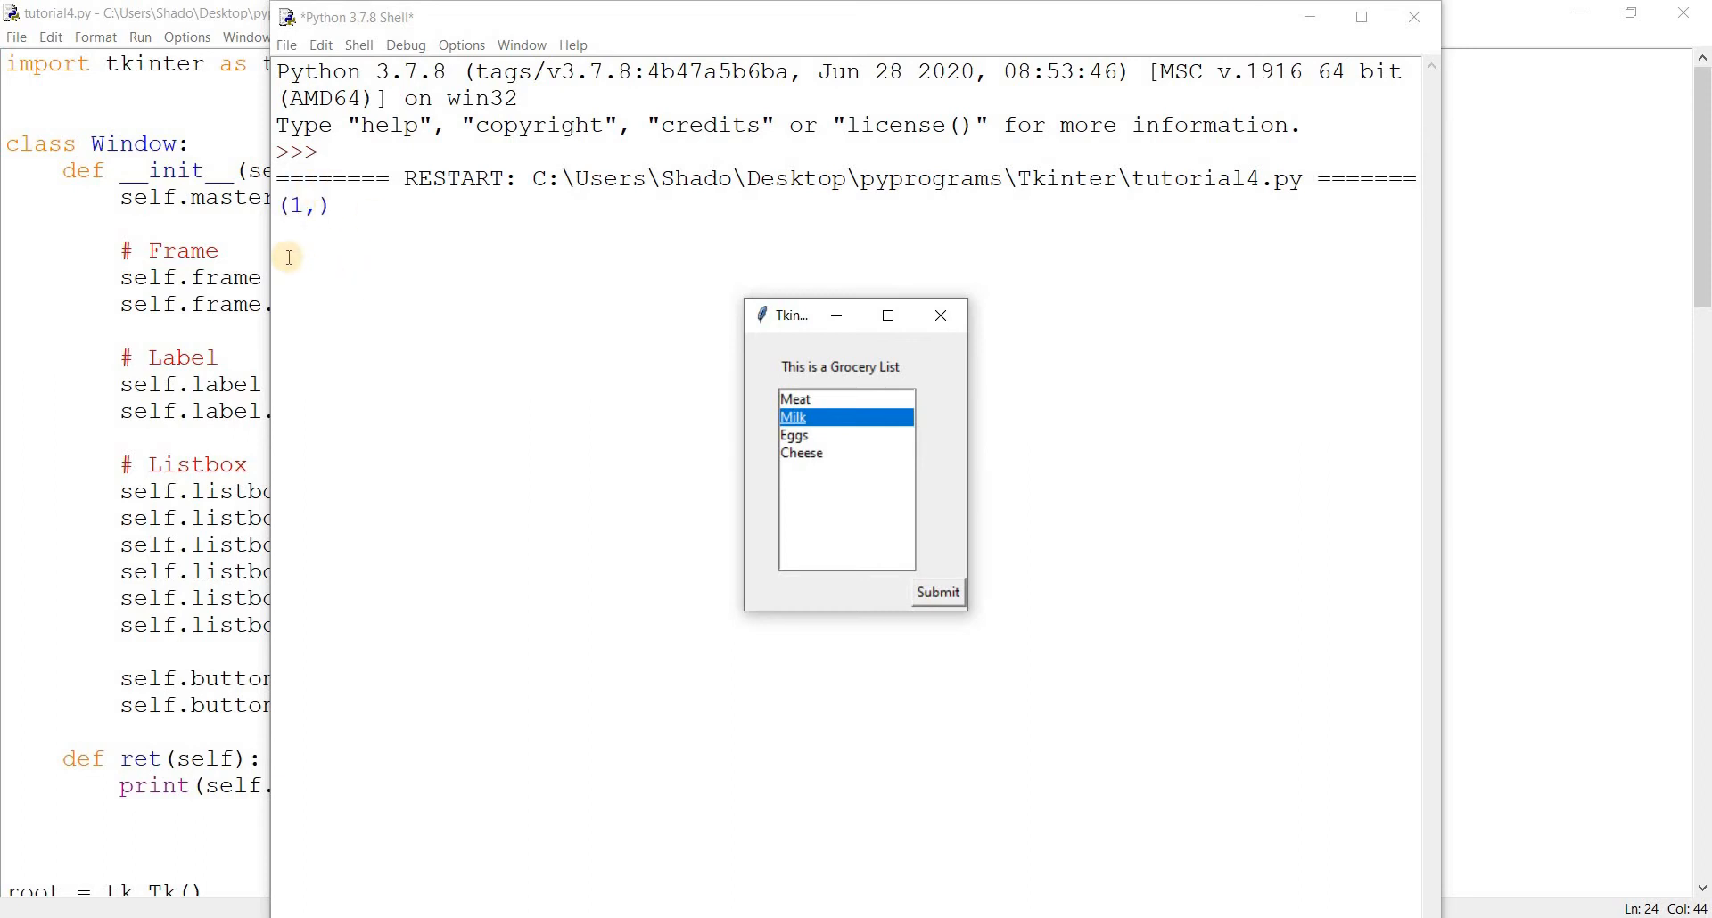
mouse_move(776, 505)
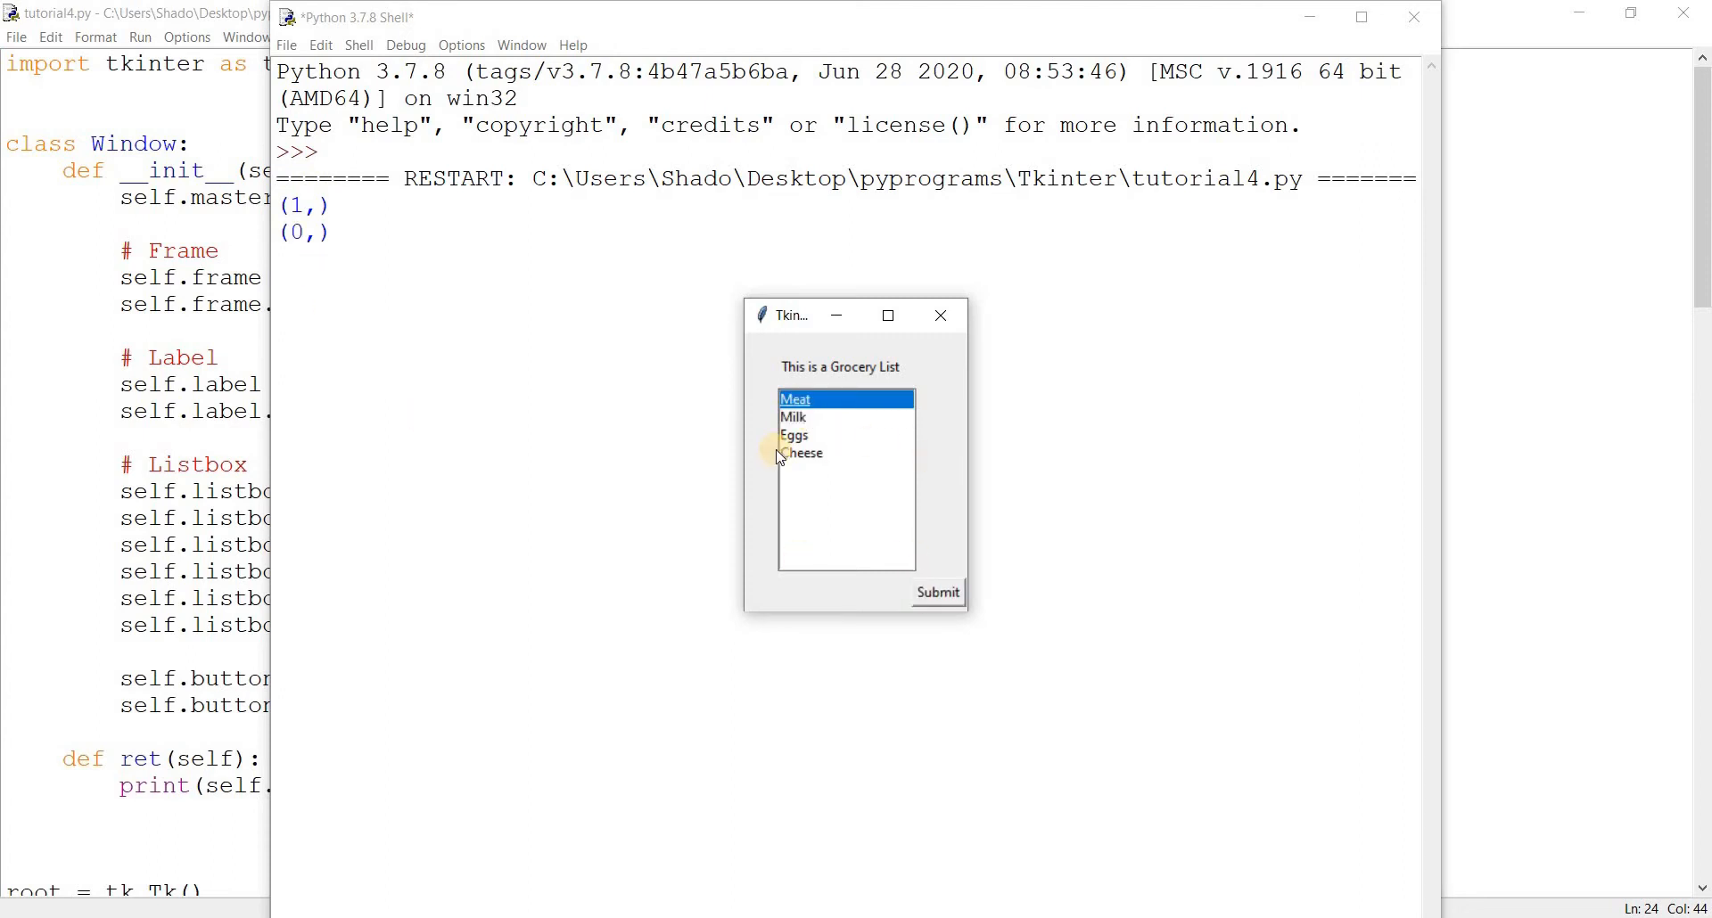
left_click(801, 453)
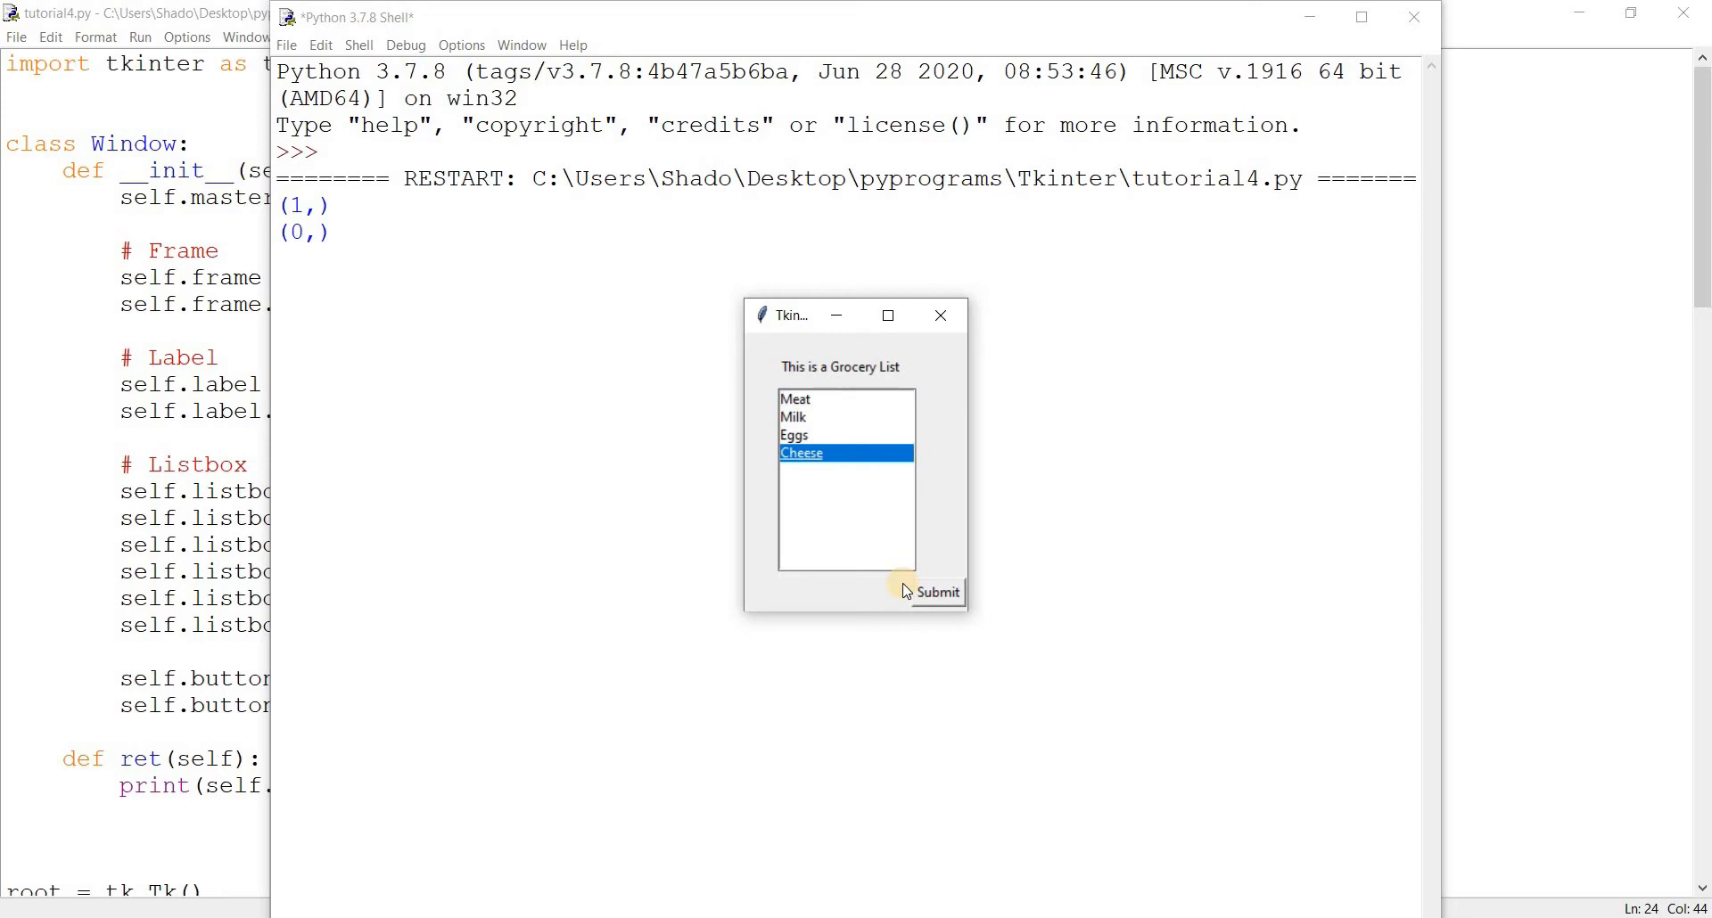
left_click(936, 592)
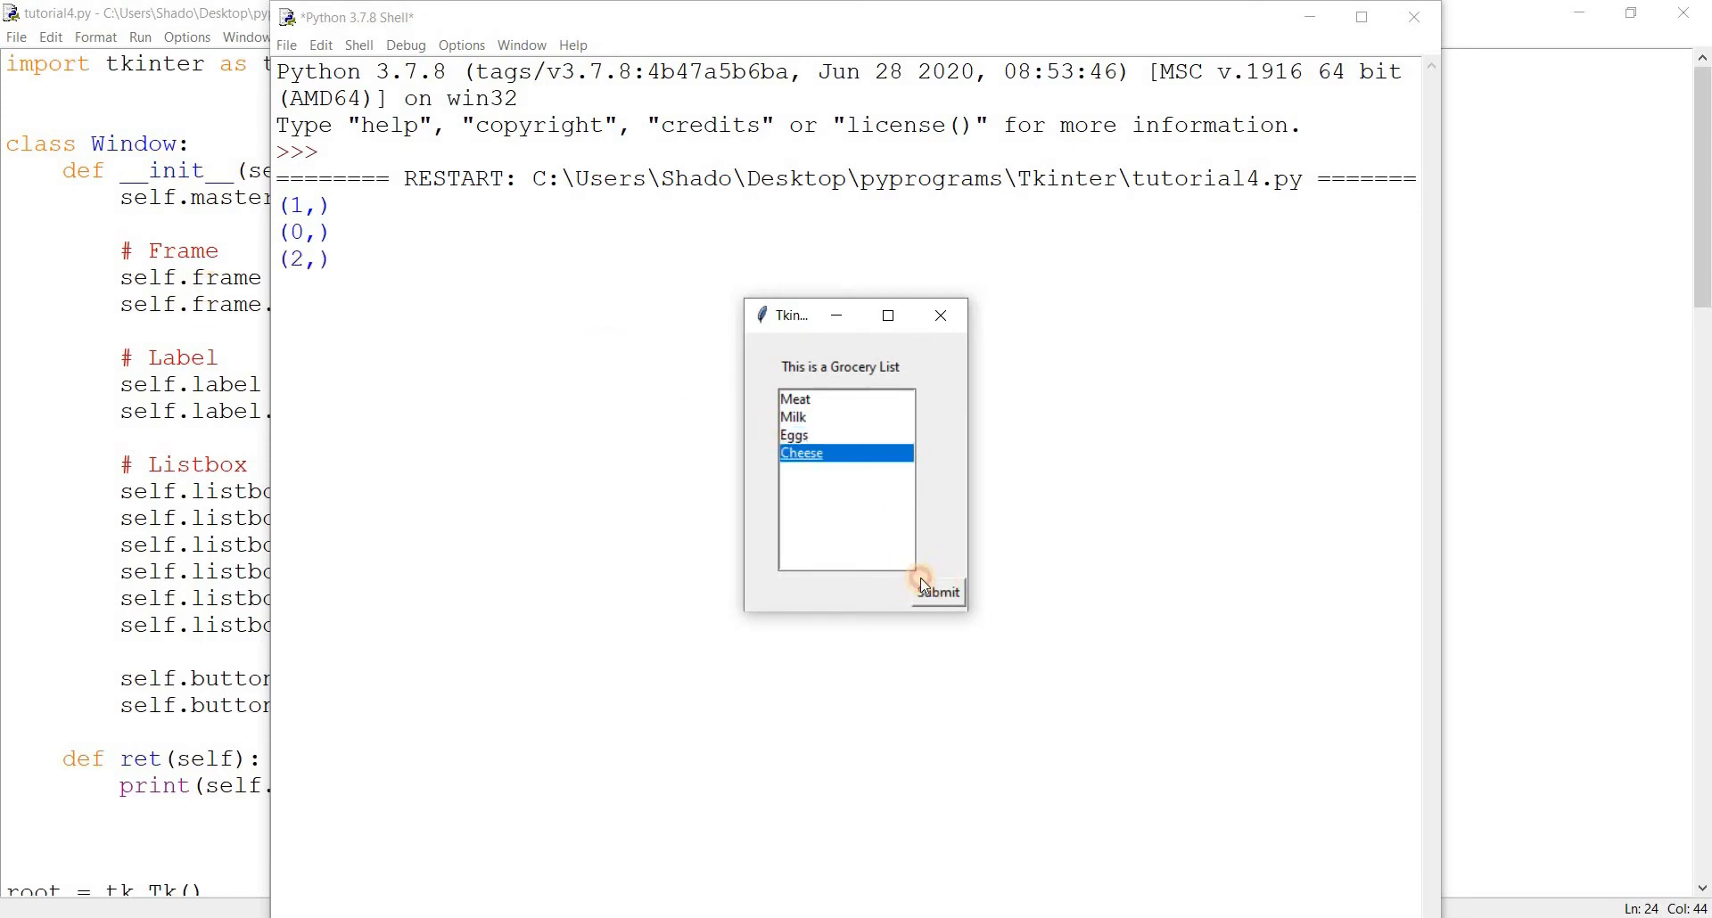
left_click(936, 591)
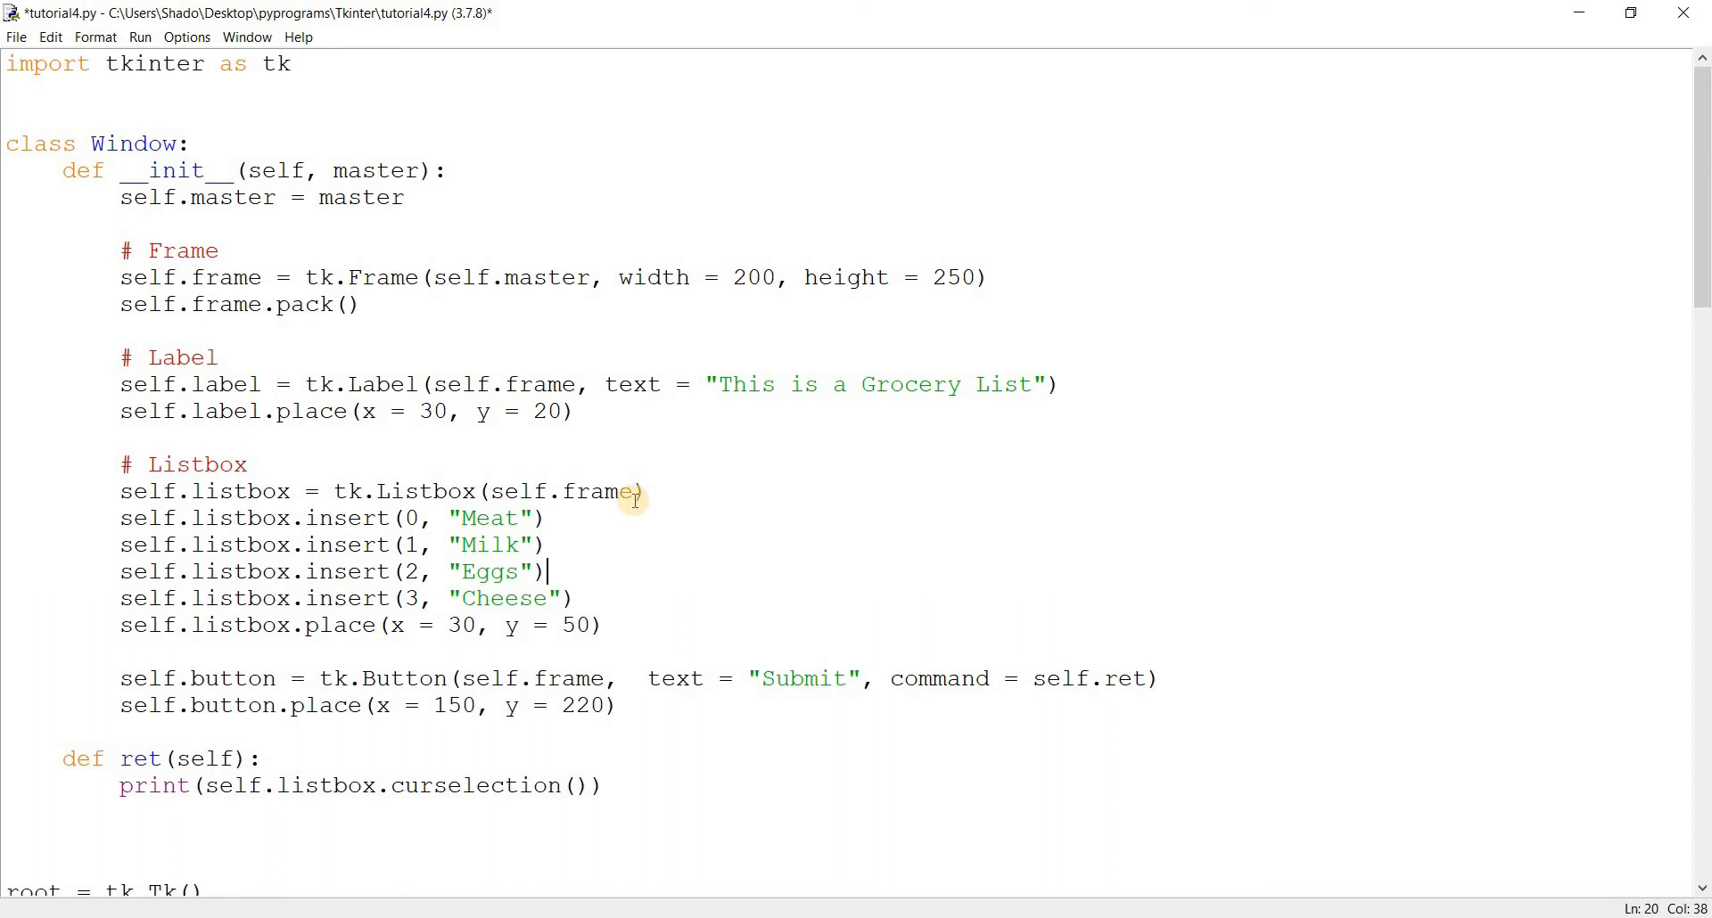
mouse_move(611, 483)
type(", s")
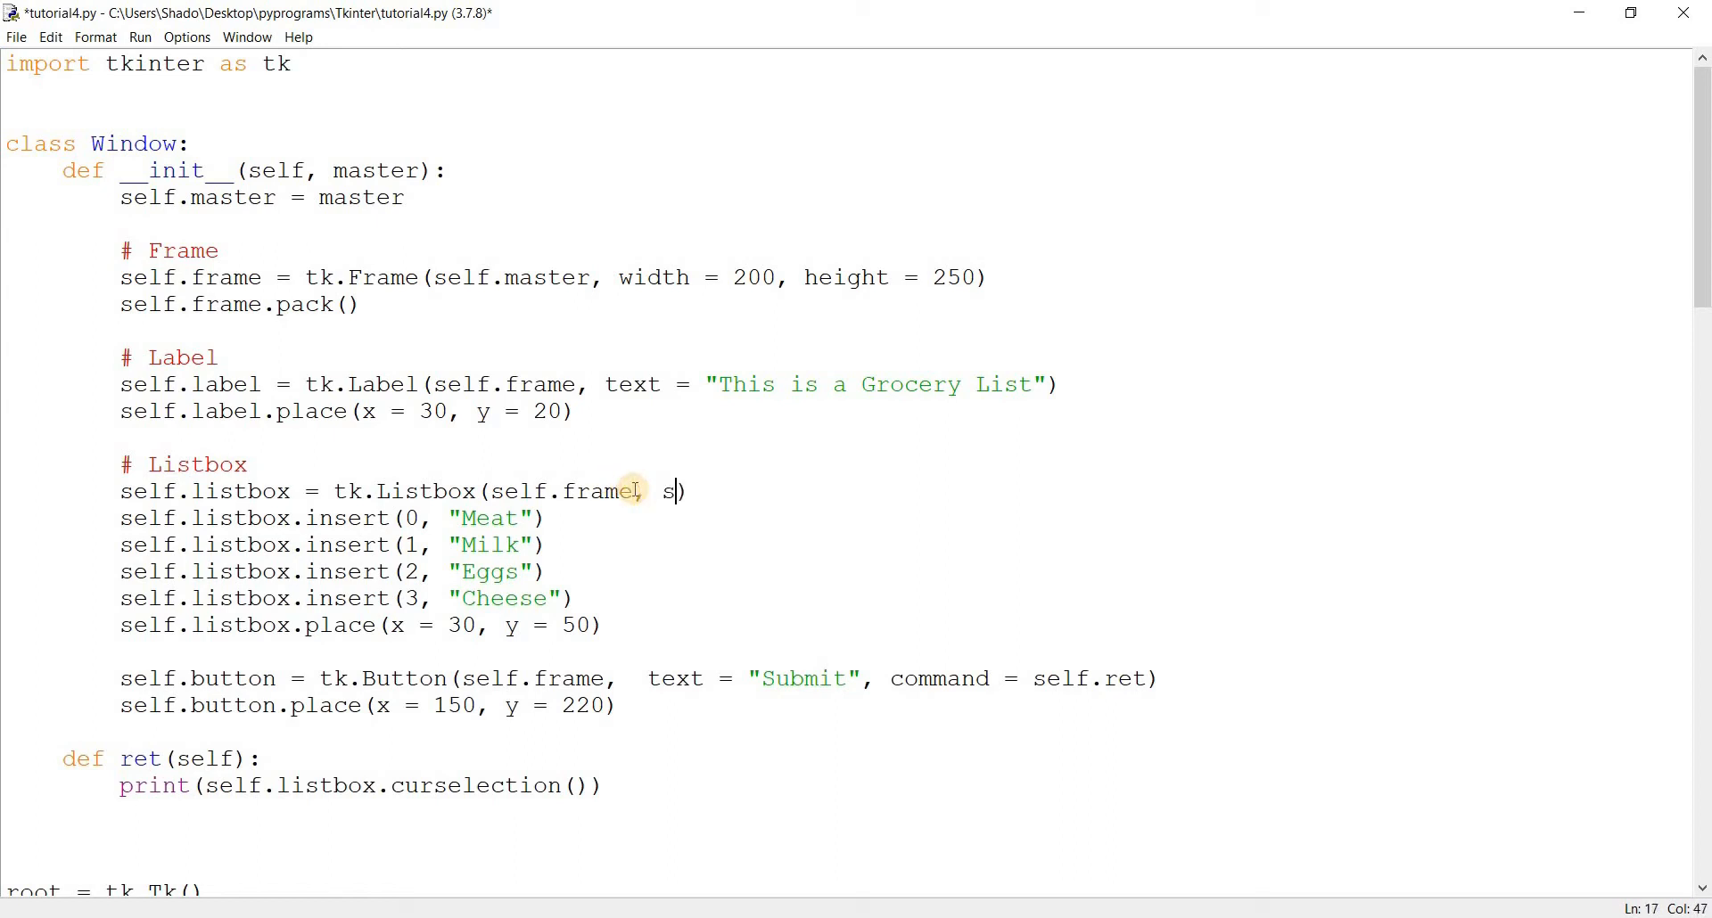
Add selectmode = tk.MULTIPLE to the Listbox call, then save and run
type("electmode =")
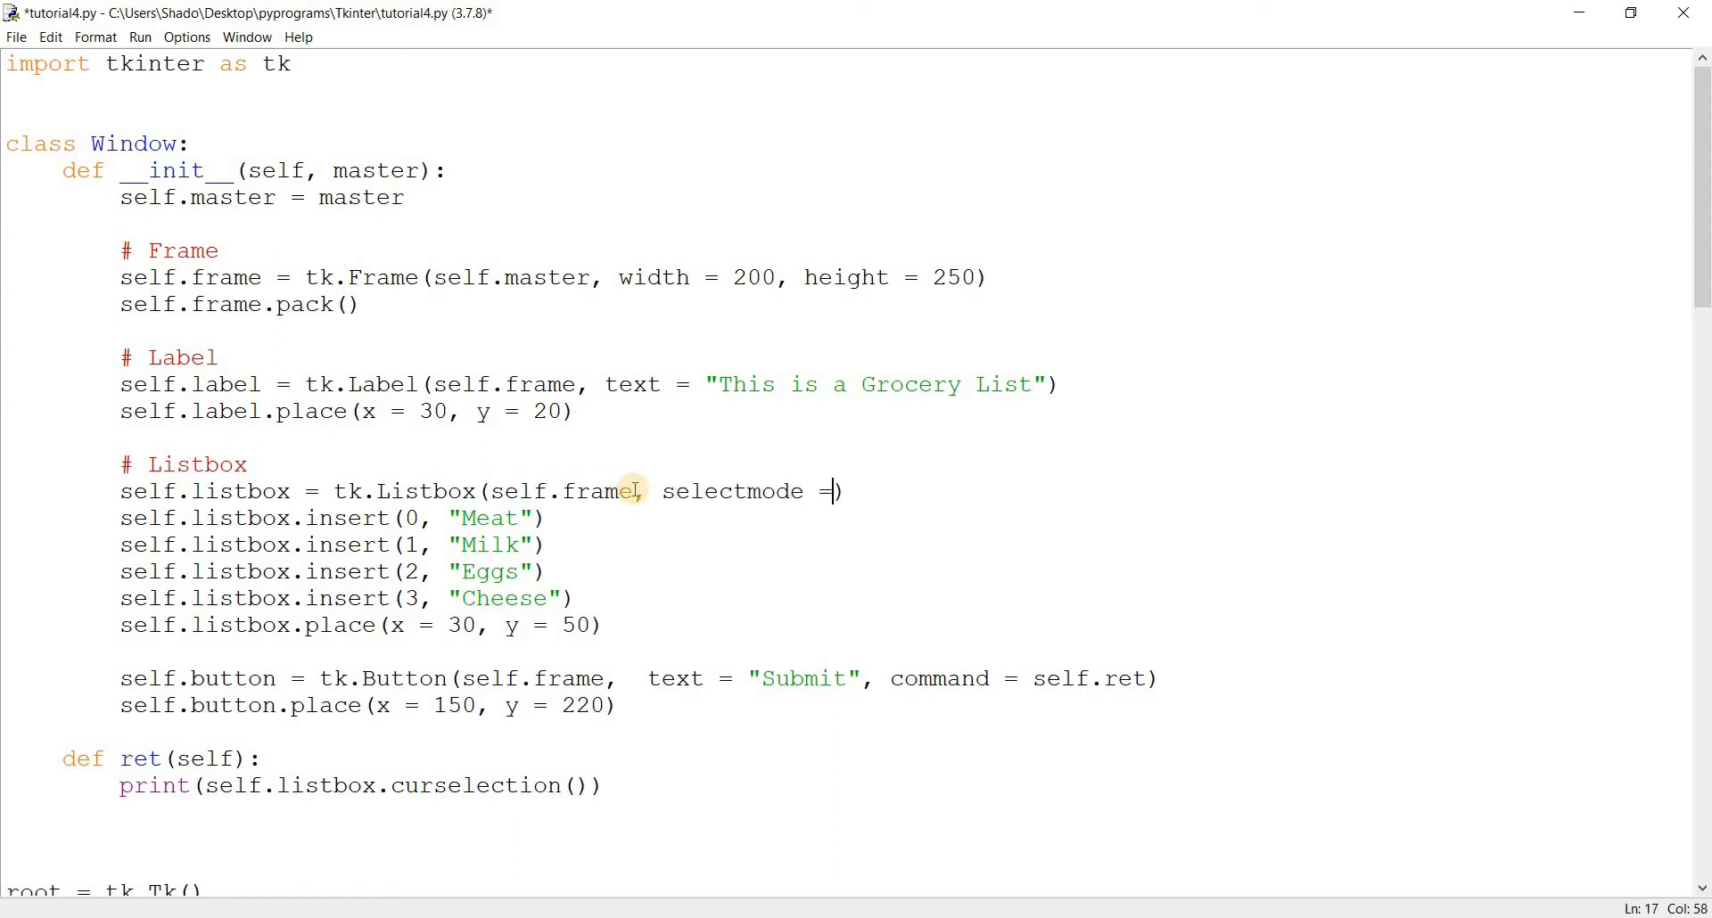
type("tk.MU")
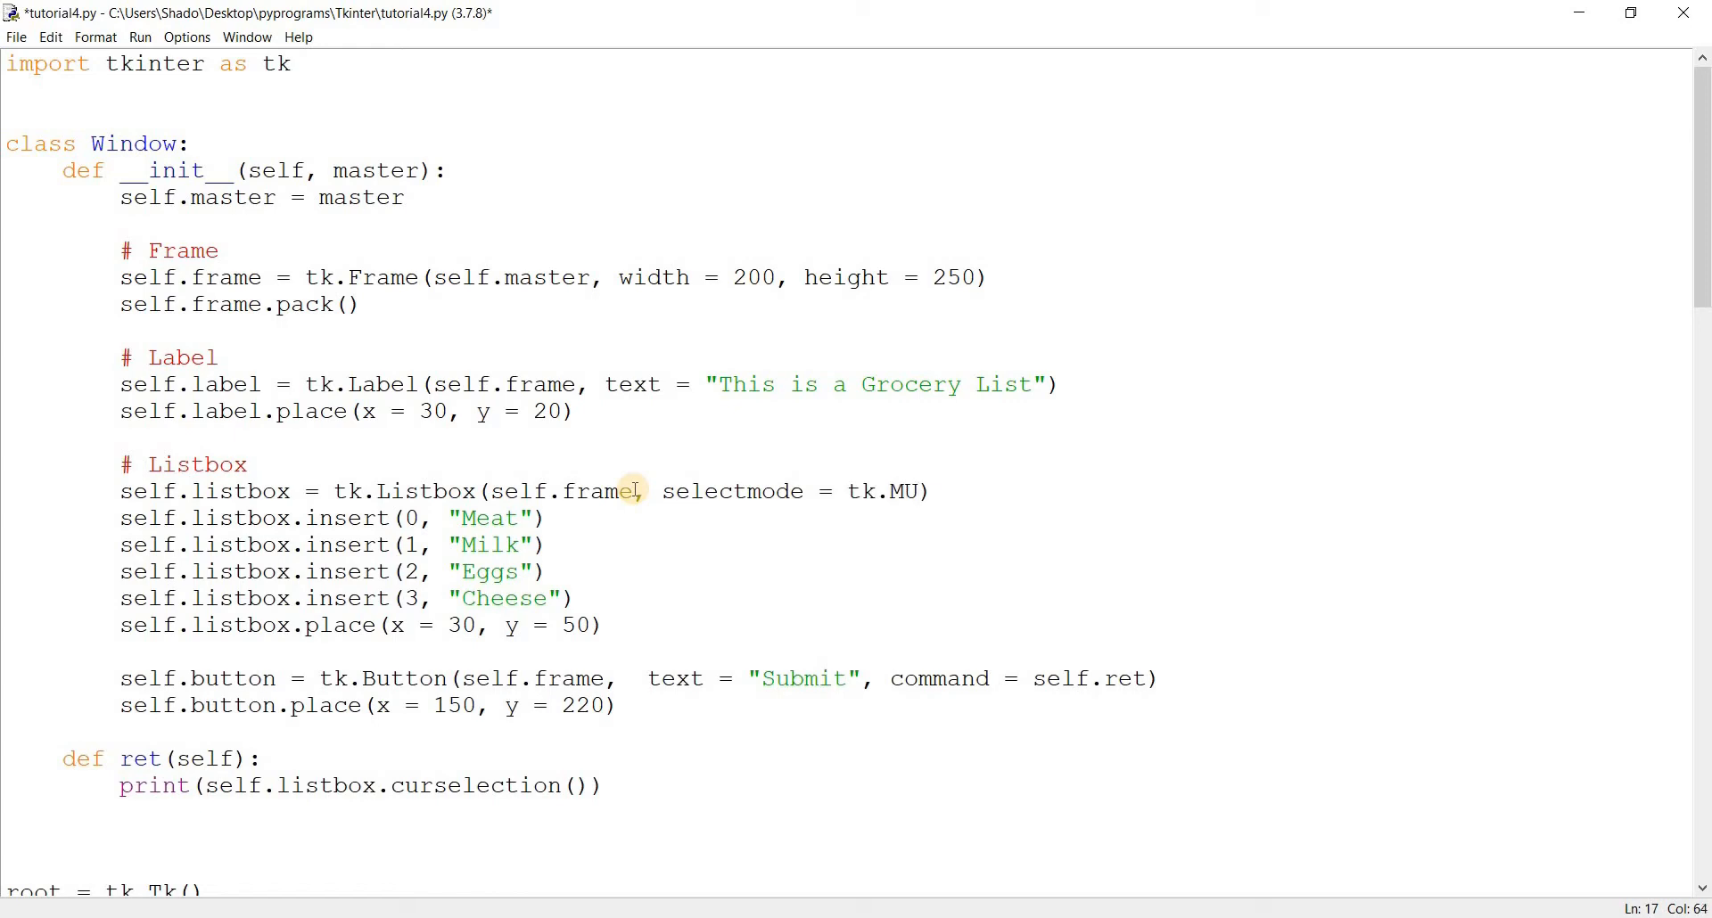
type("LTIPLE")
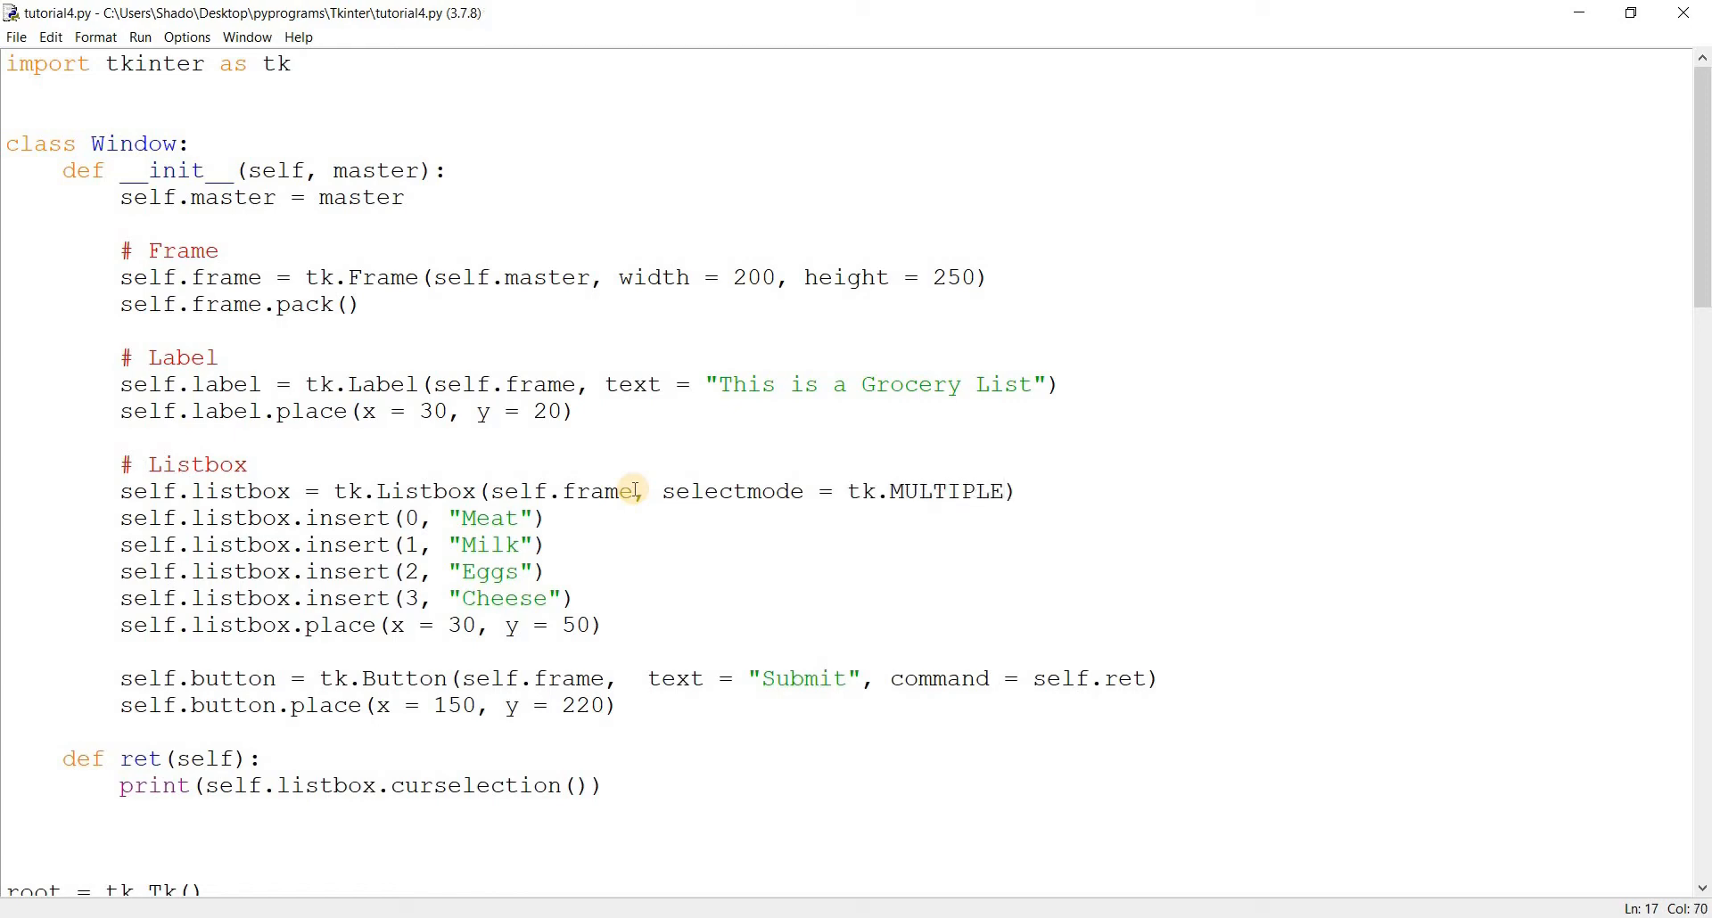
key("F5")
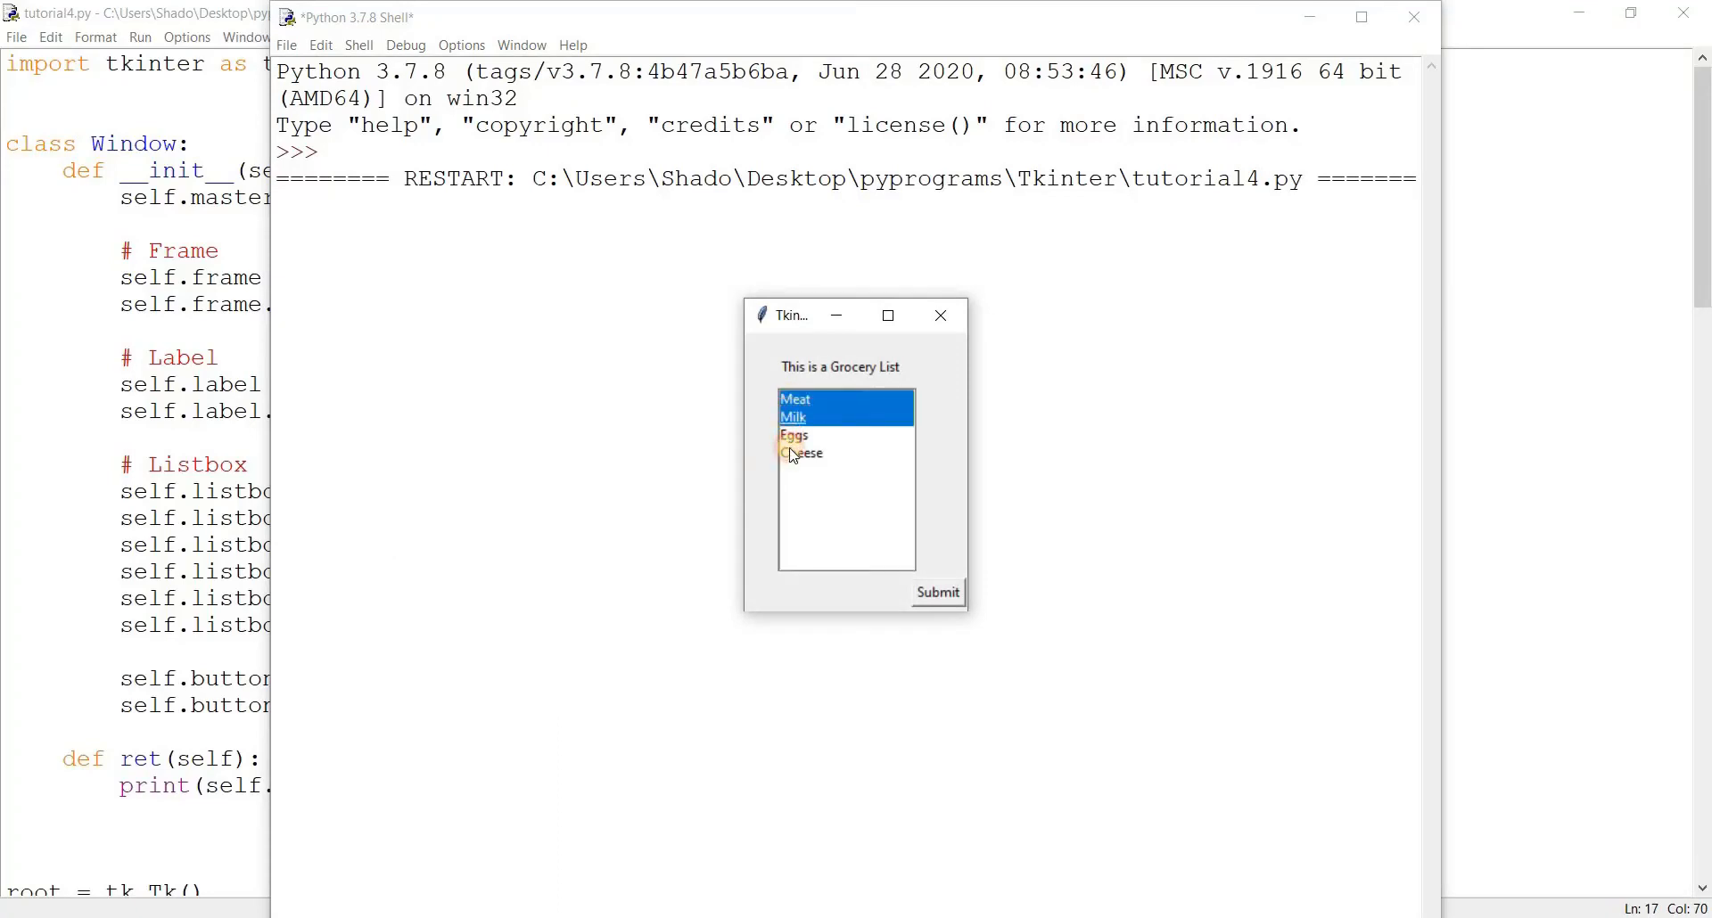
Select and deselect several groceries and submit, printing (0, 1, 2, 3), (0, 2, 3) and (2, 3)
left_click(936, 594)
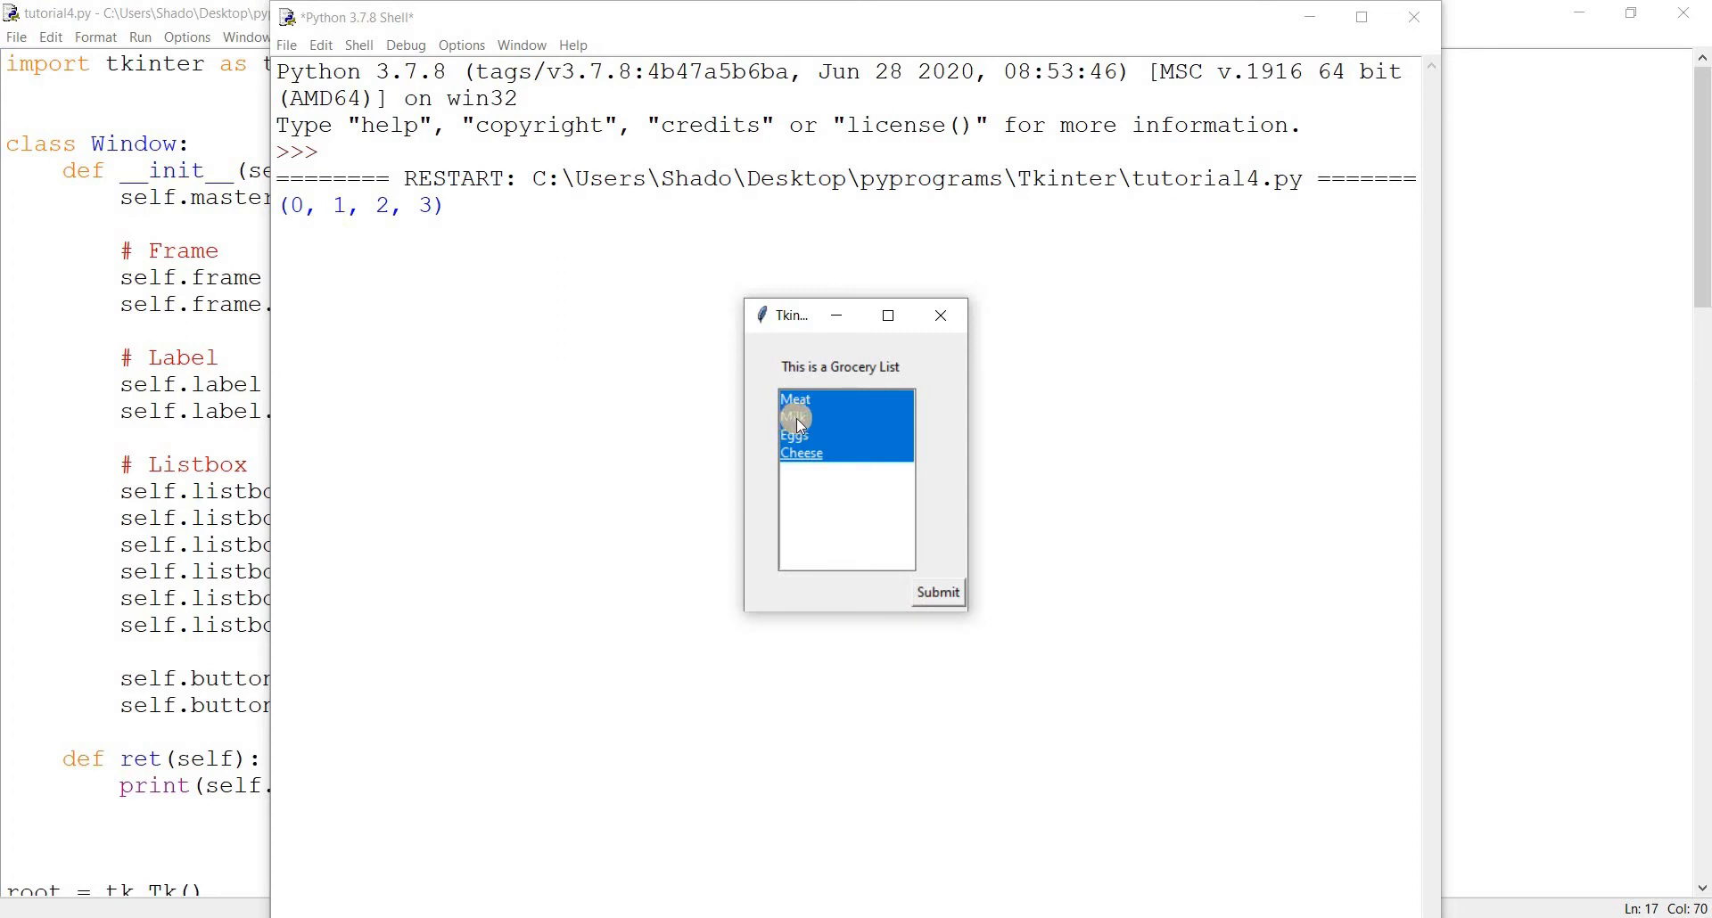
left_click(793, 417)
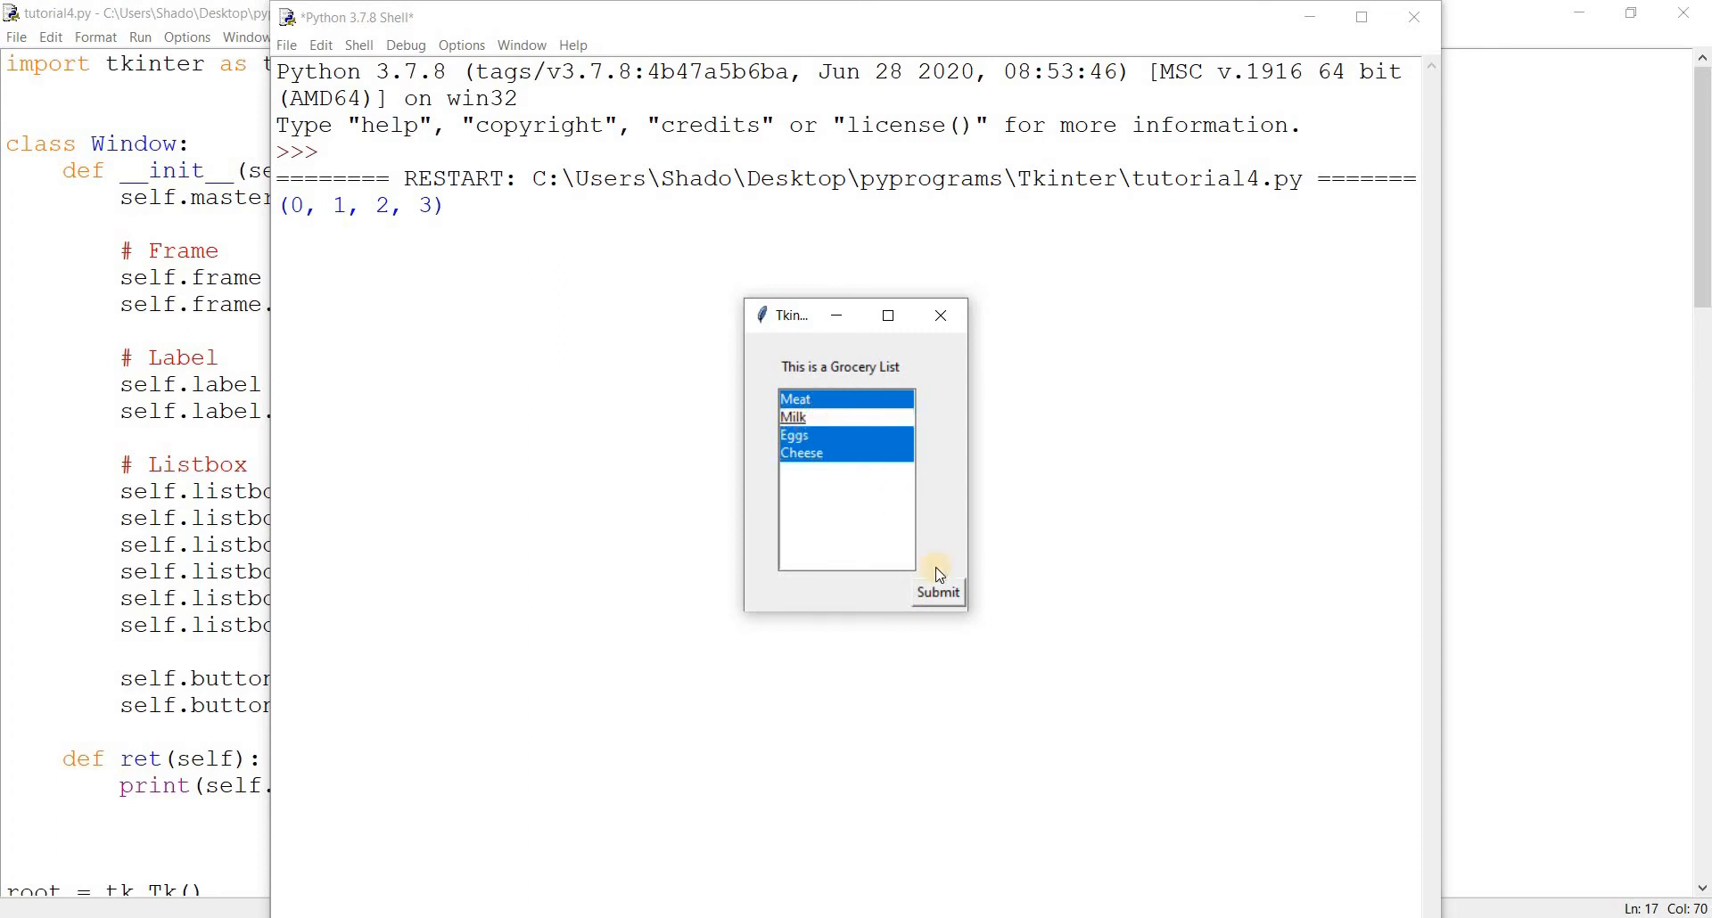
left_click(936, 592)
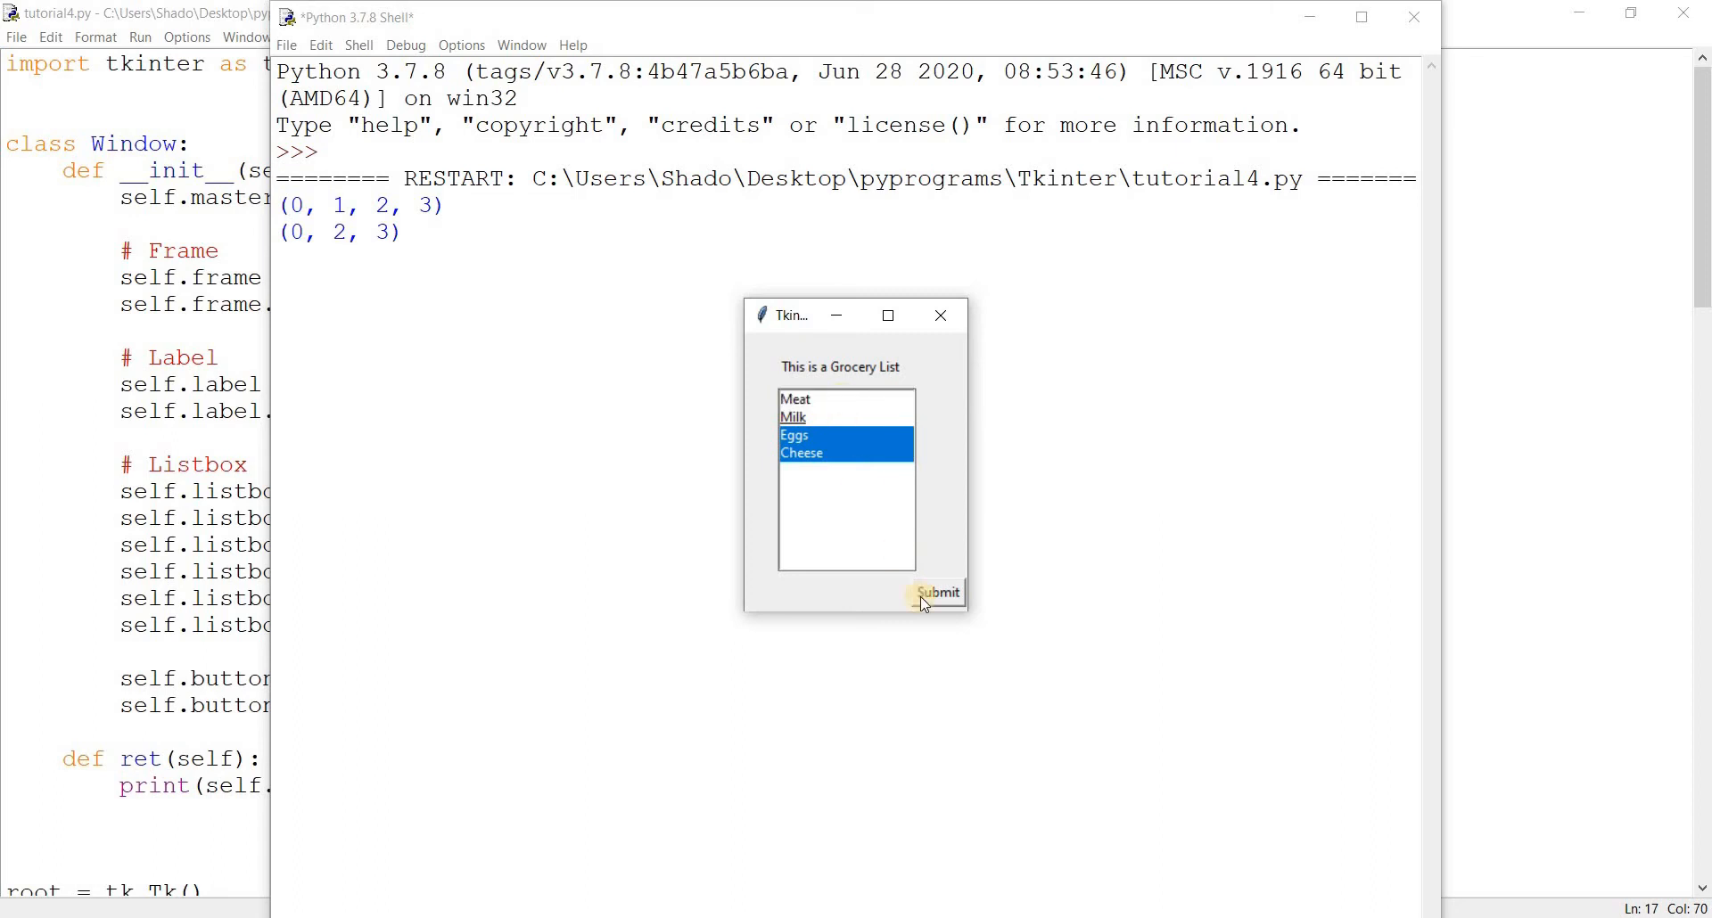
left_click(936, 592)
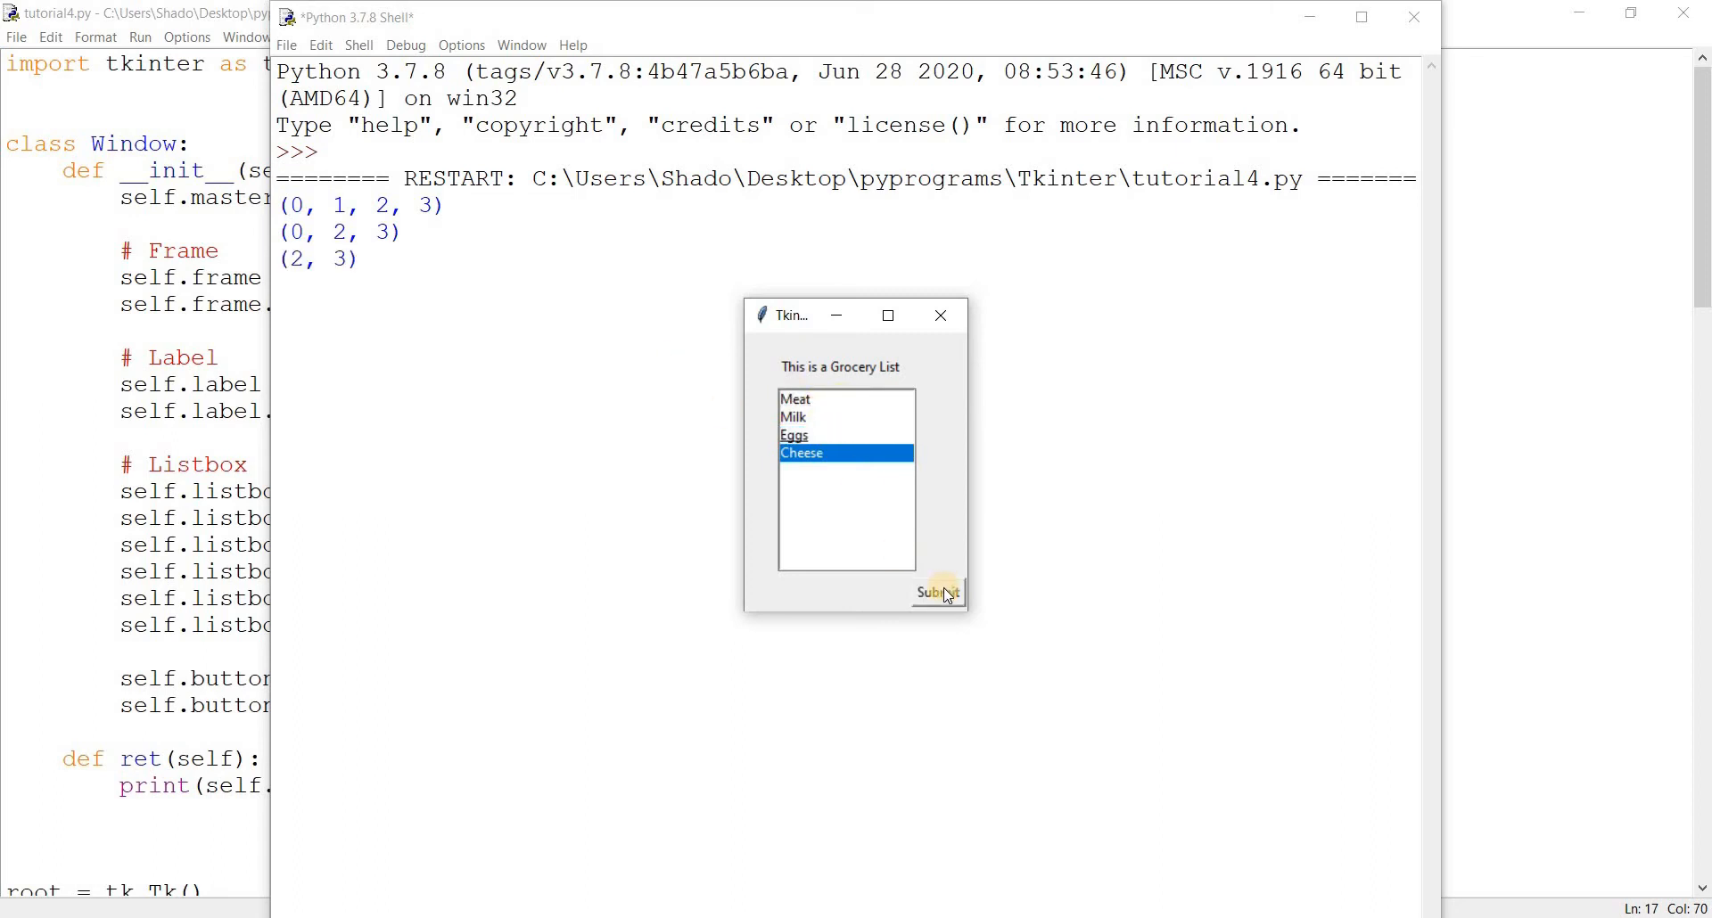
left_click(936, 592)
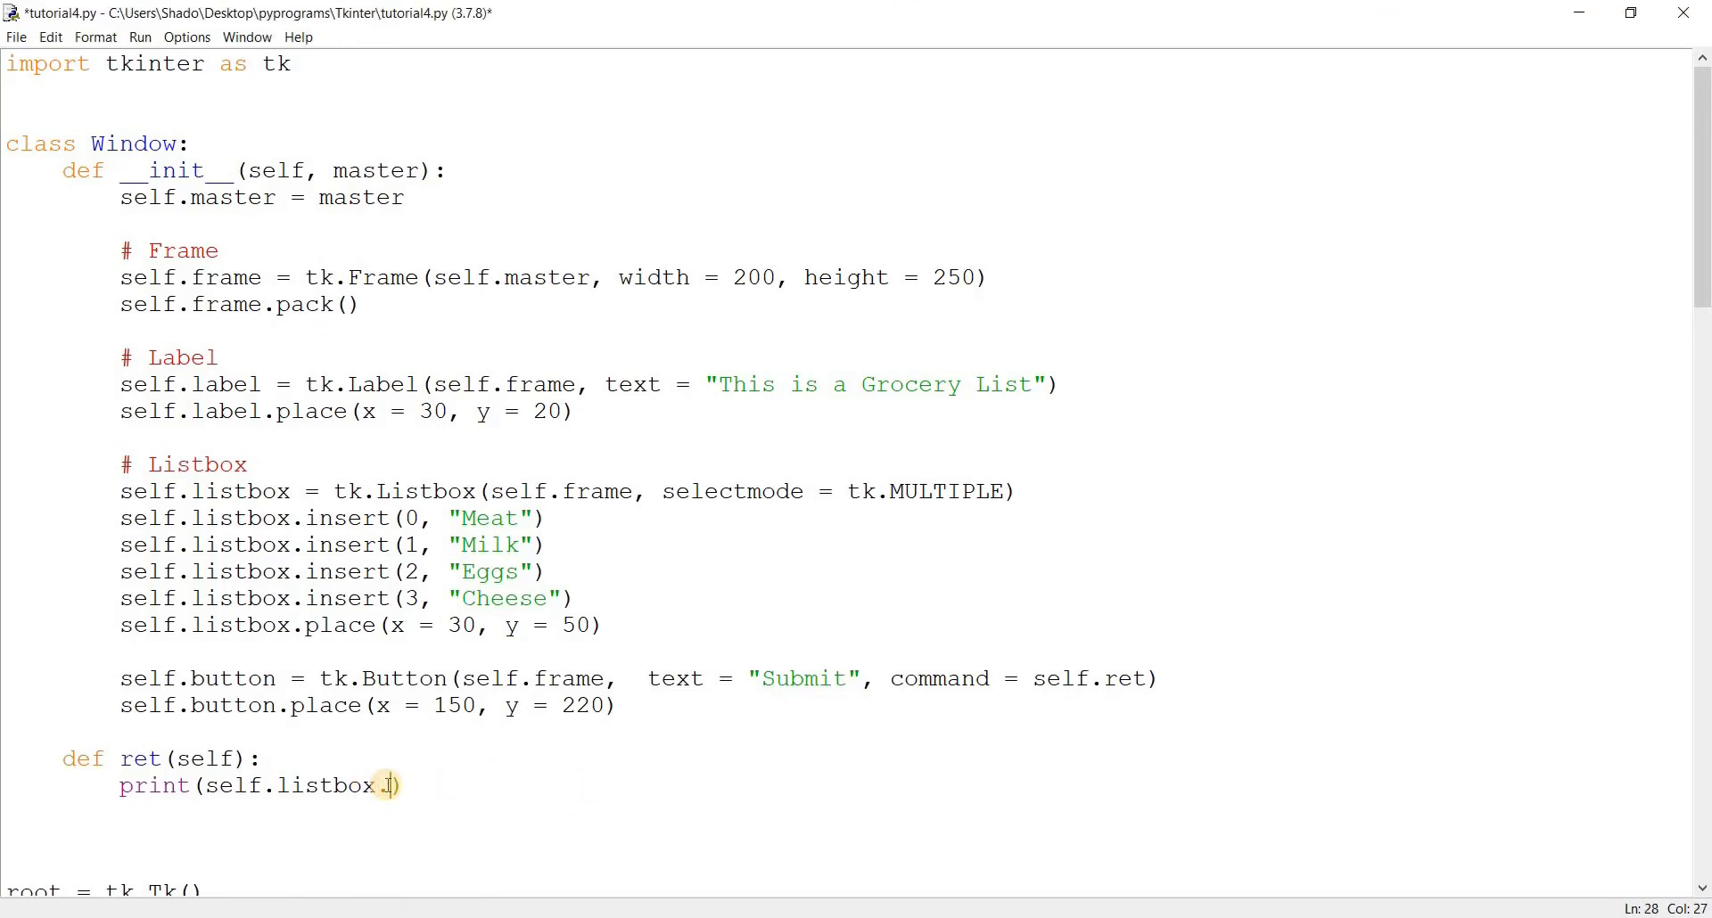
Make the Submit callback print self.listbox.get(0, tk.END)
type("get()")
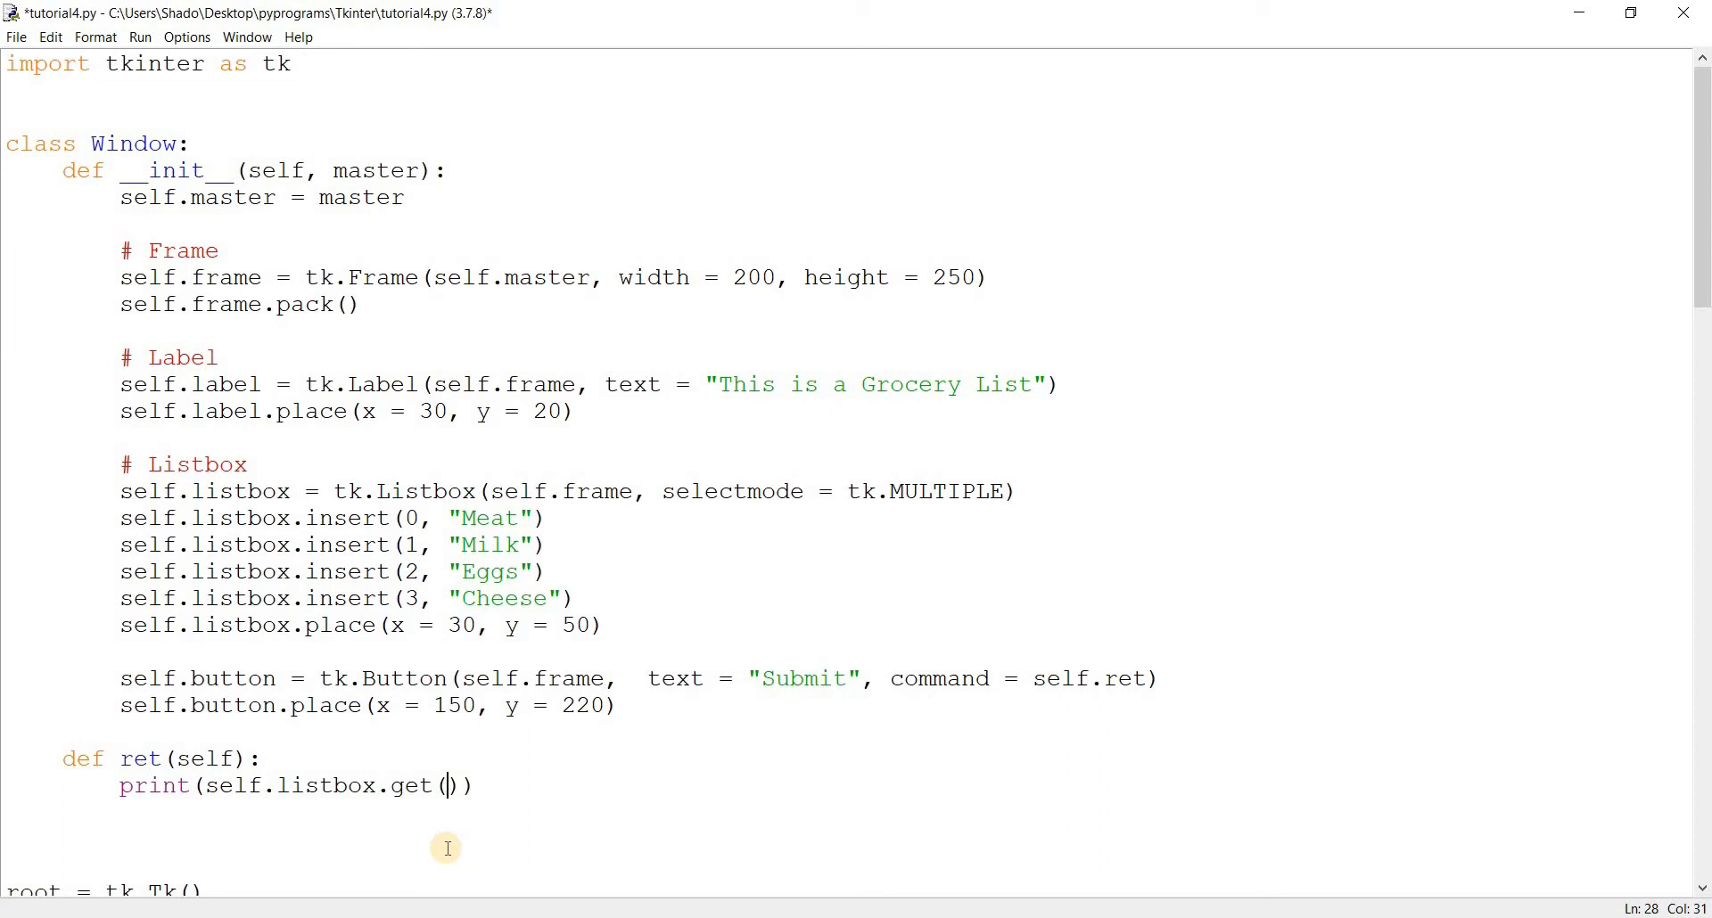
type("0")
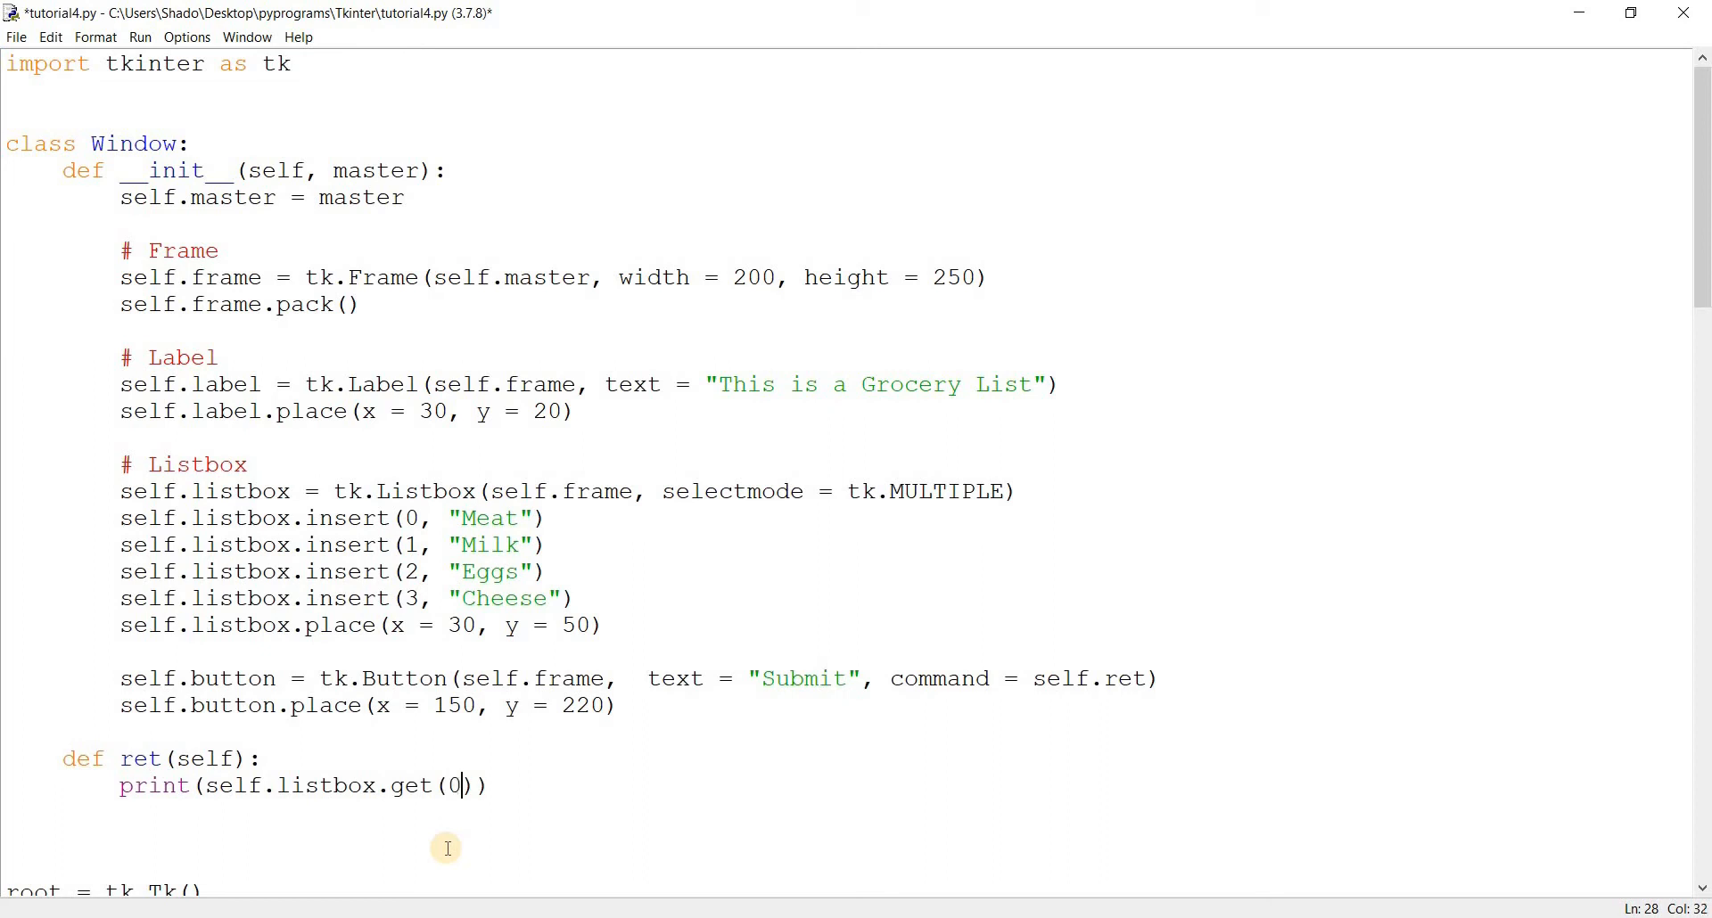
type(",")
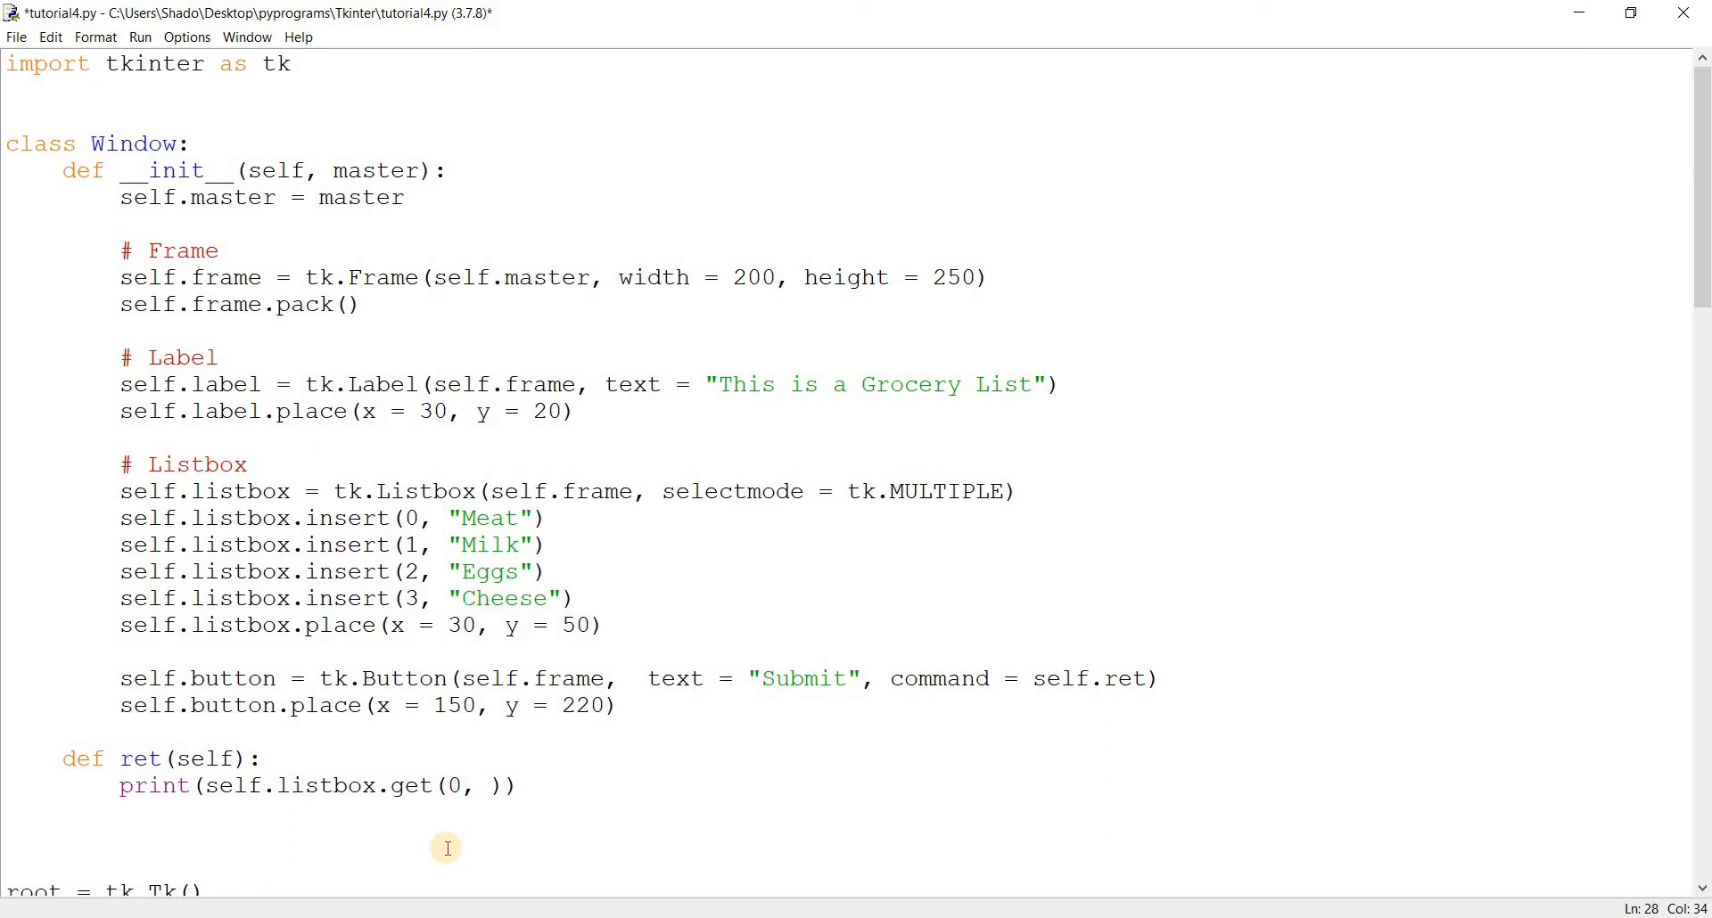
type("3")
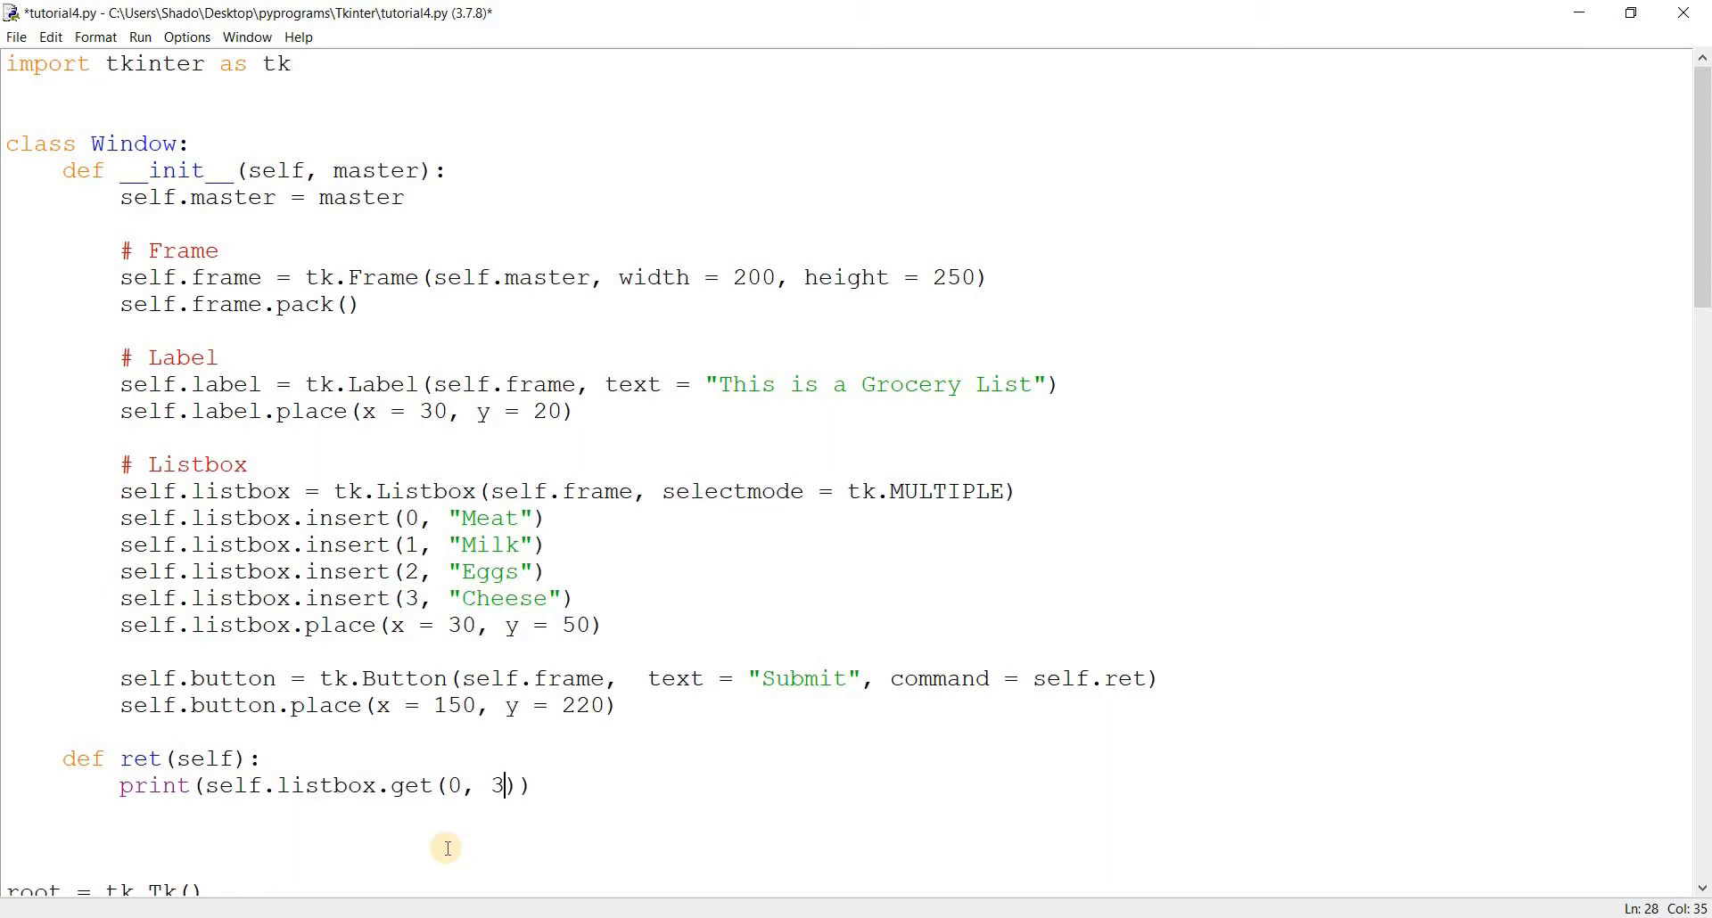
type("tk.")
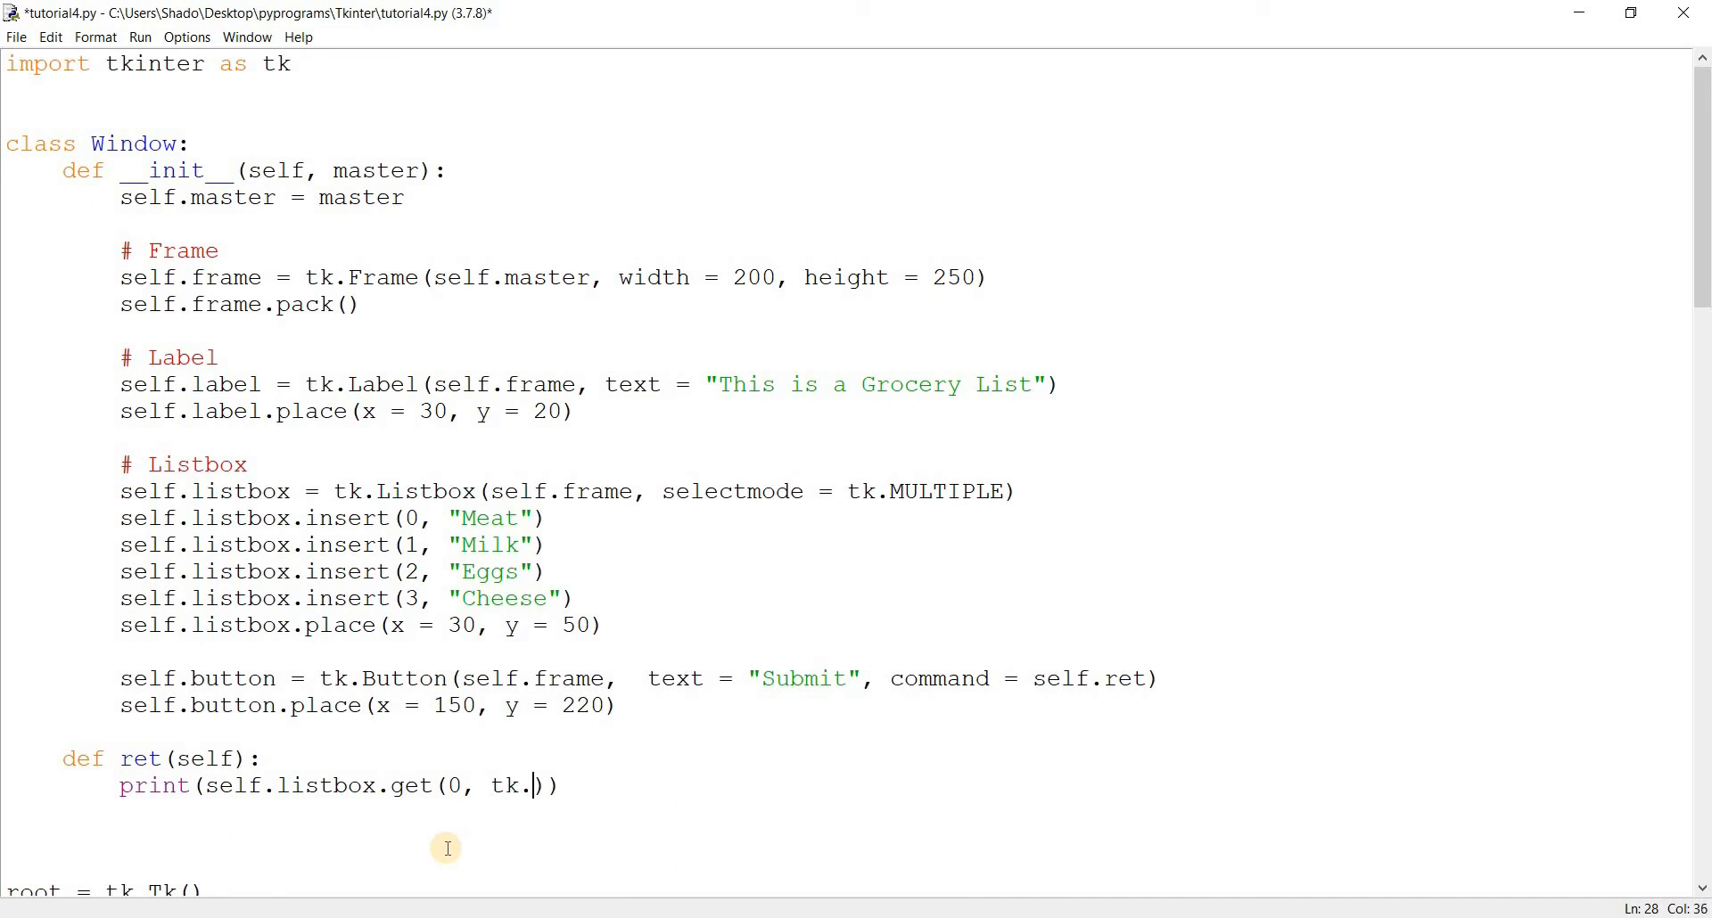
type("END")
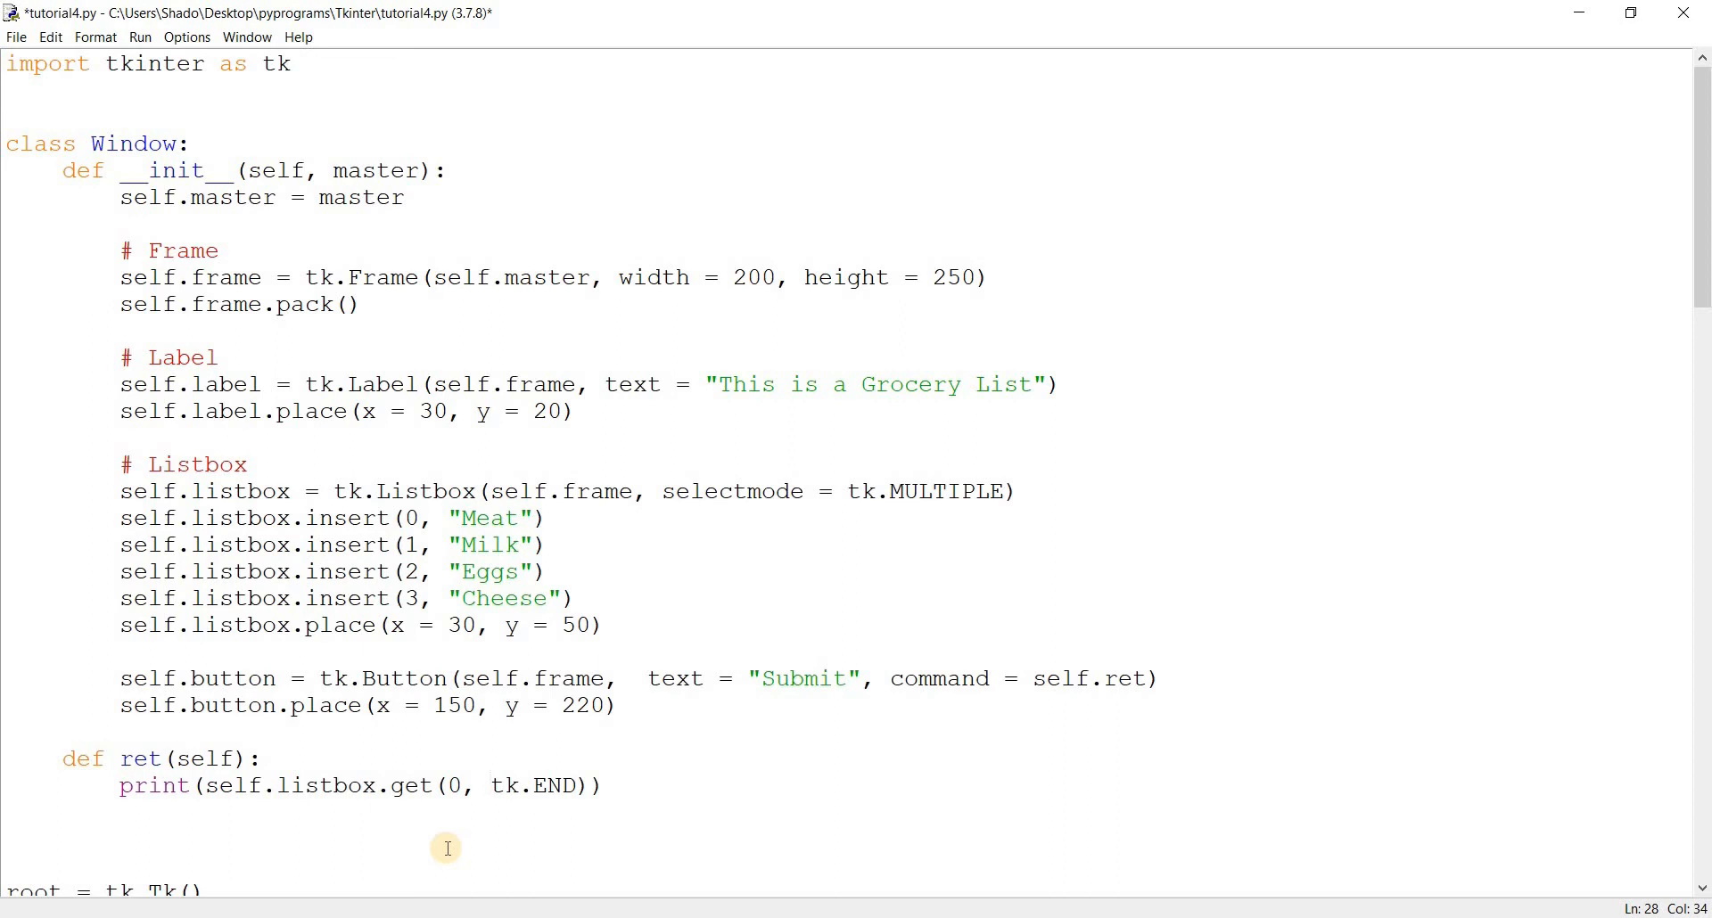
Point out tk.END in the call, then save and run the grocery list script with F5
left_click(489, 786)
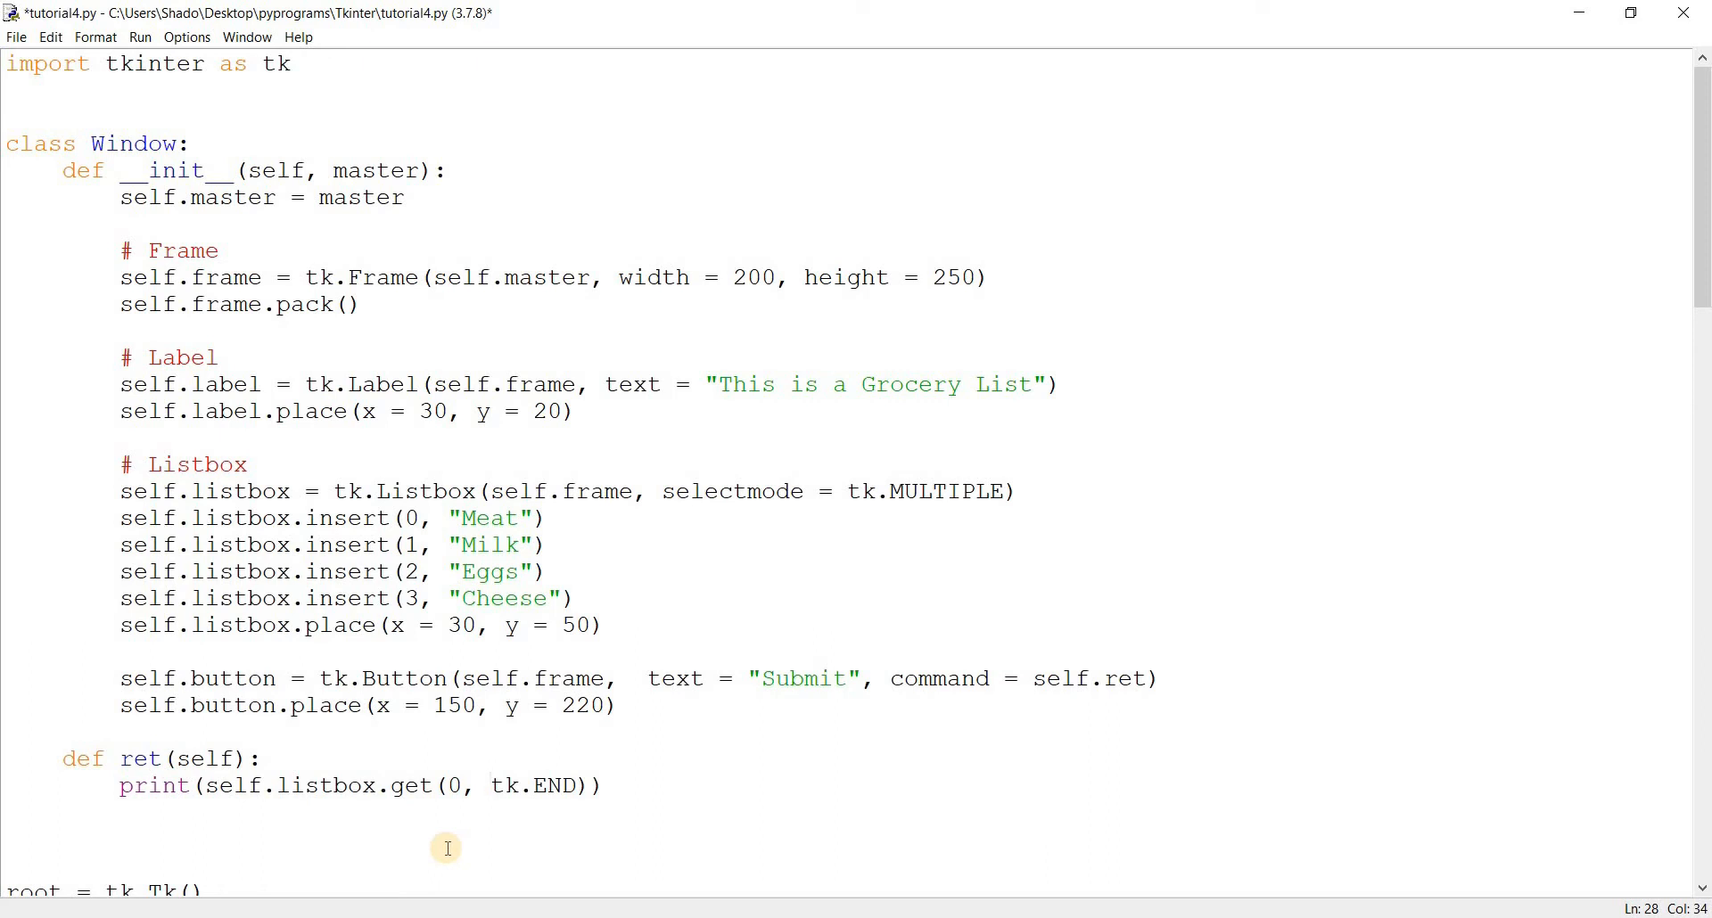
double_click(533, 784)
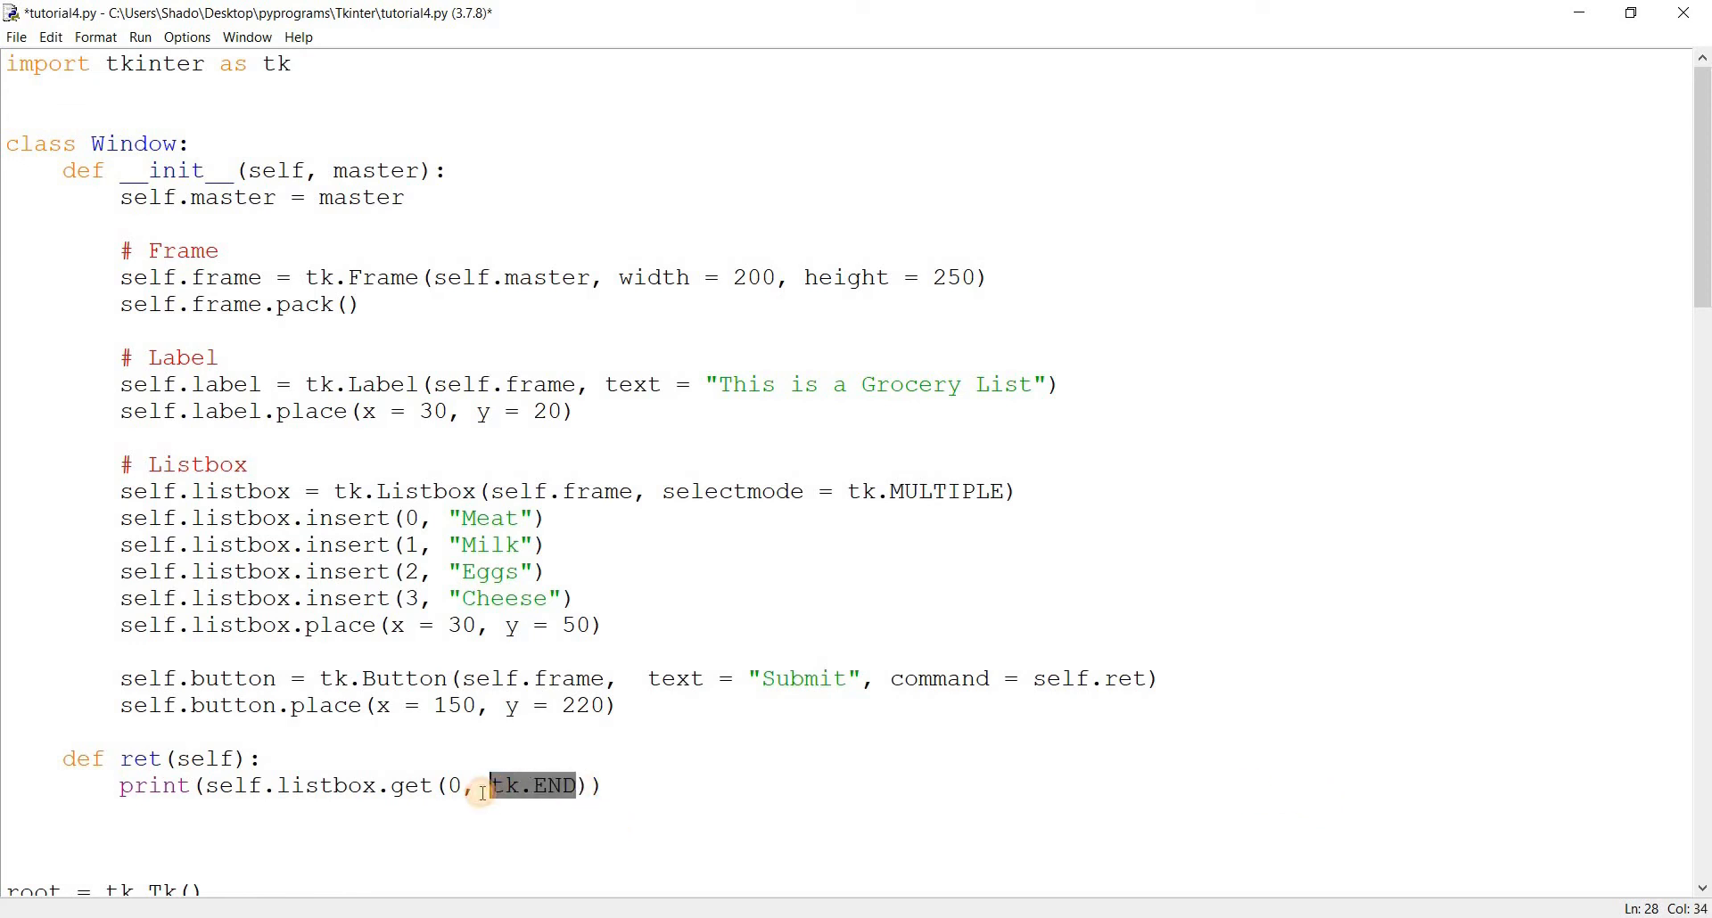
left_click(480, 784)
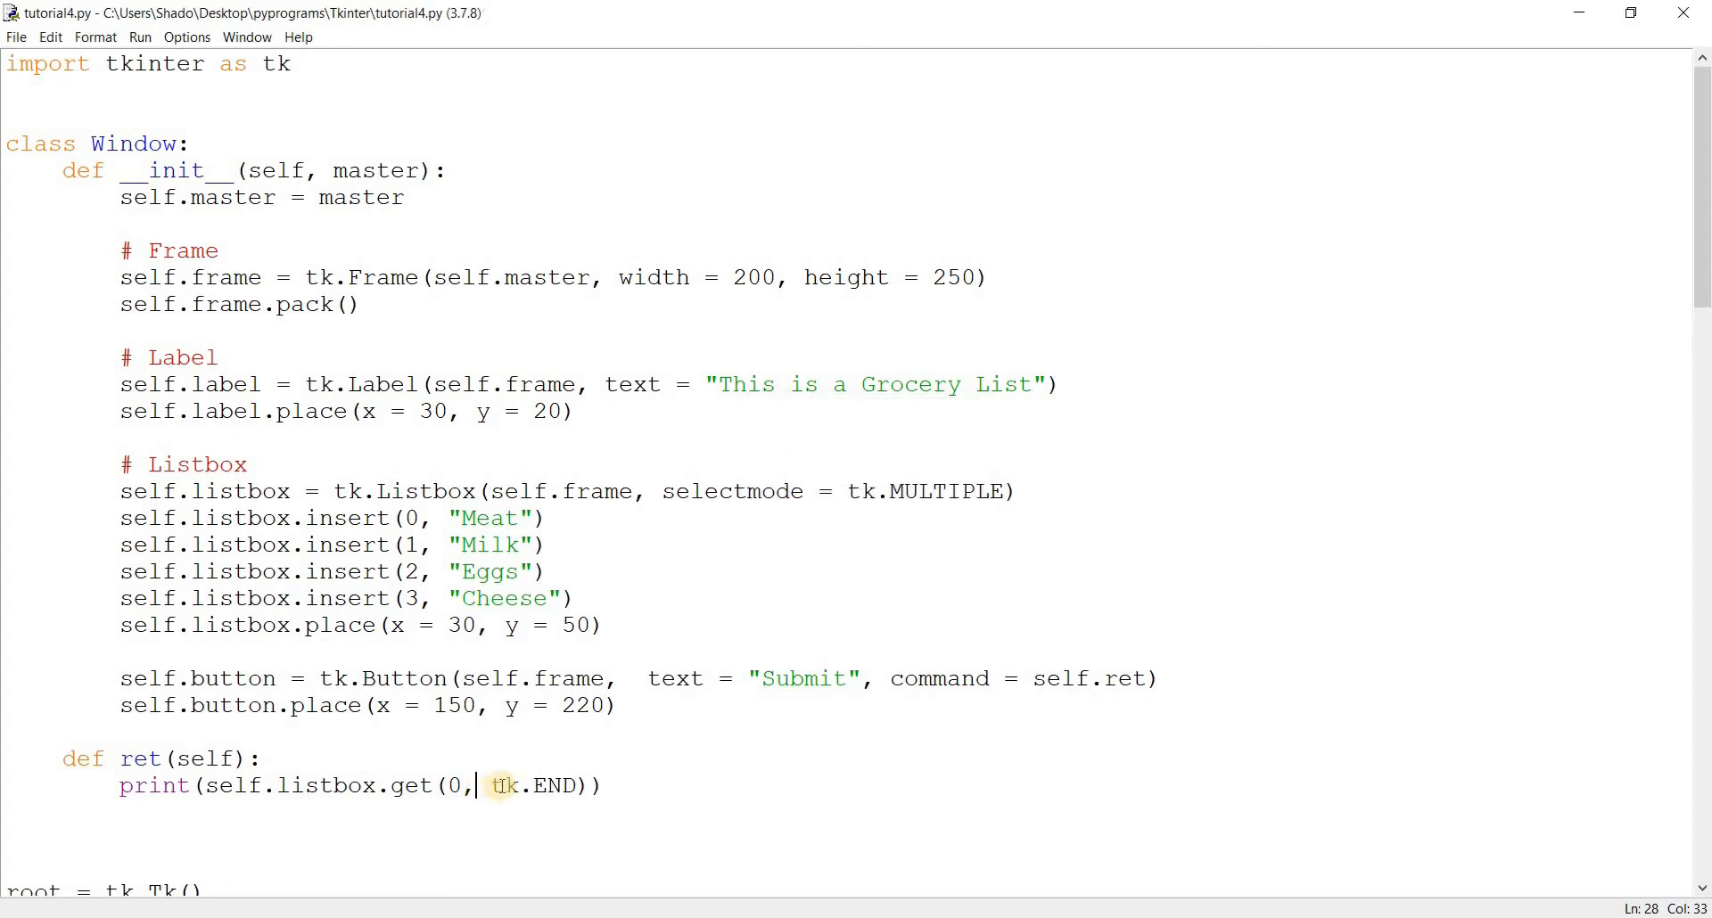
key("F5")
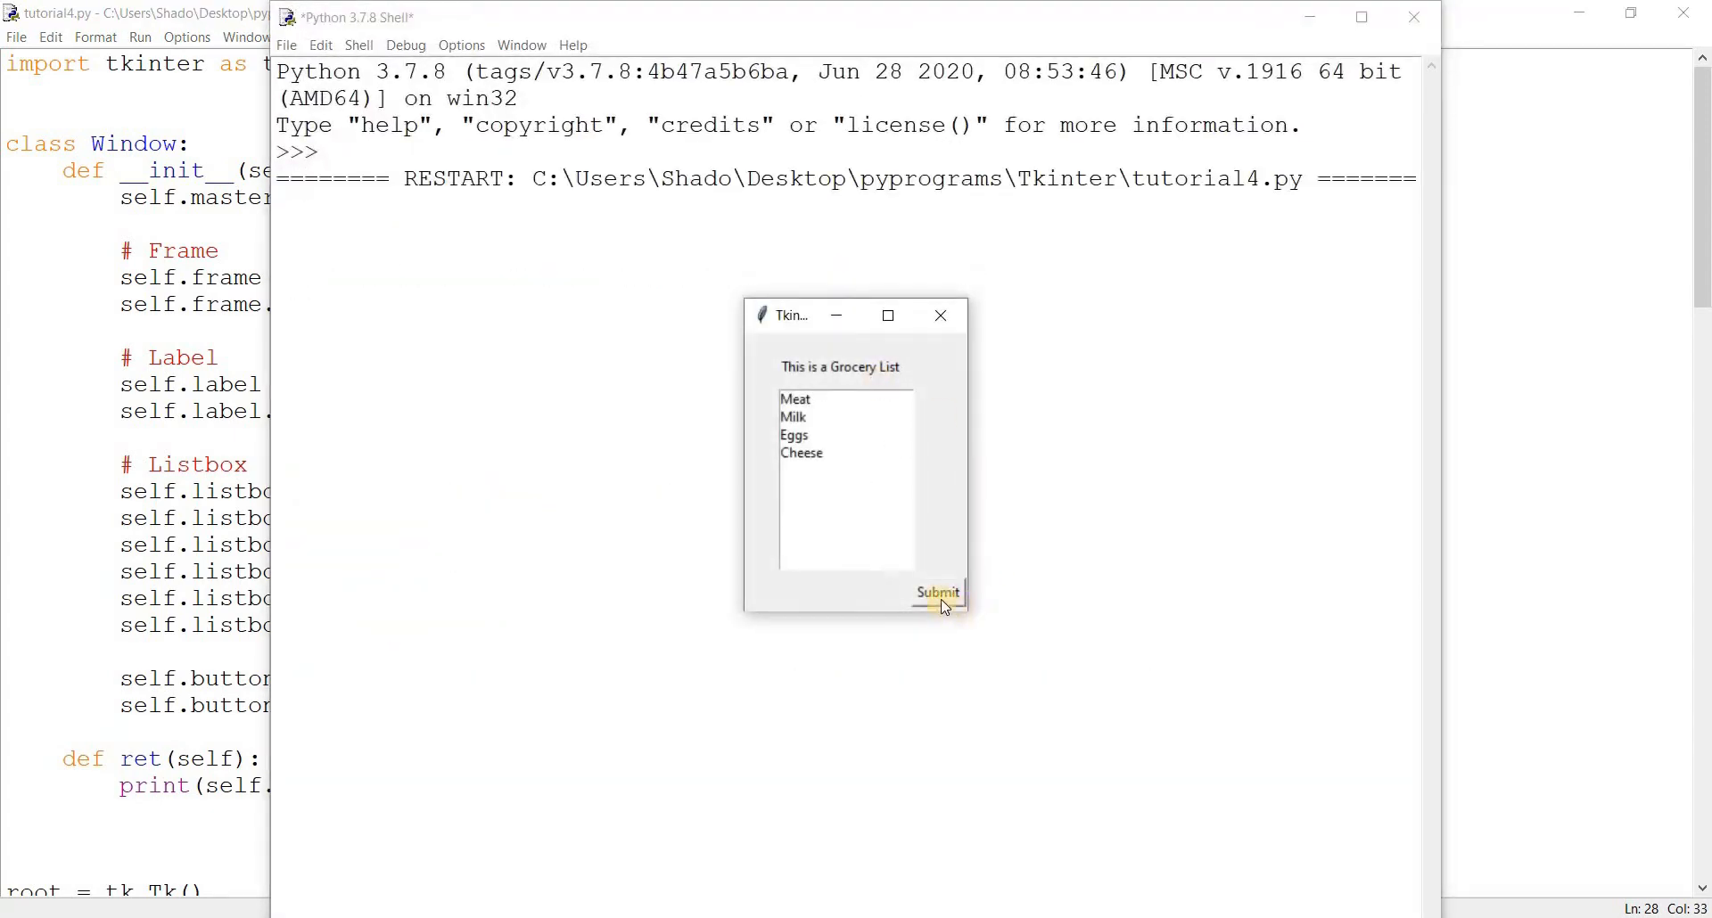
Submit to print all four groceries, change the range to get(2, tk.END), and rerun
left_click(936, 592)
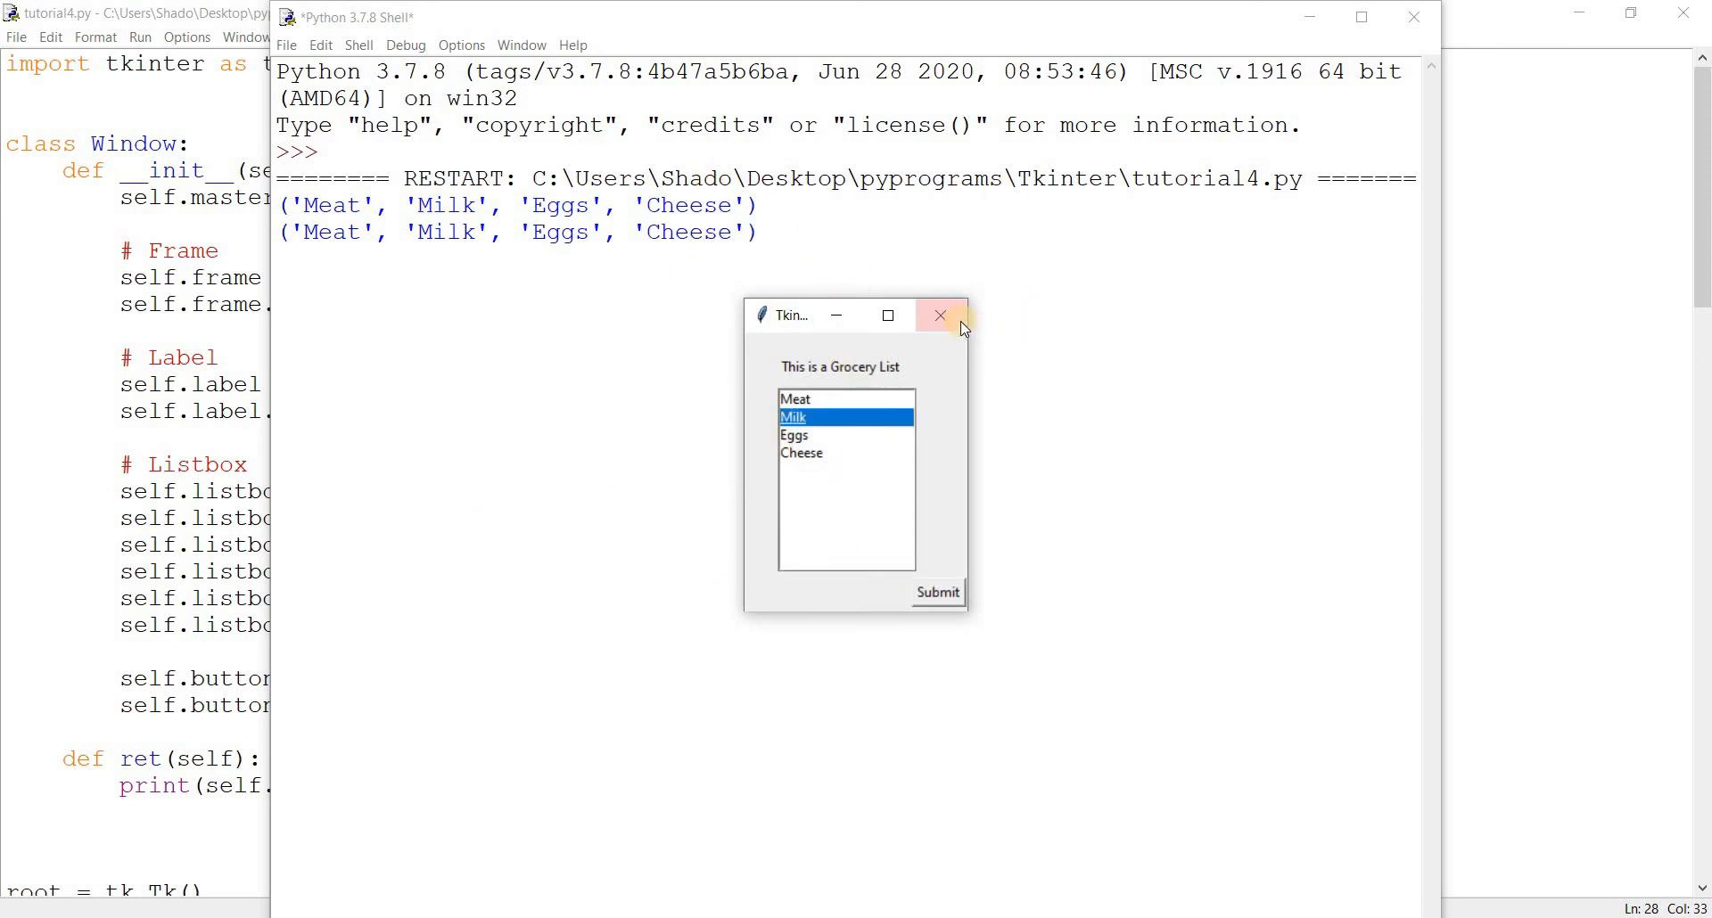
left_click(938, 316)
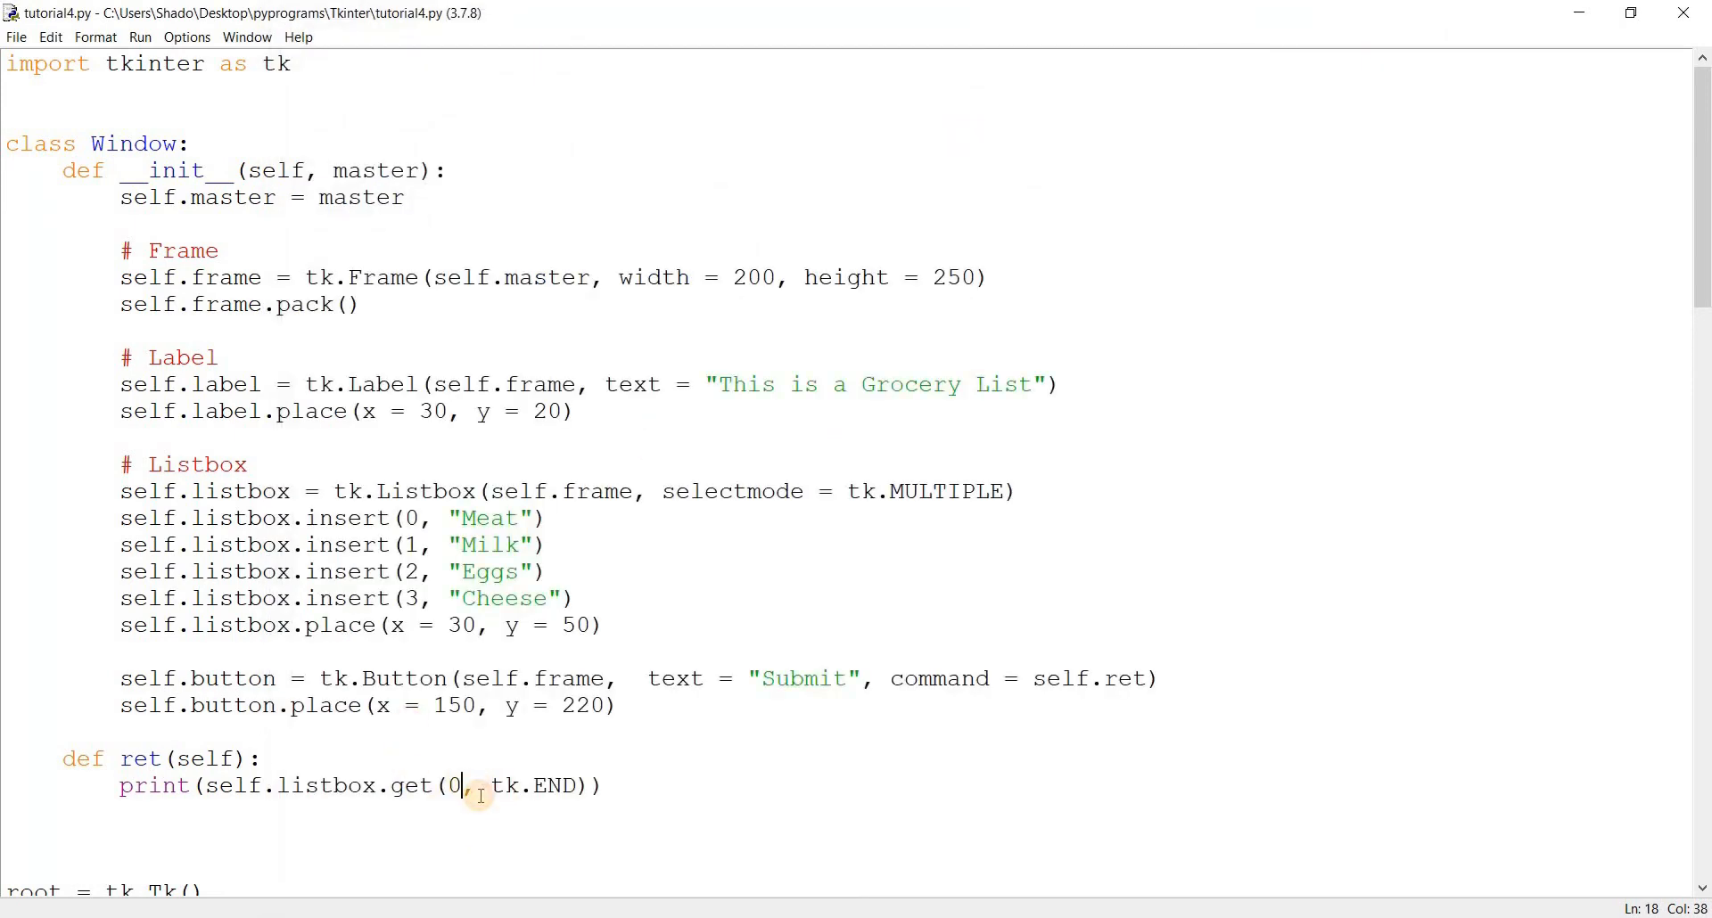
type("2")
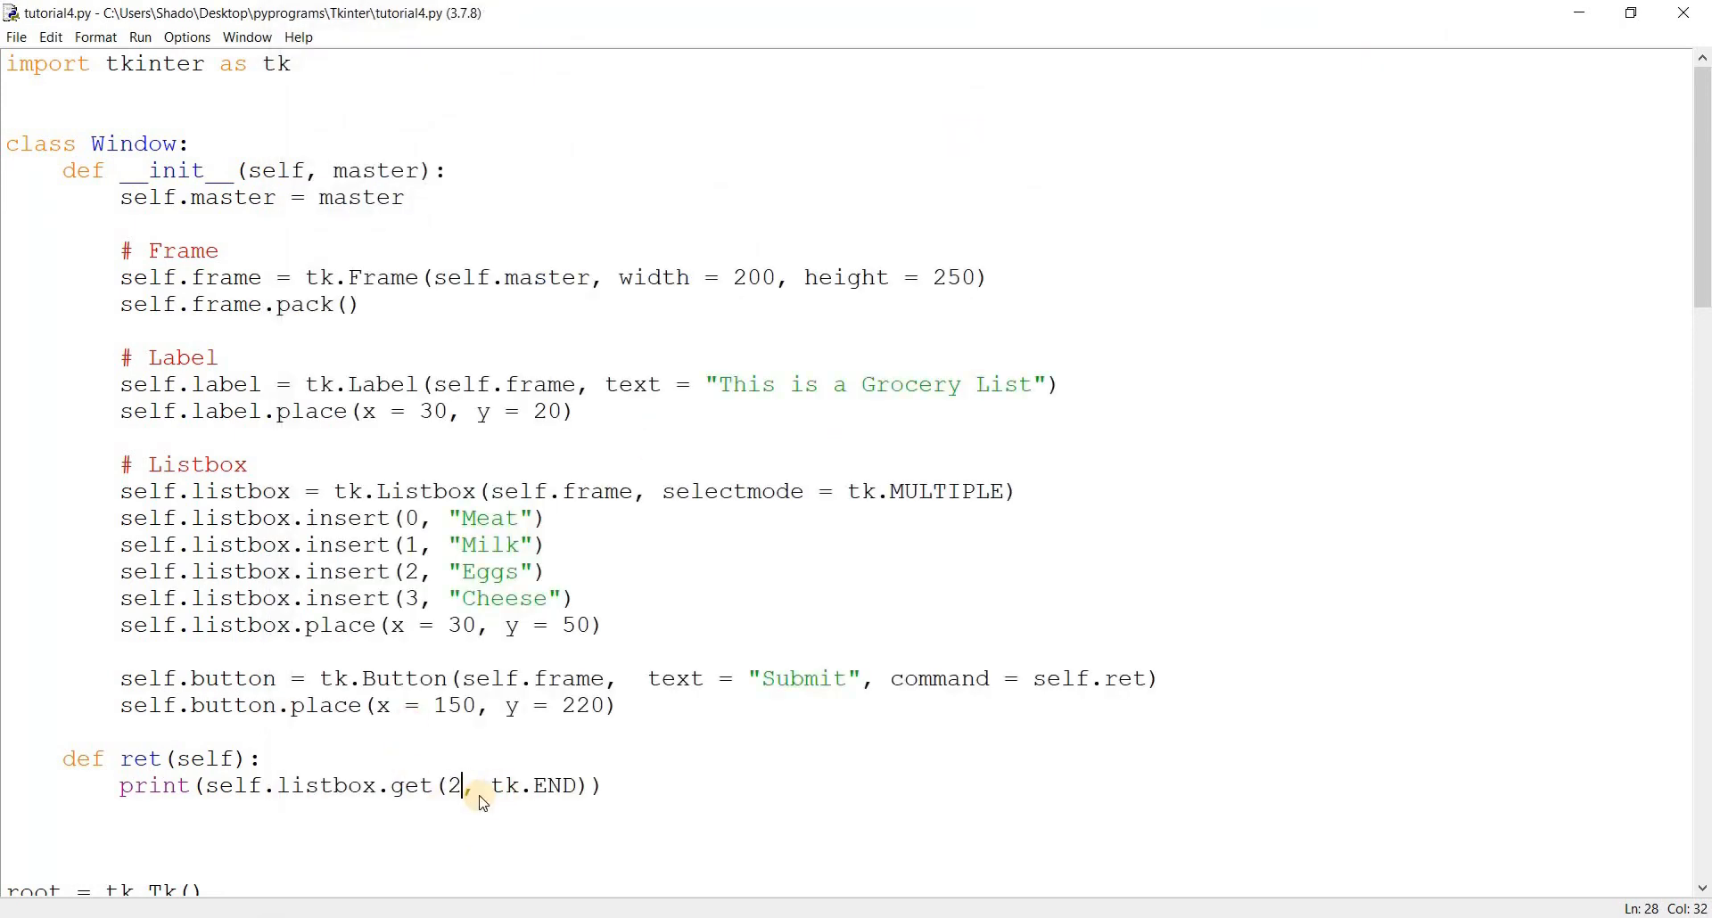
key("F5")
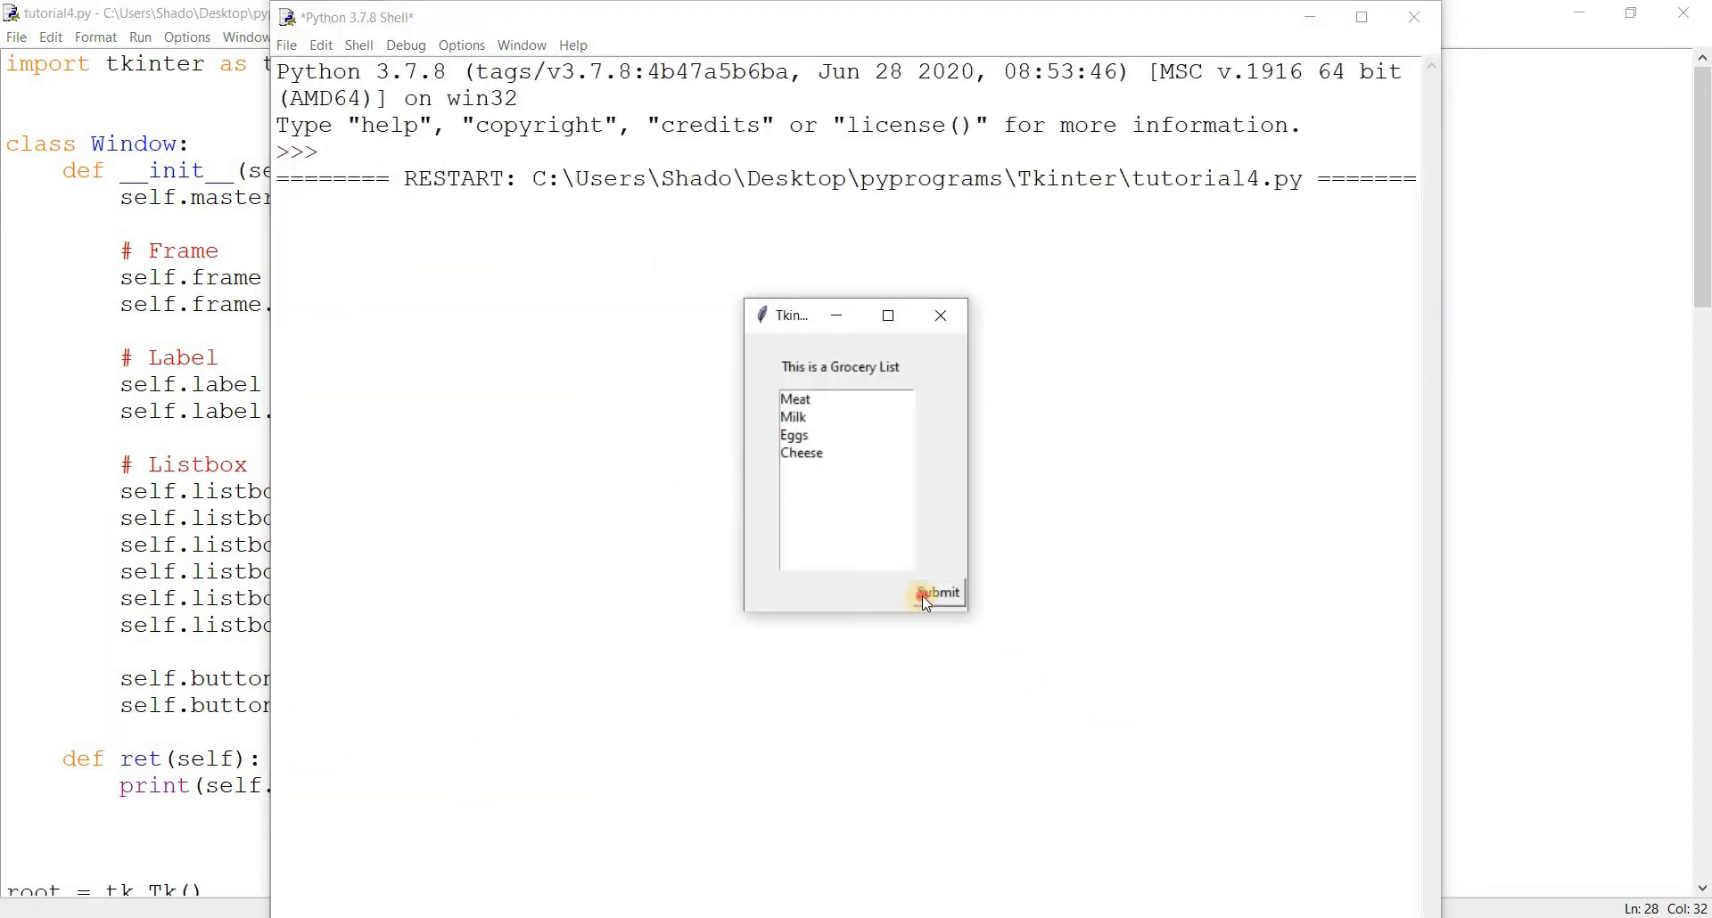
Submit the rerun window to print ('Eggs', 'Cheese') and select Eggs in the list
left_click(936, 593)
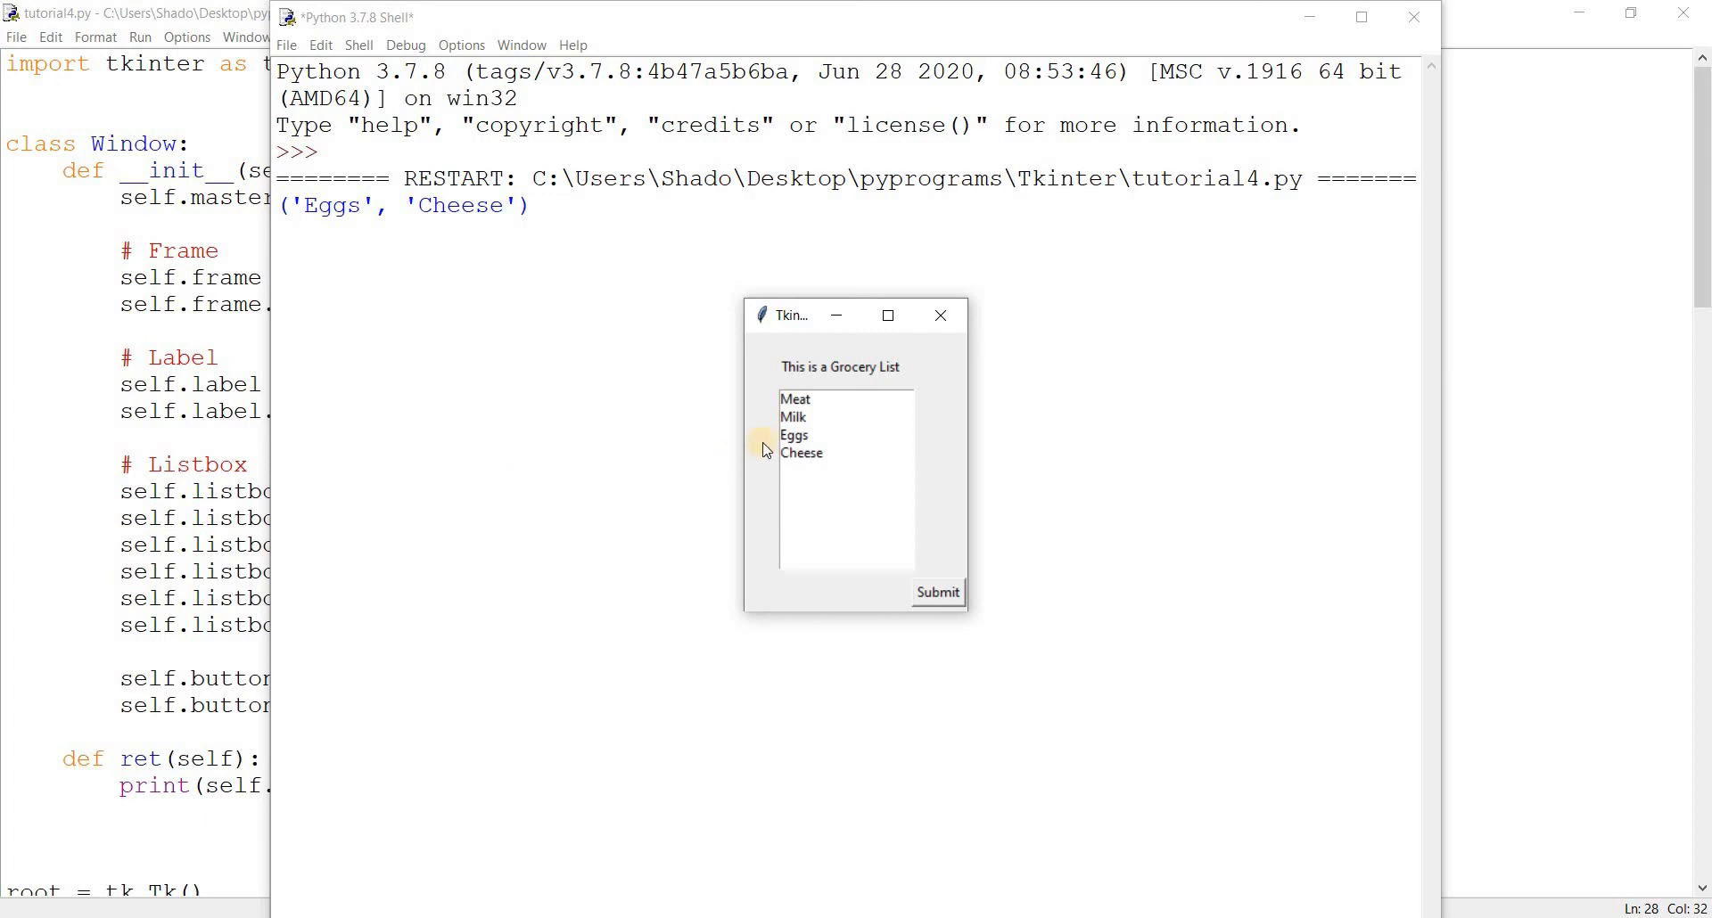
left_click(794, 435)
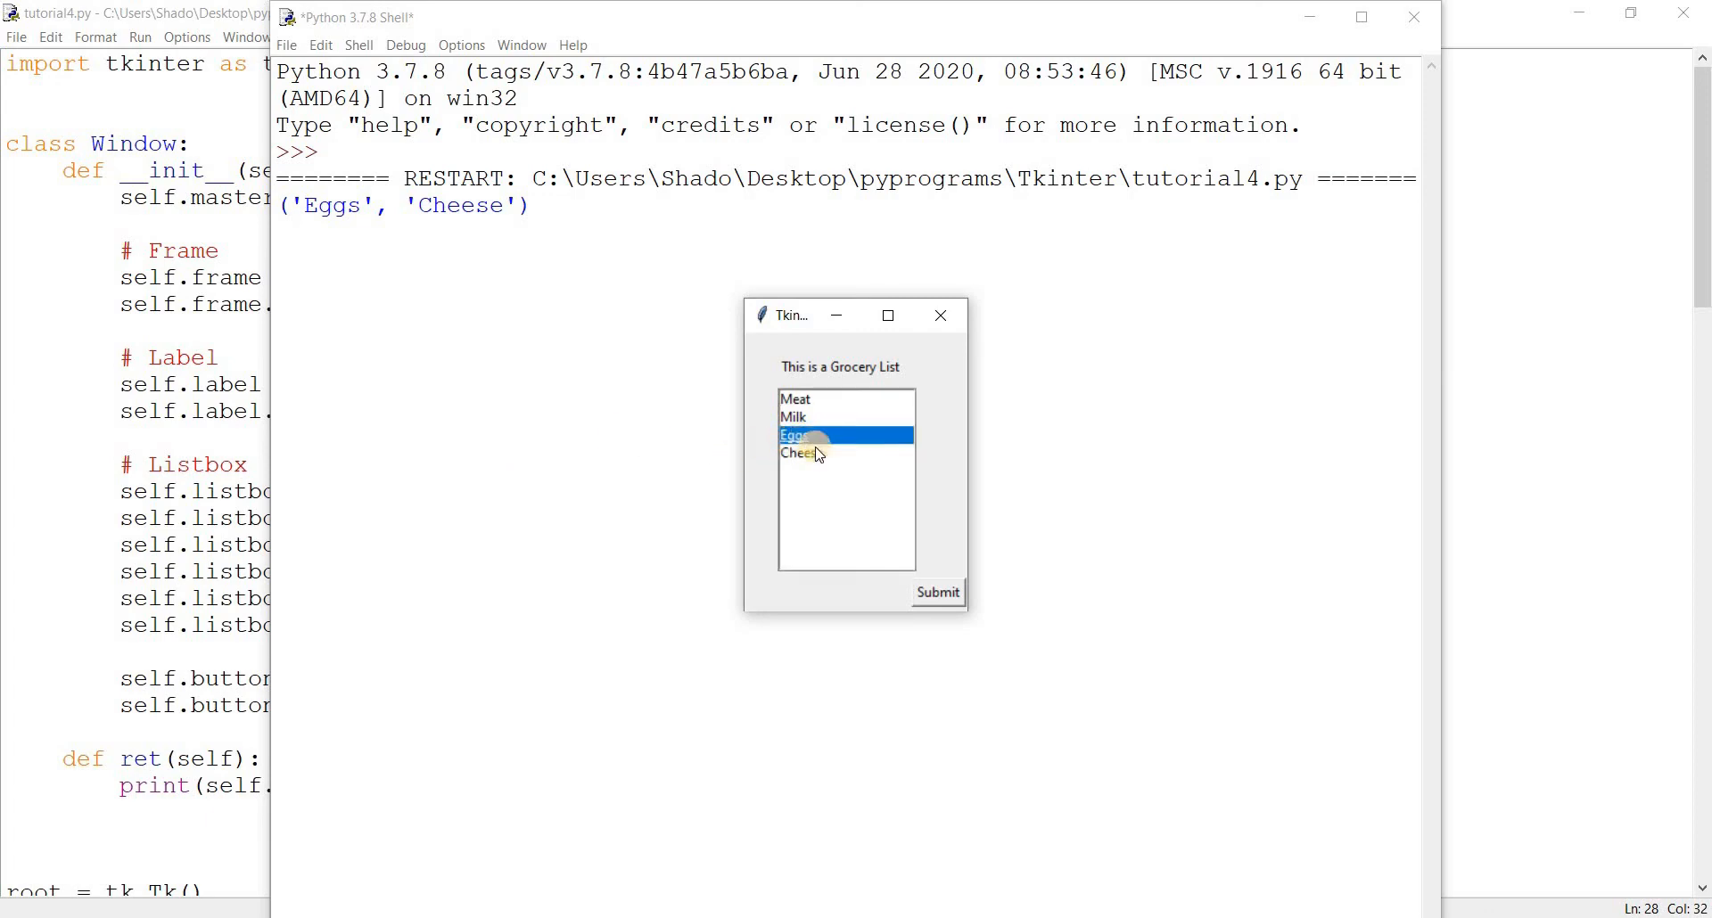
left_click(936, 593)
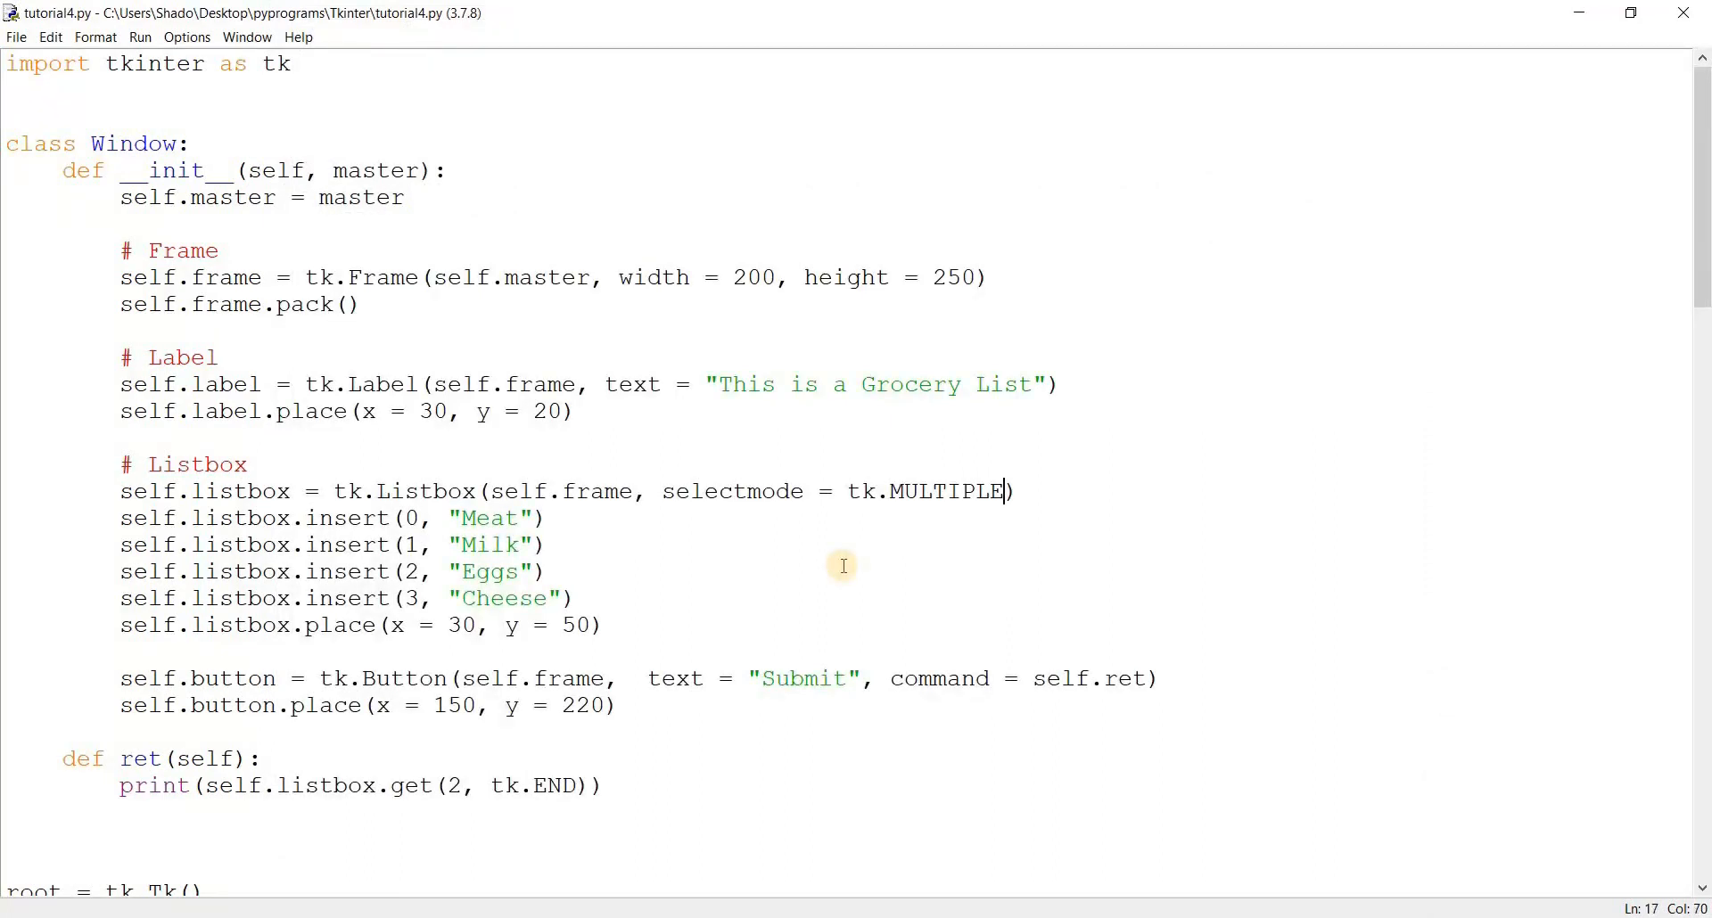
Add height = 5 to the Listbox constructor and rerun the script
type(", height =")
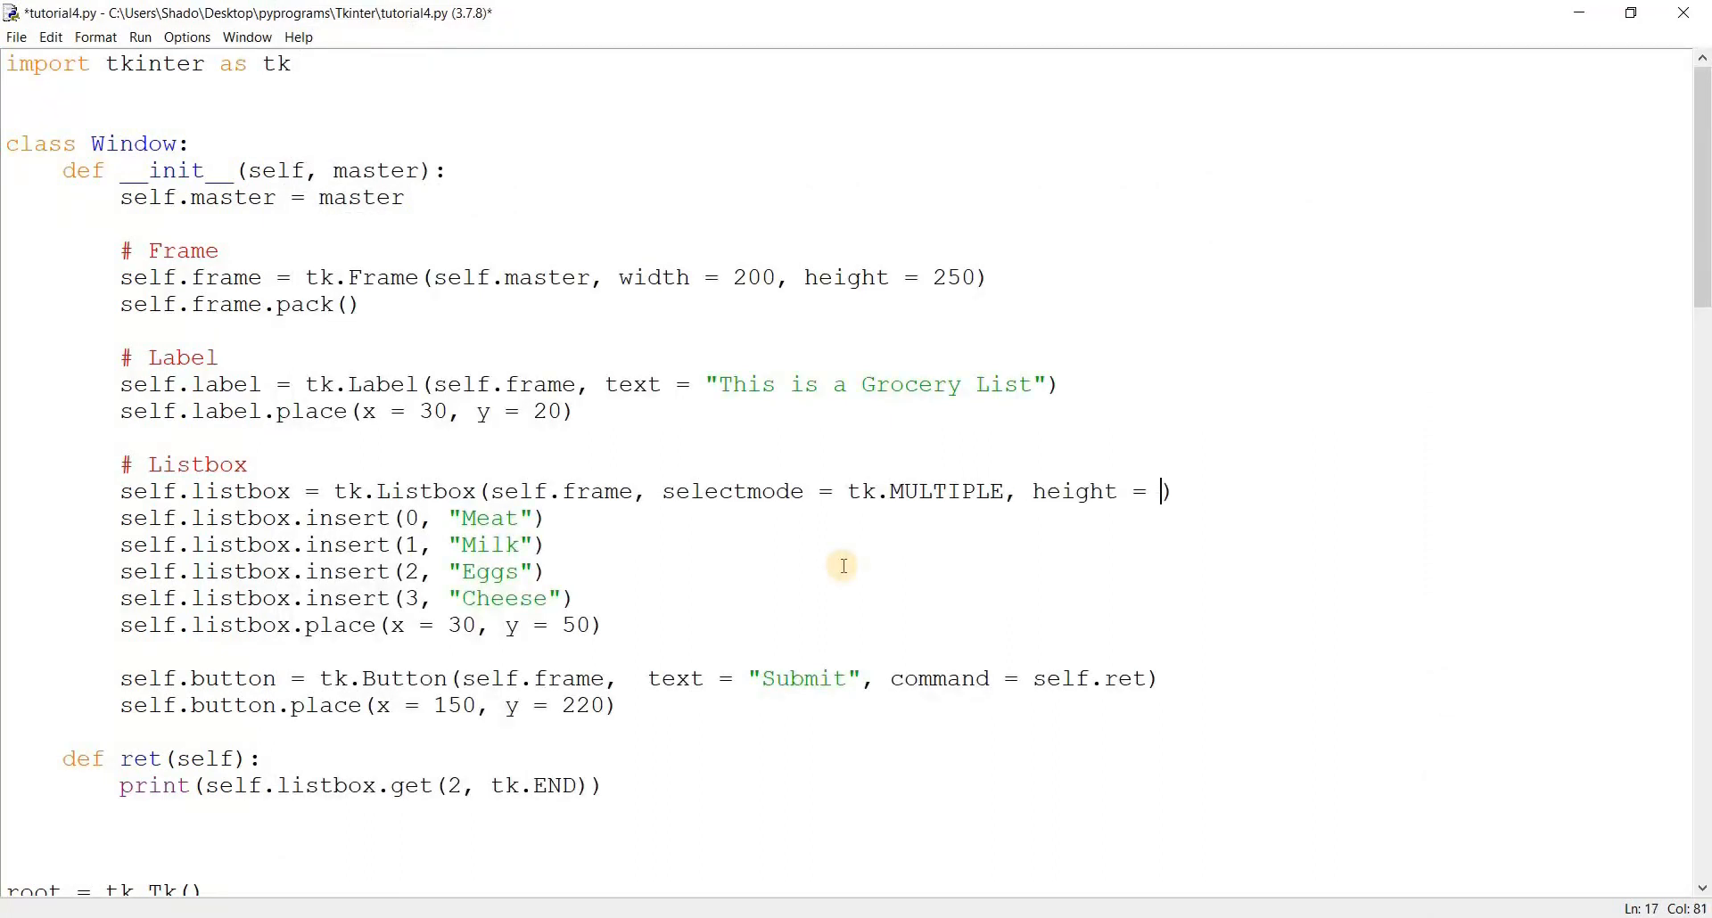
type("5")
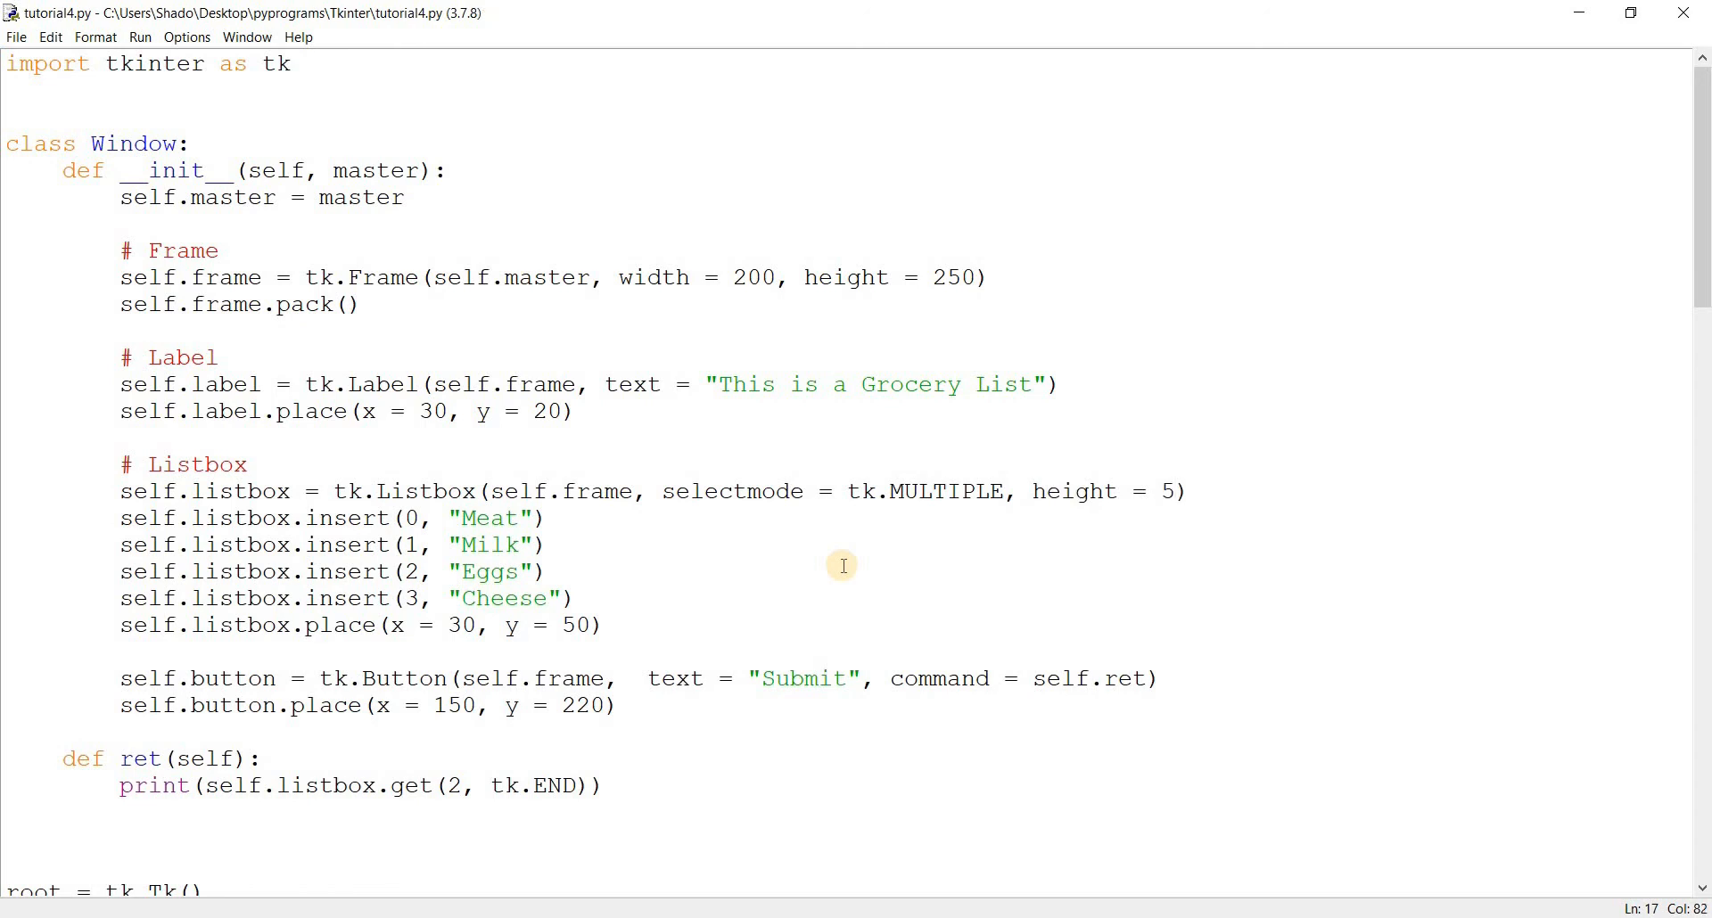
mouse_move(1076, 489)
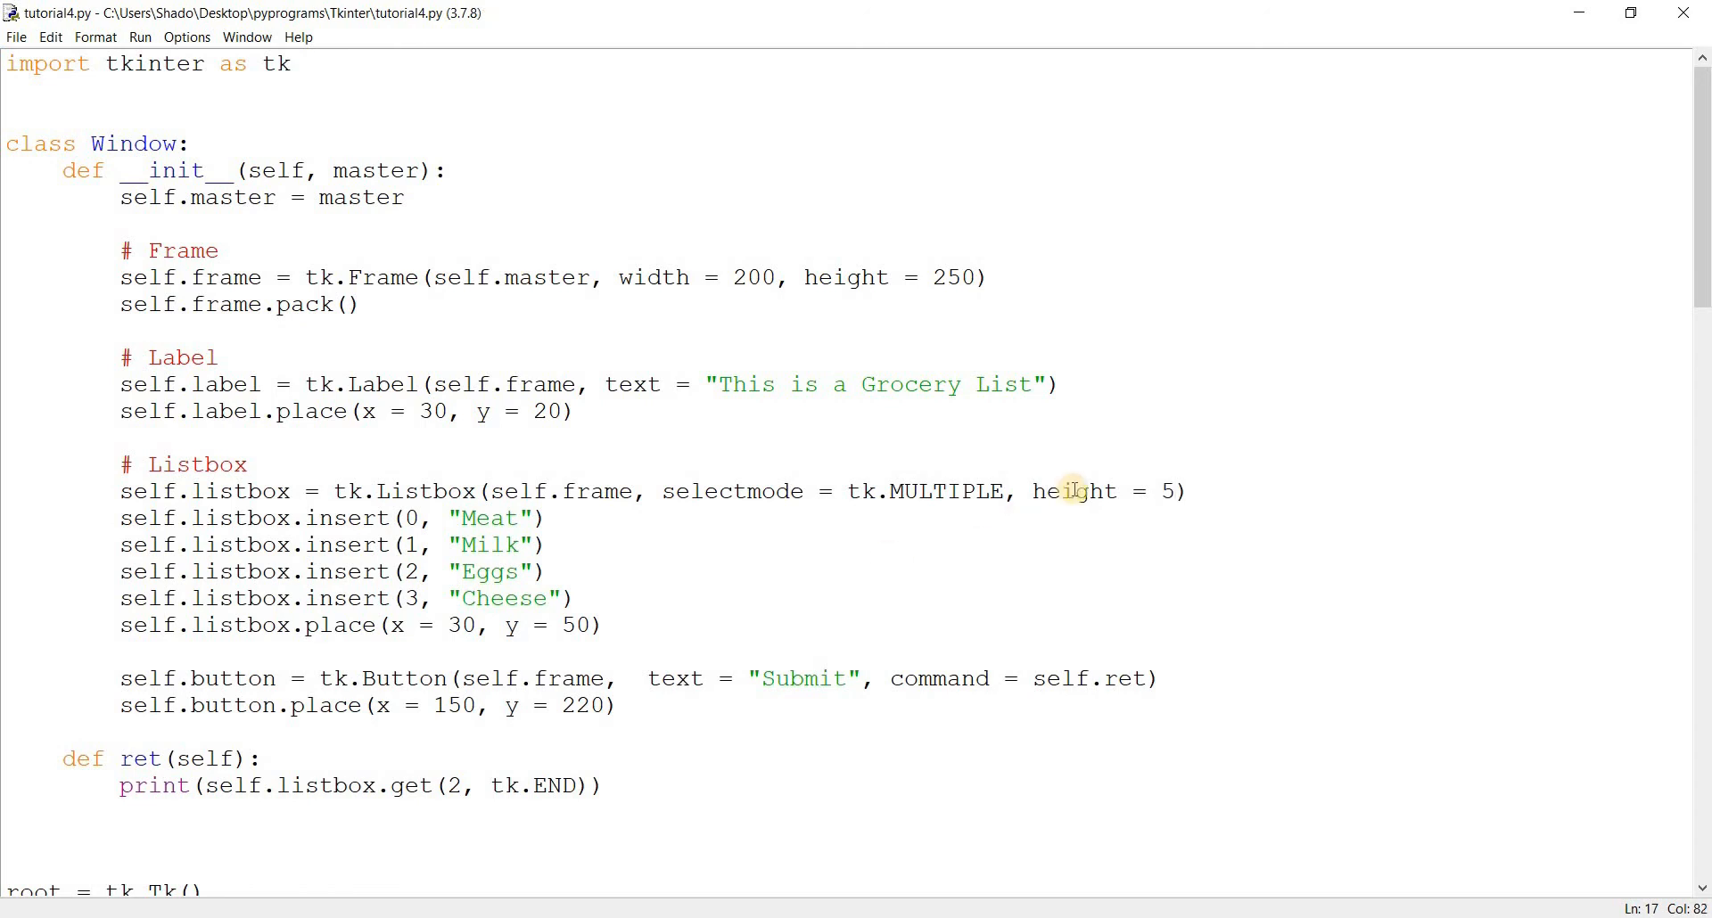
triple_click(601, 492)
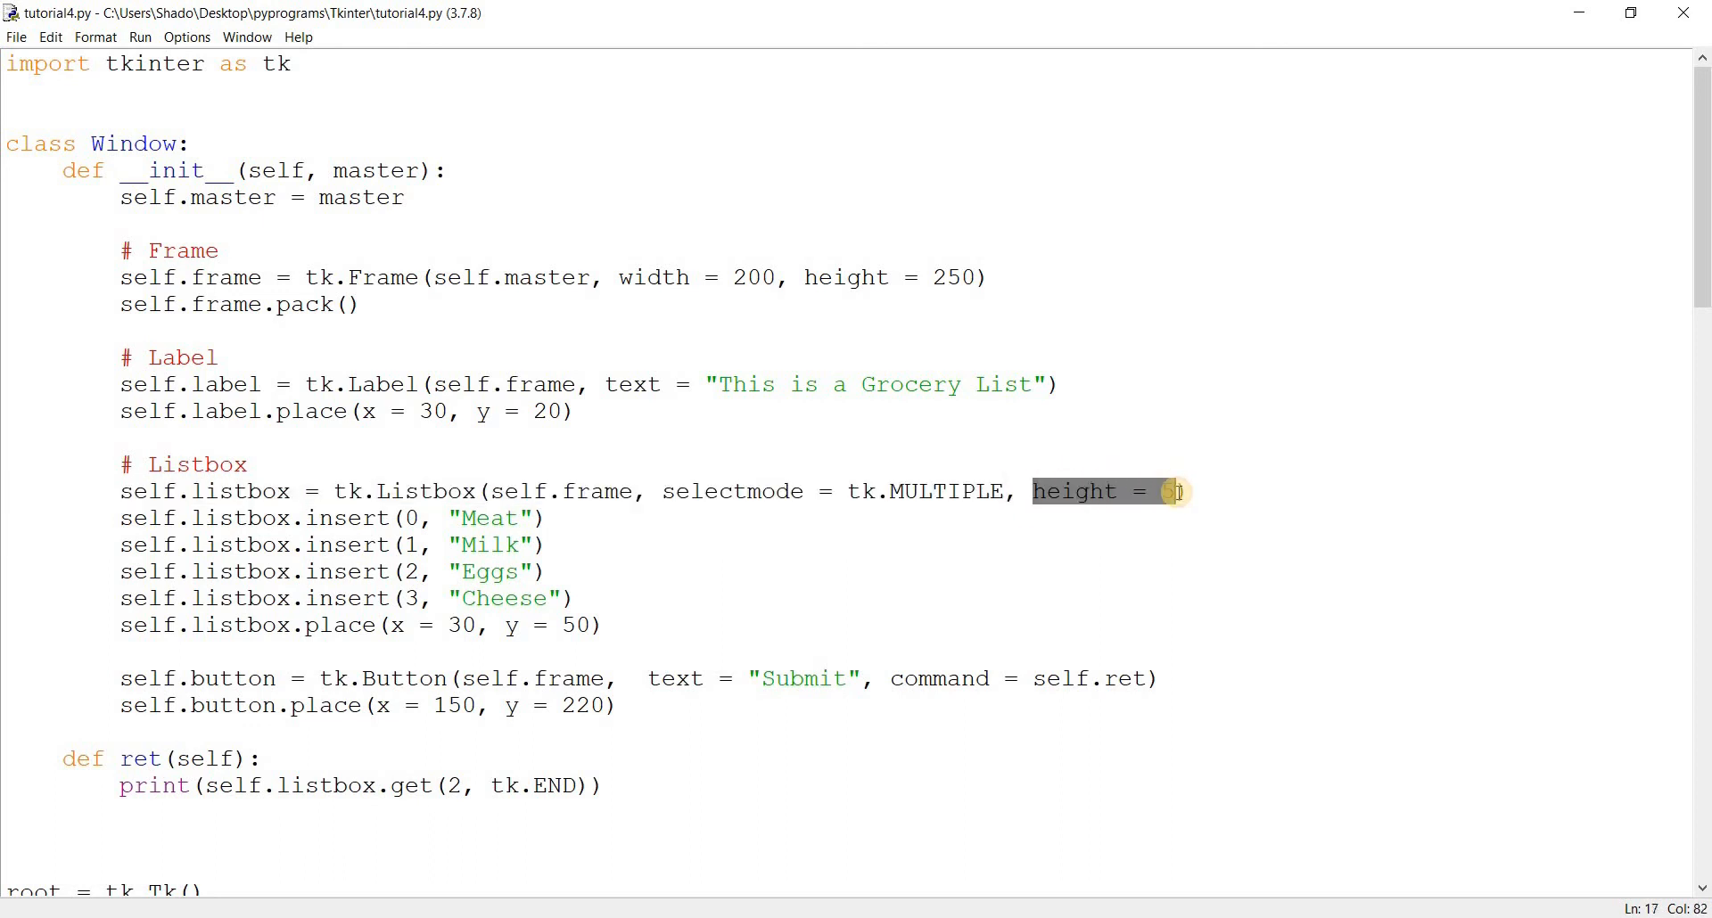
type("5")
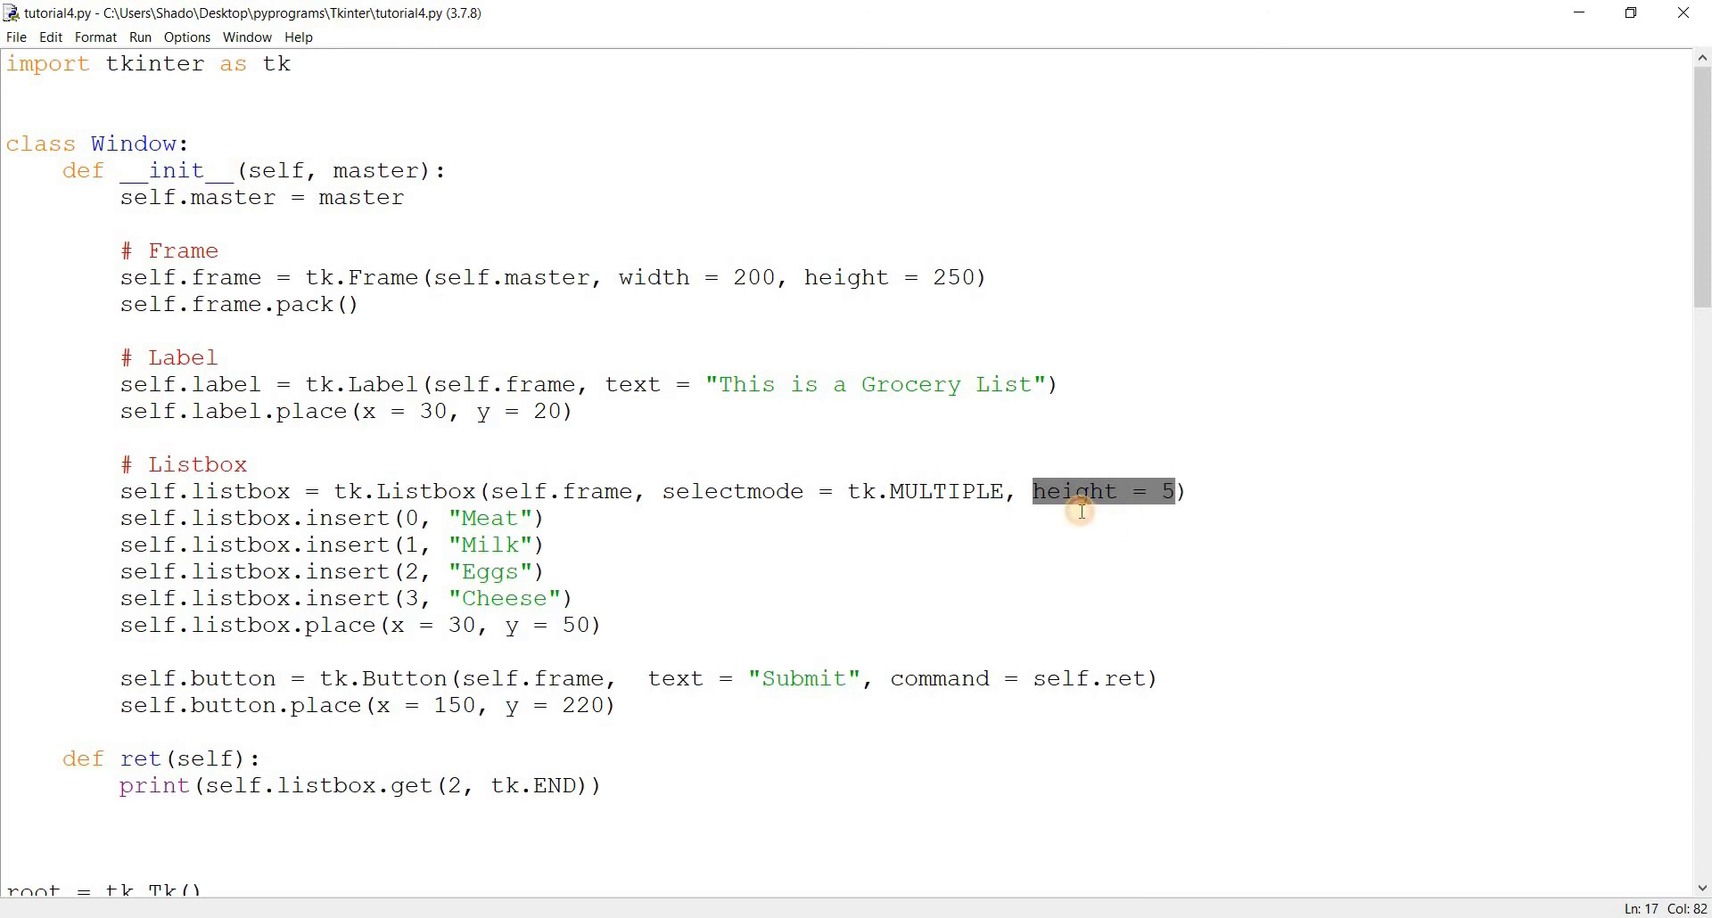
key("F5")
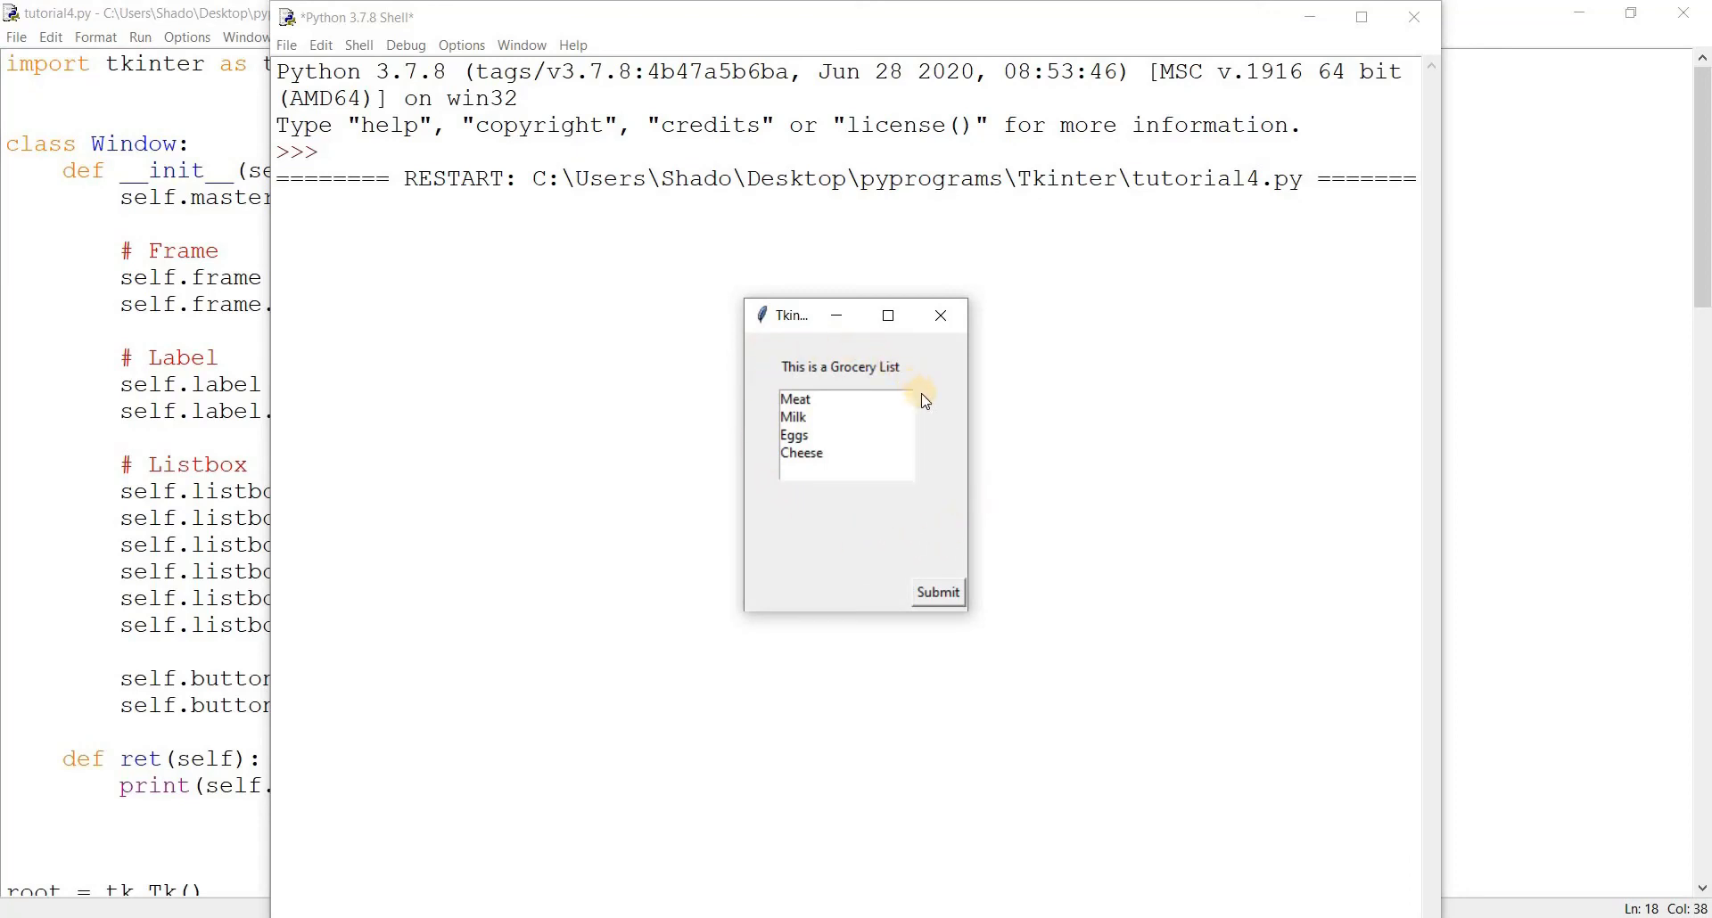
Close the shorter grocery list window to return to the script
left_click(800, 452)
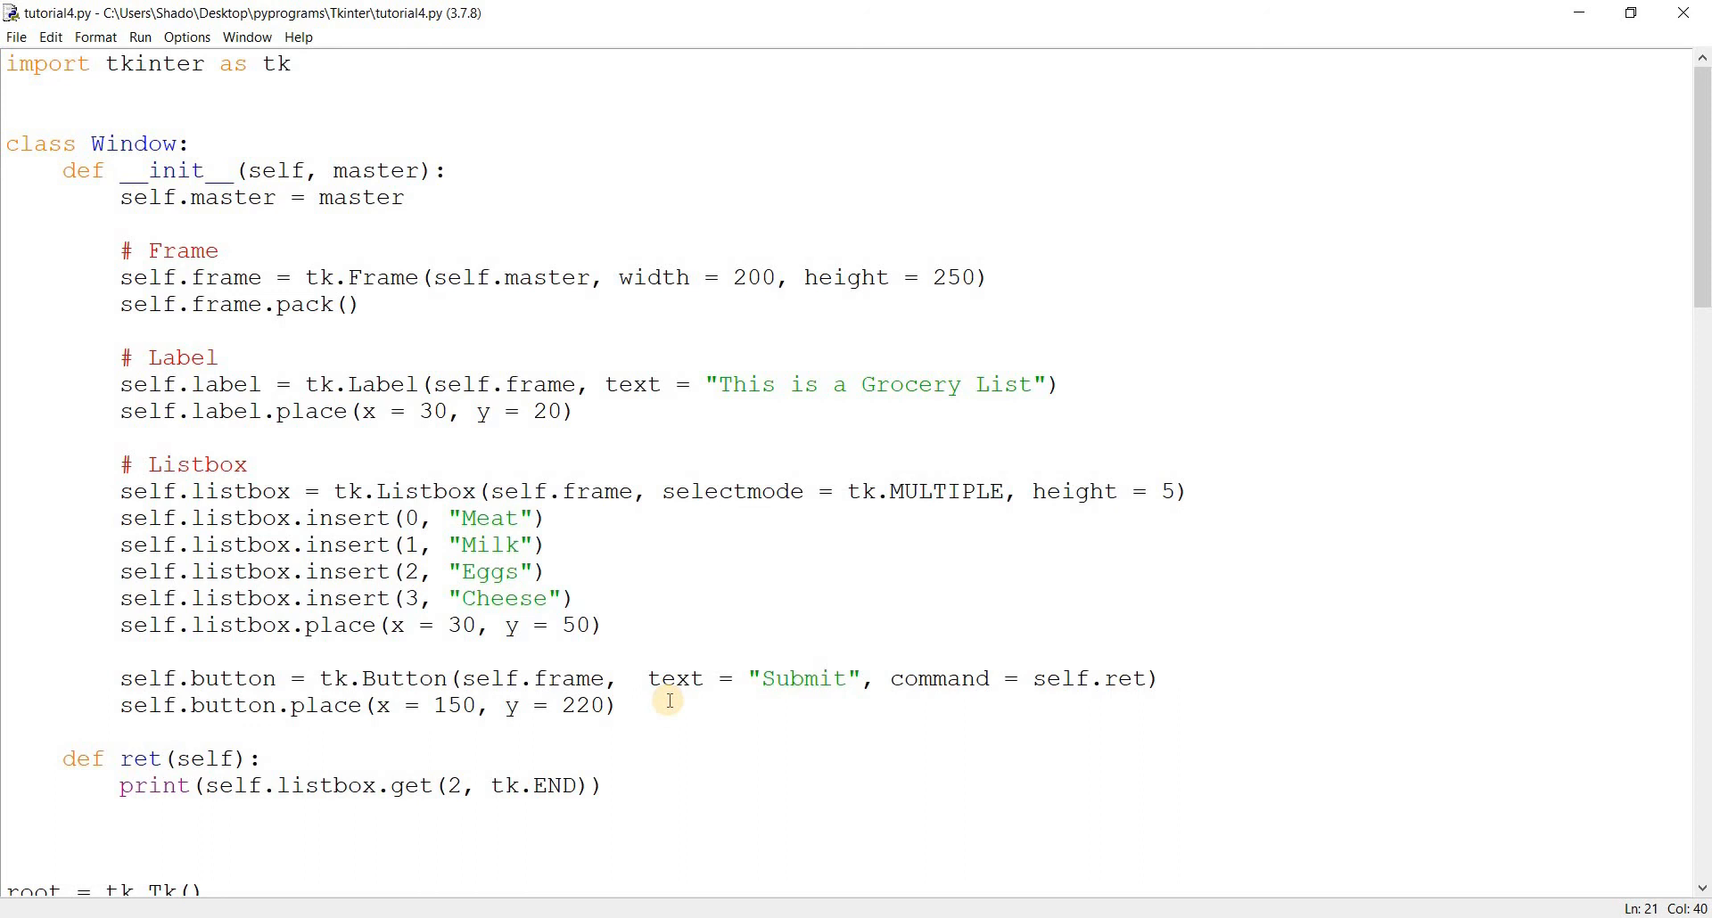
left_click(576, 597)
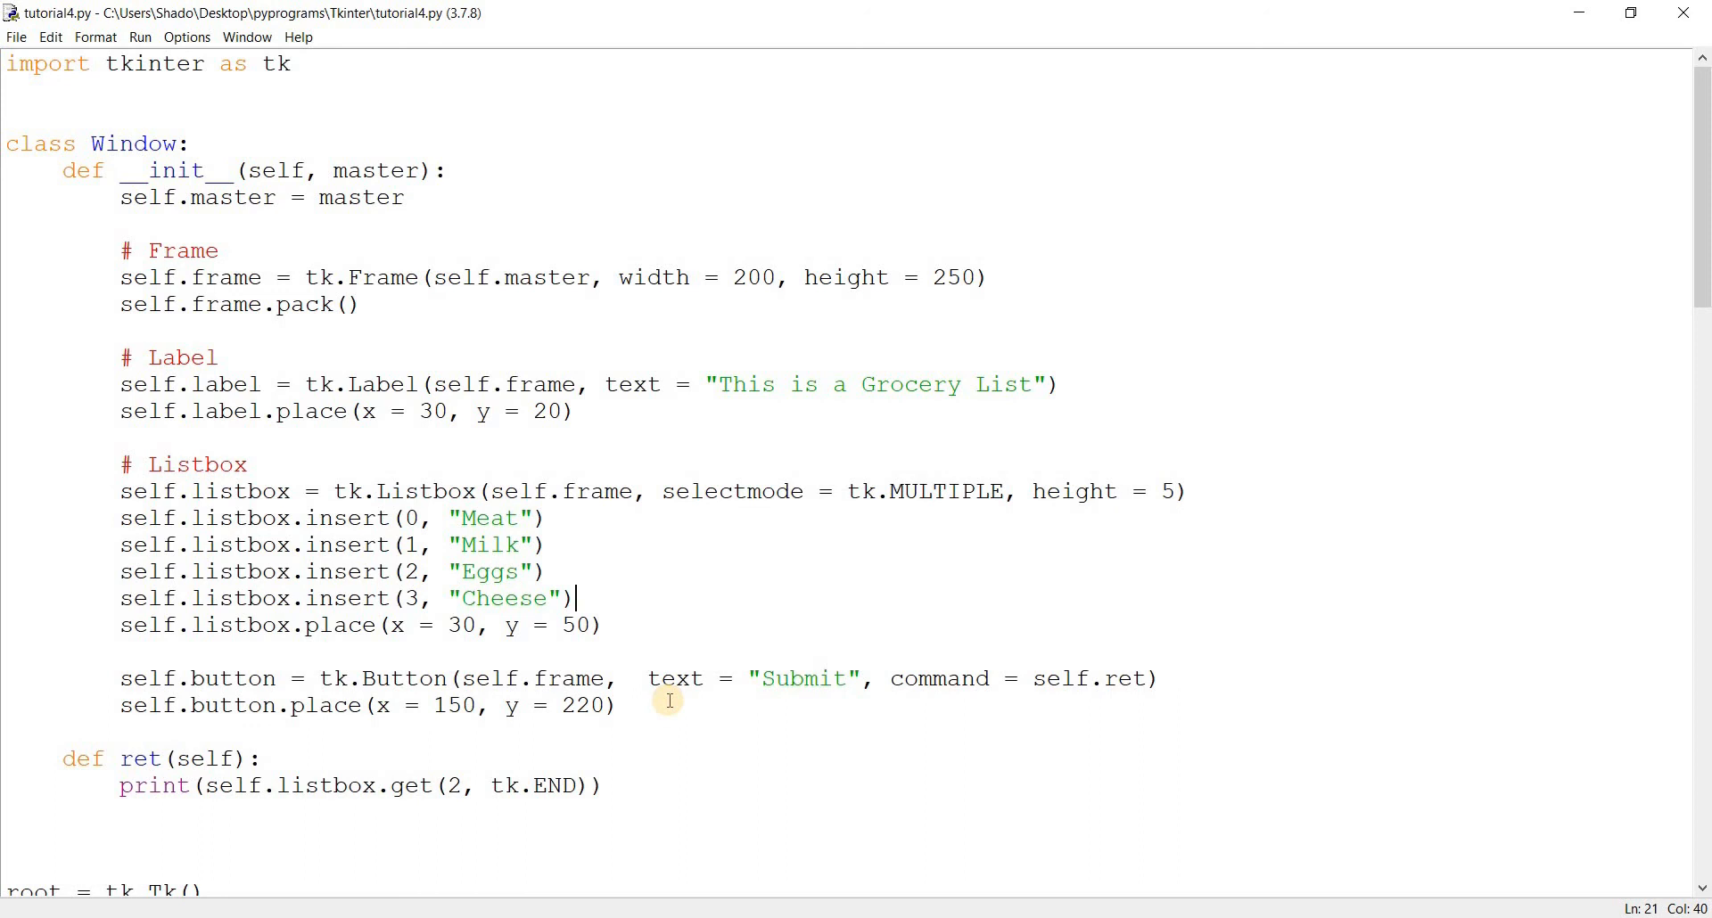
scroll("down", 3)
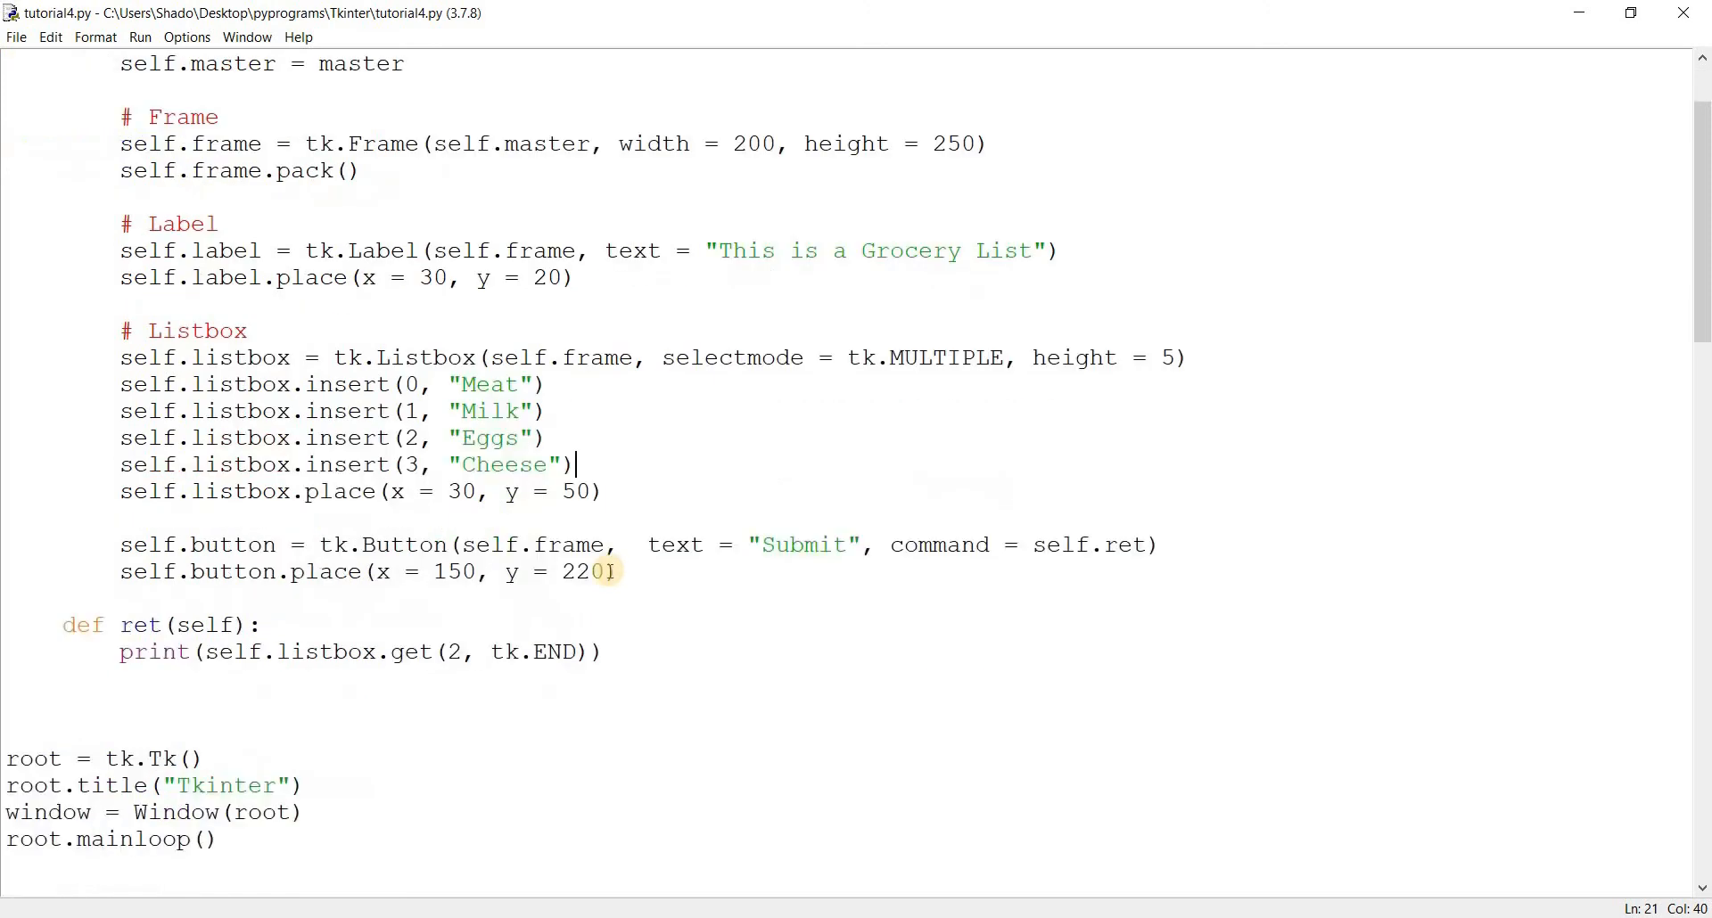
mouse_move(1204, 290)
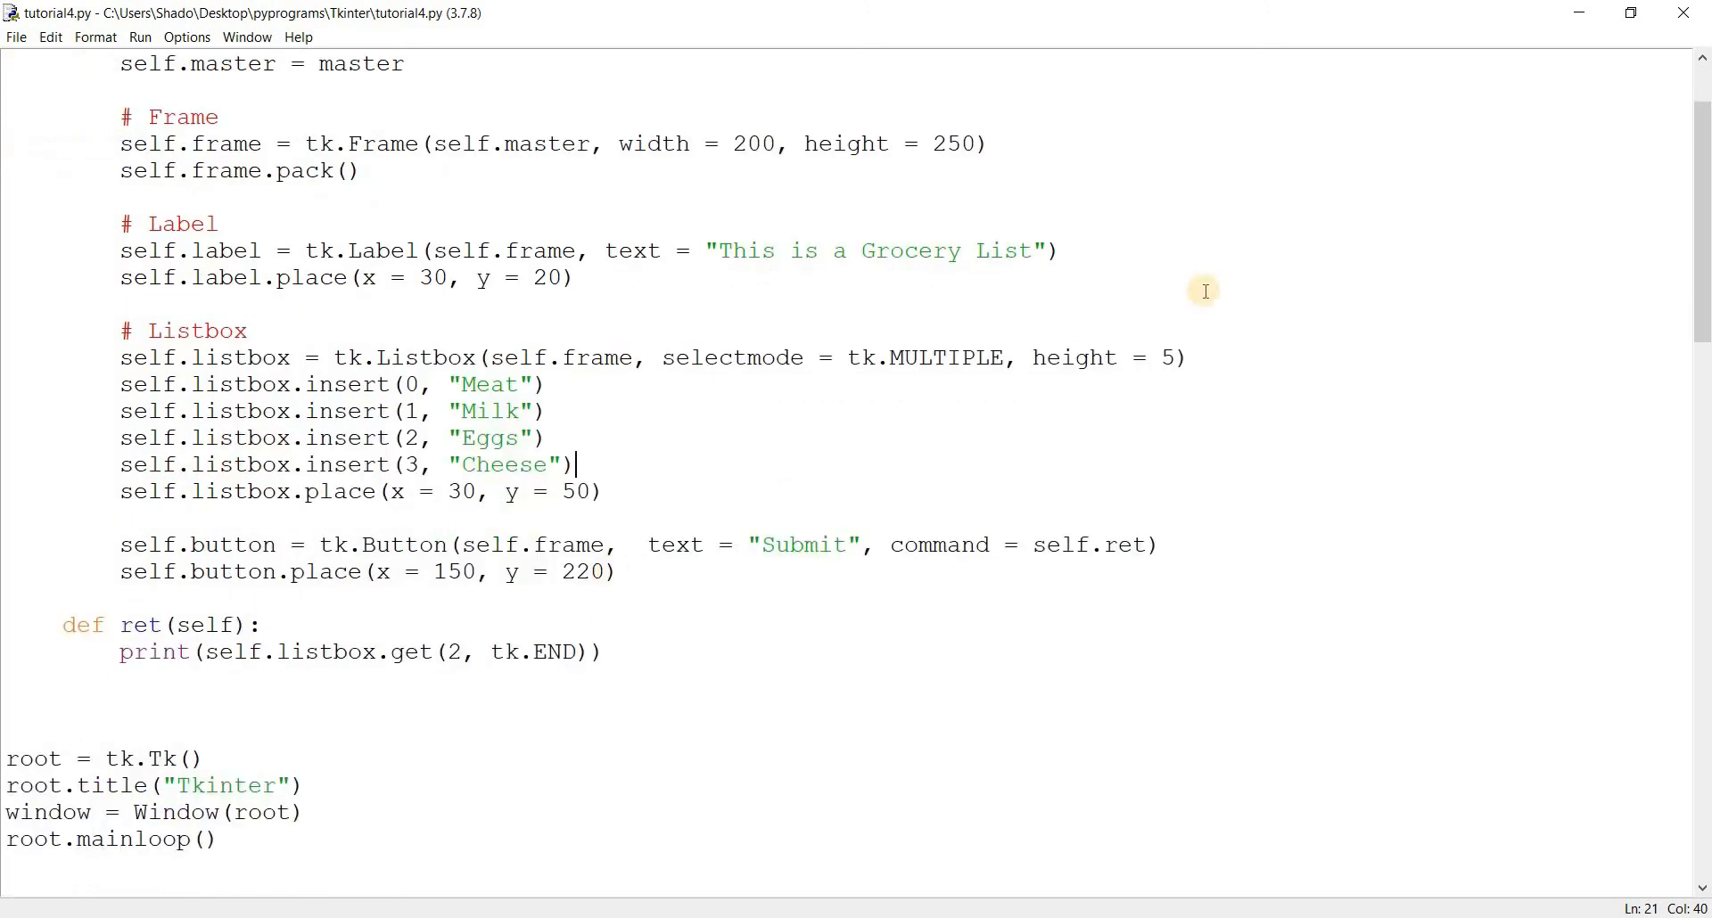
double_click(1075, 357)
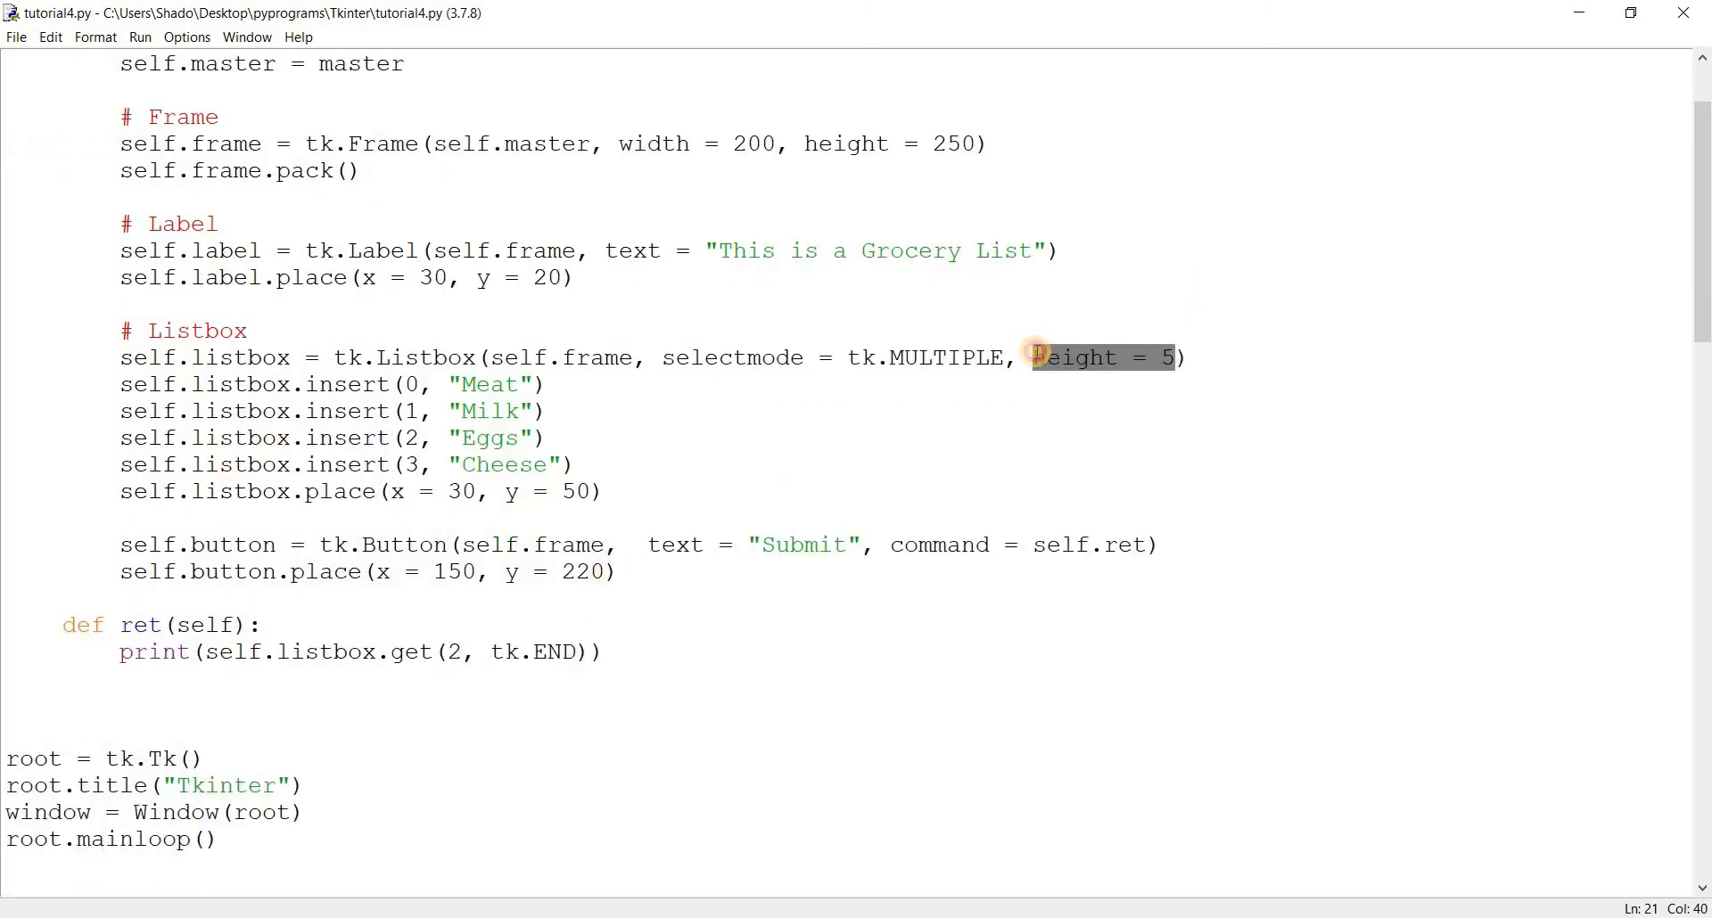